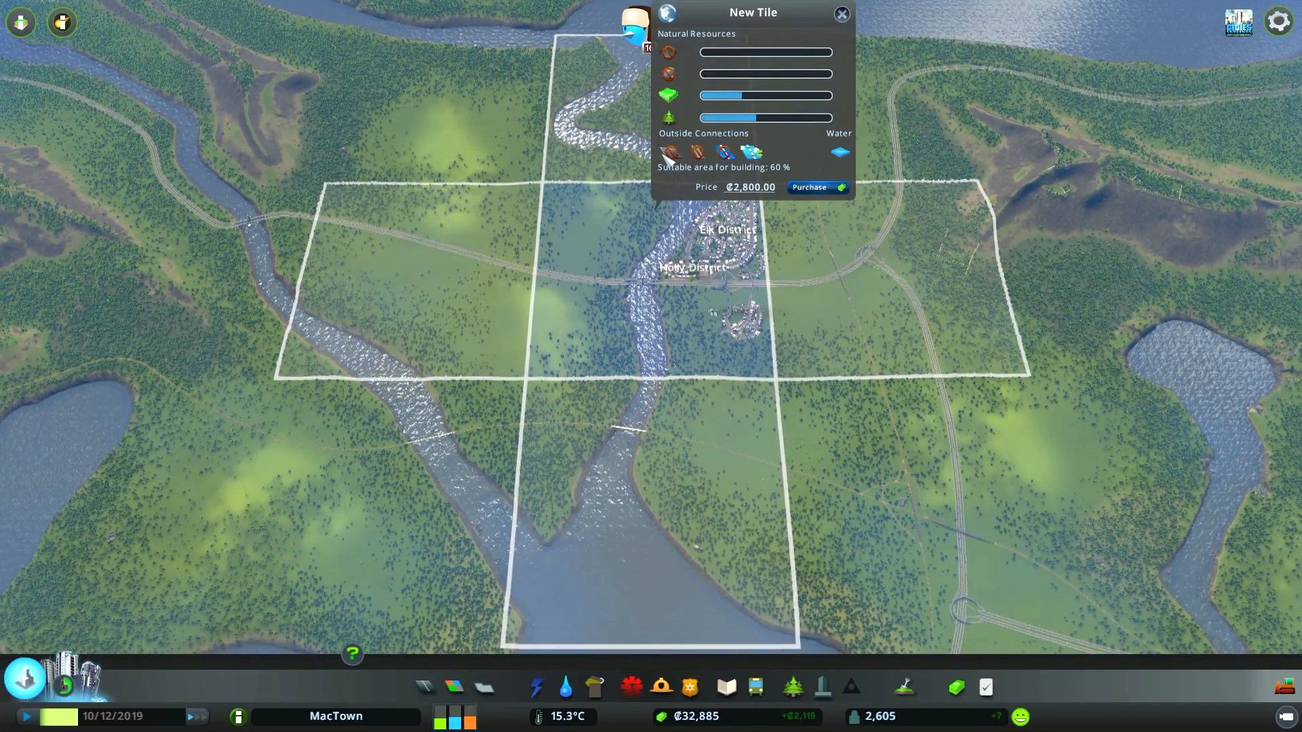
Purchase the ₡2,800 land tile, inspect an owned tile's resources, and close the details.
{"action": "left_click", "coordinate": [811, 187]}
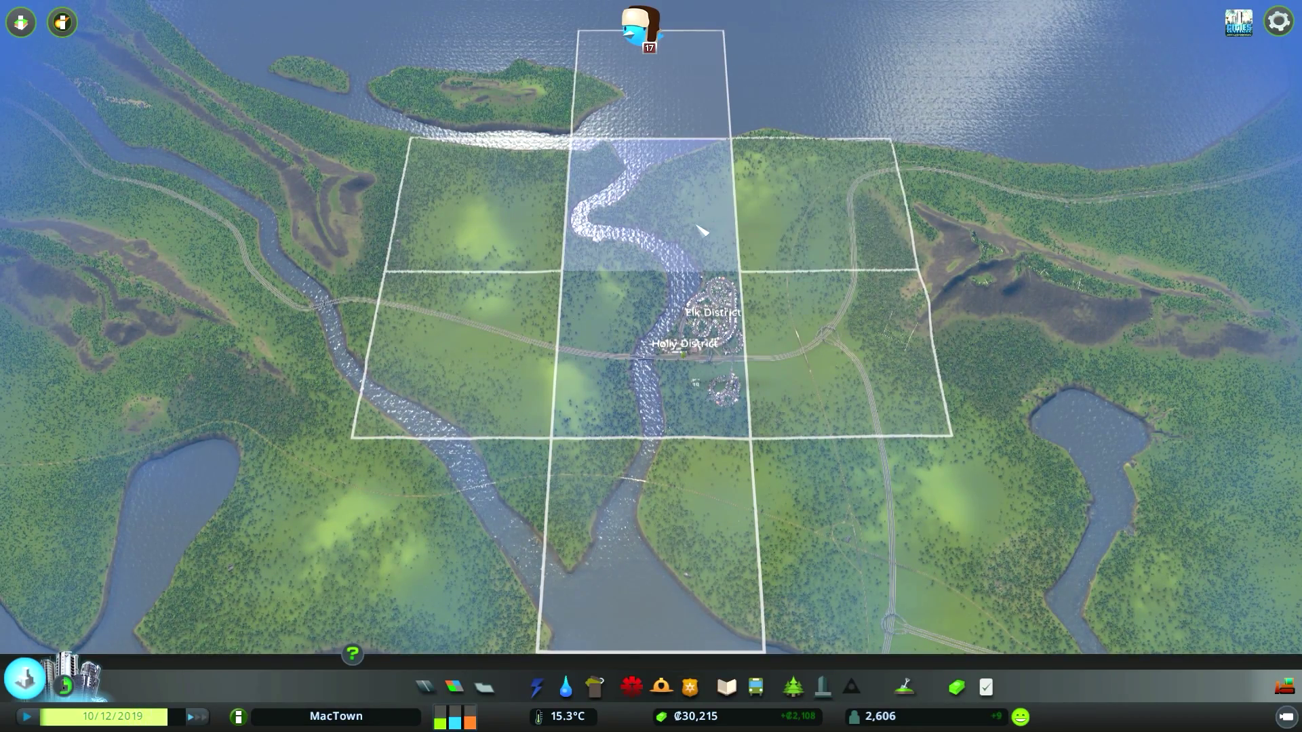
{"action": "left_click", "coordinate": [701, 232]}
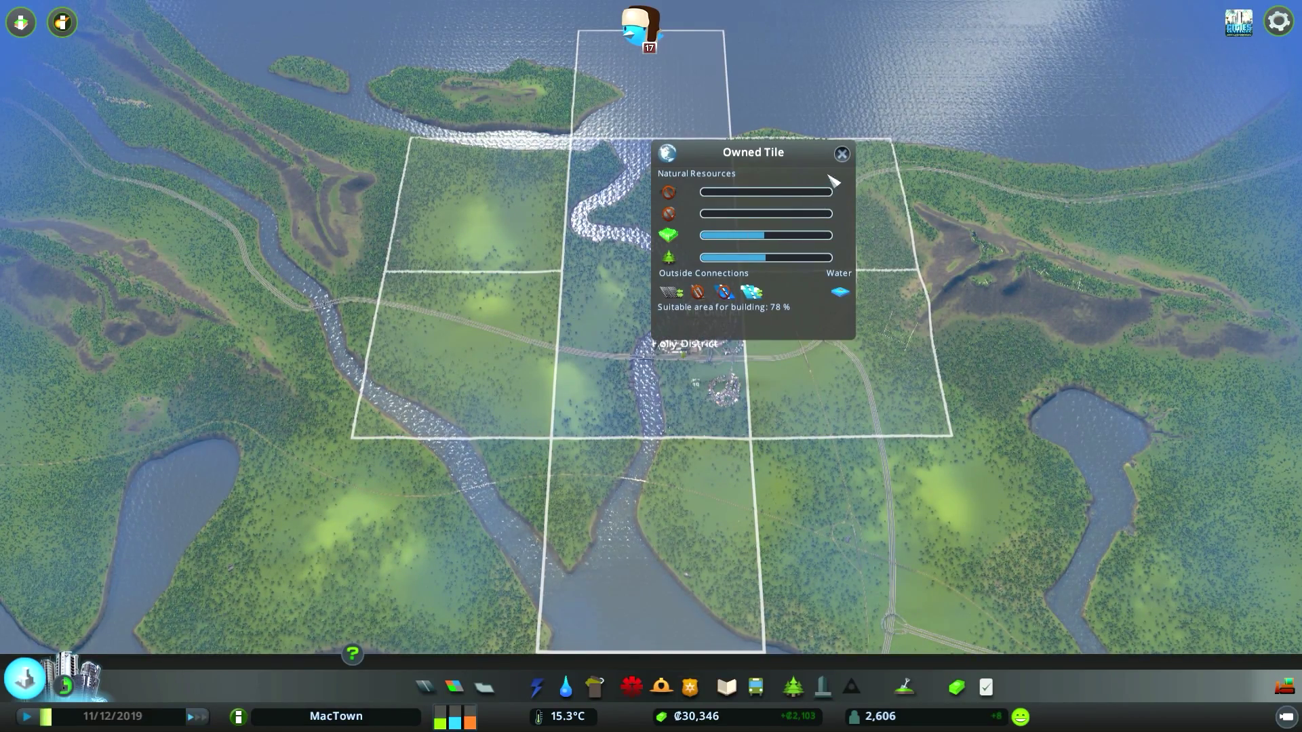
{"action": "left_click", "coordinate": [840, 153]}
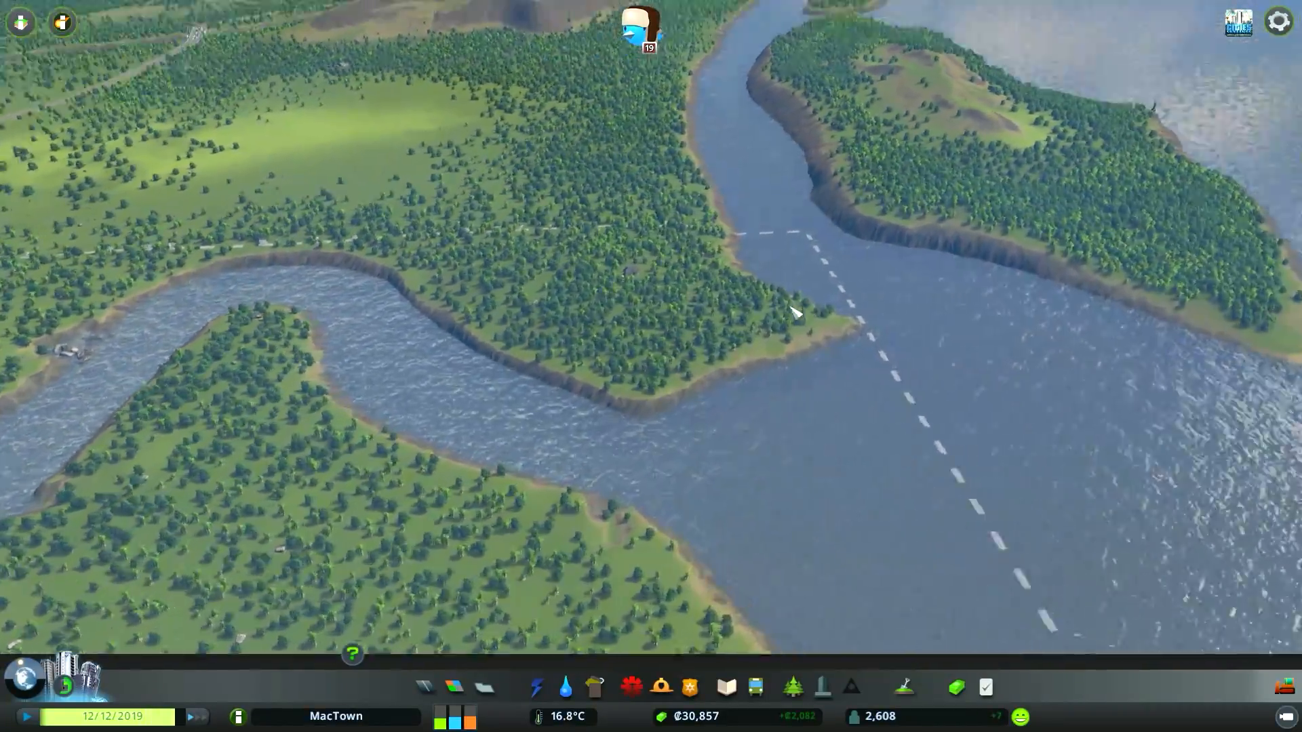
{"action": "scroll", "scroll_direction": "down", "scroll_amount": 3}
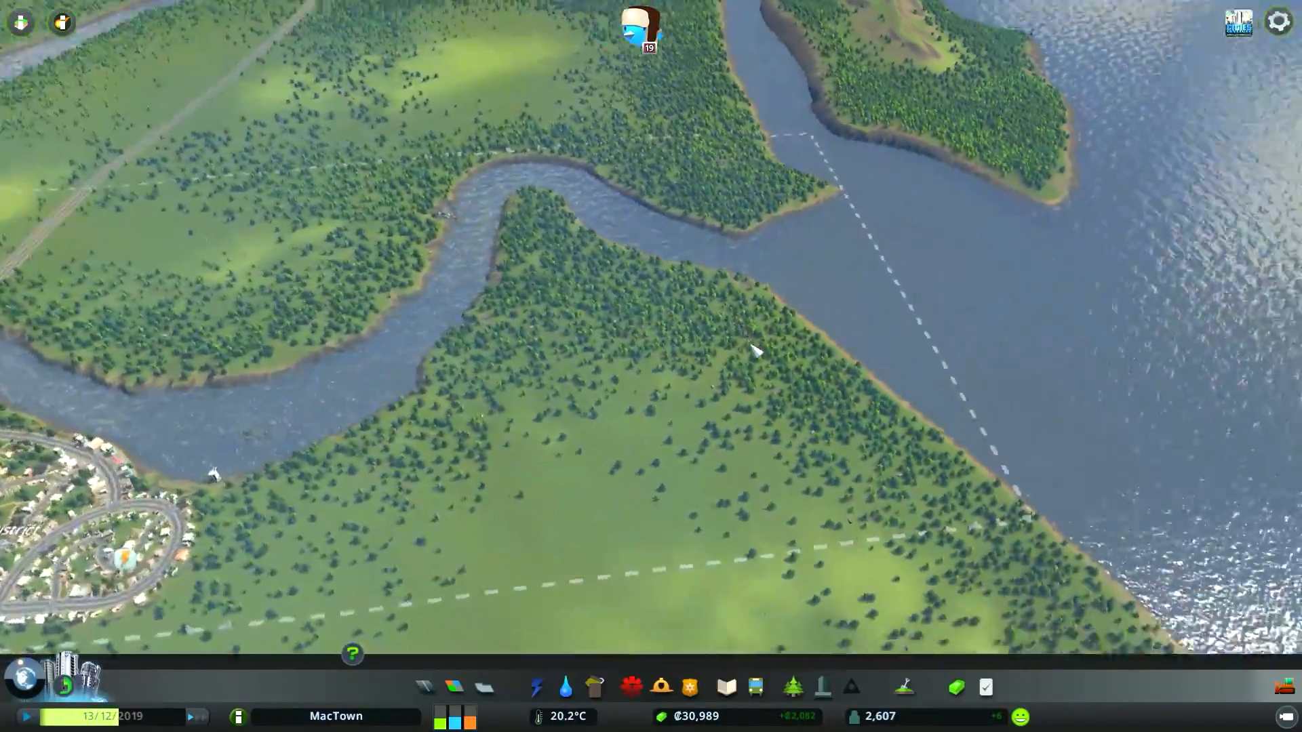
Place two standard wind turbines beside the existing ones southwest of MacTown.
{"action": "left_click", "coordinate": [535, 686]}
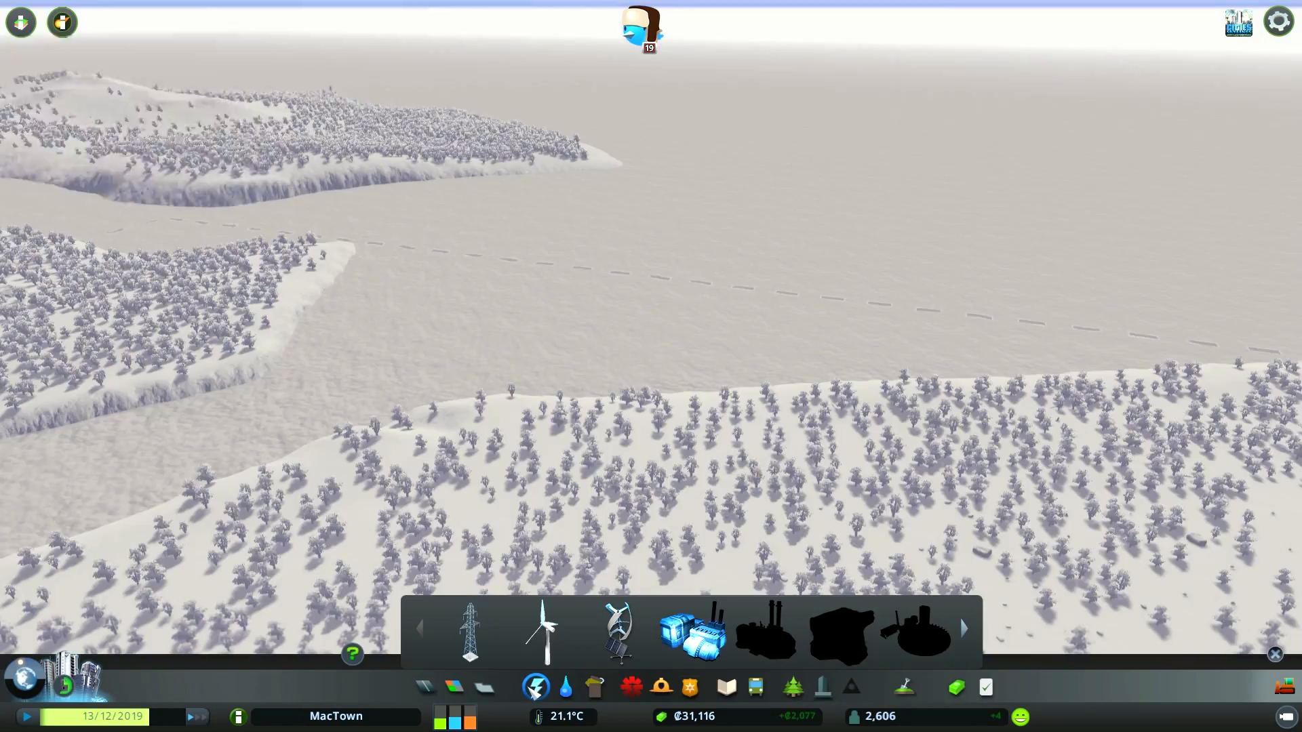
{"action": "left_click", "coordinate": [617, 628]}
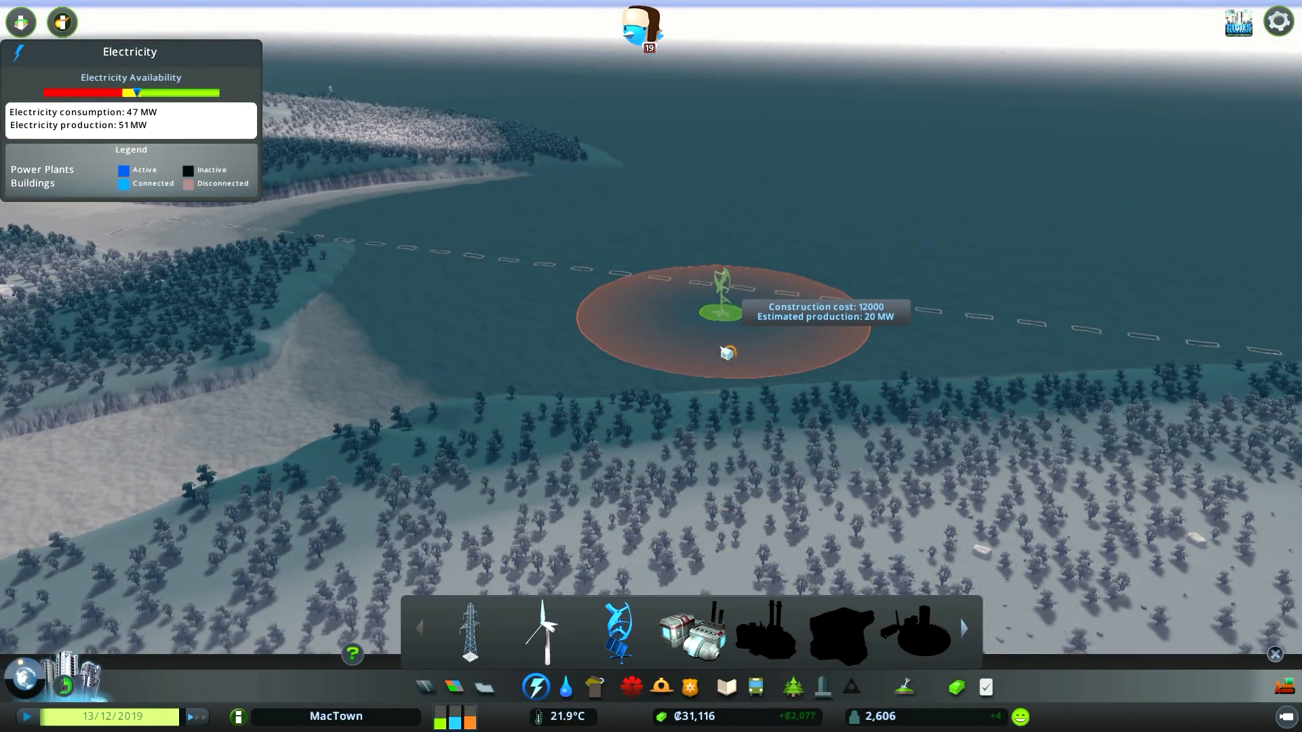
{"action": "mouse_move", "coordinate": [207, 431]}
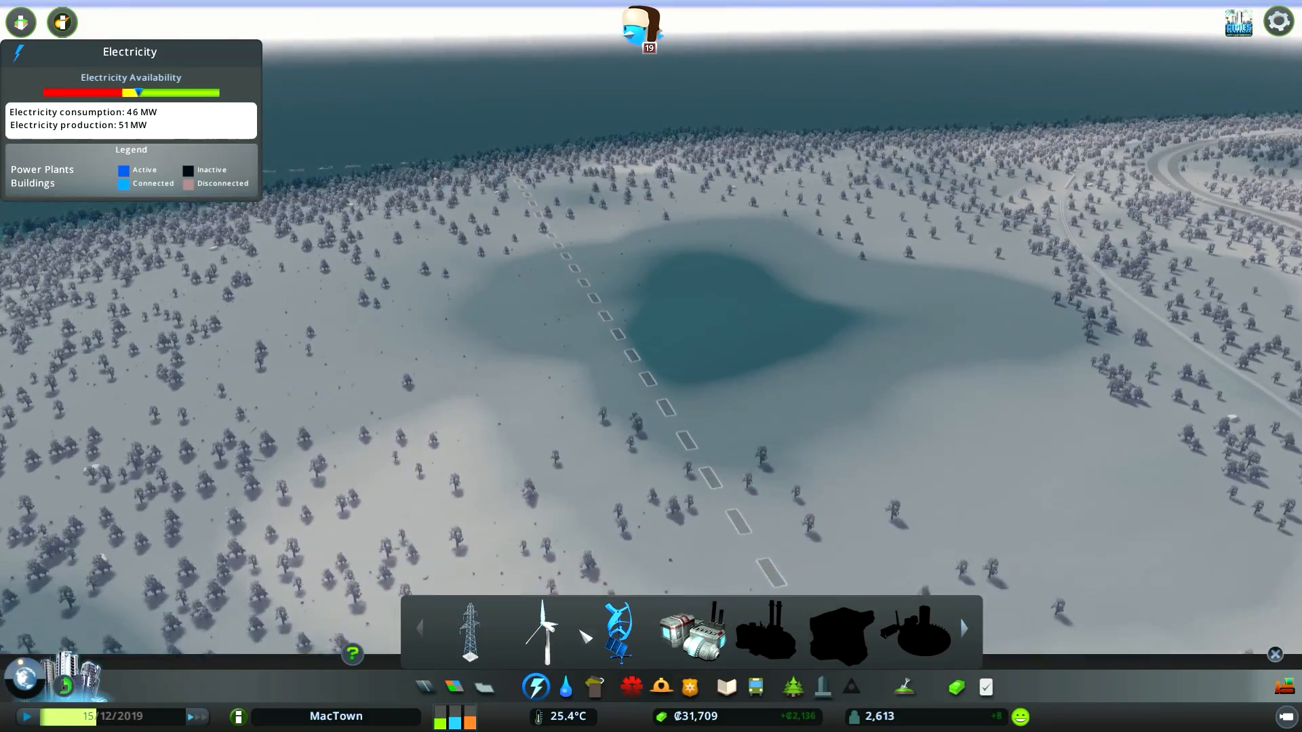
{"action": "left_click", "coordinate": [545, 631]}
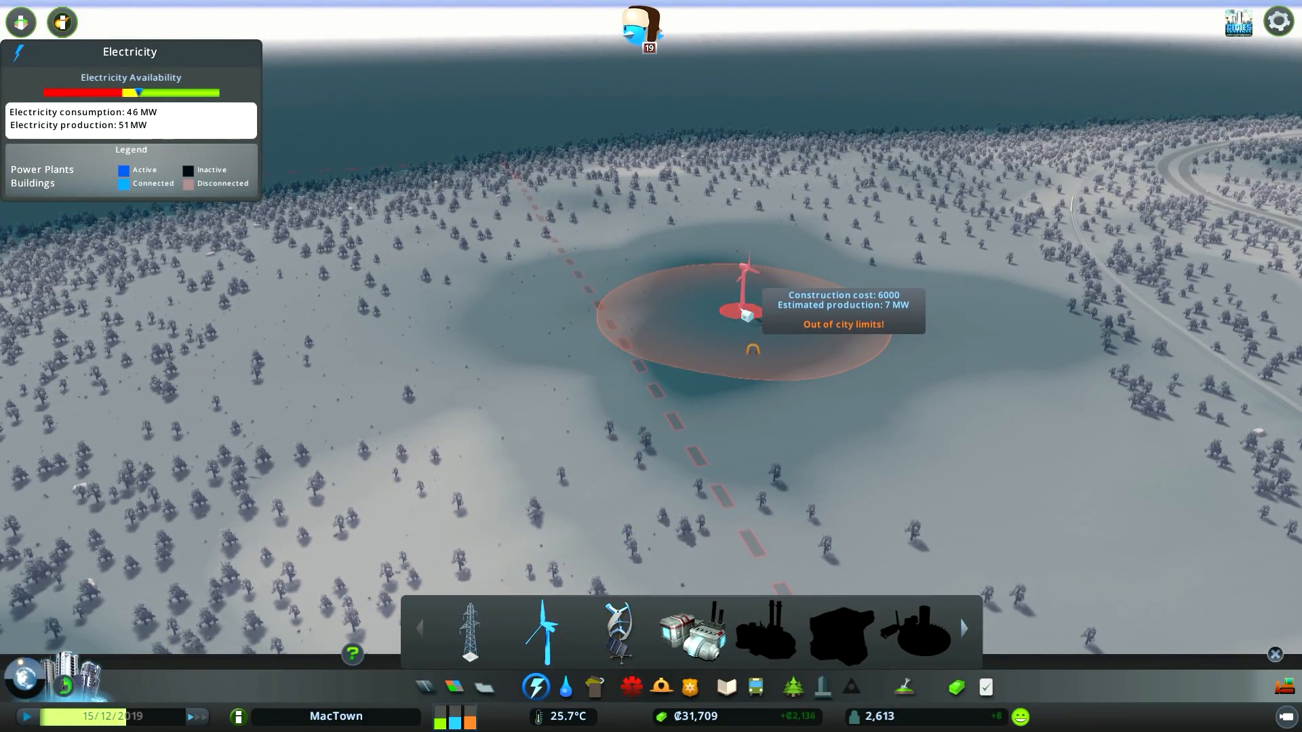
{"action": "mouse_move", "coordinate": [412, 377]}
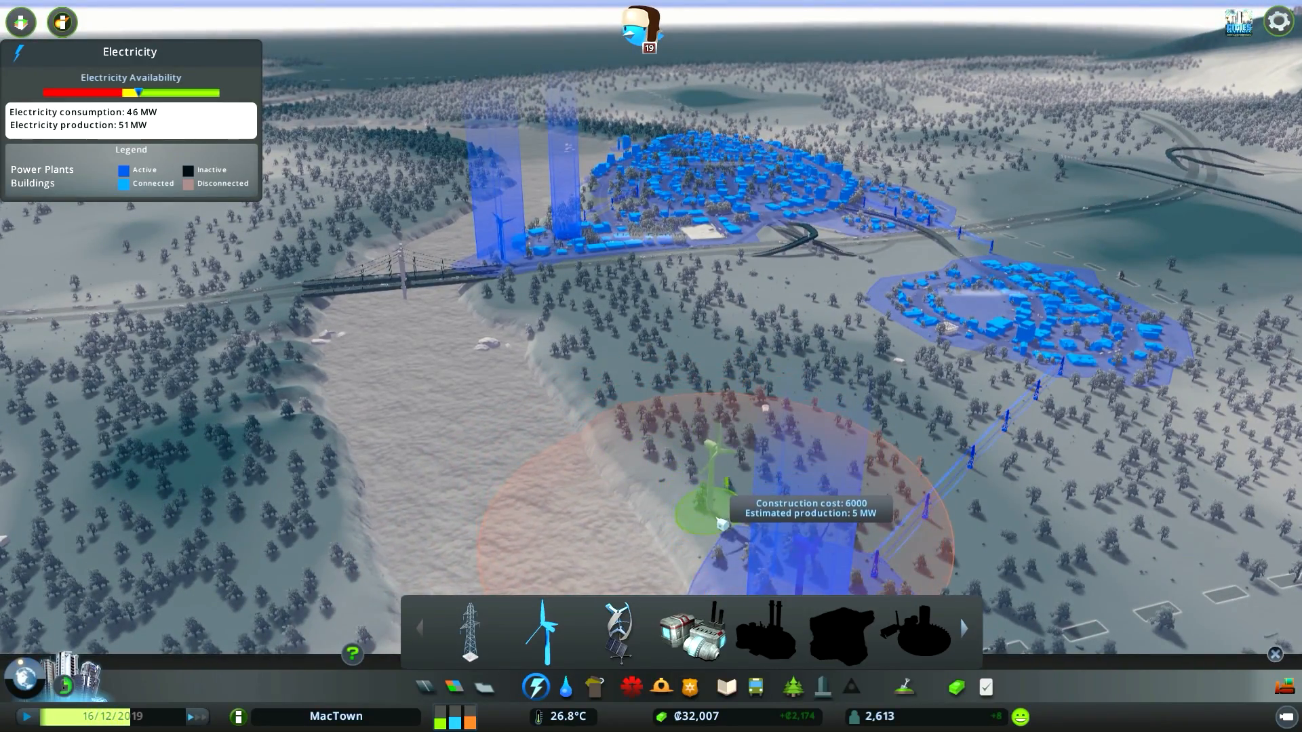
{"action": "left_click", "coordinate": [719, 506]}
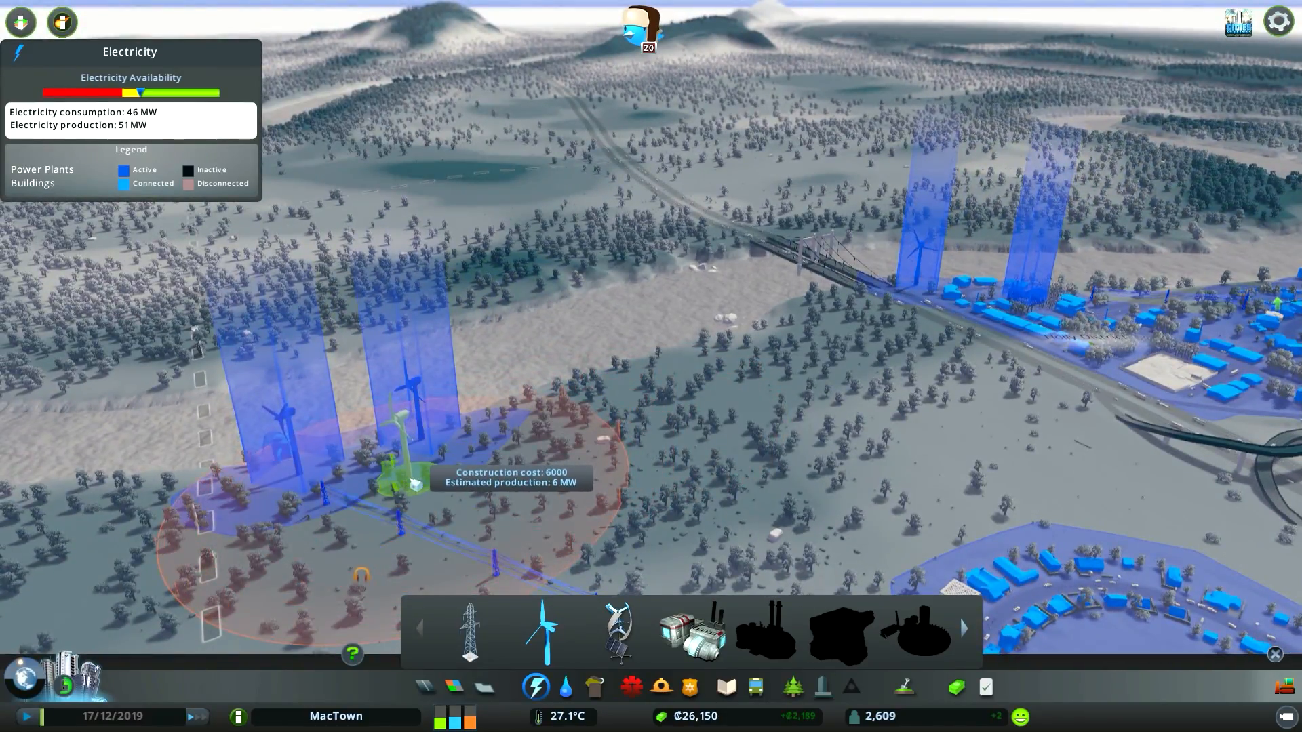
{"action": "left_click", "coordinate": [407, 484]}
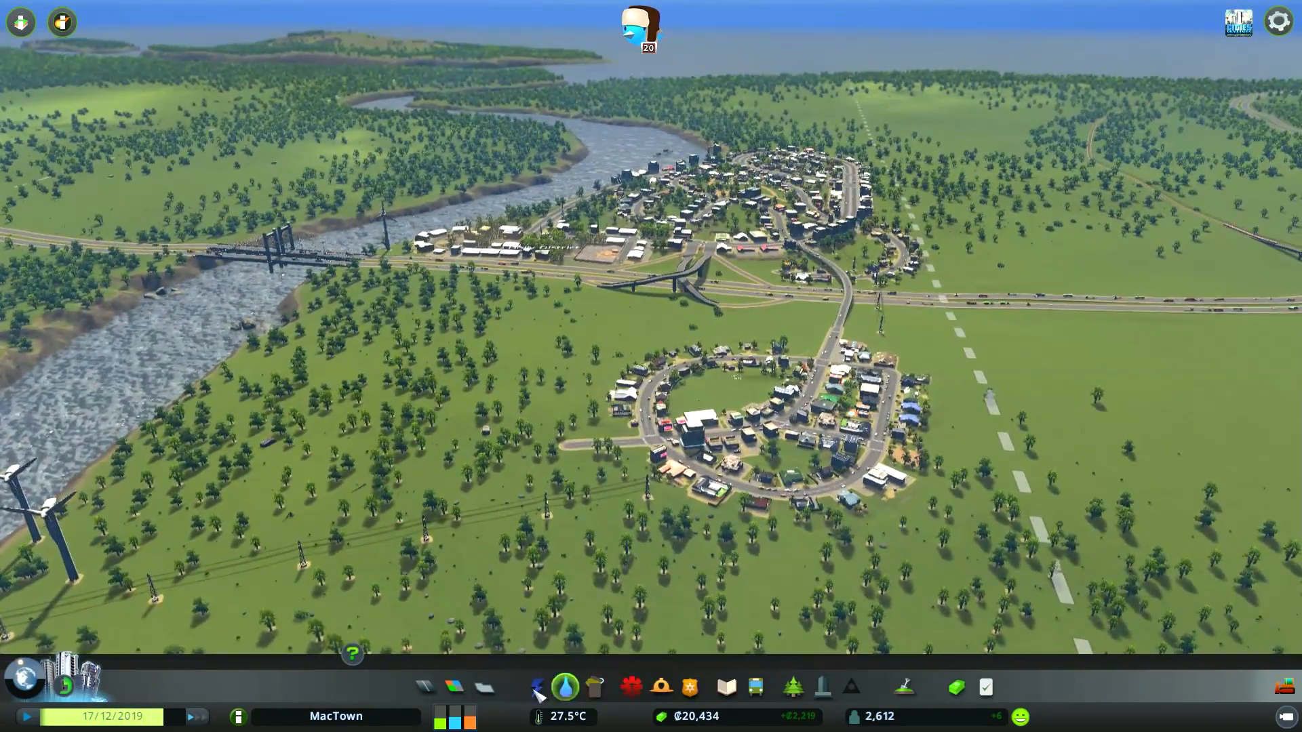
{"action": "left_click", "coordinate": [534, 686]}
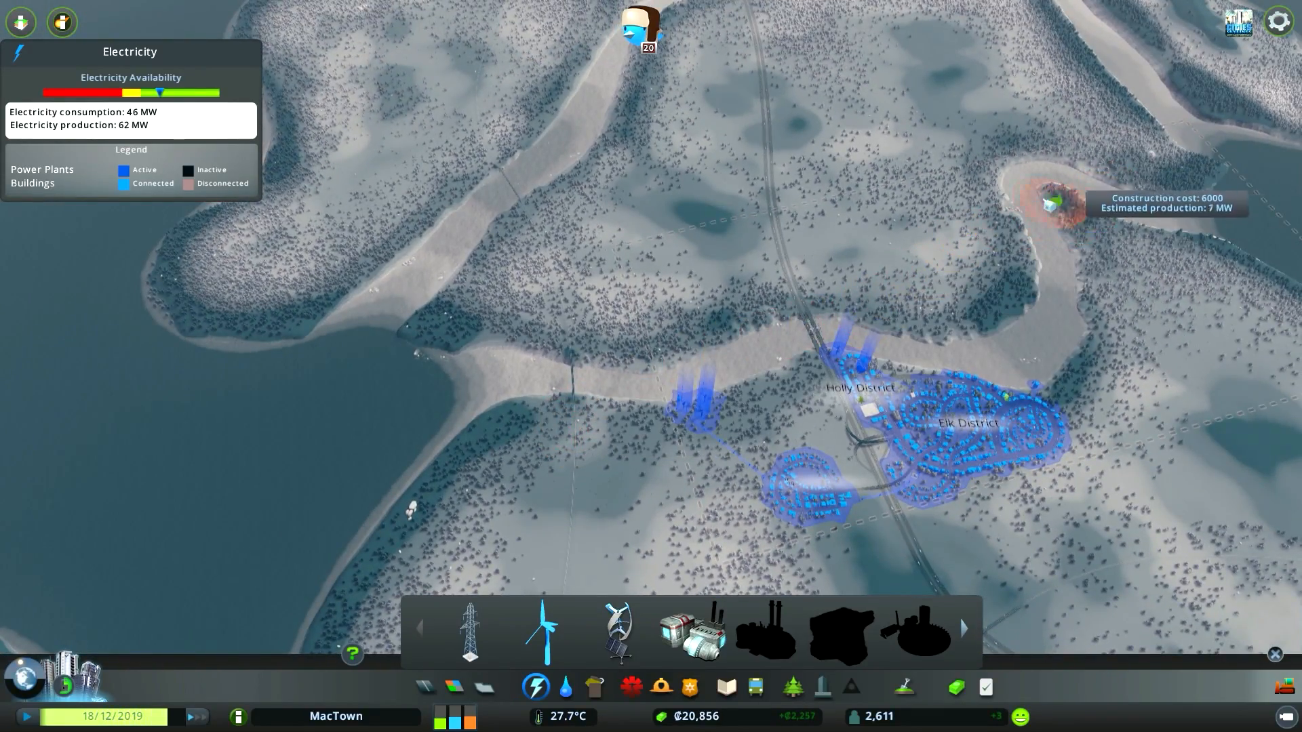
{"action": "mouse_move", "coordinate": [331, 413]}
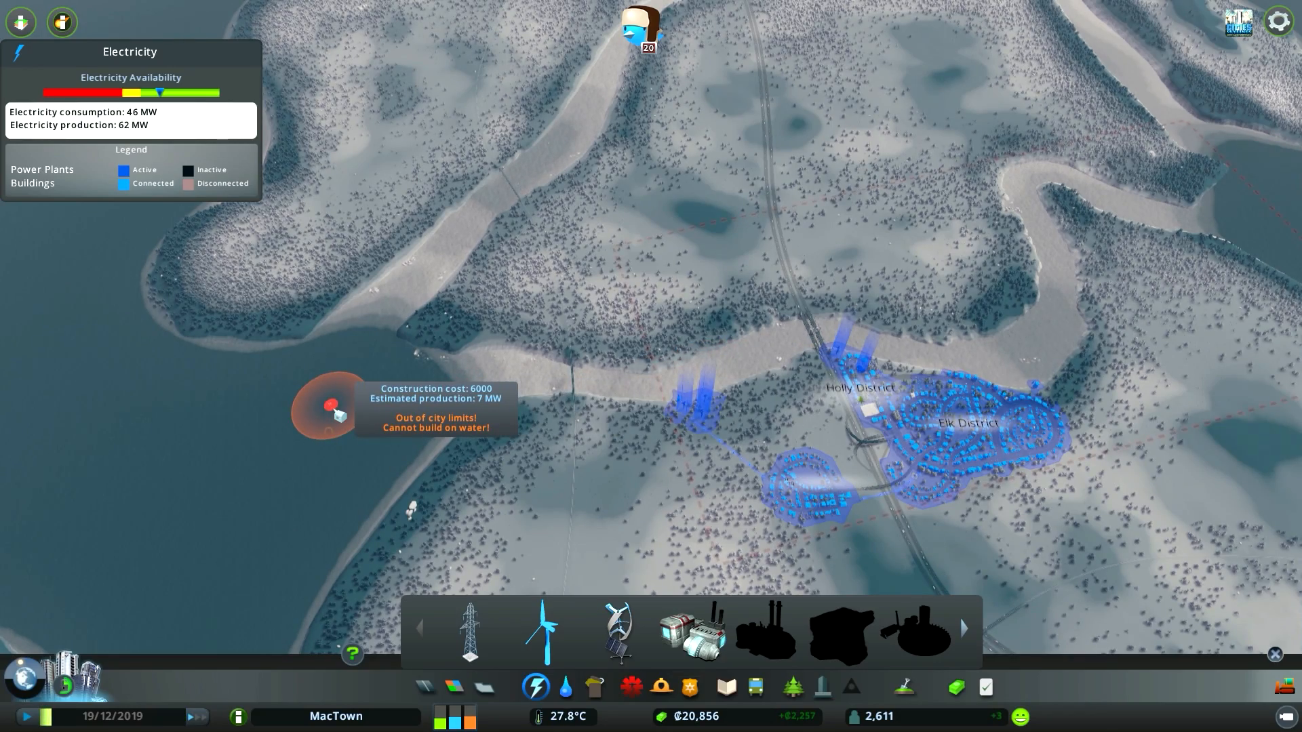
{"action": "mouse_move", "coordinate": [735, 349]}
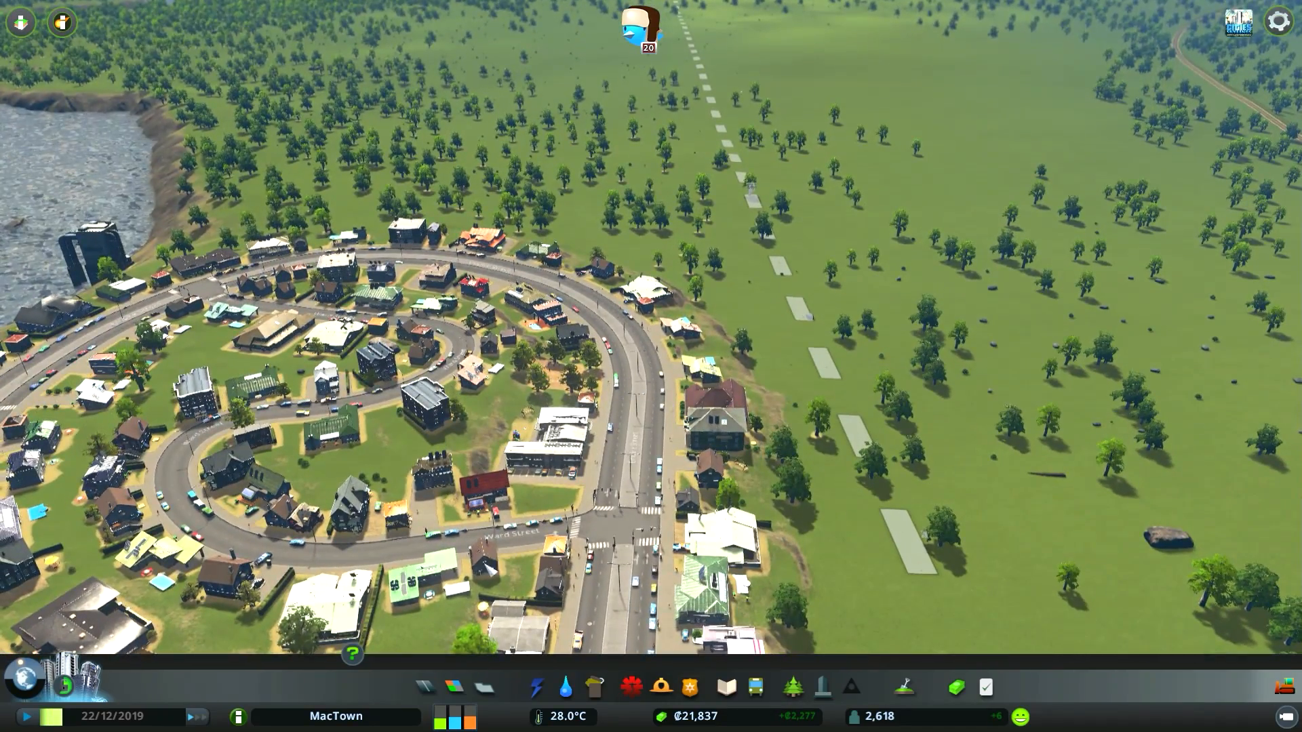
Build a road heading north from town and a short curved connecting road.
{"action": "left_click", "coordinate": [423, 686]}
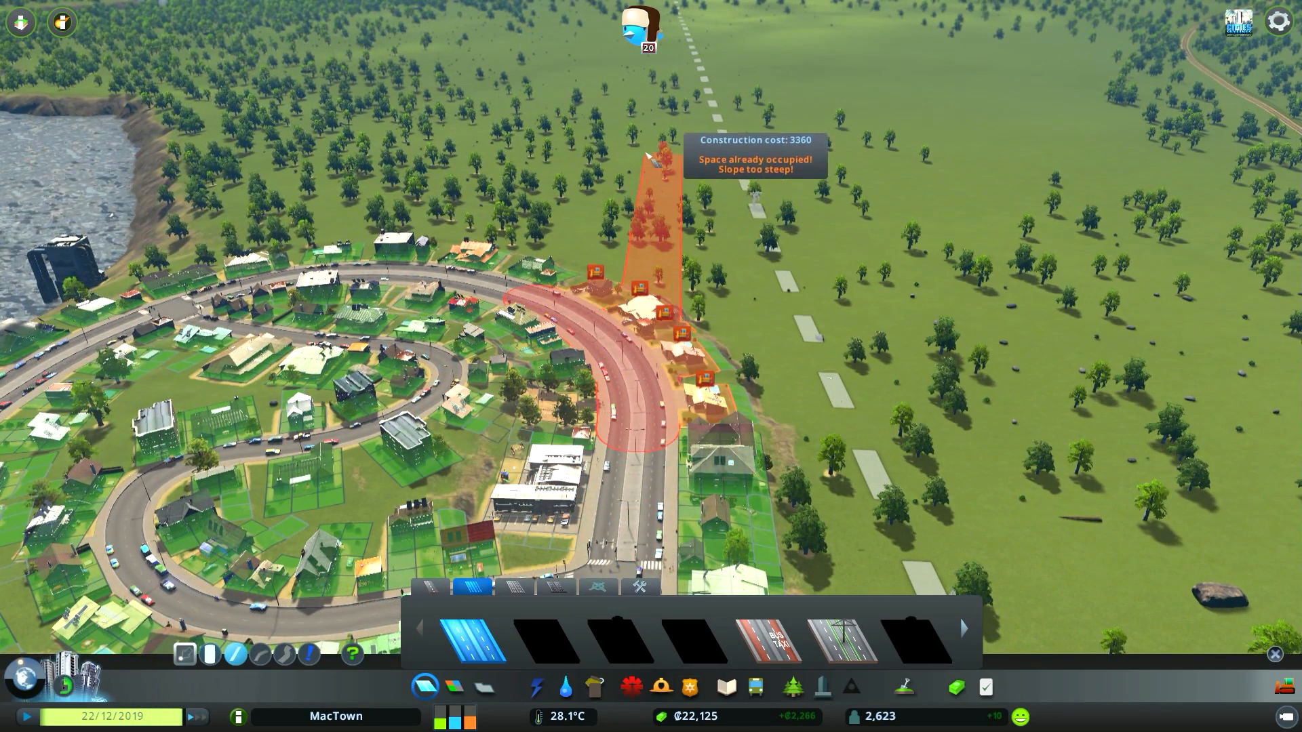
{"action": "mouse_move", "coordinate": [656, 241]}
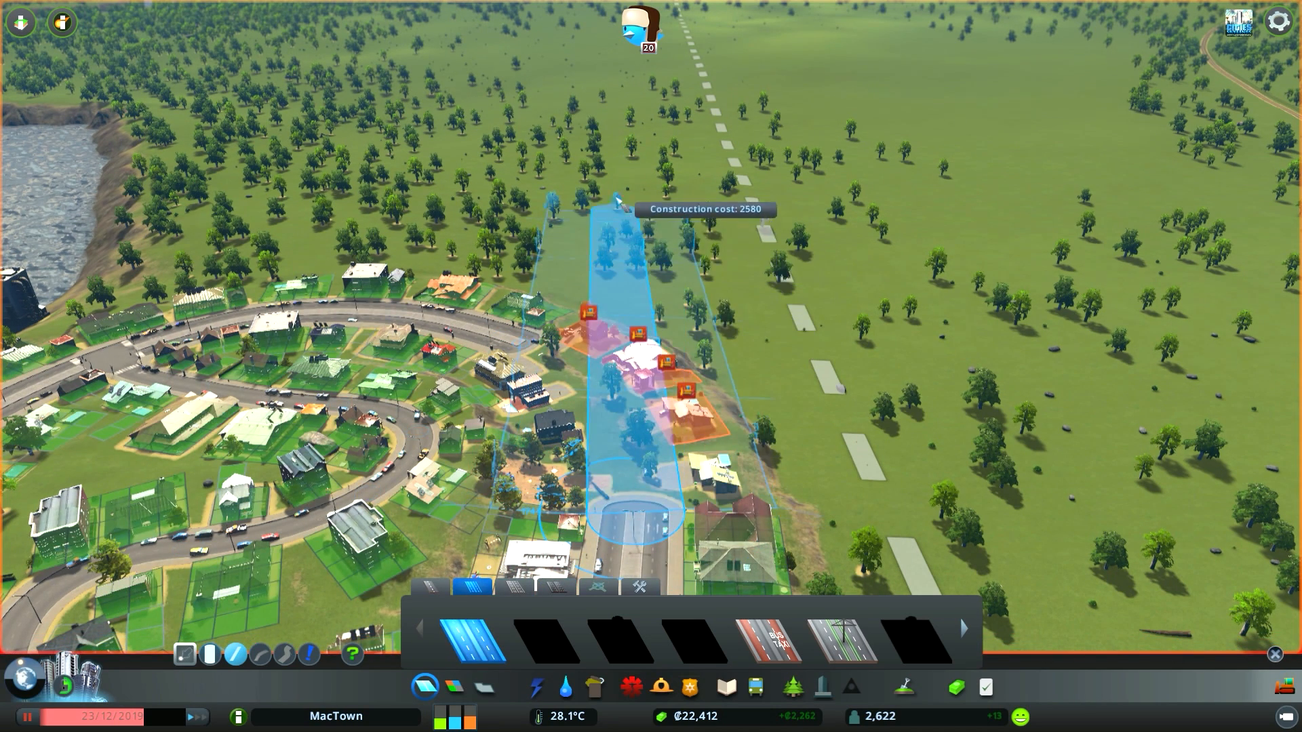
{"action": "mouse_move", "coordinate": [669, 219]}
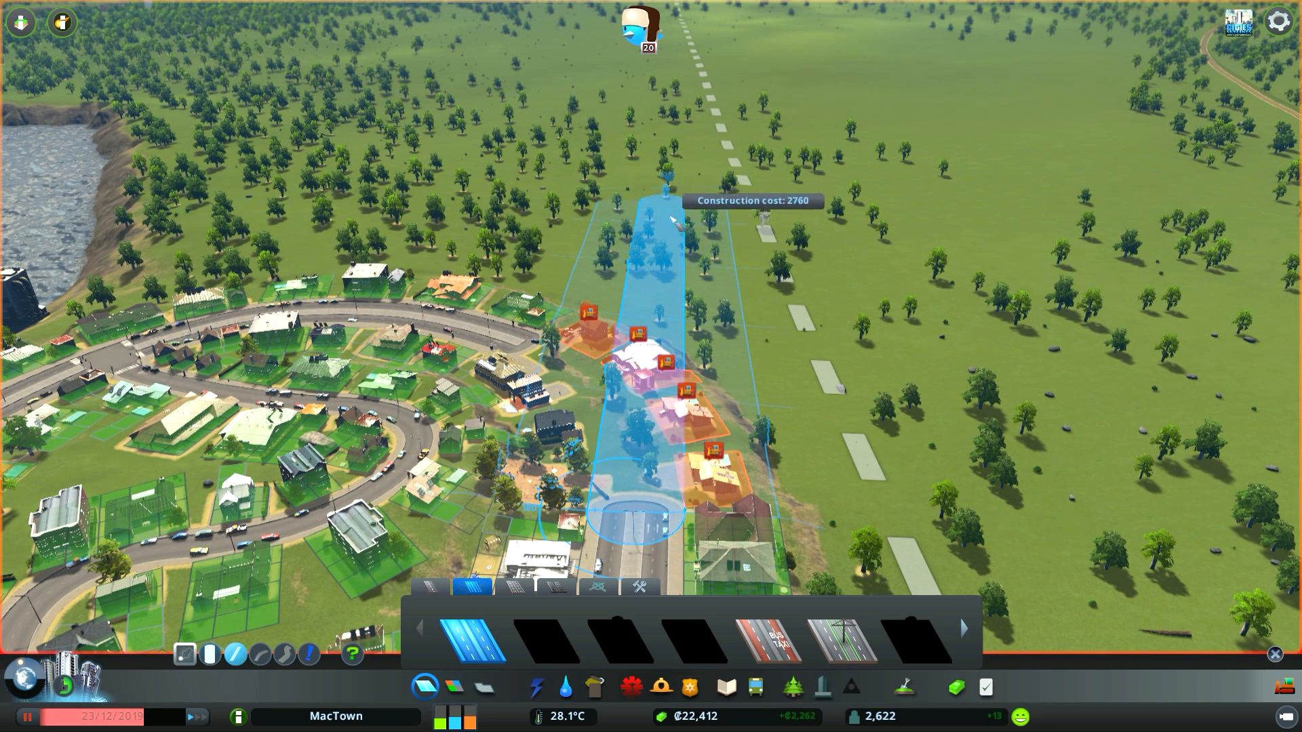
{"action": "left_click", "coordinate": [648, 375]}
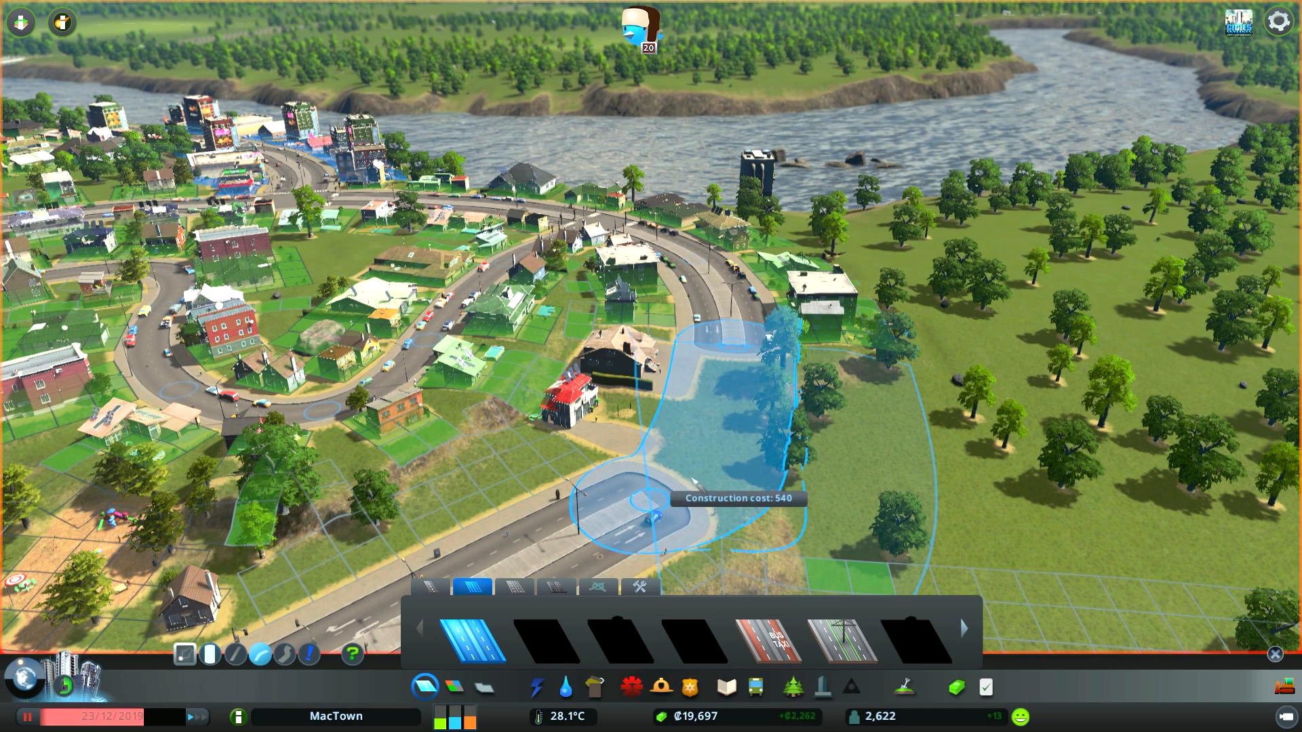
{"action": "left_click", "coordinate": [643, 506]}
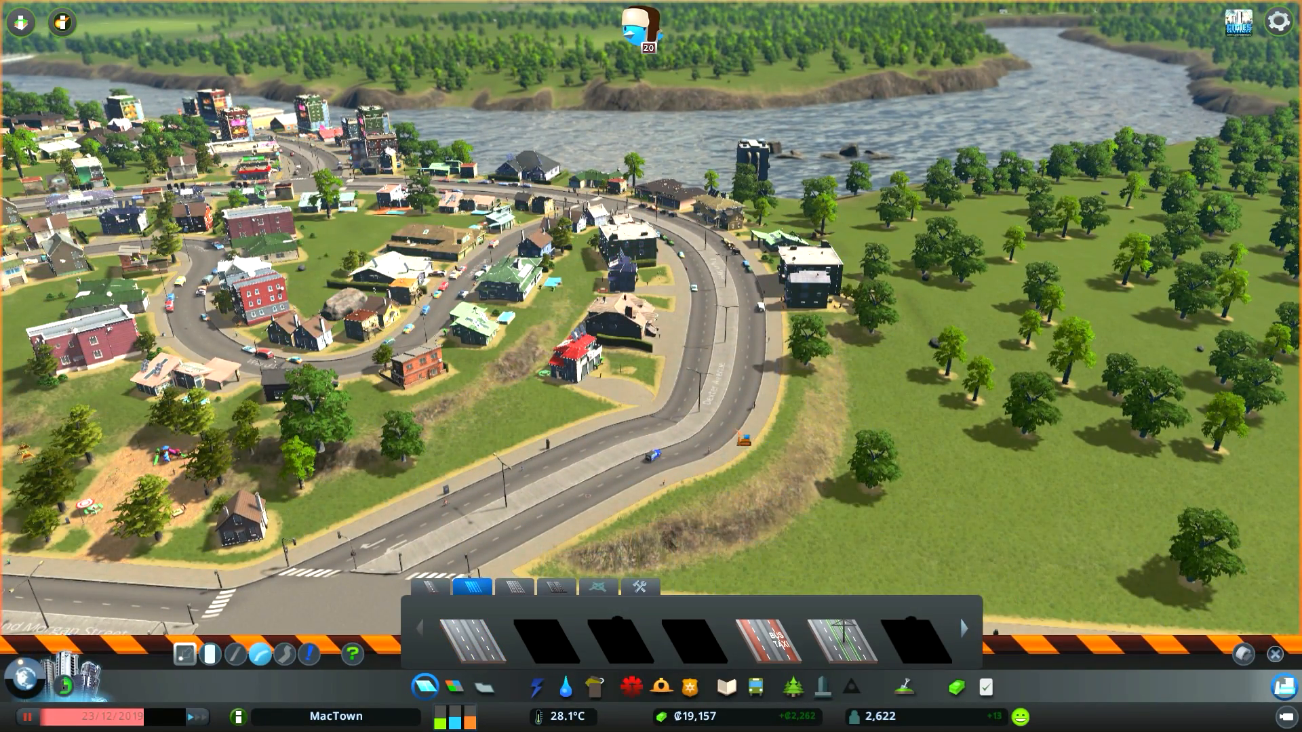
Leave demolition mode and resume laying roads toward the riverbank.
{"action": "left_click", "coordinate": [473, 638]}
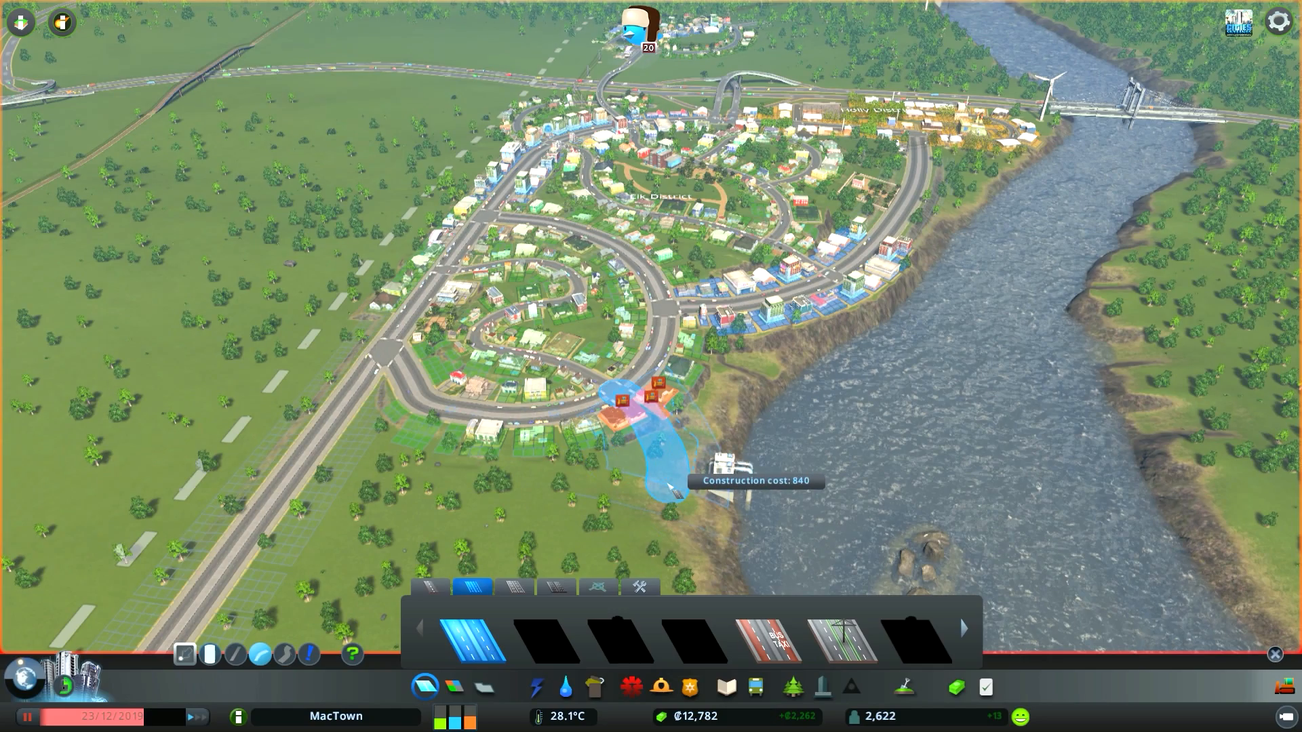
{"action": "mouse_move", "coordinate": [660, 519]}
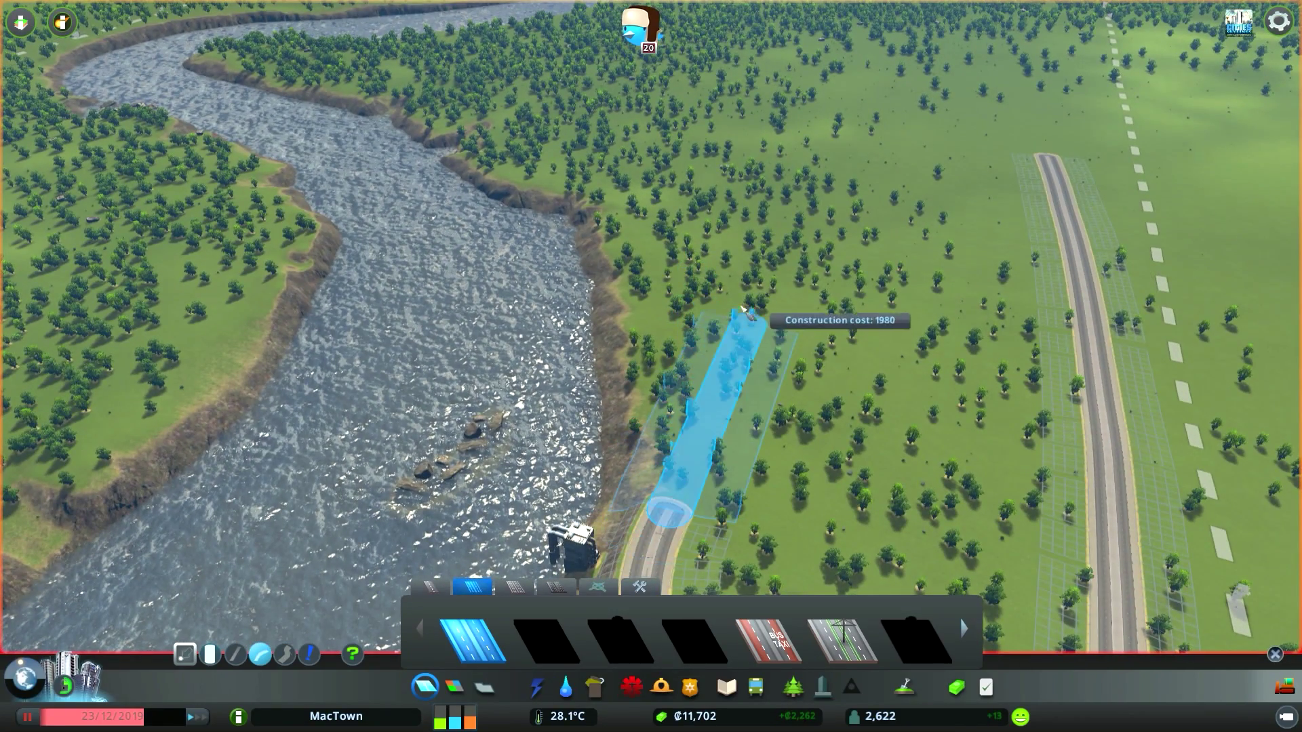
{"action": "mouse_move", "coordinate": [649, 180]}
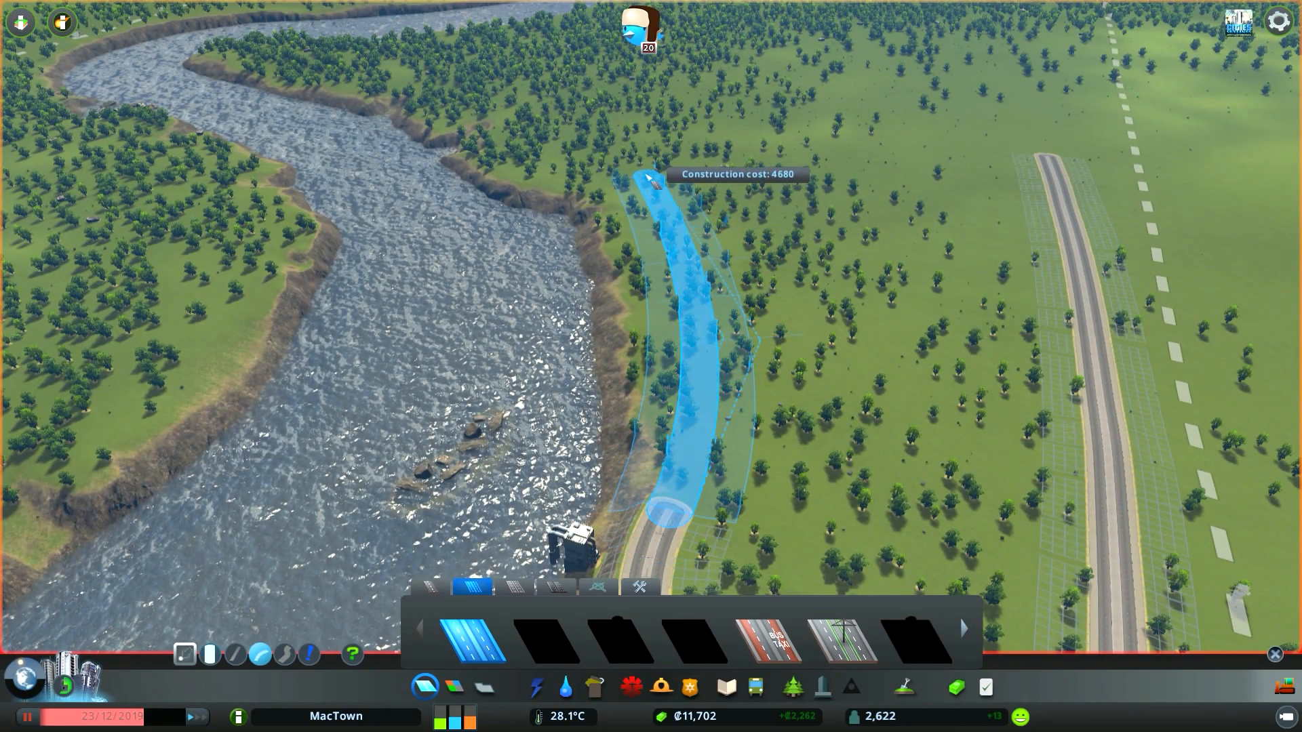
Build the long road along the riverbank north of town.
{"action": "left_click", "coordinate": [657, 183]}
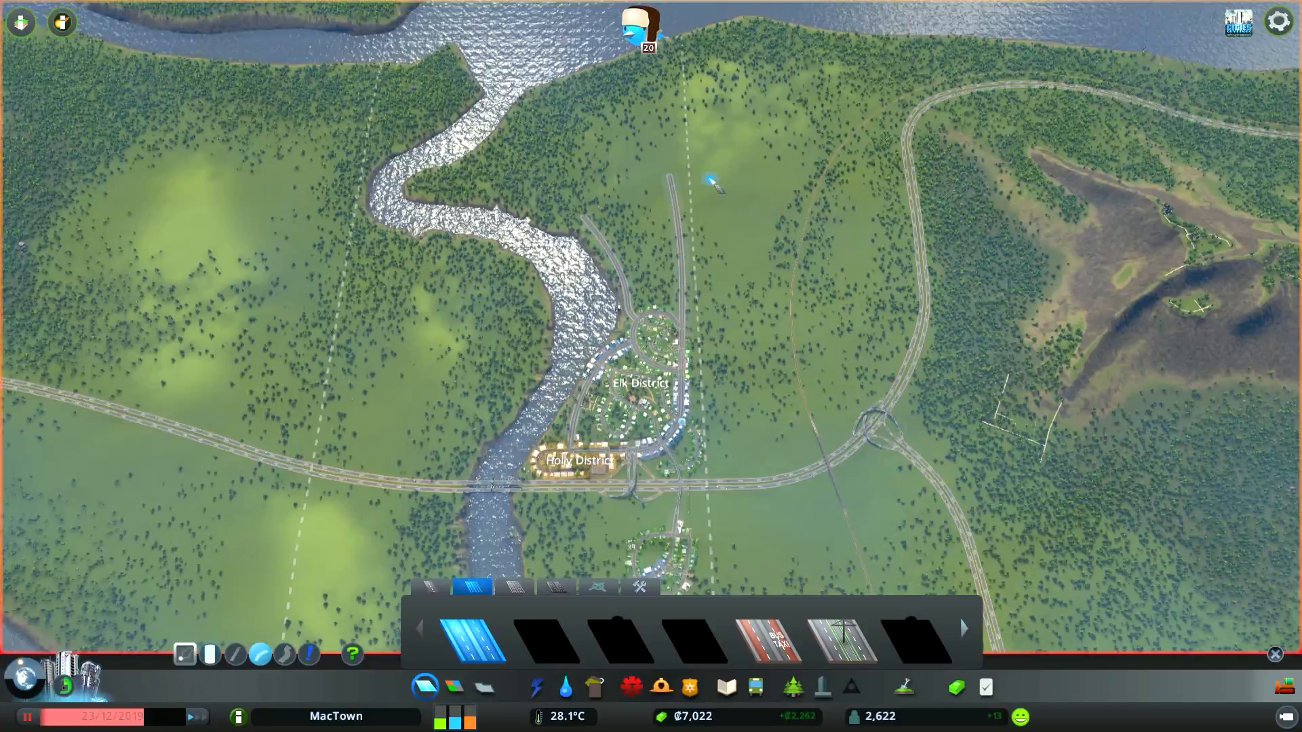
{"action": "scroll", "scroll_direction": "down", "scroll_amount": 3}
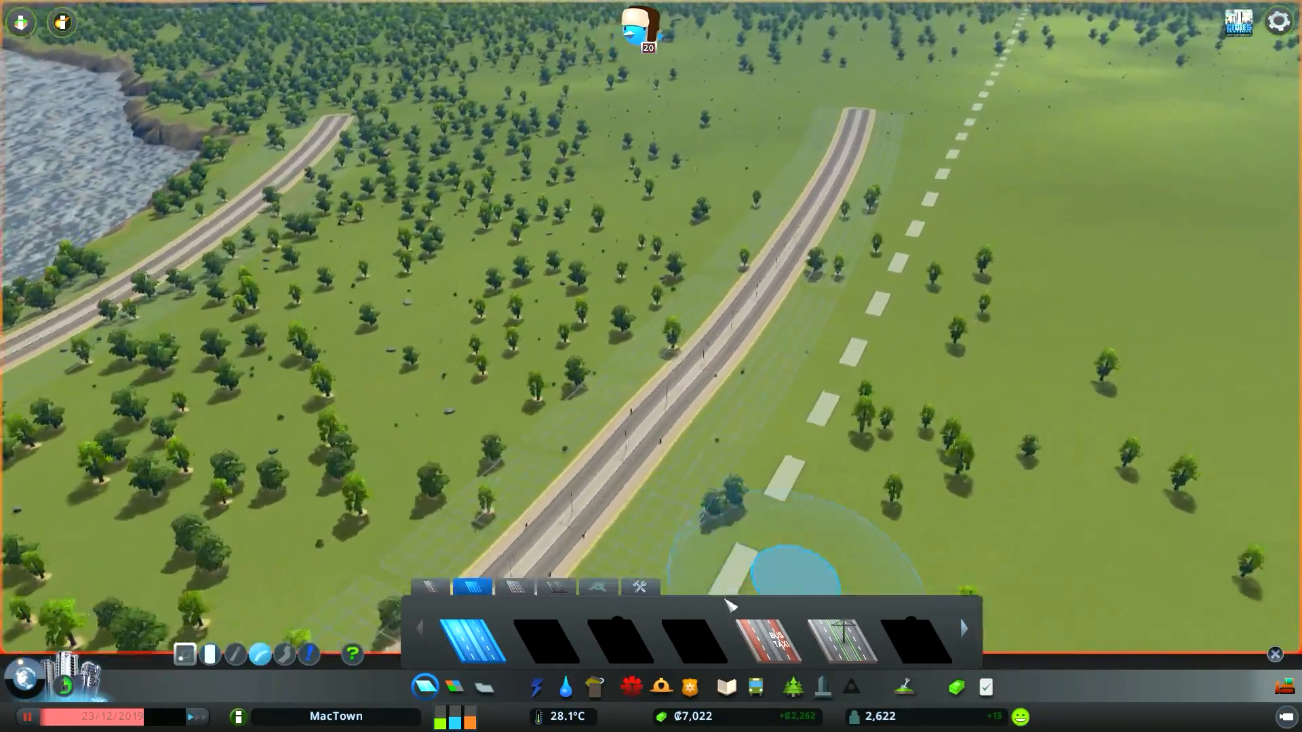
{"action": "mouse_move", "coordinate": [767, 642]}
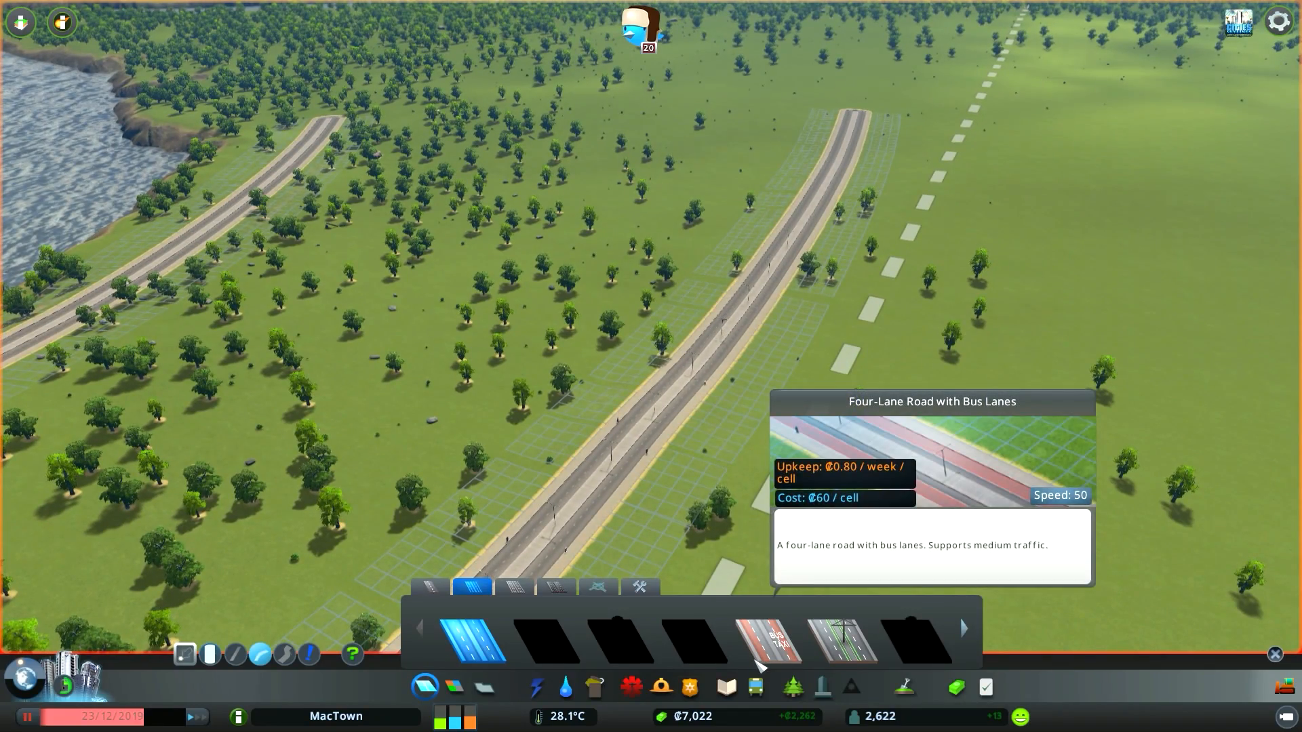
{"action": "mouse_move", "coordinate": [845, 641]}
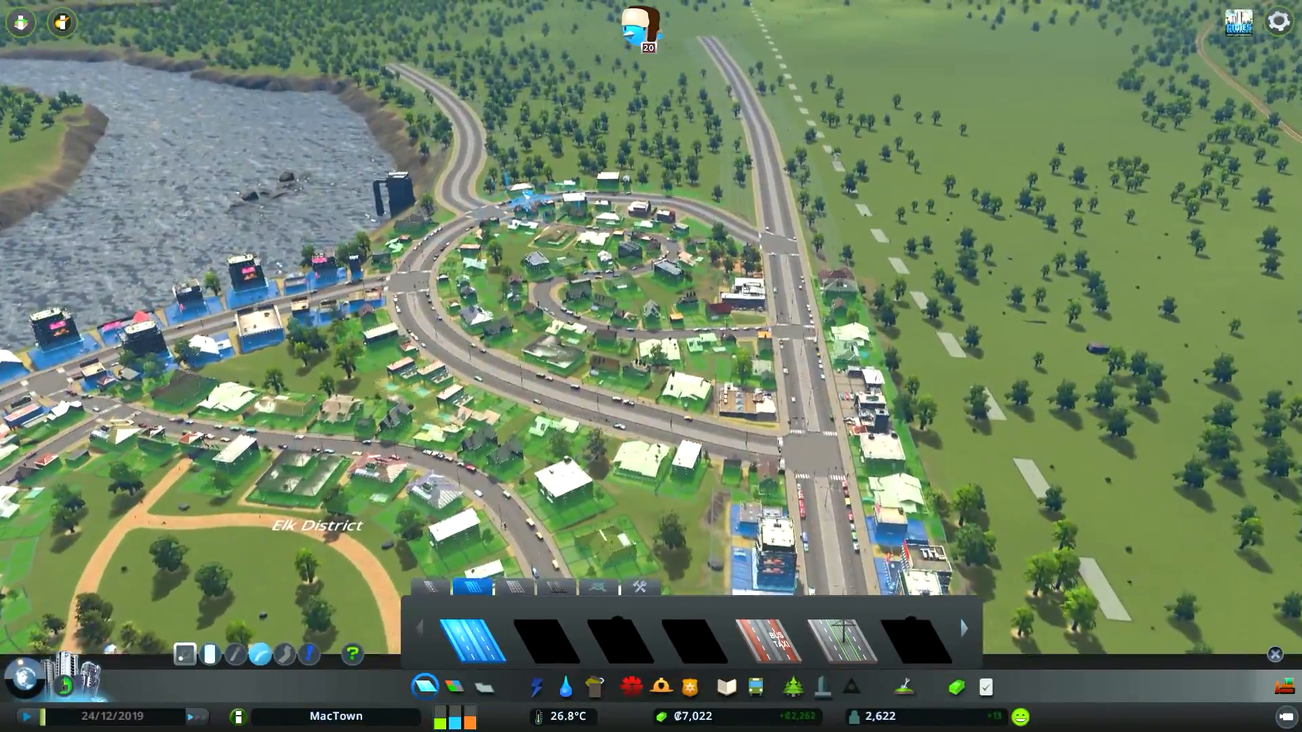
Put away the road building options and pan to the lakeshore pumping station.
{"action": "left_click", "coordinate": [565, 686]}
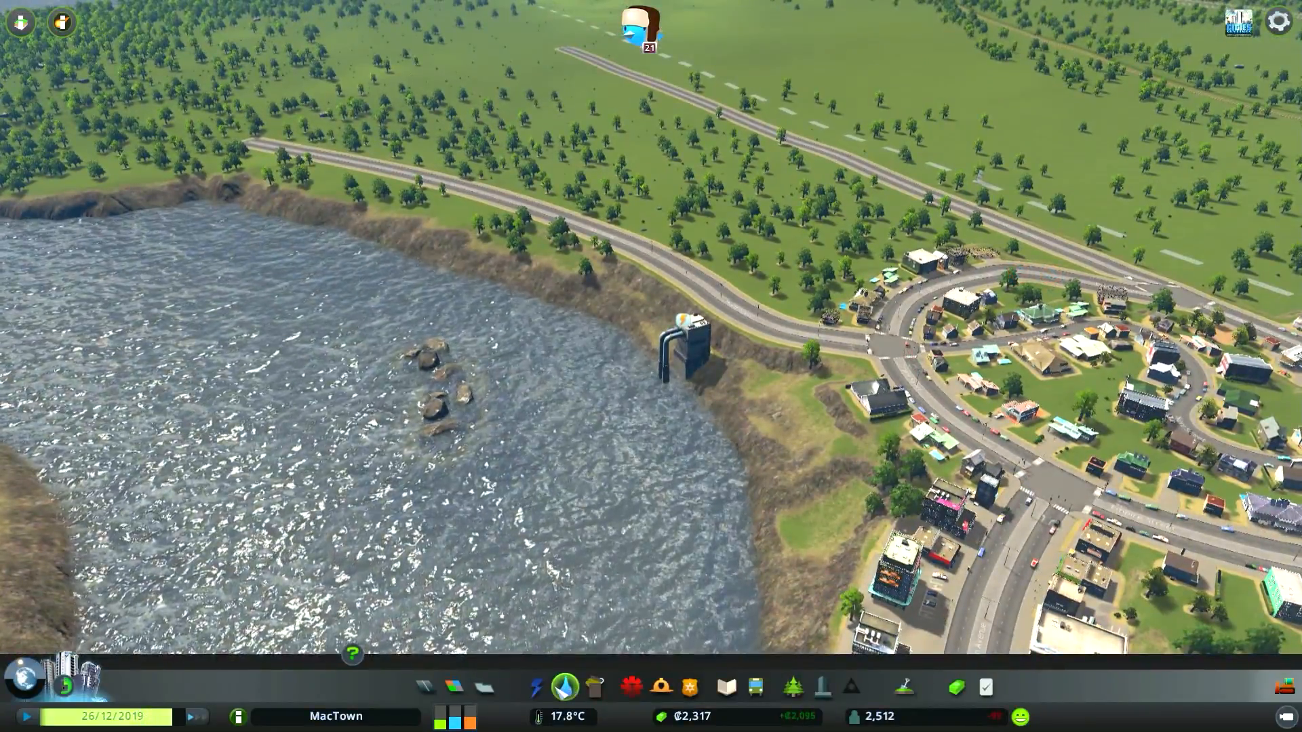
Zone the patch beside the pumping station as low-density commercial, then bring up milestone progress.
{"action": "left_click", "coordinate": [454, 686]}
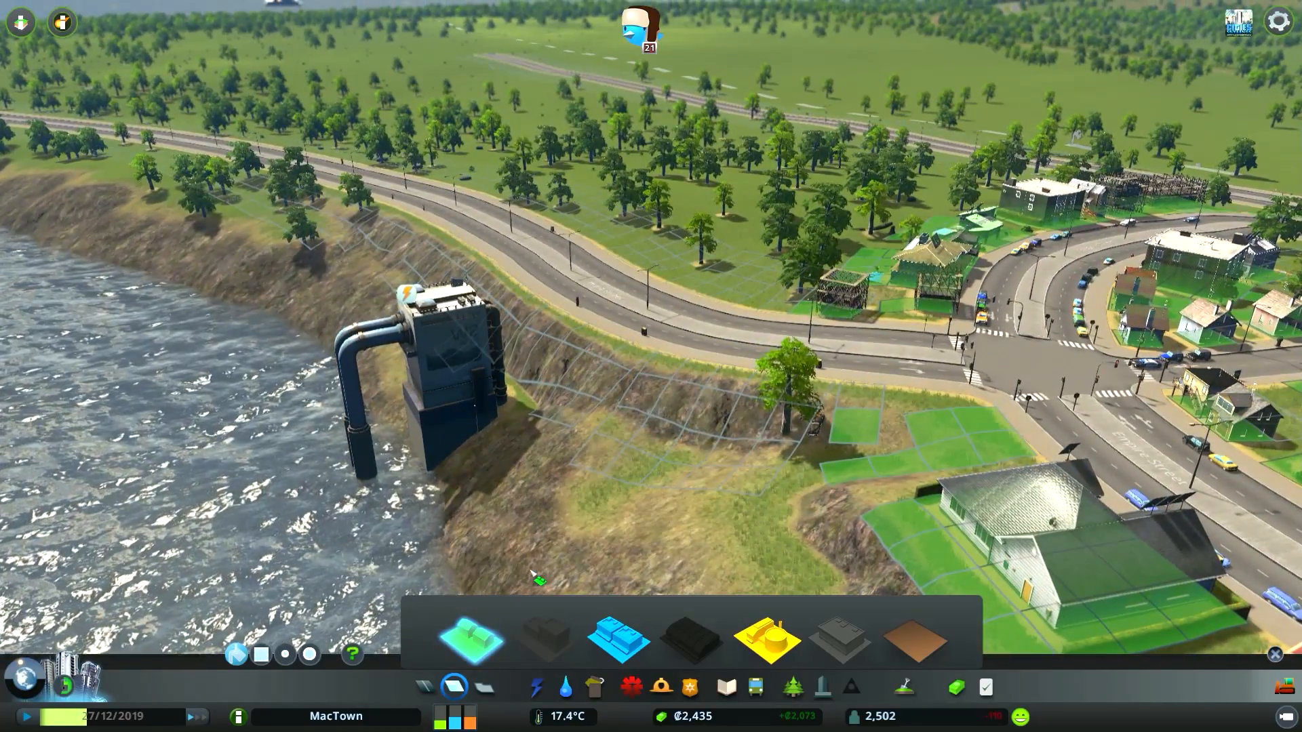
{"action": "left_click", "coordinate": [468, 640]}
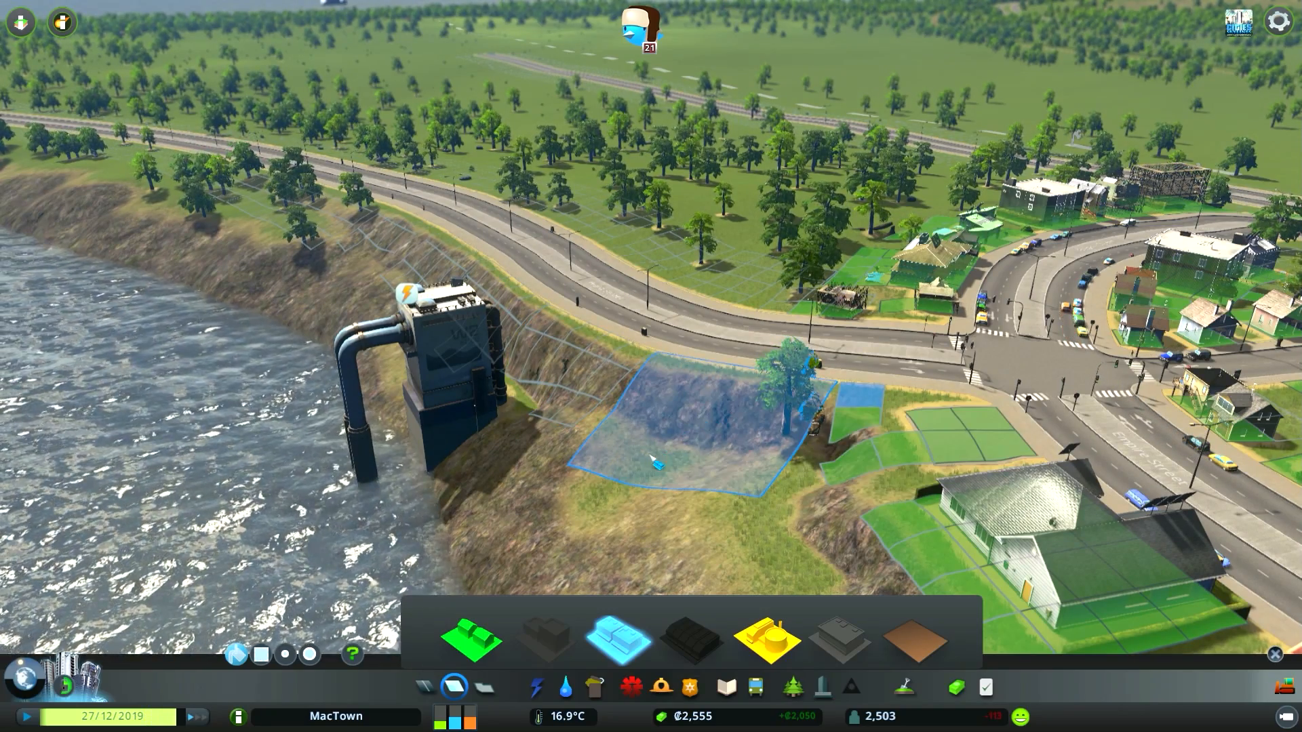
{"action": "left_click", "coordinate": [681, 431]}
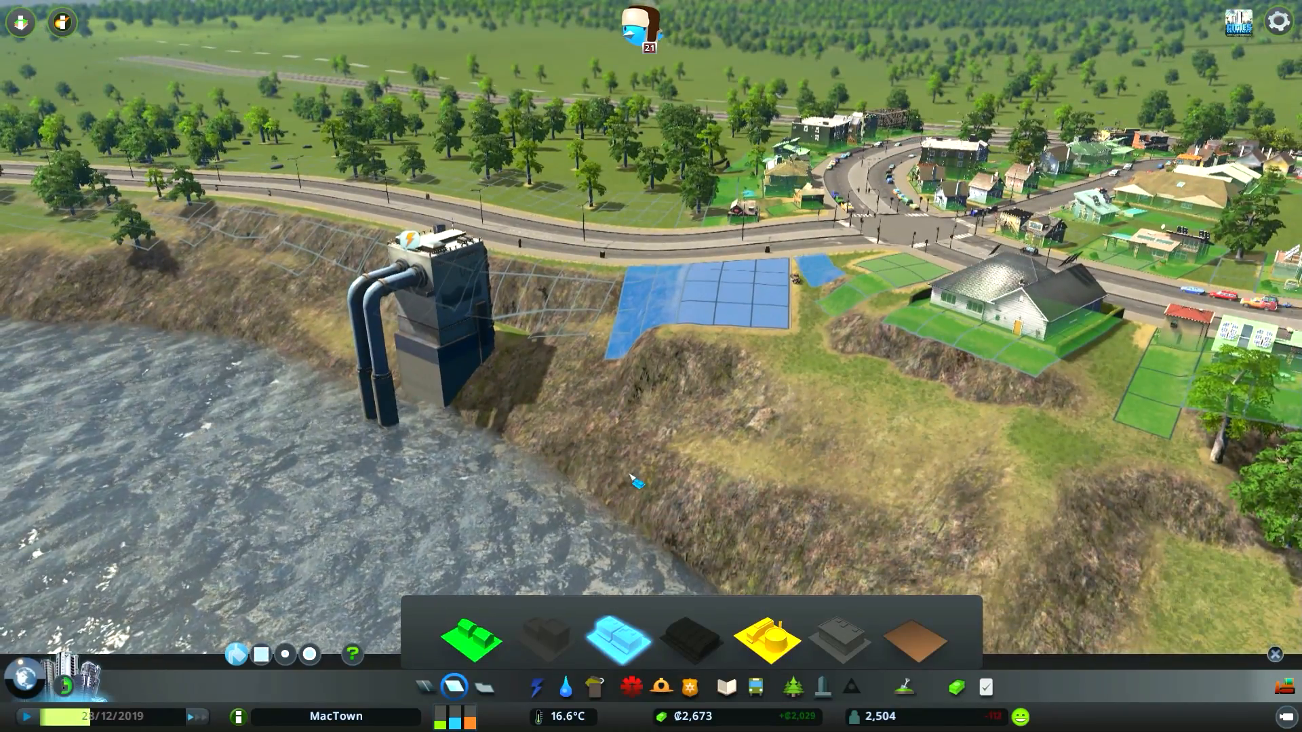
{"action": "left_click", "coordinate": [534, 686]}
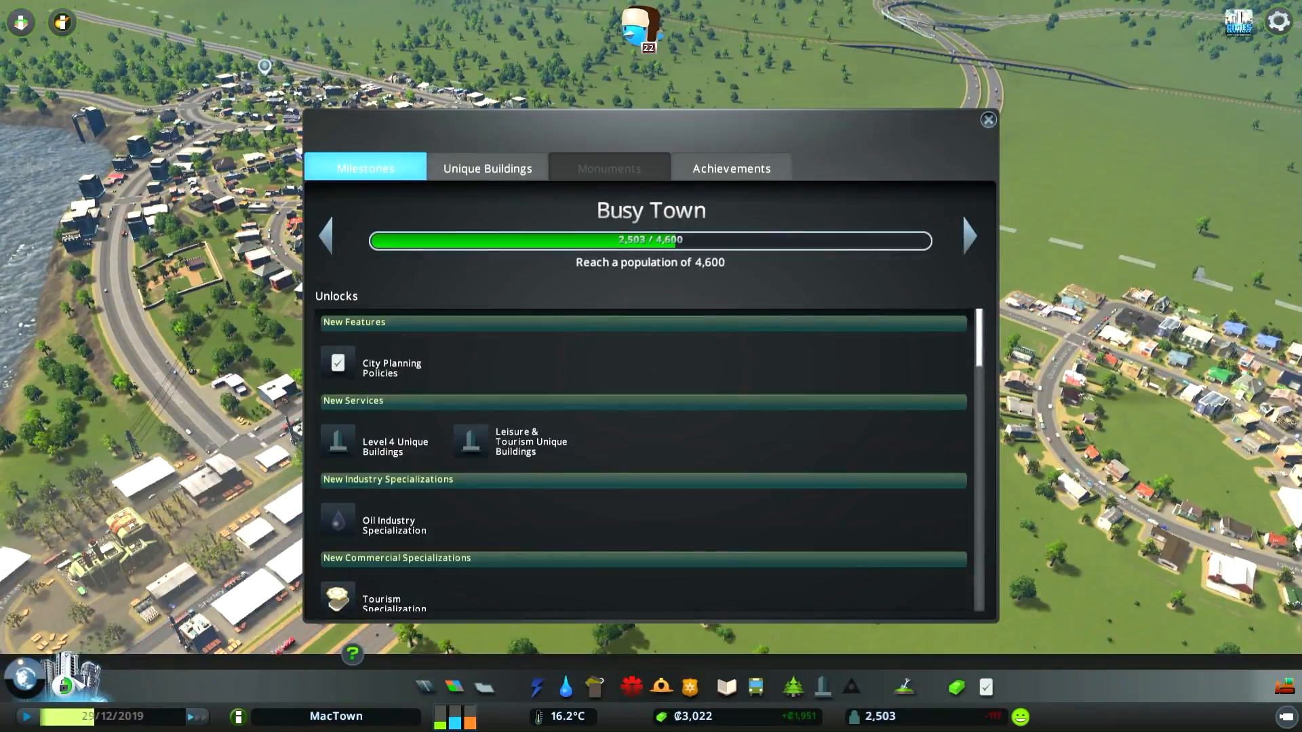
Close the milestones overview.
{"action": "left_click", "coordinate": [987, 119]}
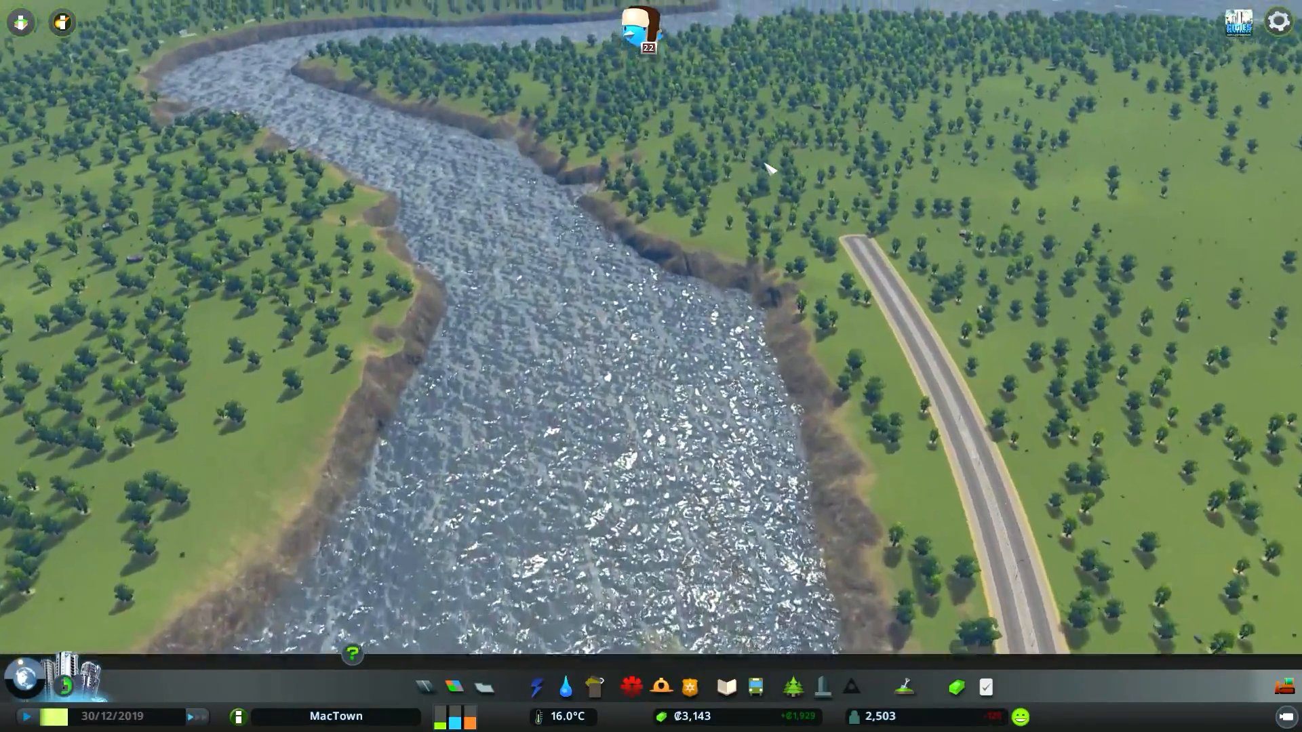
Move to the wind farm and bring up the road building options.
{"action": "scroll", "scroll_direction": "down", "scroll_amount": 3}
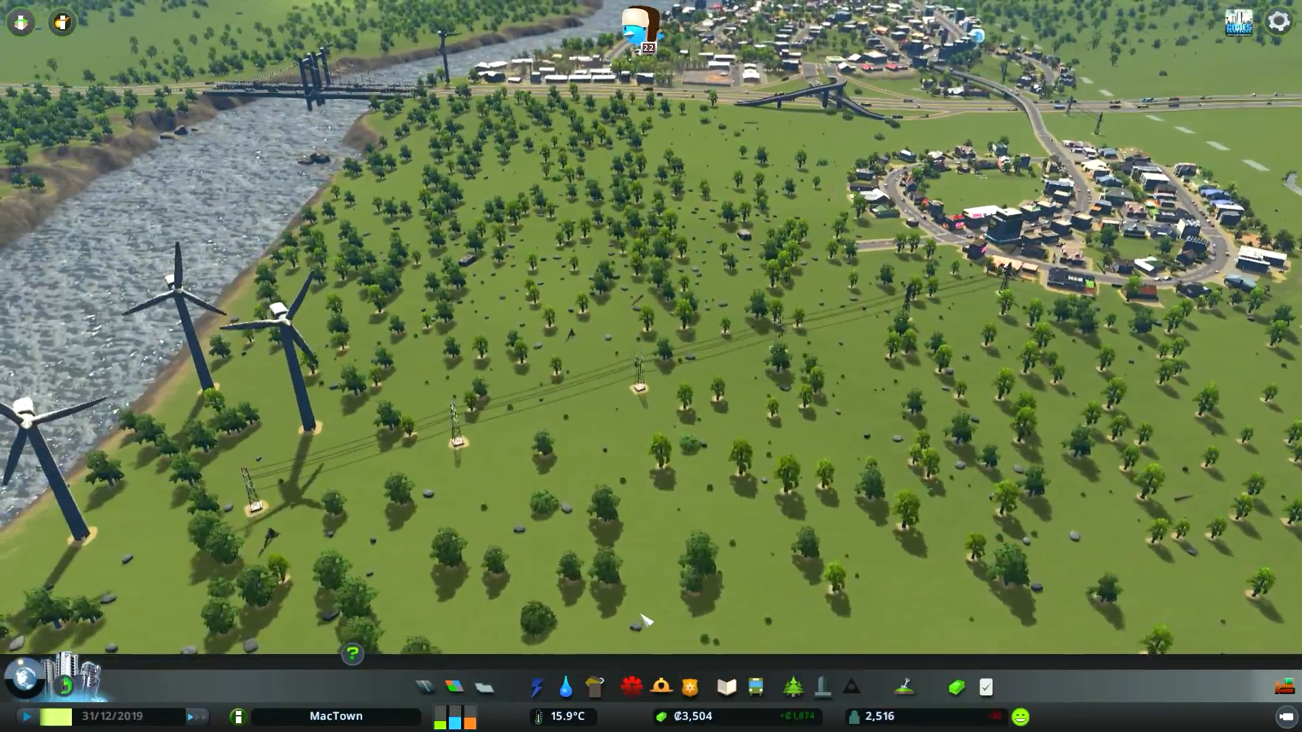
{"action": "left_click", "coordinate": [425, 686]}
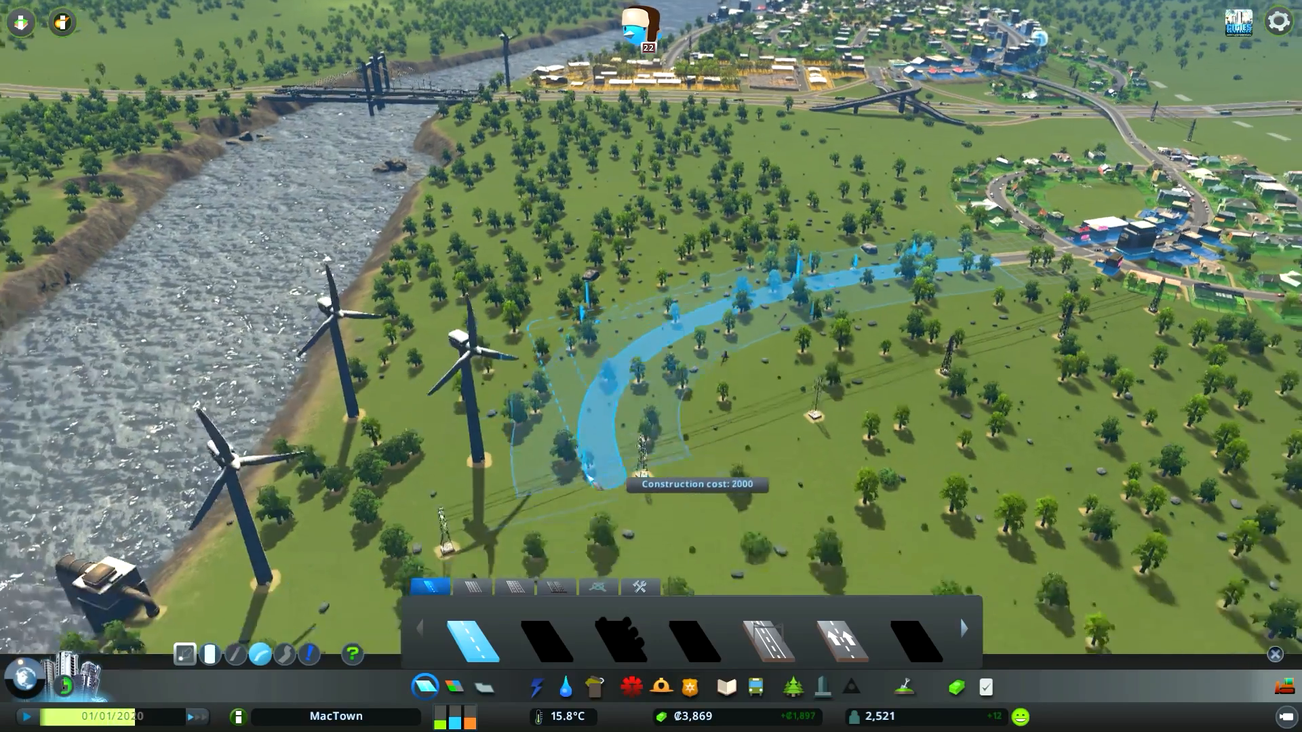
Build both curves of the U-shaped road by the turbines and check electricity supply exceeds demand.
{"action": "left_click", "coordinate": [630, 466]}
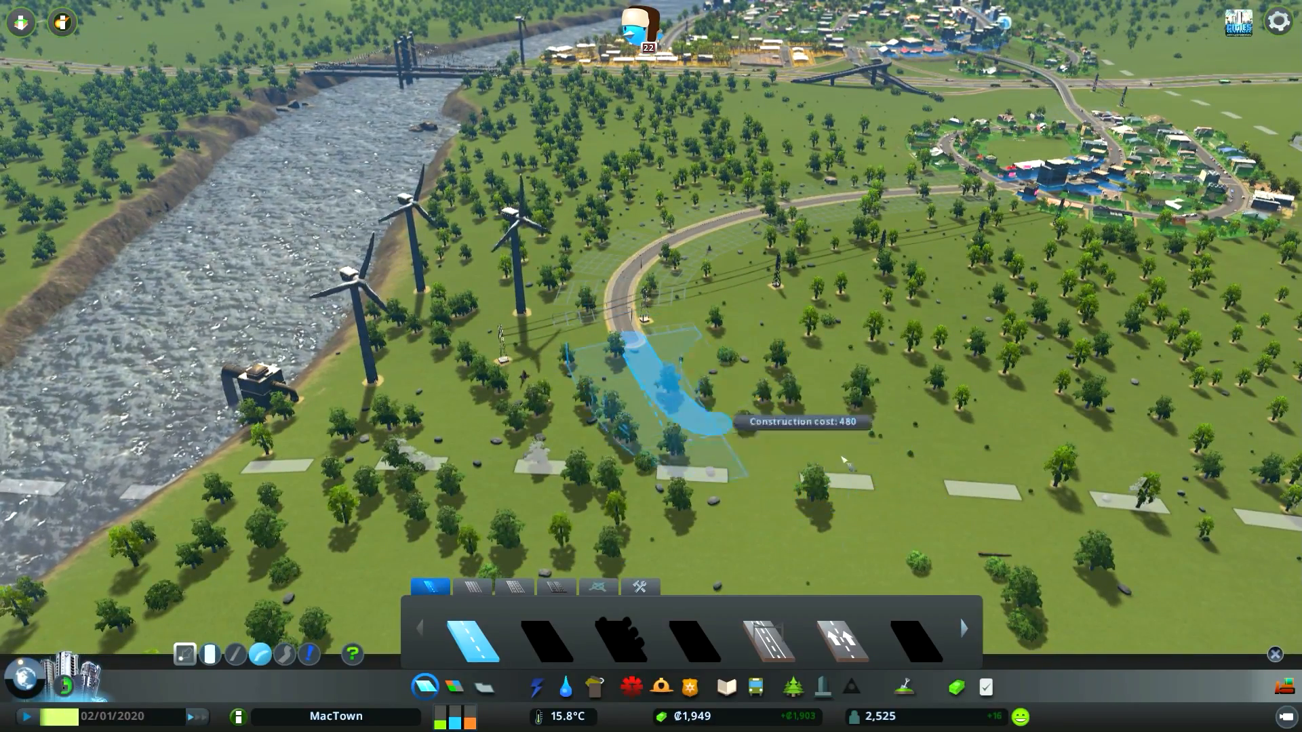
{"action": "mouse_move", "coordinate": [1025, 438]}
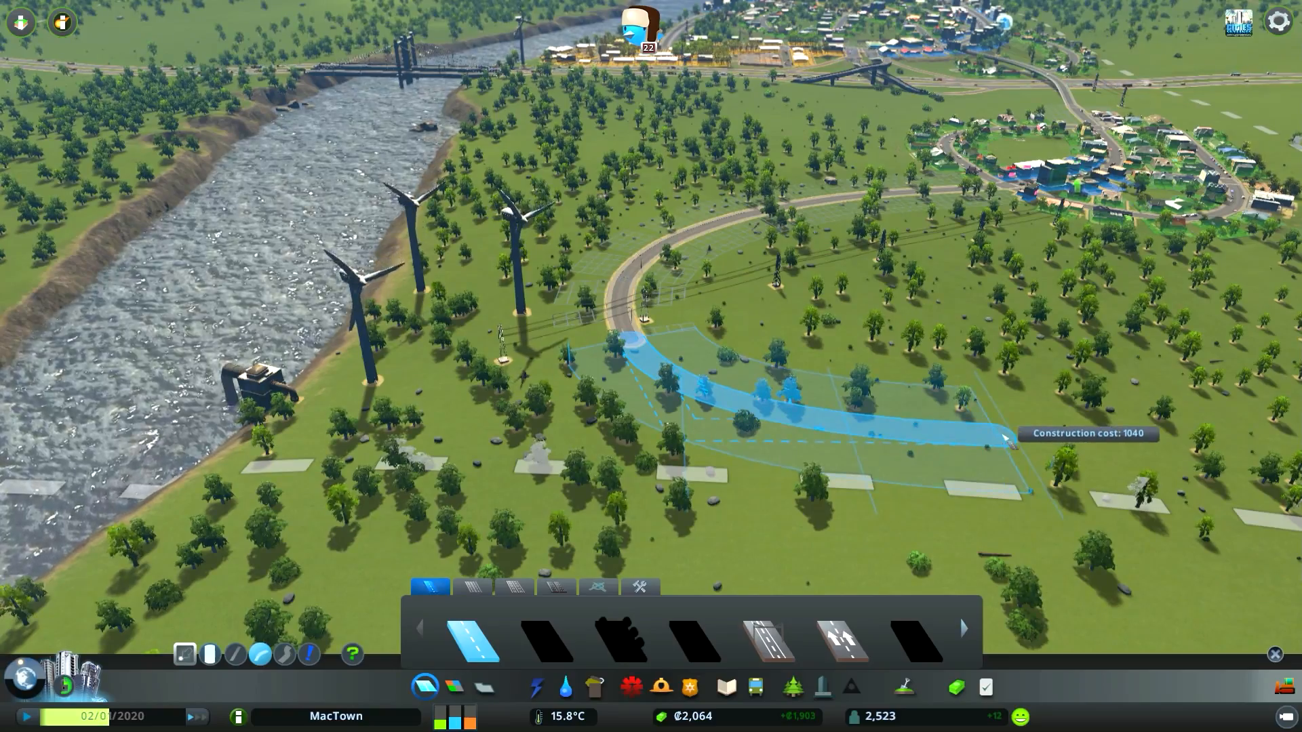
{"action": "left_click", "coordinate": [1005, 440]}
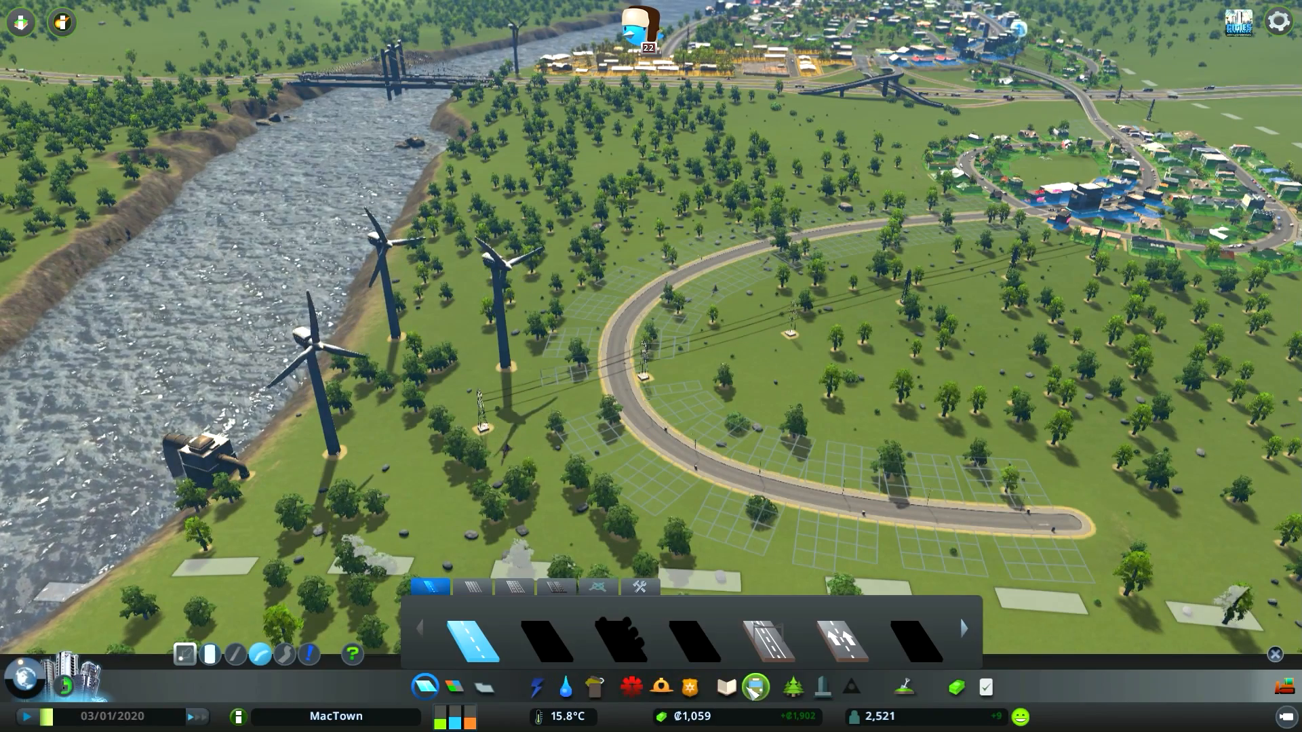
{"action": "left_click", "coordinate": [534, 688]}
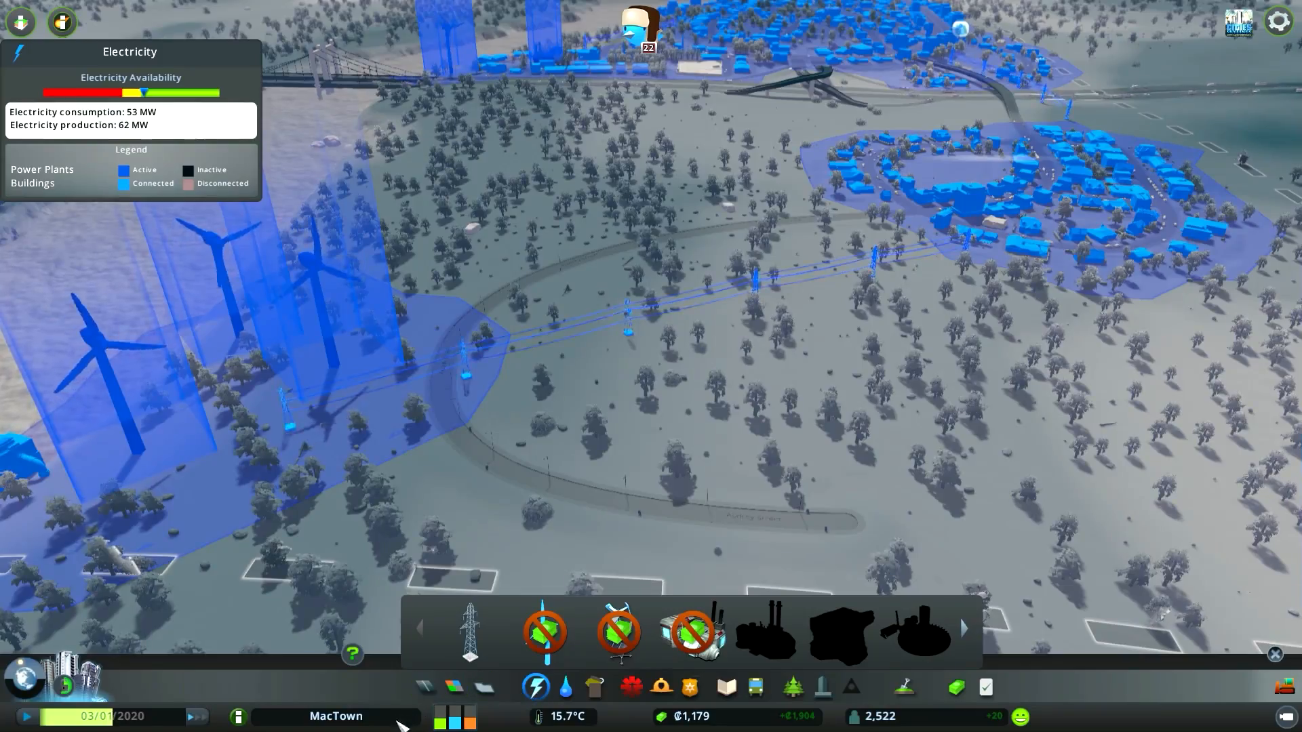
{"action": "left_click", "coordinate": [197, 716]}
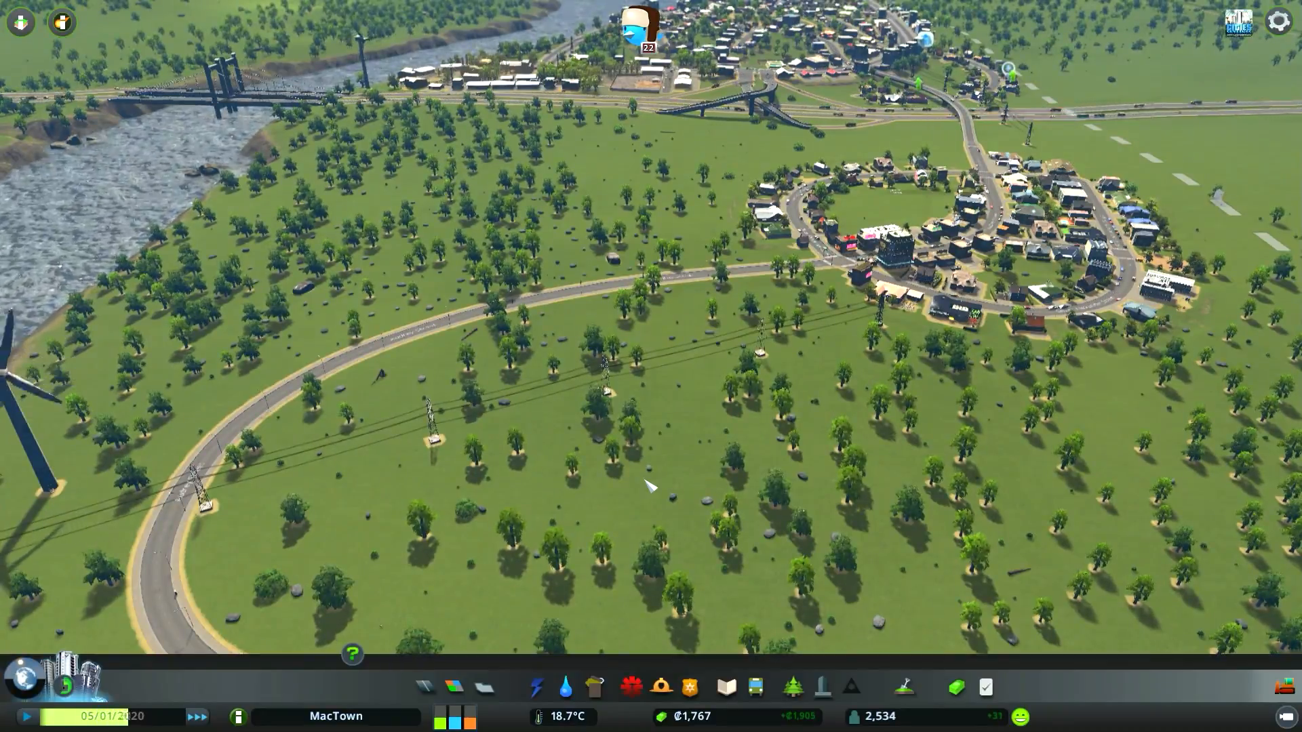
{"action": "scroll", "scroll_direction": "down", "scroll_amount": 3}
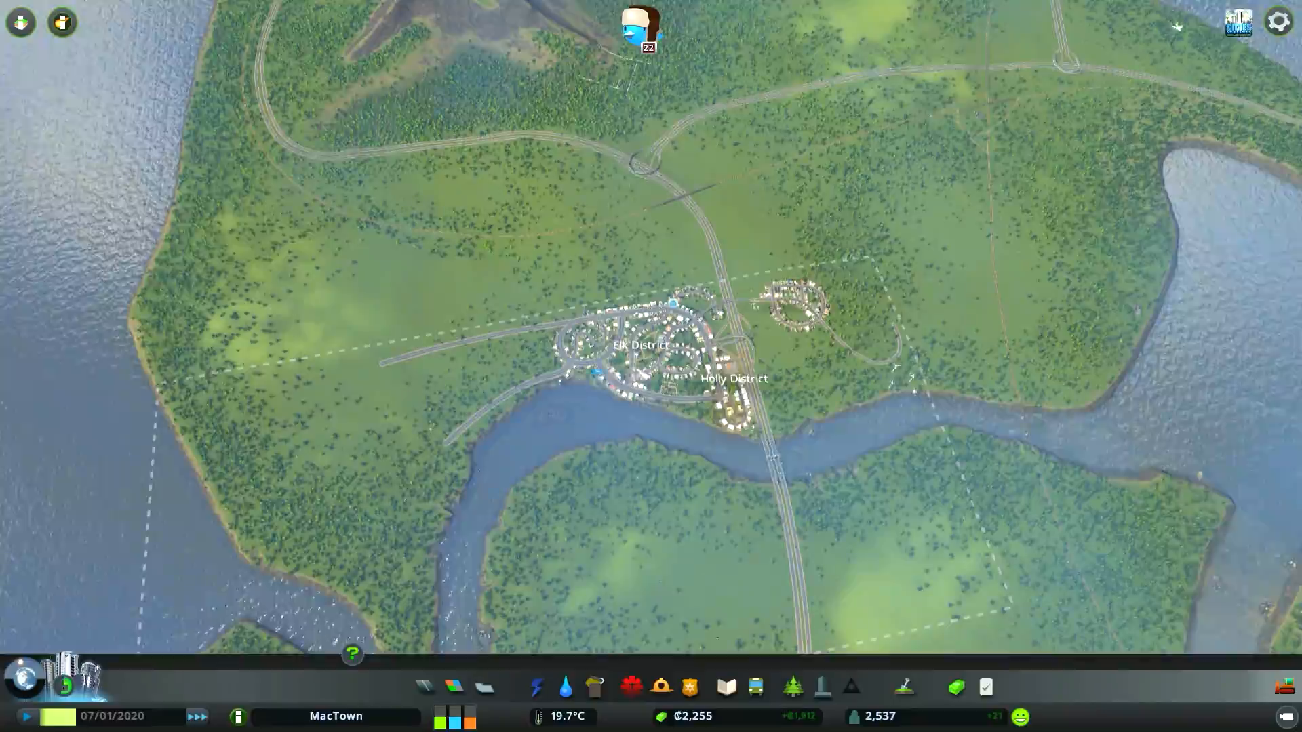
{"action": "scroll", "scroll_direction": "down", "scroll_amount": 3}
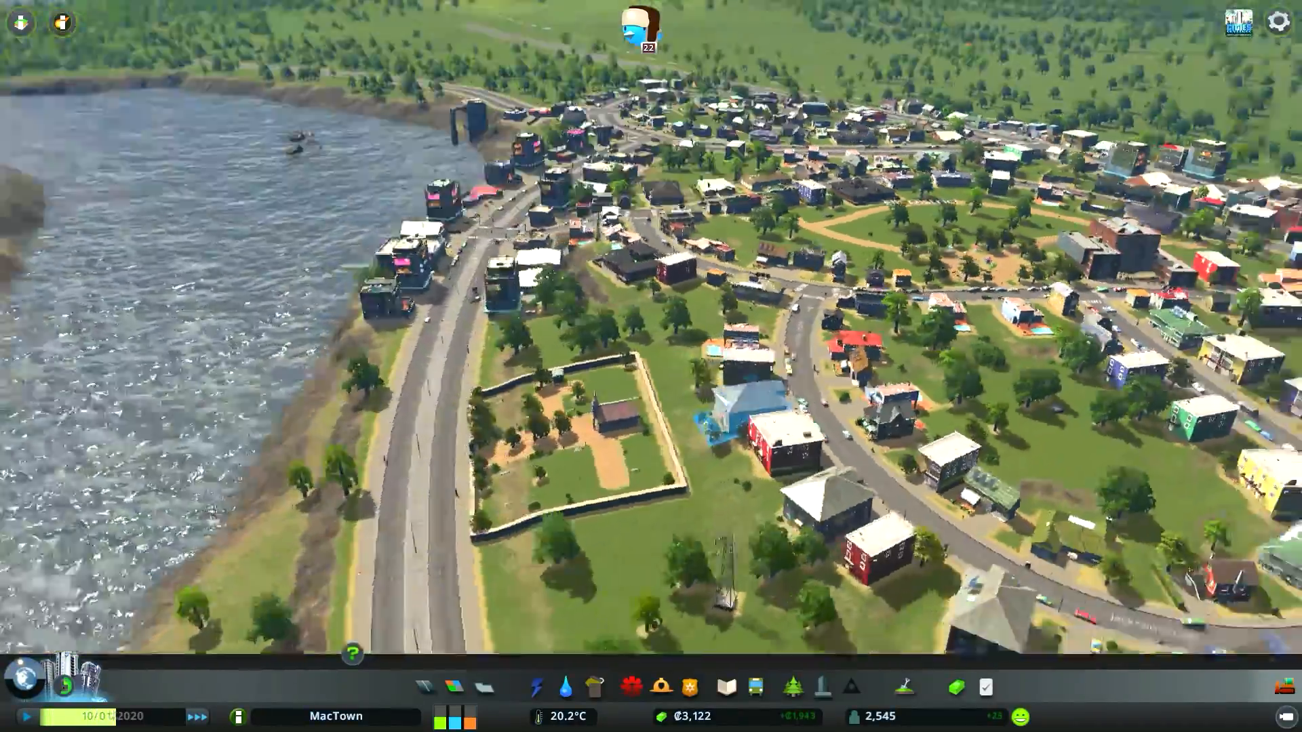
{"action": "scroll", "scroll_direction": "down", "scroll_amount": 3}
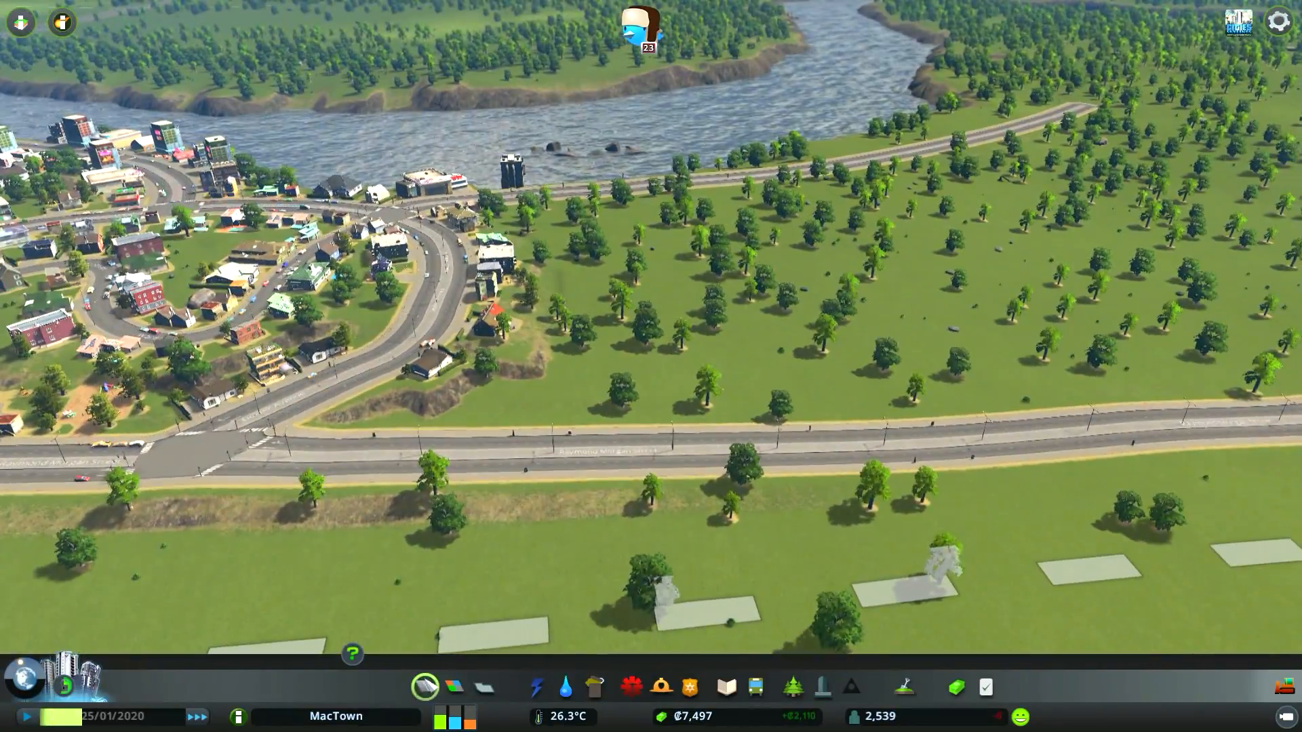
Bring up the zoning panel to lay Low Density Commercial along the main road.
{"action": "left_click", "coordinate": [425, 686]}
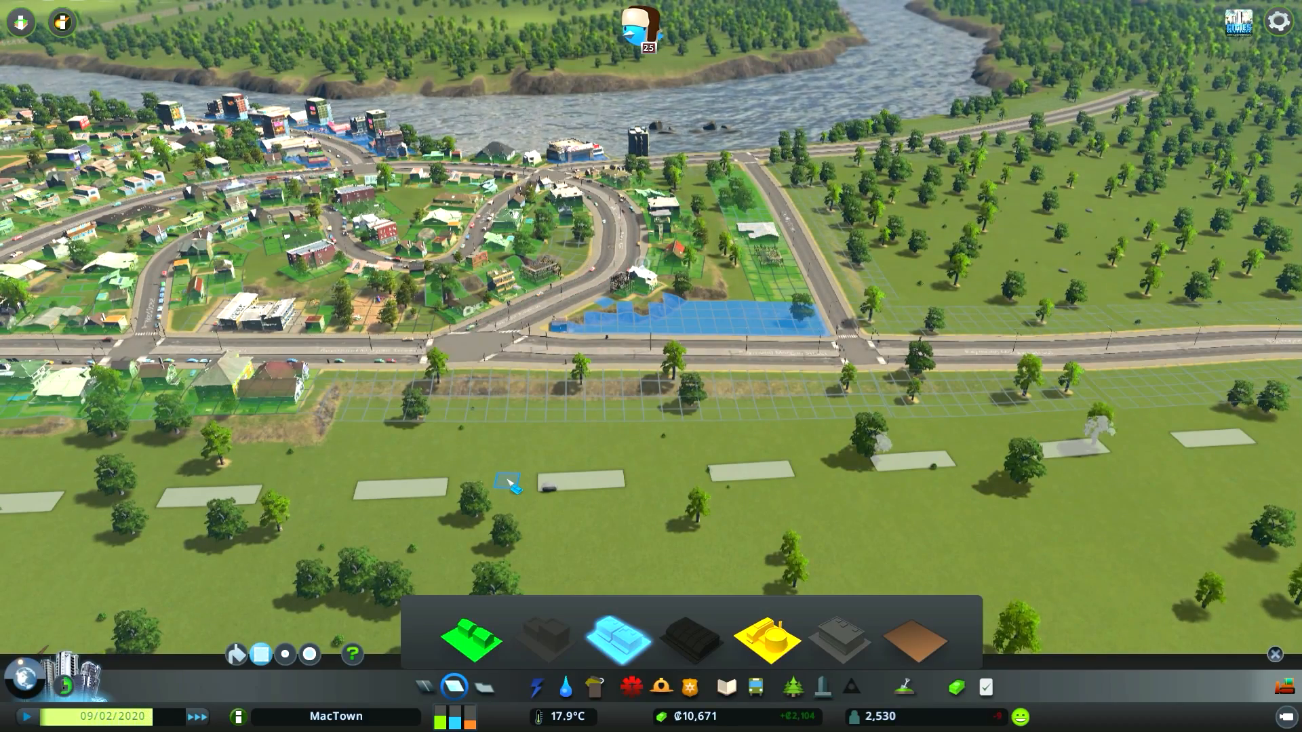
Show electricity coverage and inspect the Coal Power Plant's upkeep and output.
{"action": "left_click", "coordinate": [536, 686]}
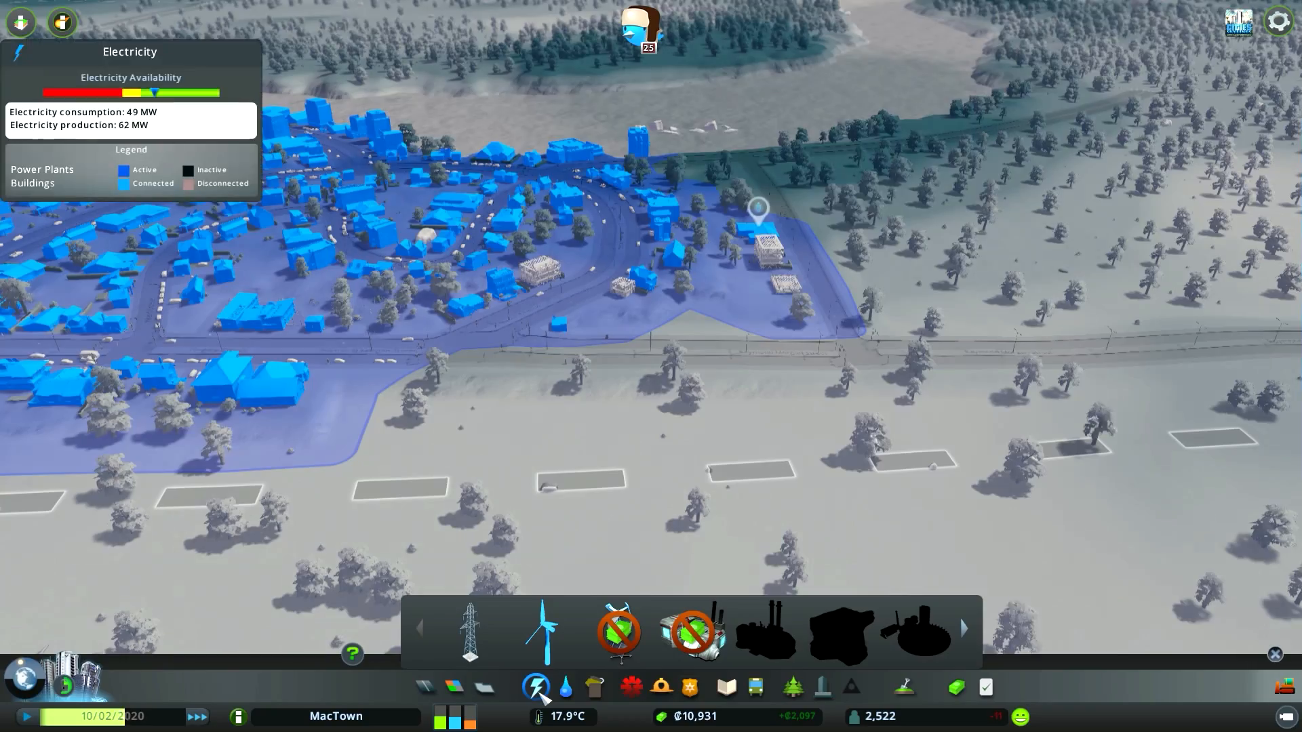
{"action": "mouse_move", "coordinate": [762, 633]}
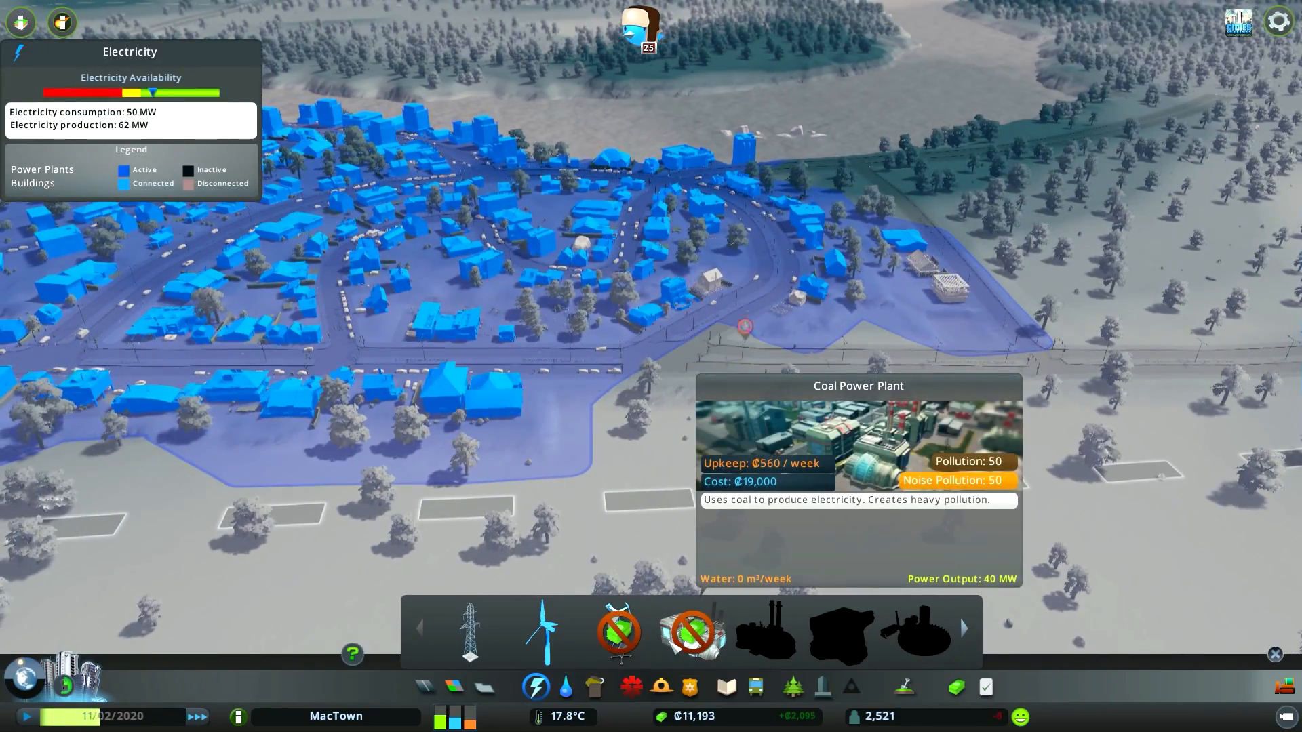
{"action": "left_click", "coordinate": [541, 631]}
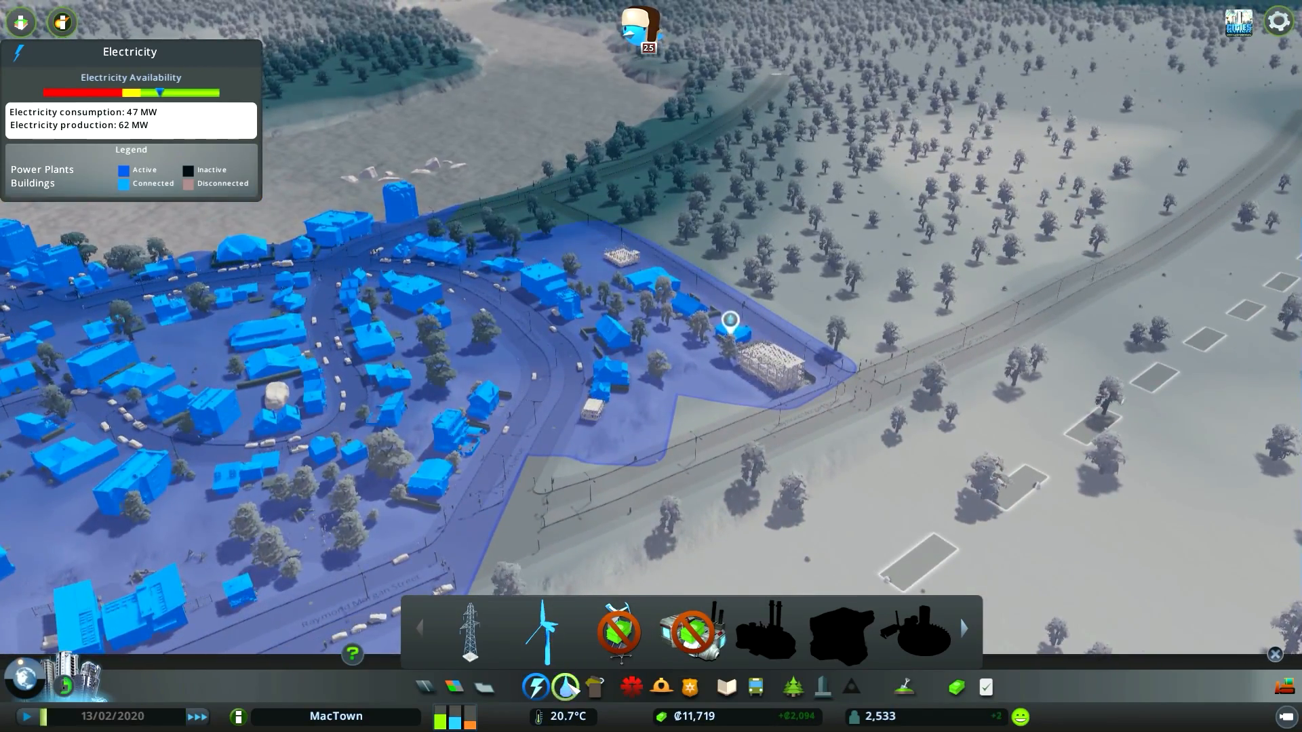
Dismiss the Electricity panel to return to the plain view of the main street.
{"action": "left_click", "coordinate": [564, 686]}
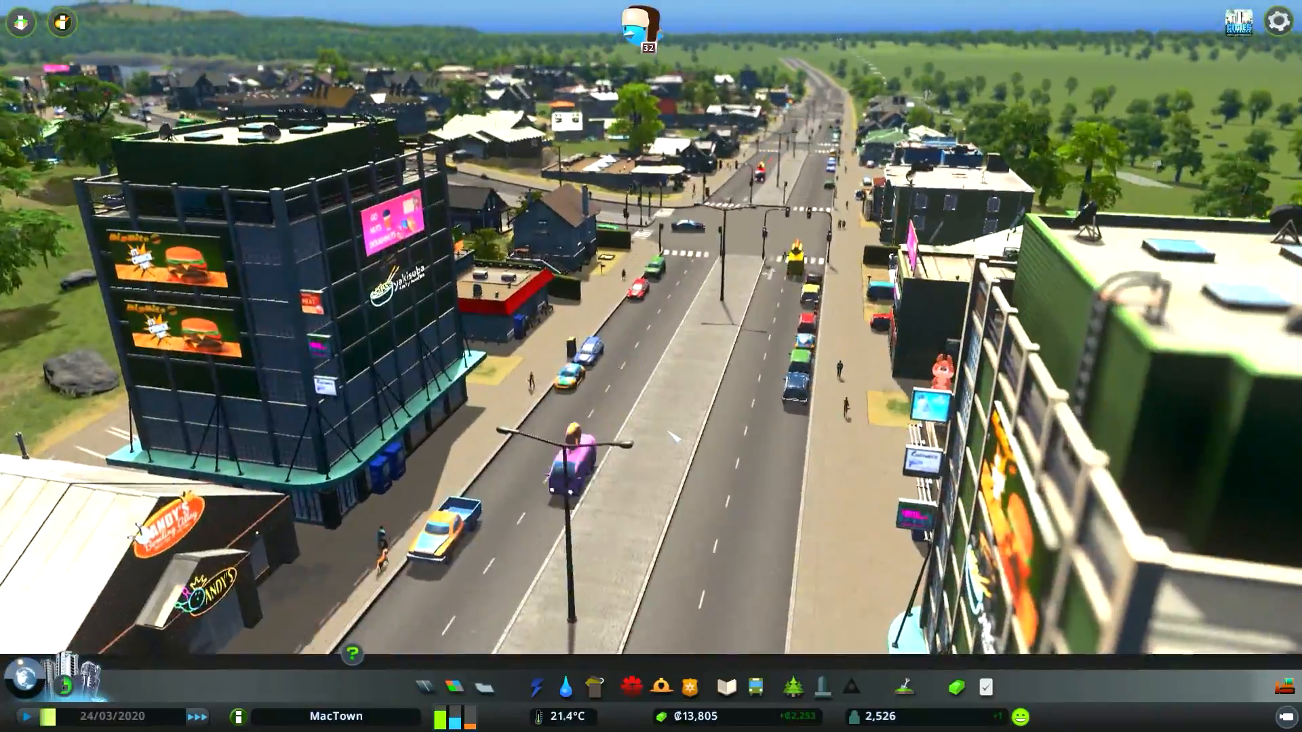
Scroll through the Busy Town milestone unlocks in the Milestones overview and close it.
{"action": "scroll", "scroll_direction": "down", "scroll_amount": 3}
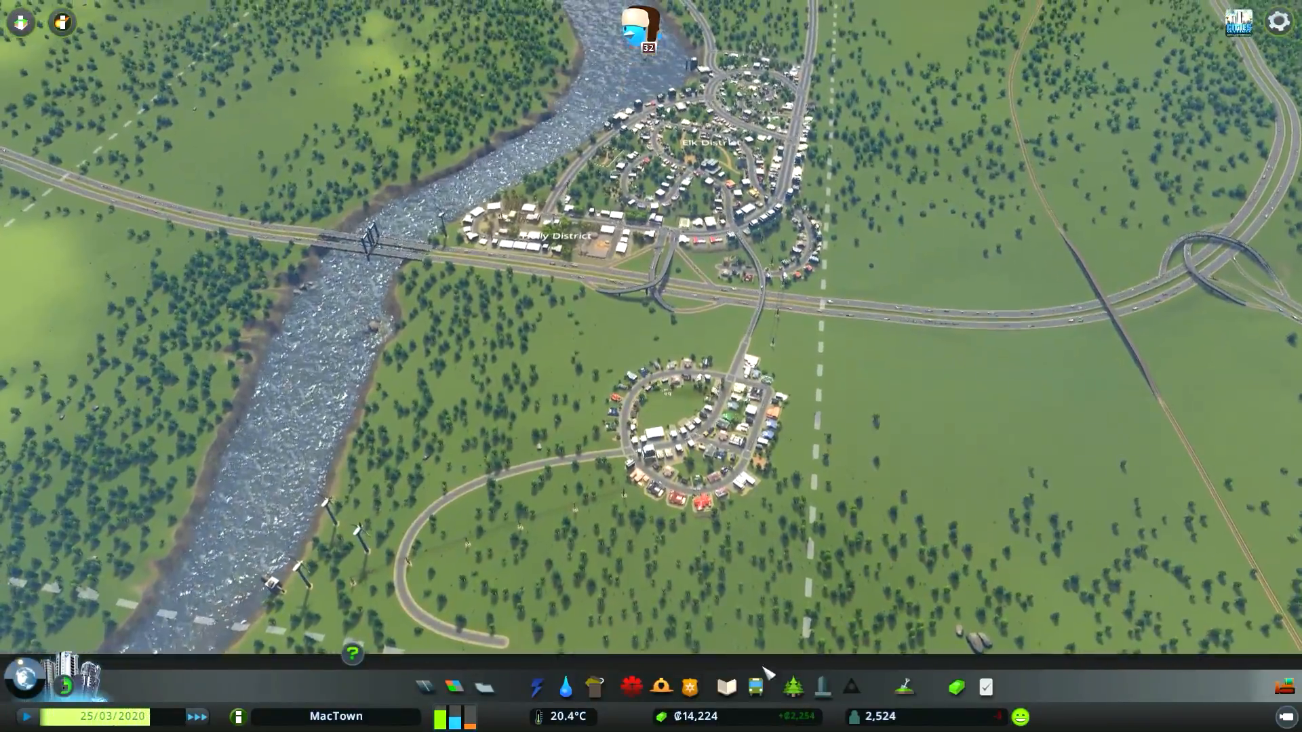
{"action": "left_click", "coordinate": [754, 686]}
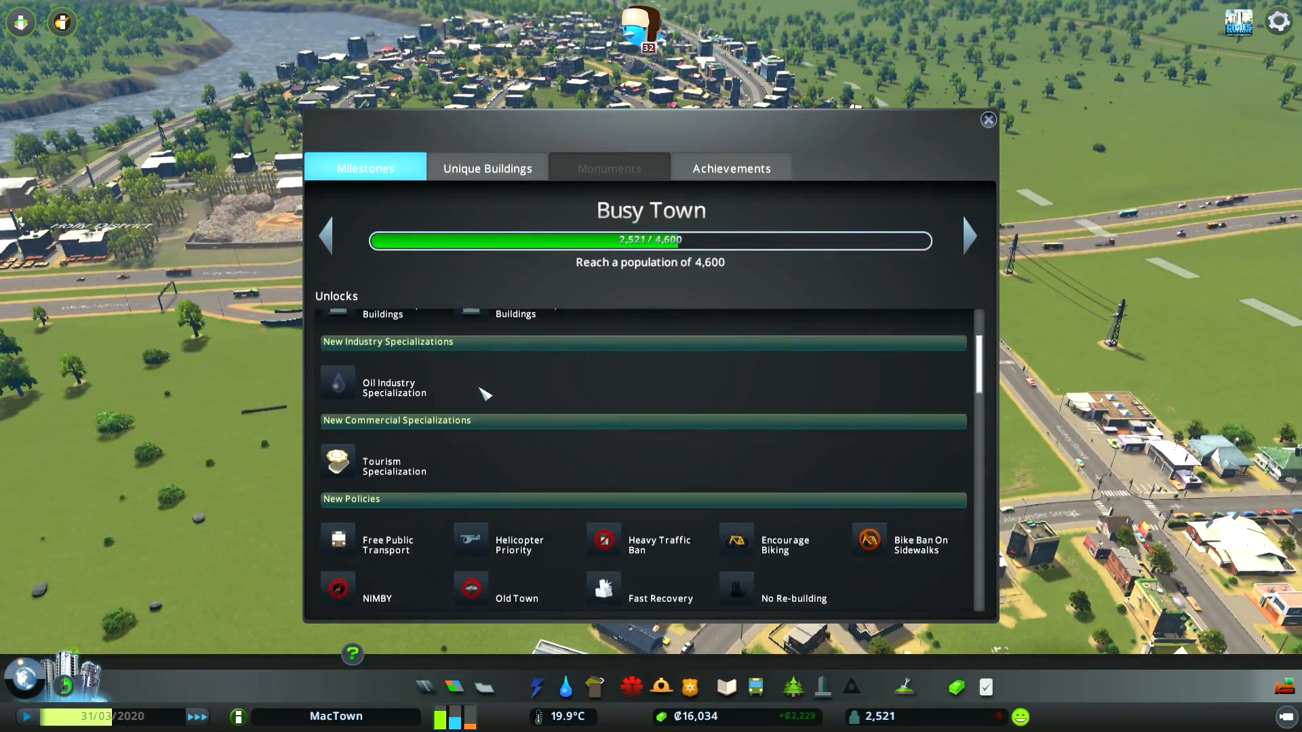
{"action": "scroll", "scroll_direction": "down", "scroll_amount": 3}
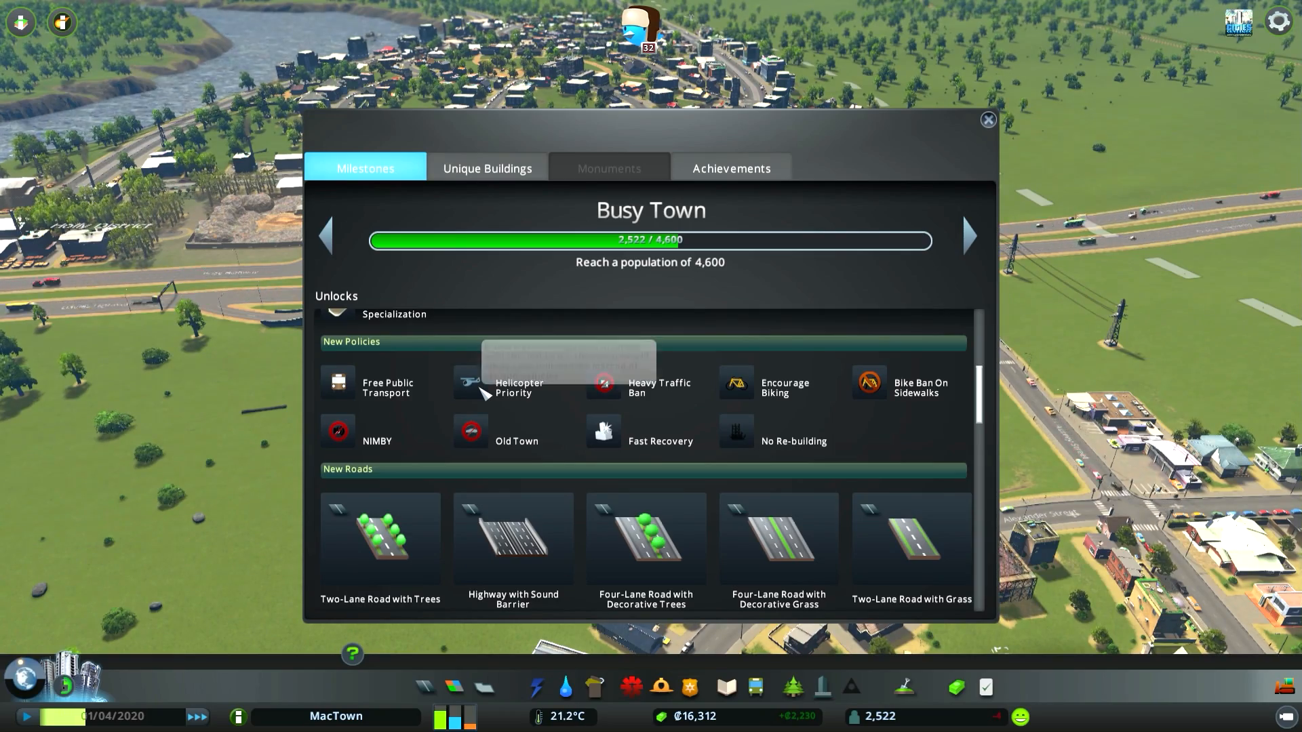
{"action": "scroll", "scroll_direction": "down", "scroll_amount": 3}
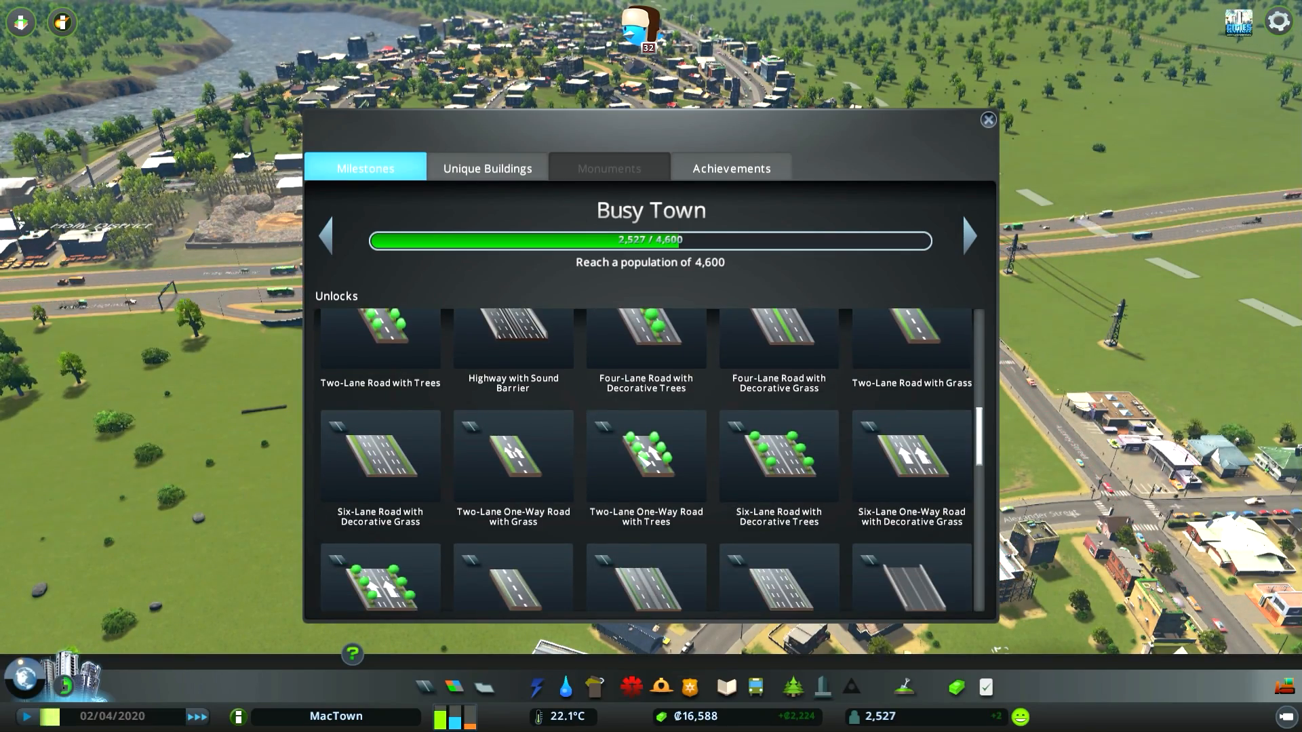
{"action": "scroll", "scroll_direction": "down", "scroll_amount": 3}
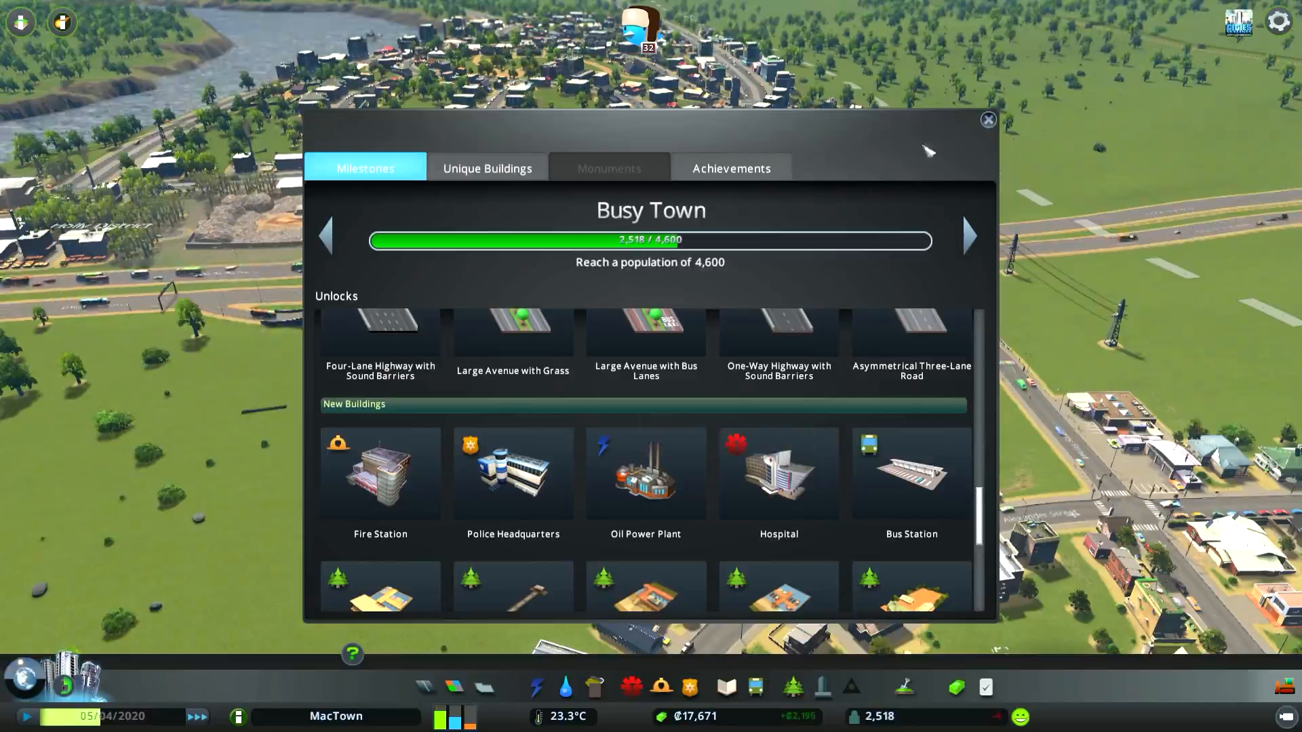
{"action": "left_click", "coordinate": [987, 119]}
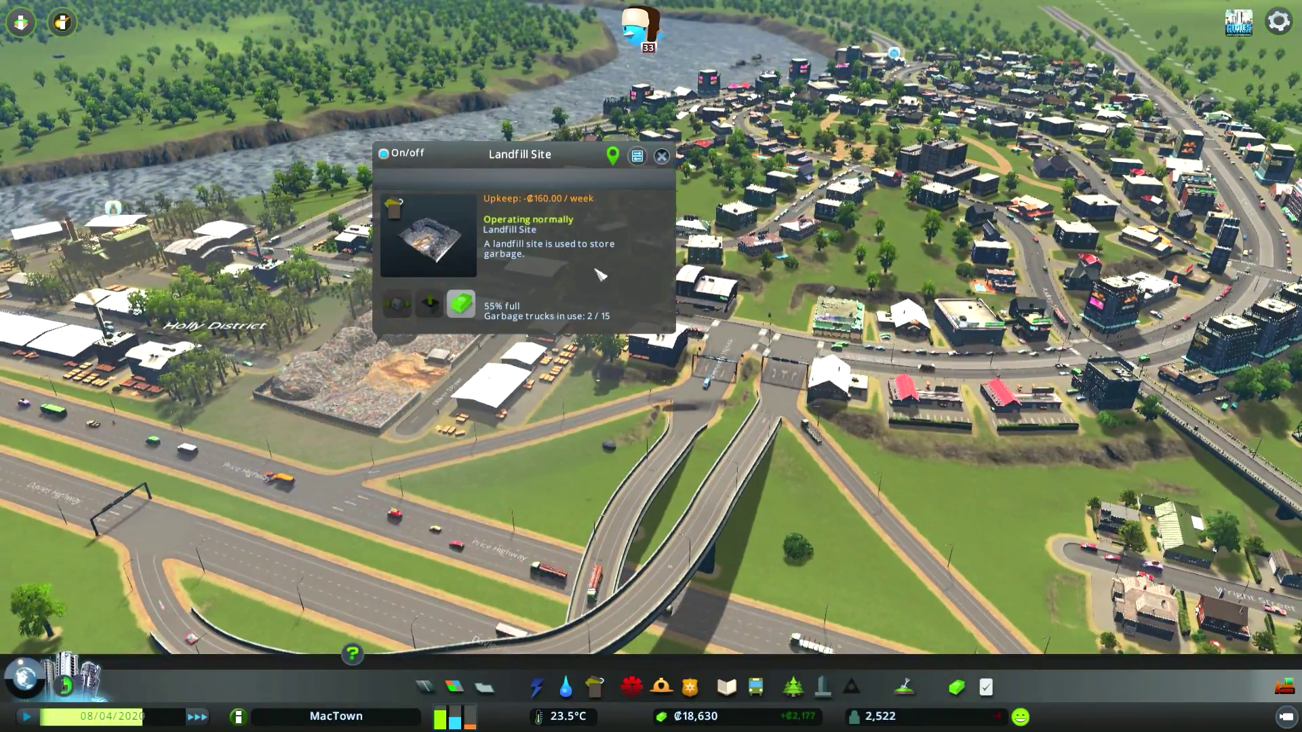
Reopen the Milestones overview for a second look through the unlock list, then dismiss it.
{"action": "left_click", "coordinate": [661, 156]}
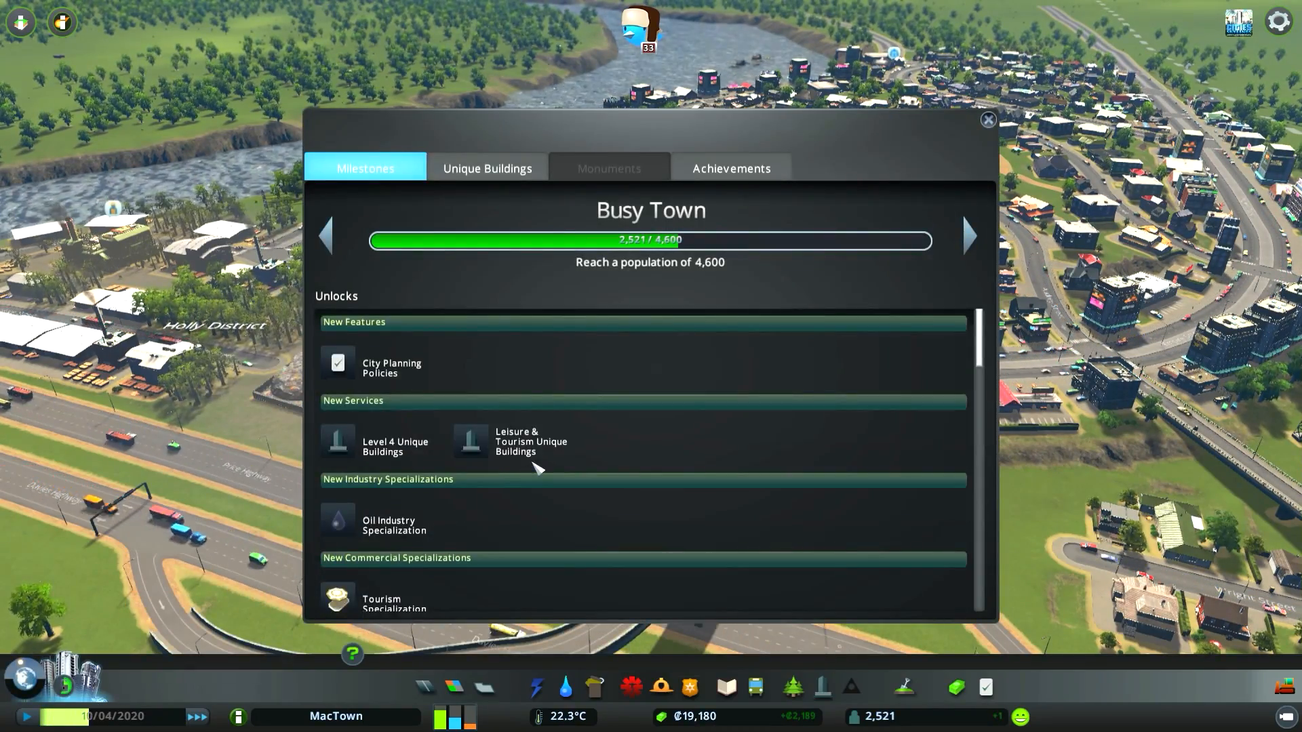
{"action": "scroll", "scroll_direction": "down", "scroll_amount": 3}
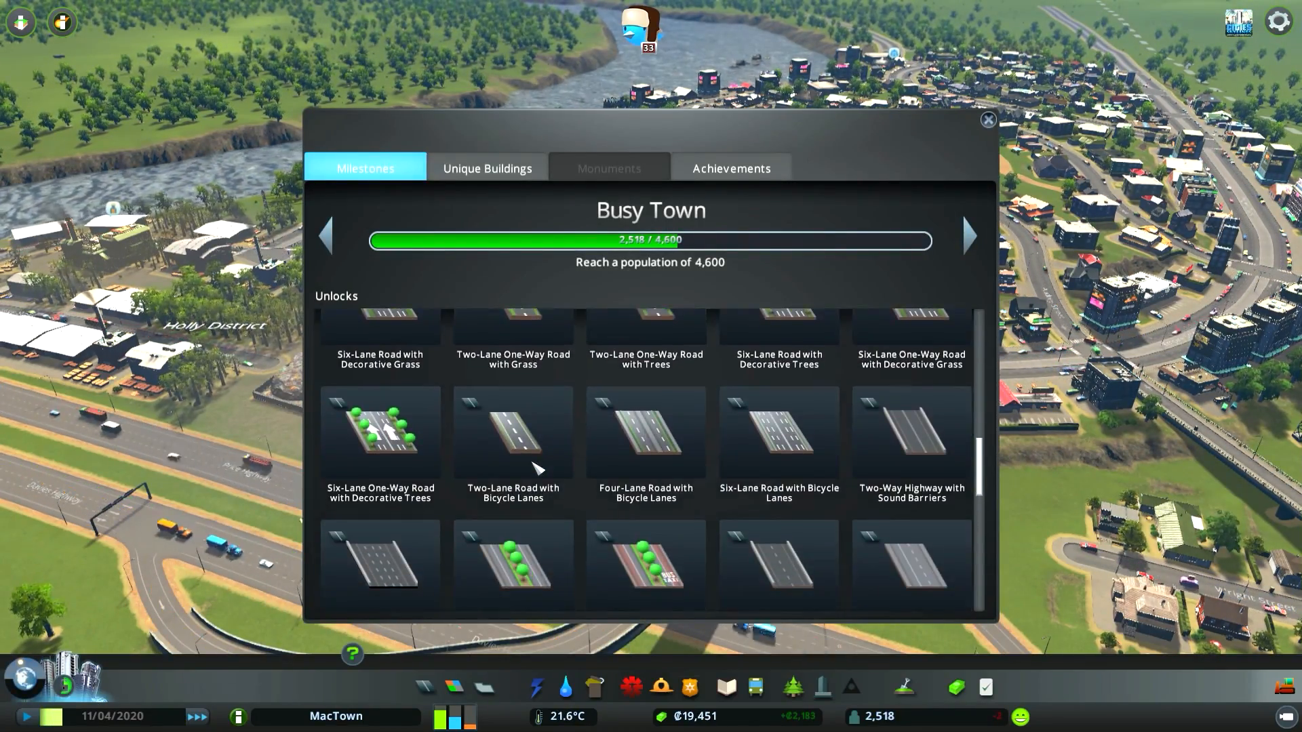
{"action": "scroll", "scroll_direction": "down", "scroll_amount": 3}
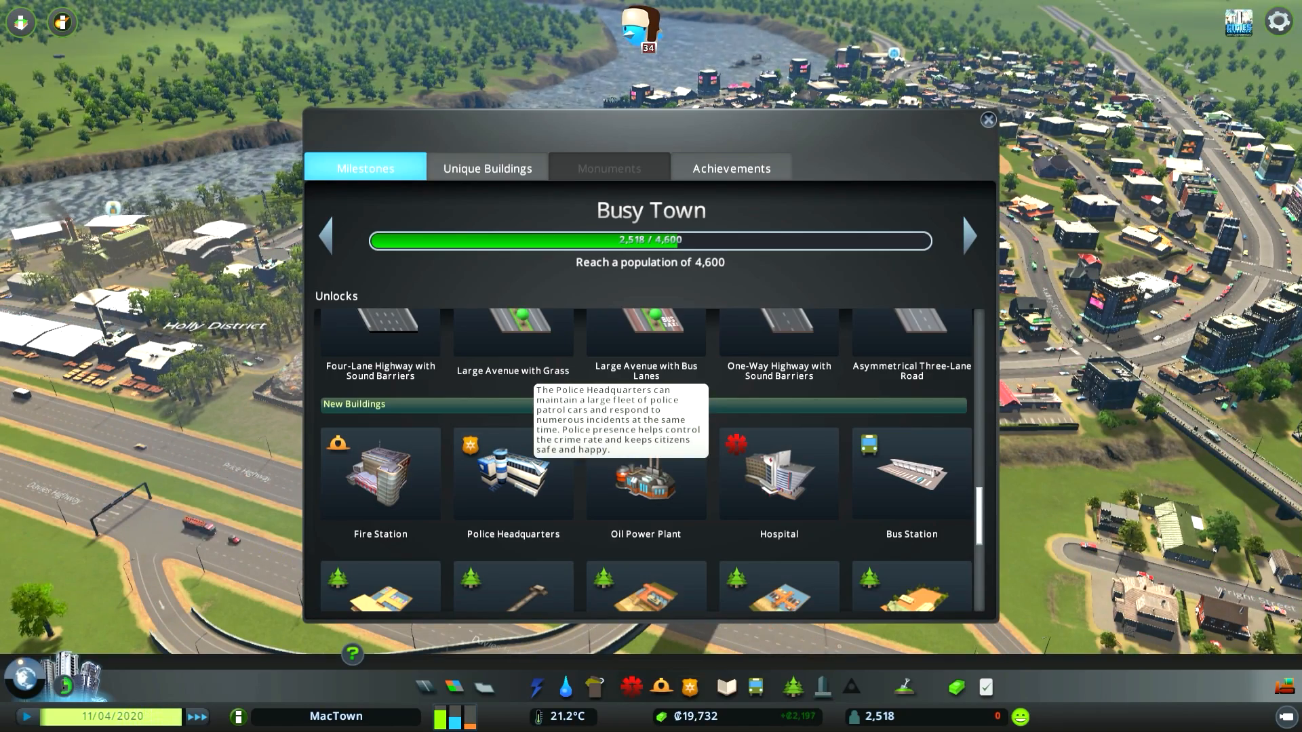
{"action": "scroll", "scroll_direction": "down", "scroll_amount": 3}
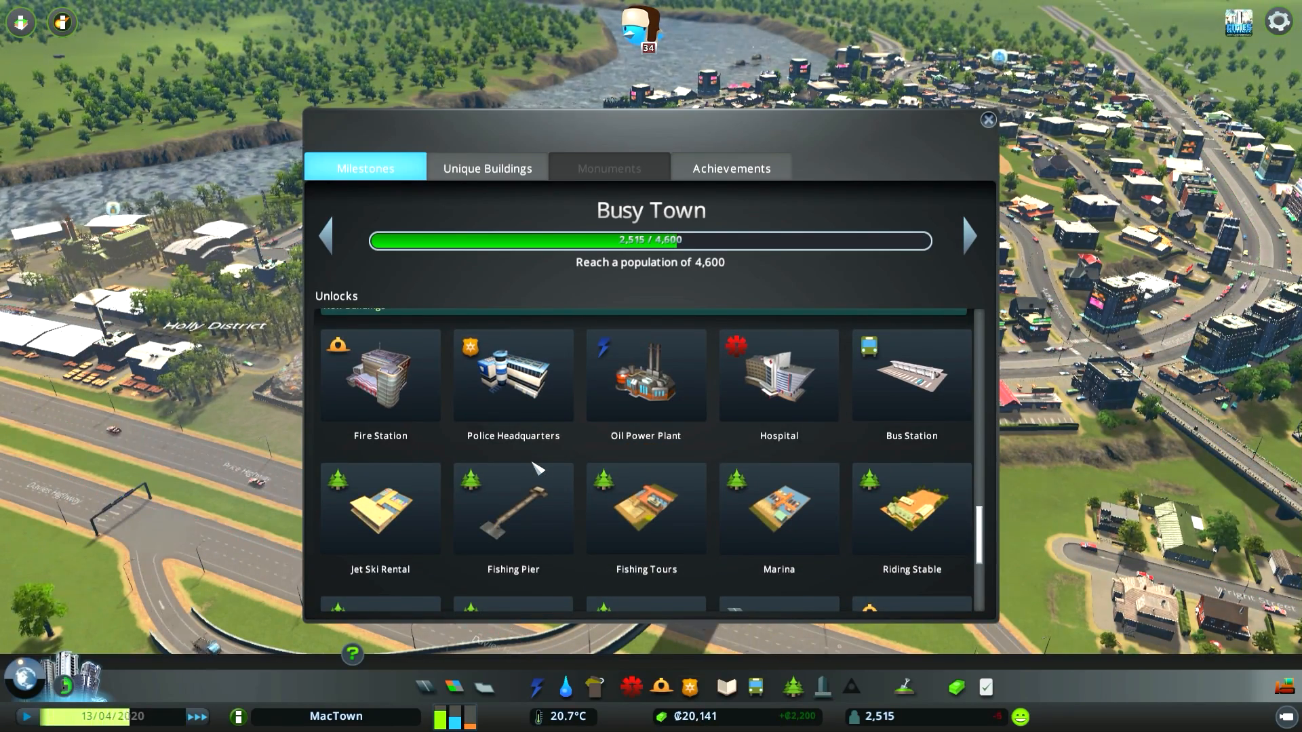
{"action": "scroll", "scroll_direction": "down", "scroll_amount": 3}
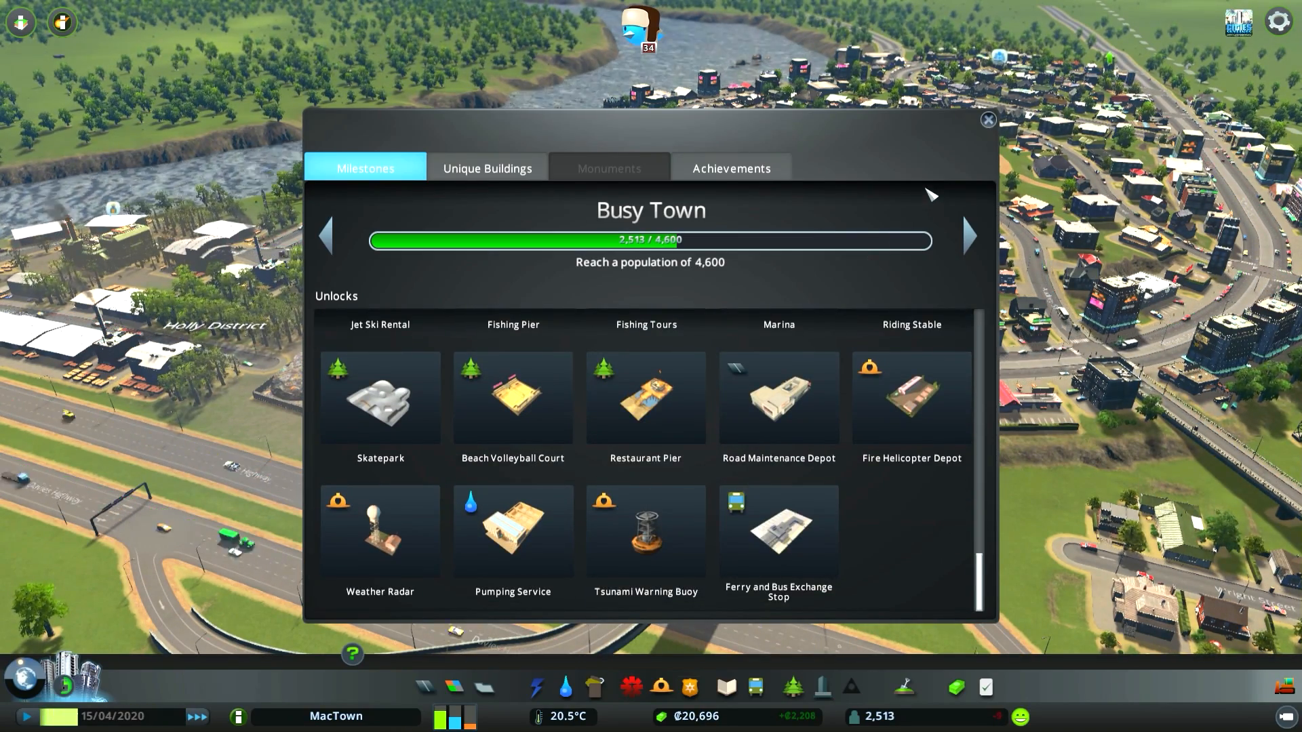
{"action": "left_click", "coordinate": [987, 119]}
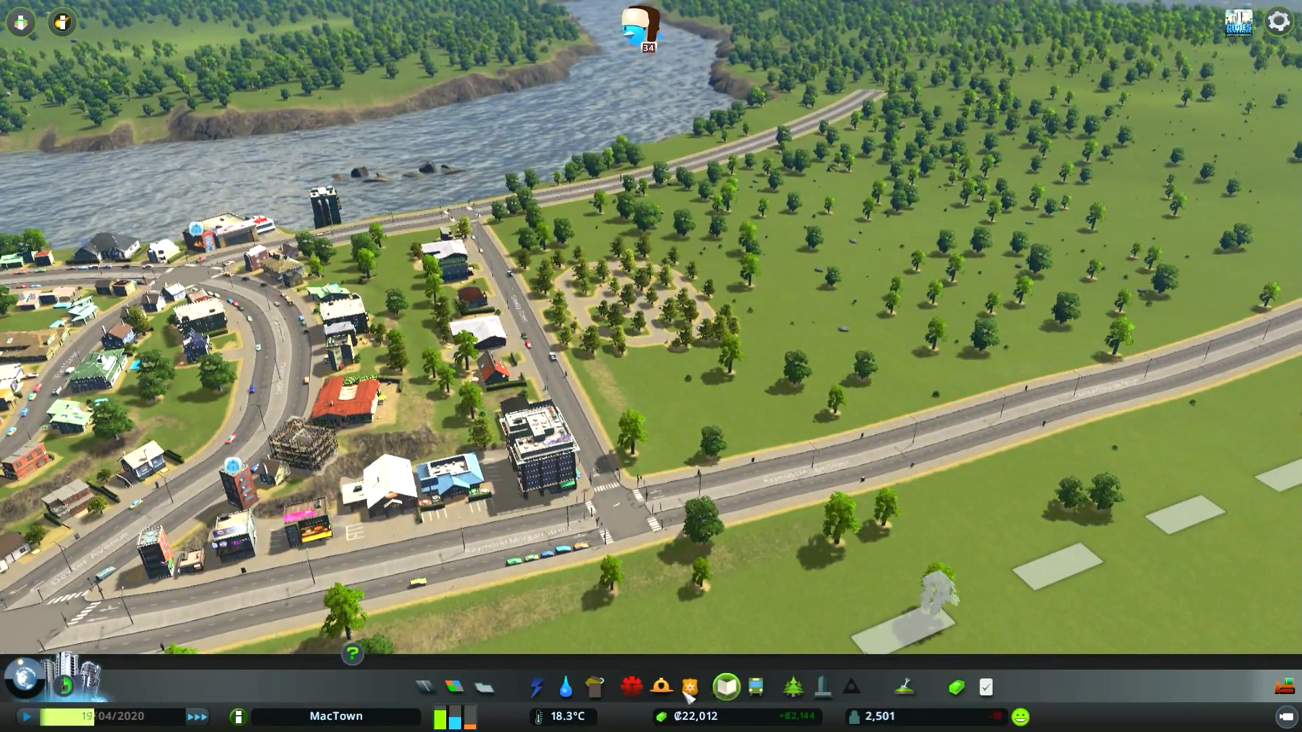
{"action": "mouse_move", "coordinate": [537, 687]}
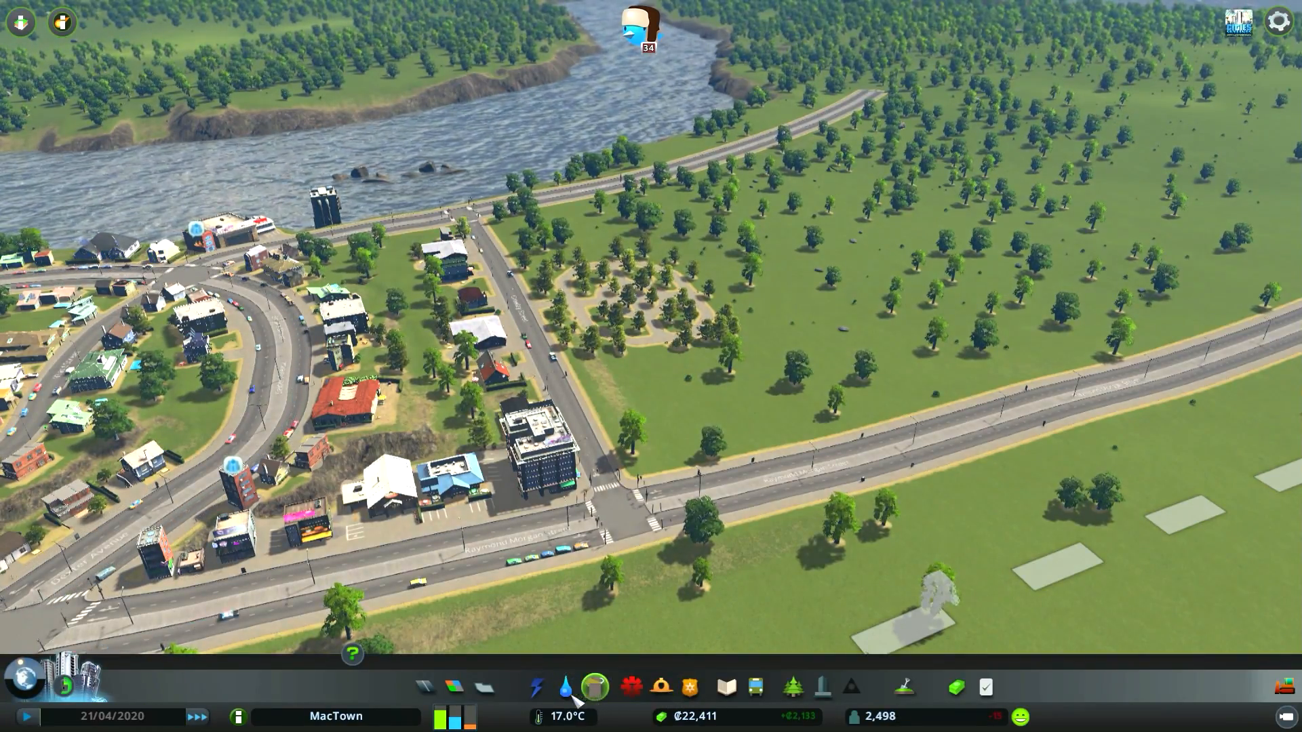
Bring up the road construction panel from the bottom toolbar.
{"action": "left_click", "coordinate": [453, 687]}
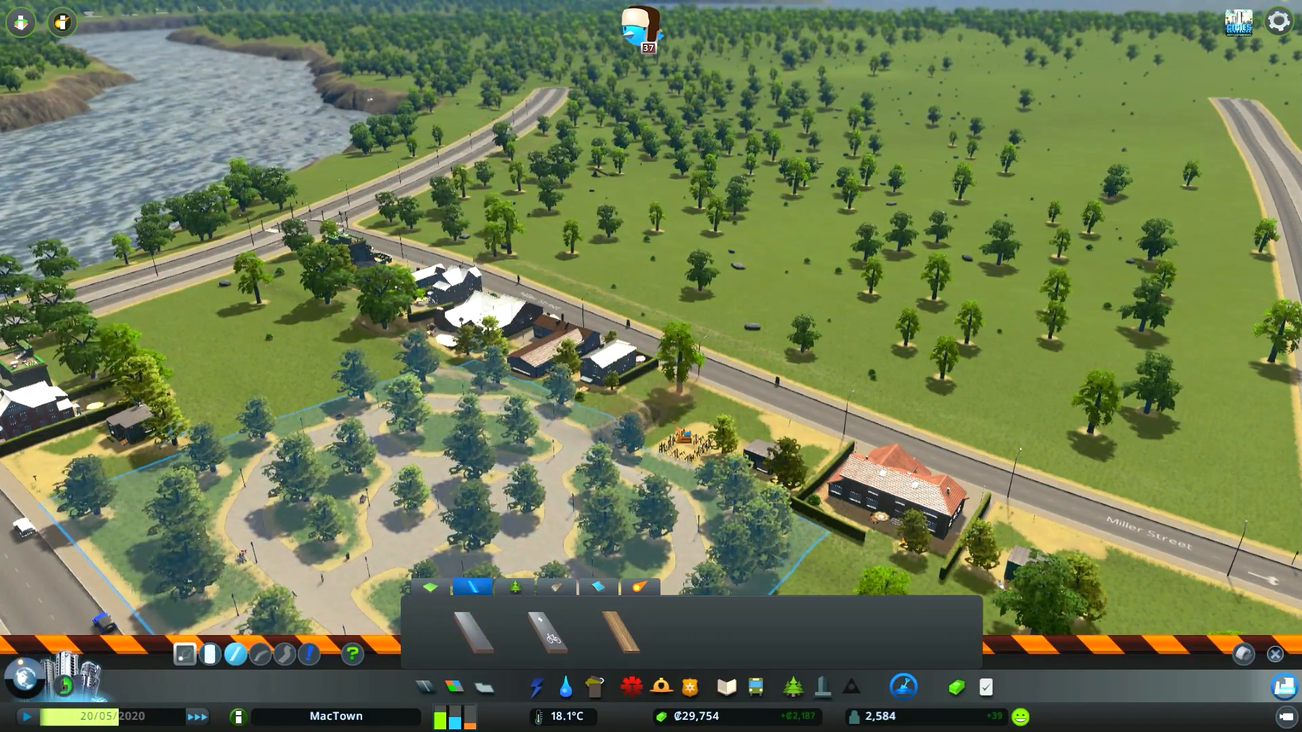
Select the first small road type in the road panel.
{"action": "left_click", "coordinate": [471, 630]}
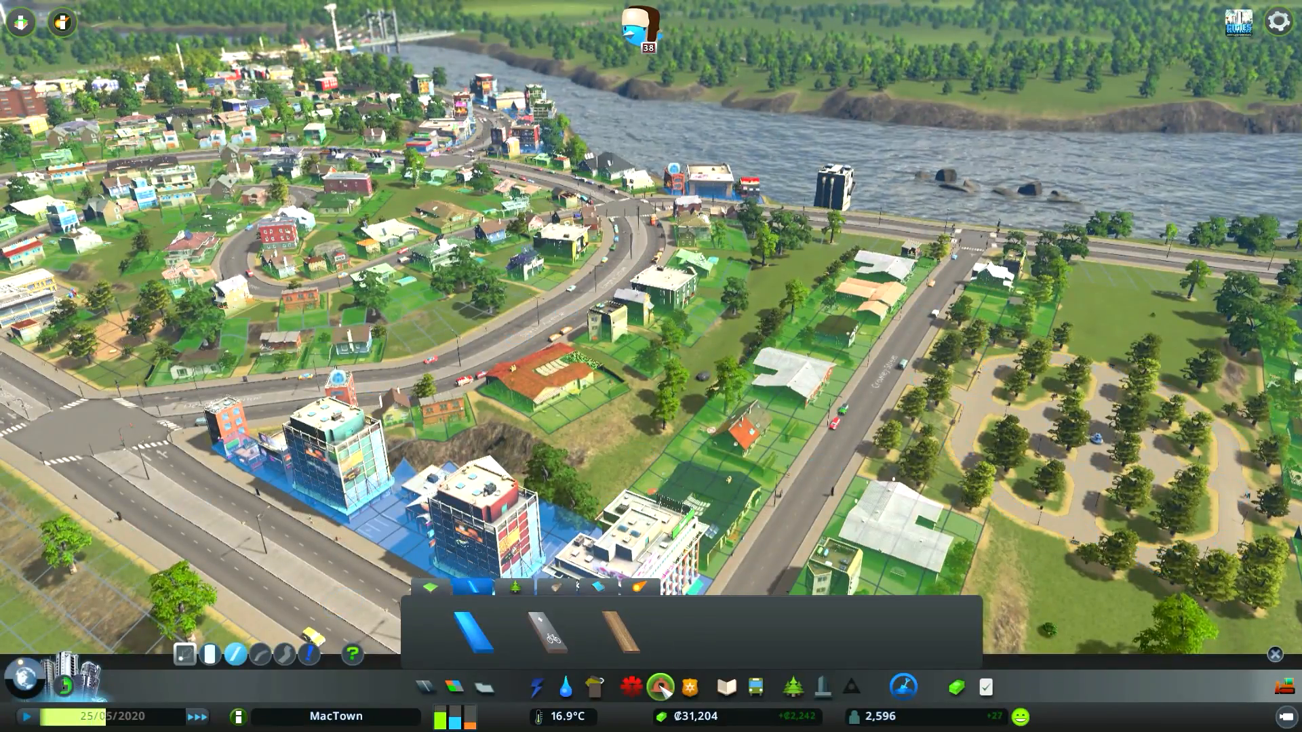
Place a Radio Mast from Disaster Services in Holly District and check the fire safety view.
{"action": "left_click", "coordinate": [658, 687]}
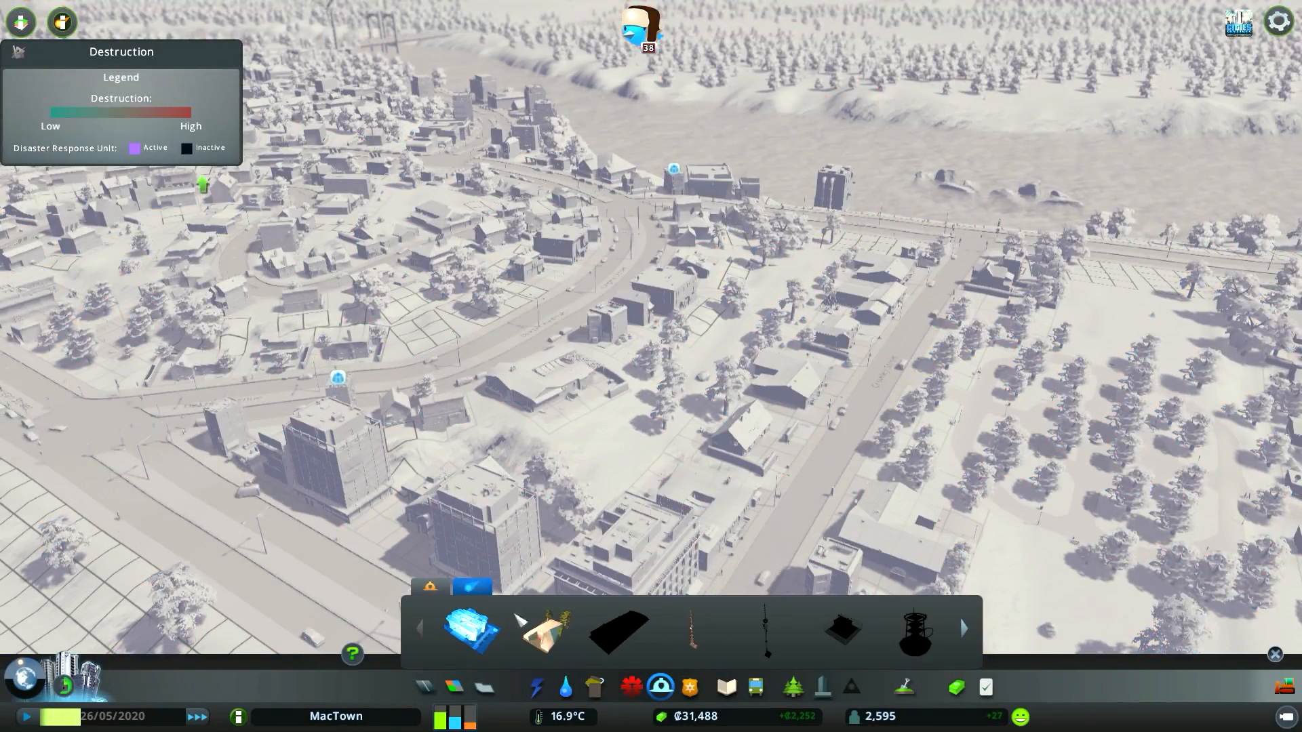
{"action": "mouse_move", "coordinate": [691, 628]}
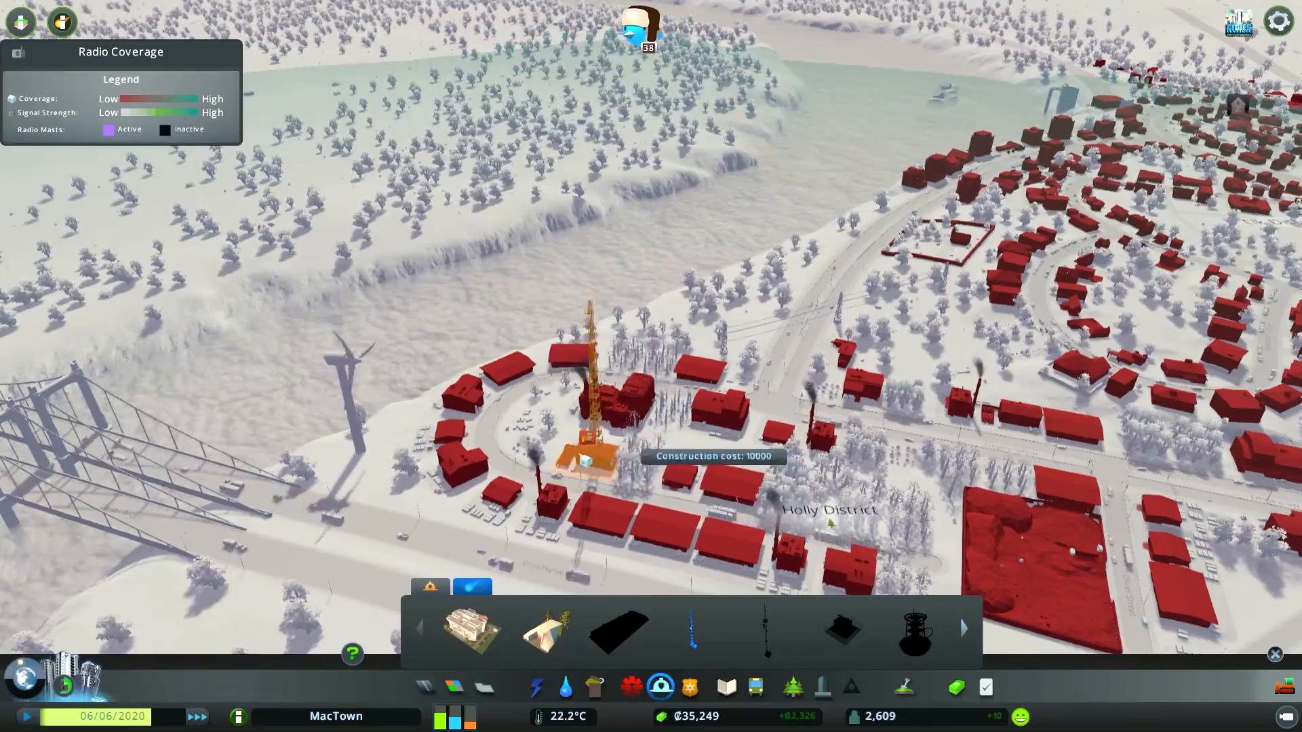
{"action": "left_click", "coordinate": [591, 453]}
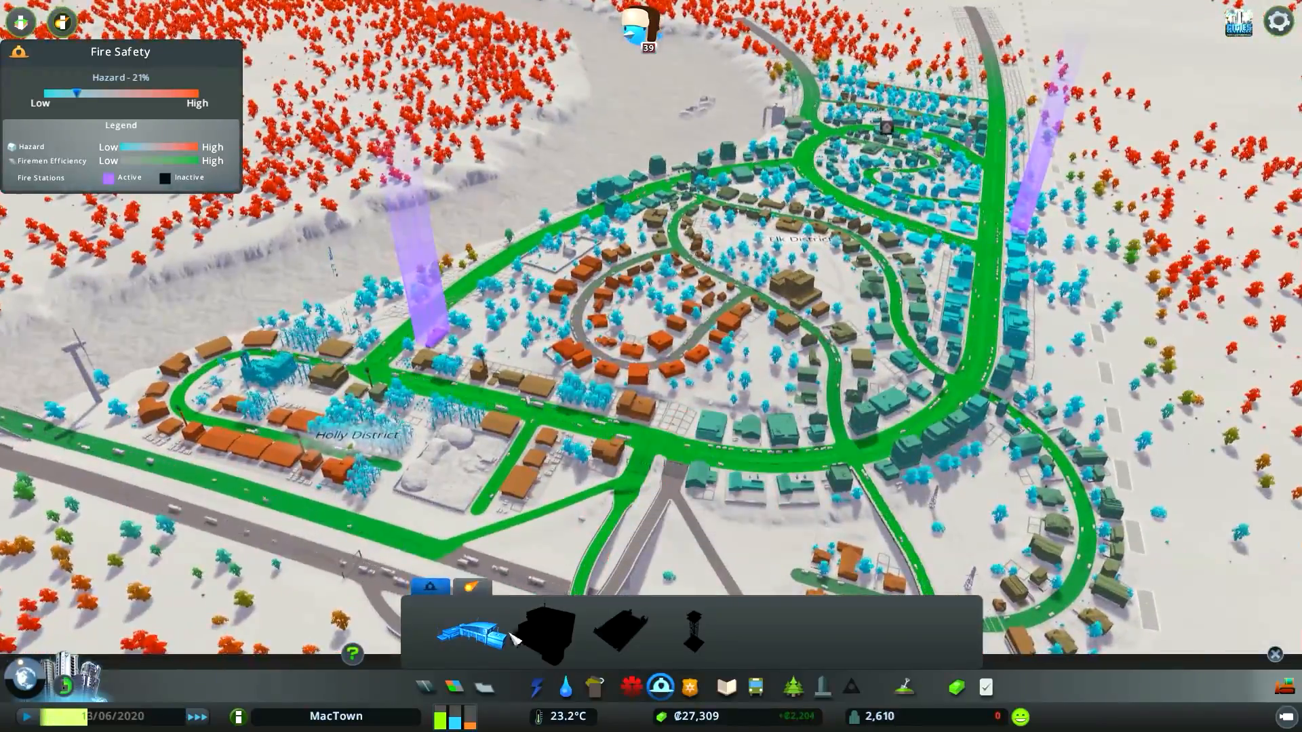
{"action": "left_click", "coordinate": [659, 686]}
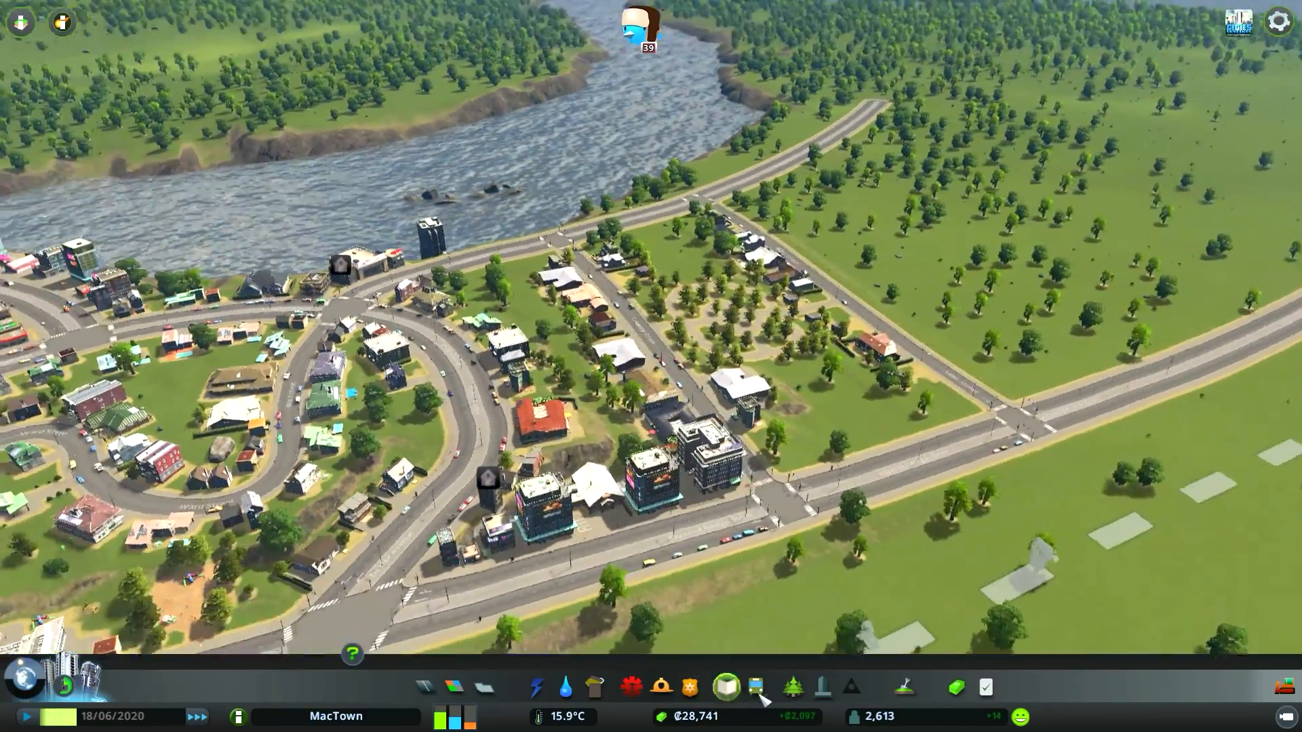
{"action": "left_click", "coordinate": [726, 687]}
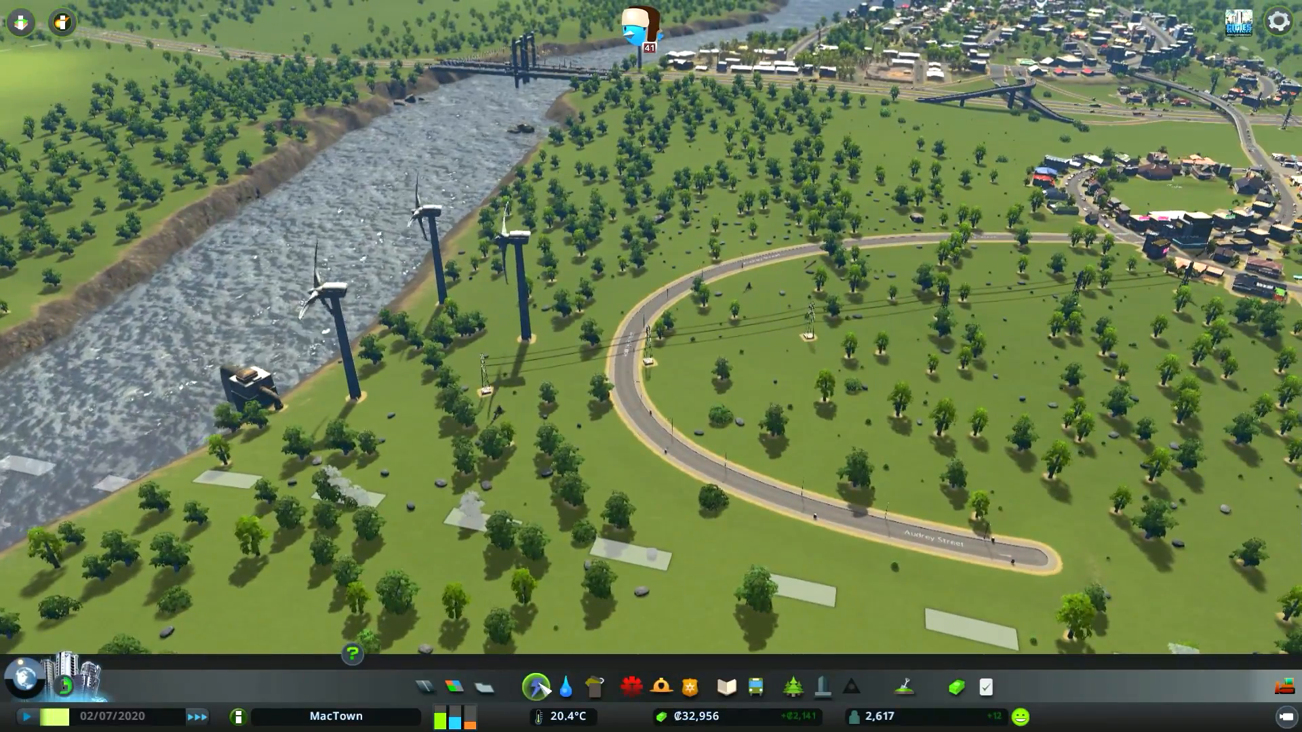
Build a Coal Power Plant beside the wind turbines, raising output to 102 MW.
{"action": "left_click", "coordinate": [534, 686]}
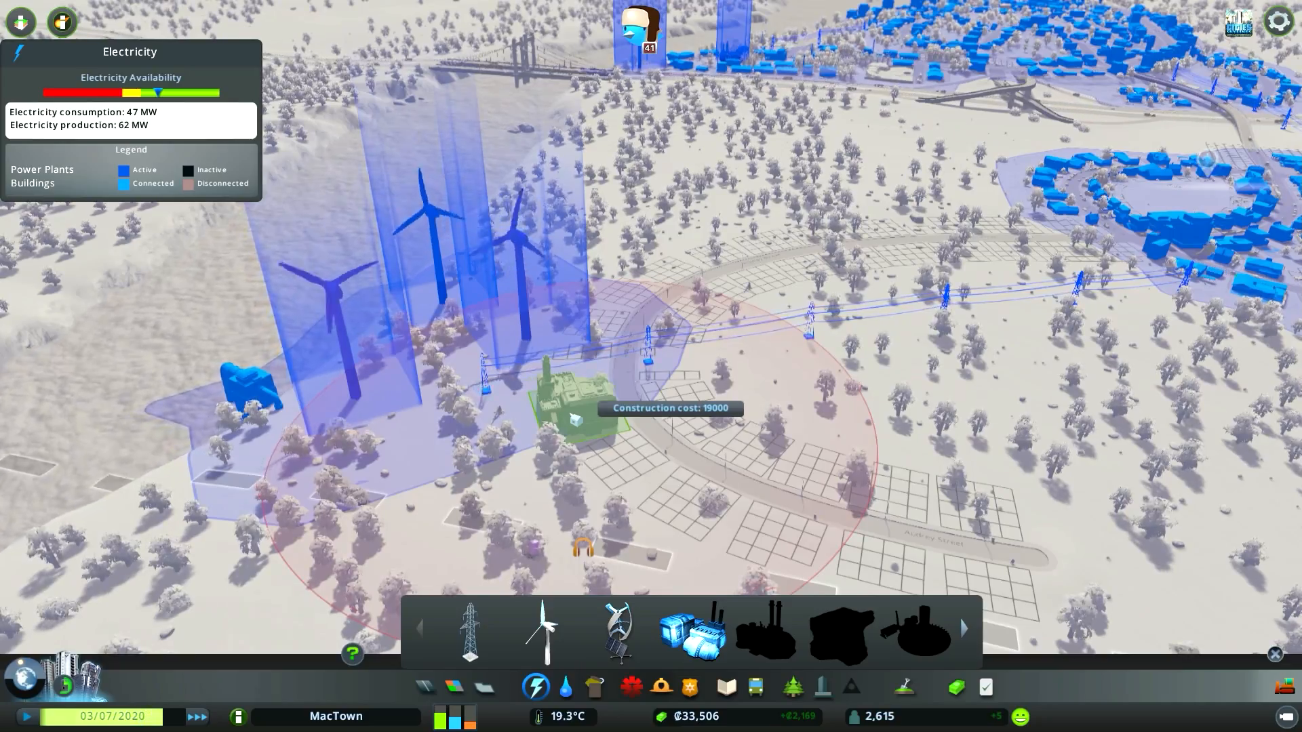
{"action": "left_click", "coordinate": [575, 419]}
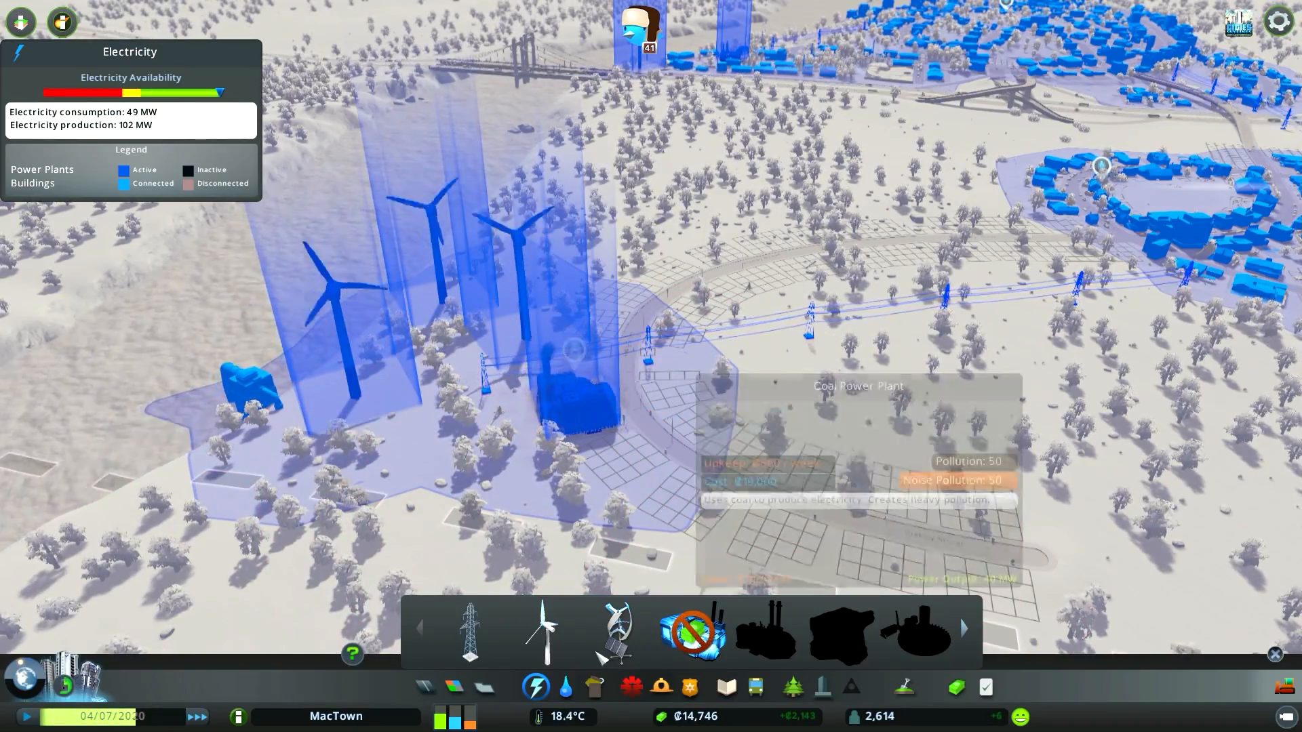
{"action": "left_click", "coordinate": [565, 687]}
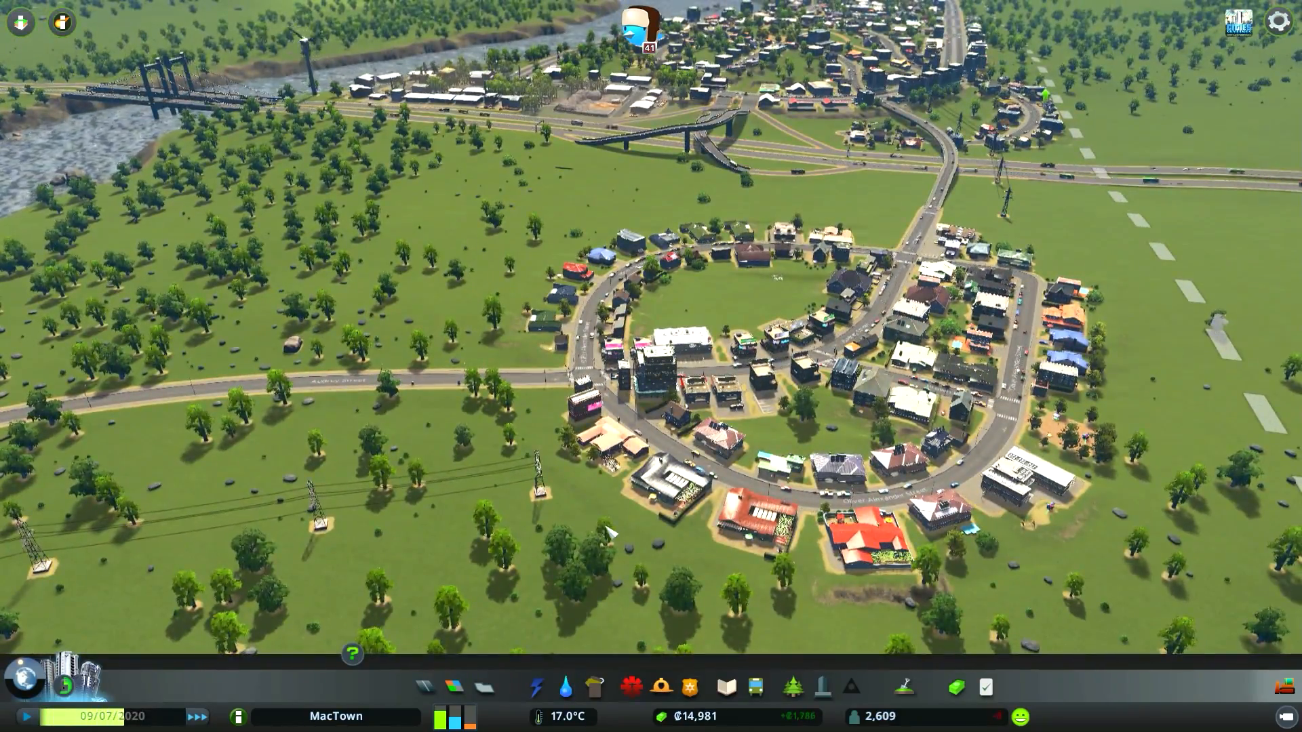
{"action": "left_click", "coordinate": [564, 686]}
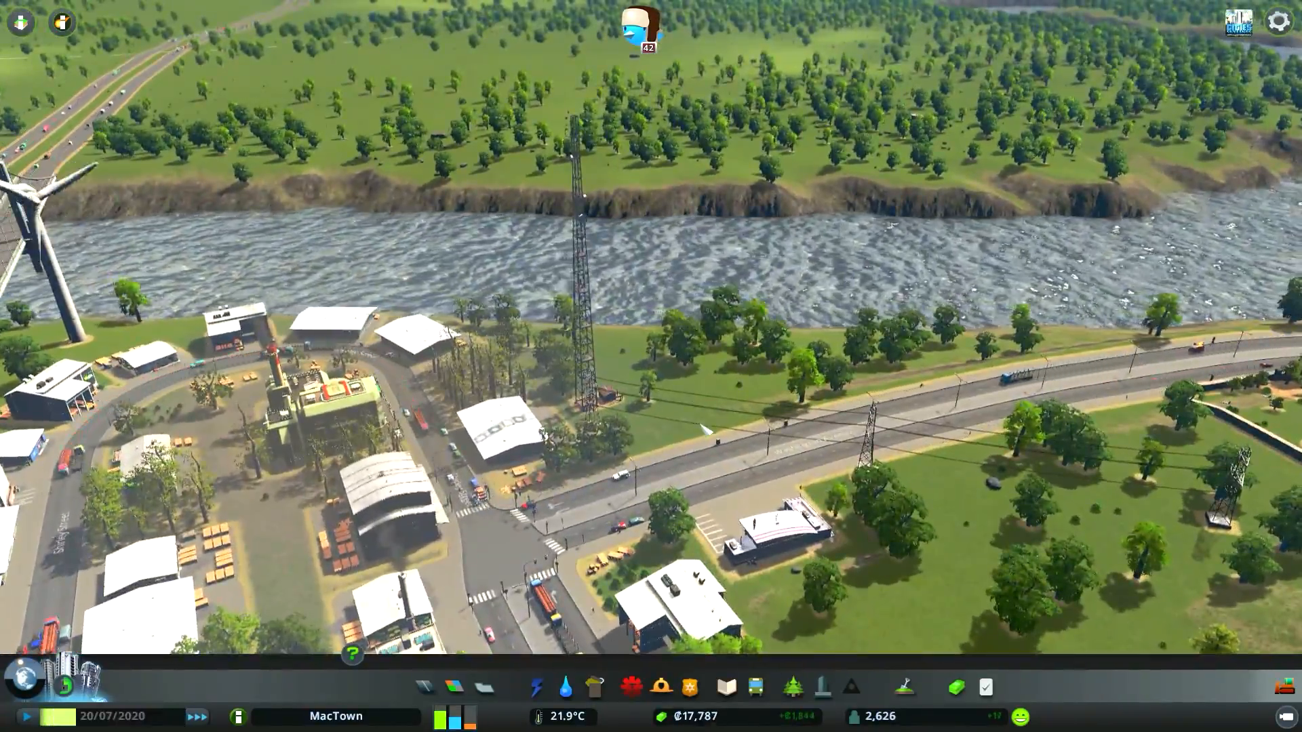
{"action": "left_click", "coordinate": [753, 686]}
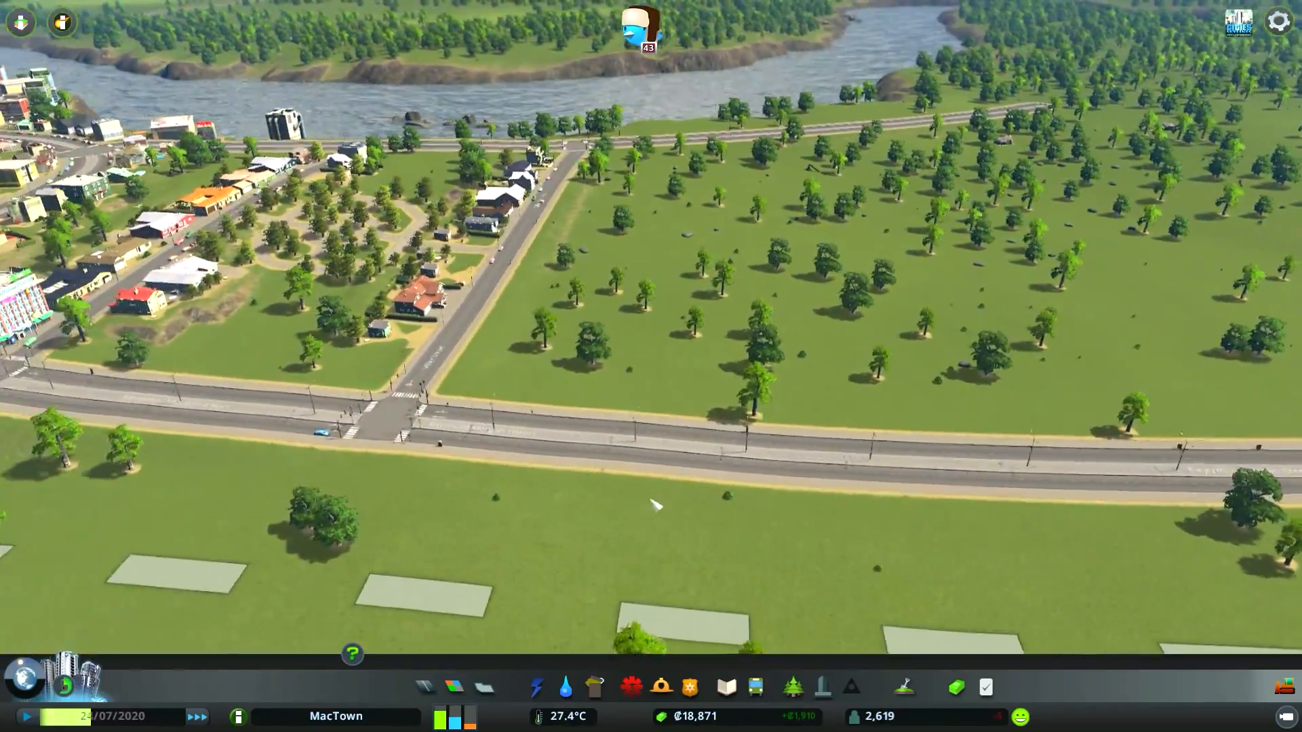
Browse the toolbar panels, showing zoned areas on the map, and start positioning a park by the riverbank.
{"action": "left_click", "coordinate": [631, 686]}
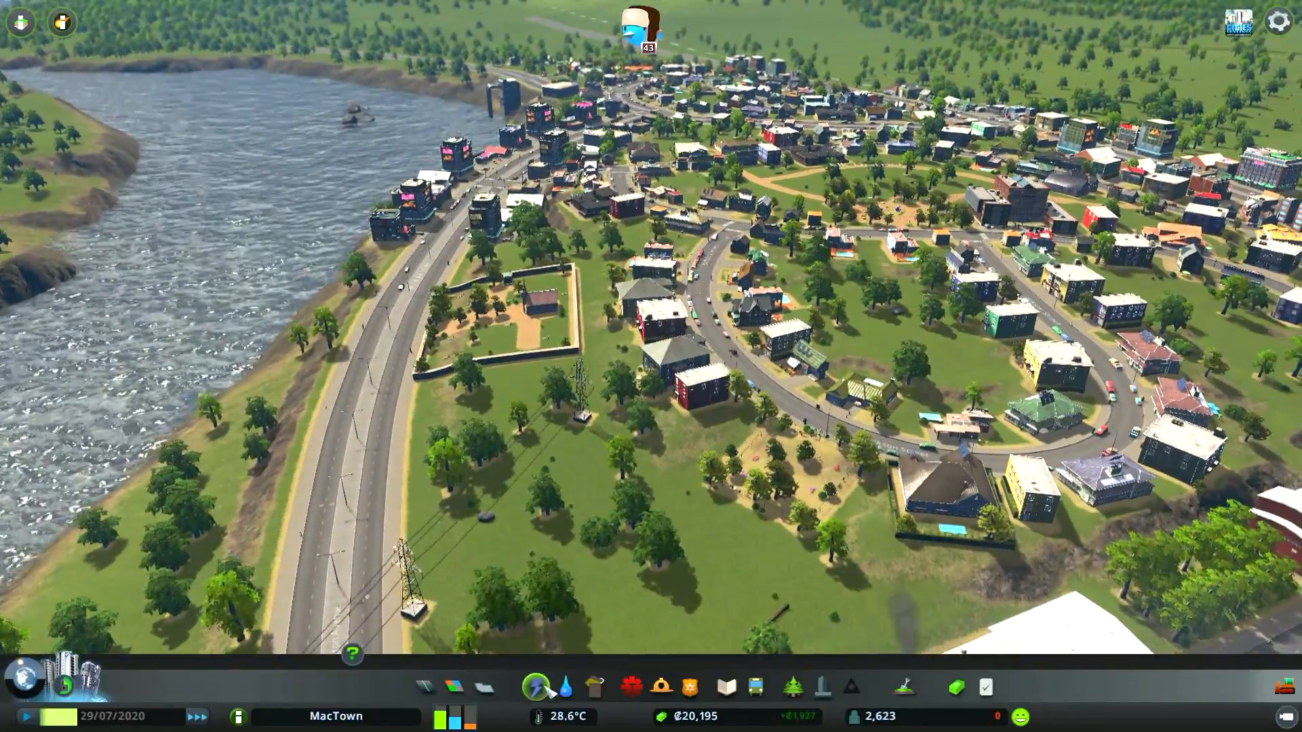
{"action": "left_click", "coordinate": [423, 687]}
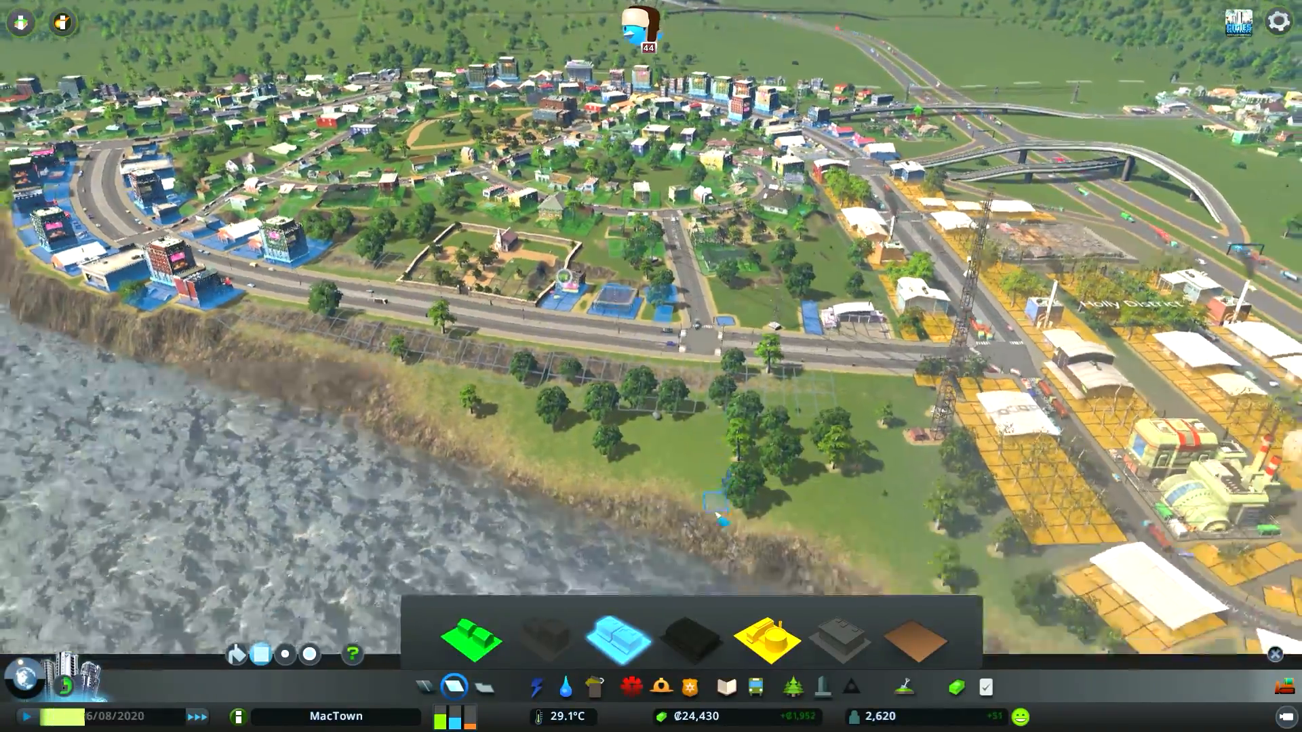
{"action": "left_click", "coordinate": [724, 687]}
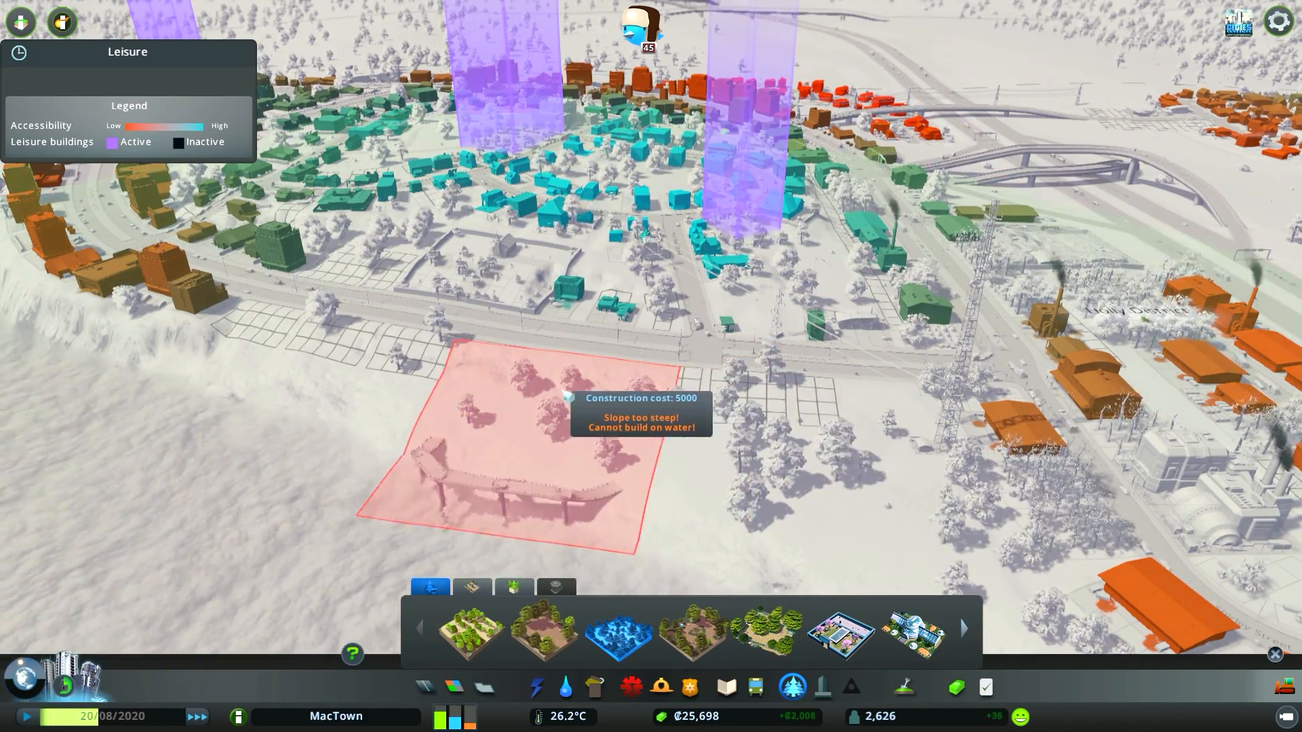
{"action": "mouse_move", "coordinate": [266, 498]}
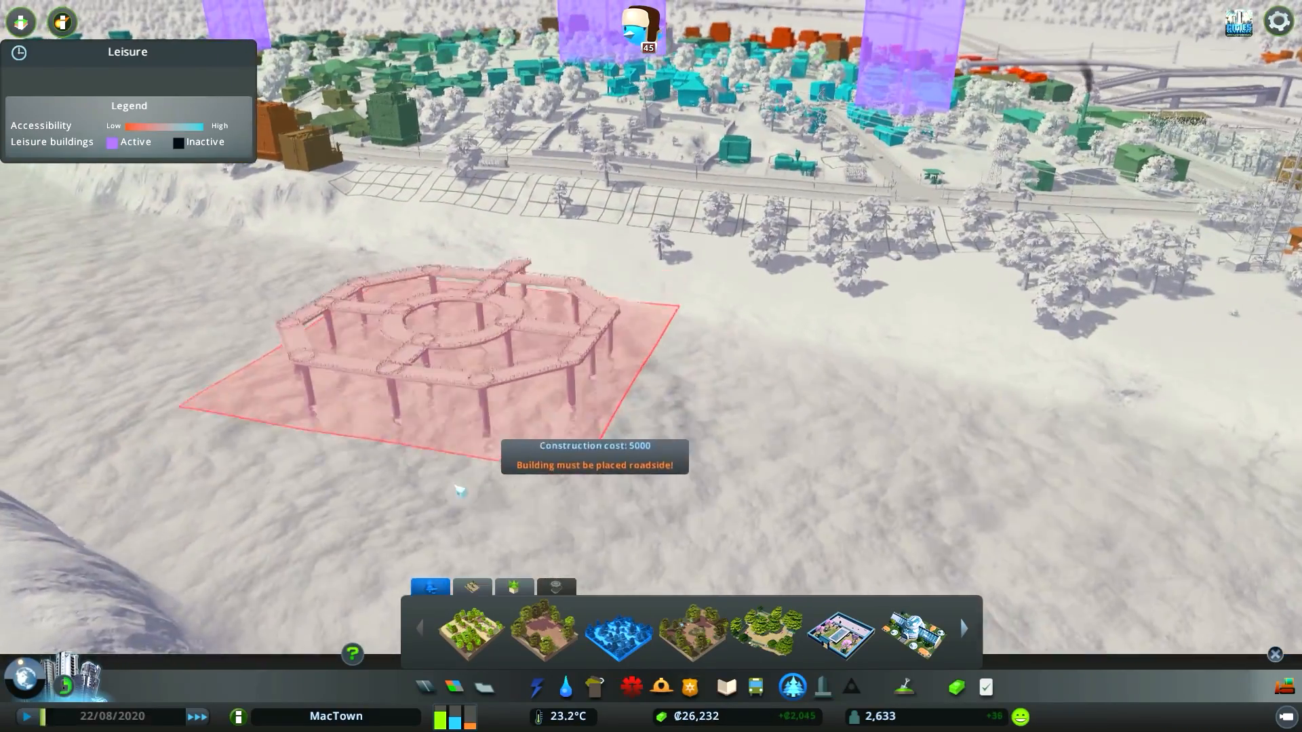
Set the small park on the riverside grass near the industrial area and return to the normal view.
{"action": "left_click", "coordinate": [543, 627]}
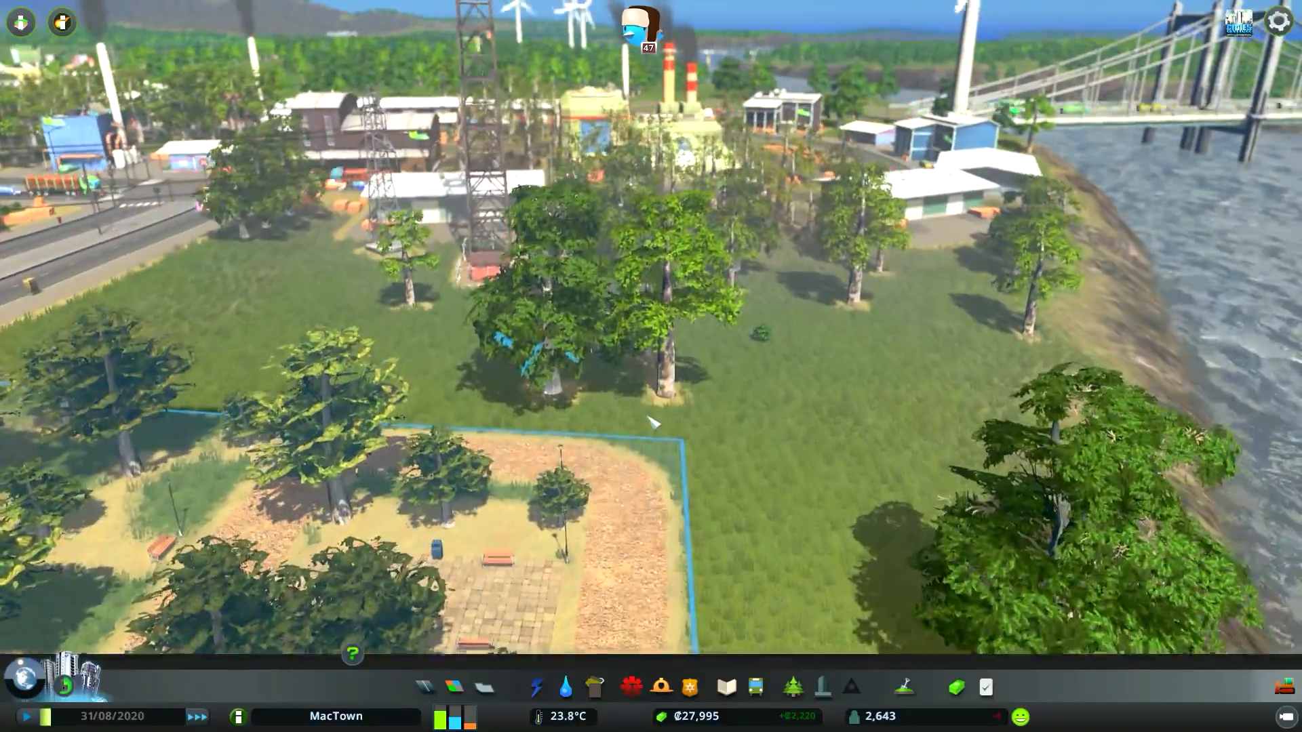
{"action": "scroll", "scroll_direction": "down", "scroll_amount": 3}
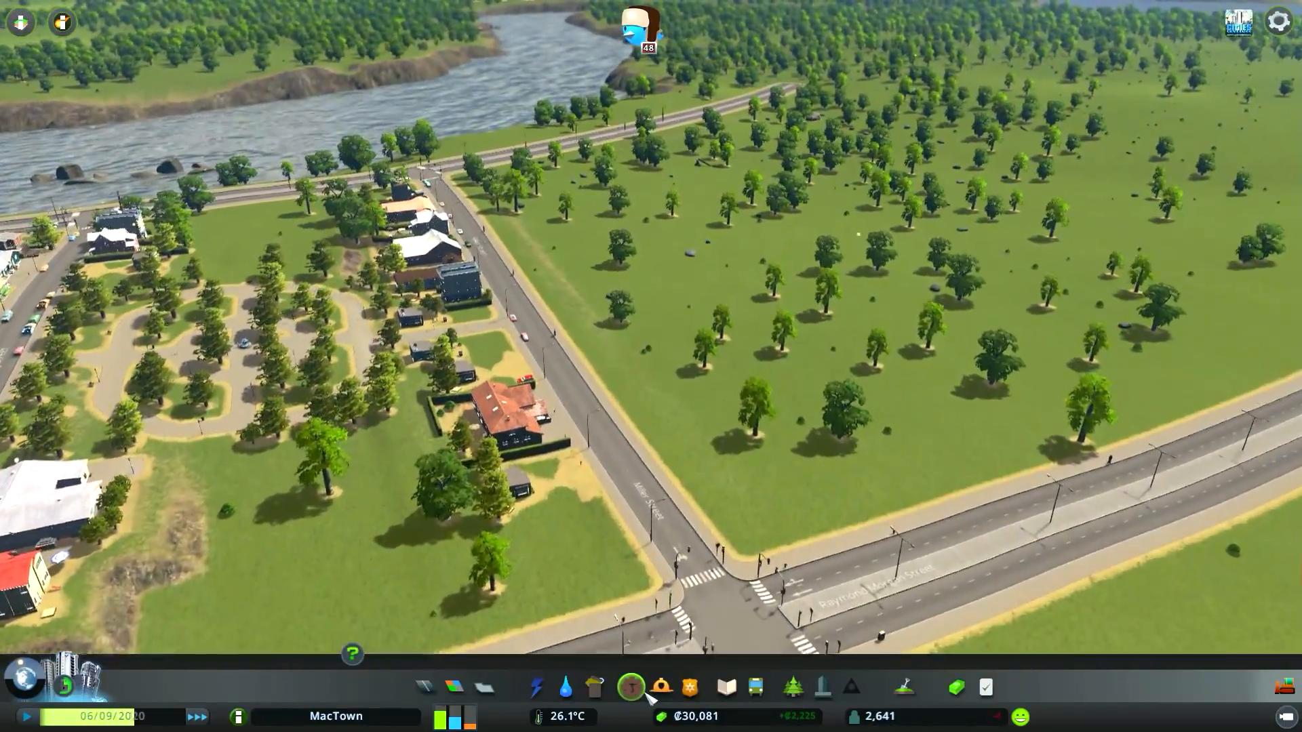
View MacTown's health coverage, then switch to fire safety coverage and fire station options.
{"action": "left_click", "coordinate": [630, 687]}
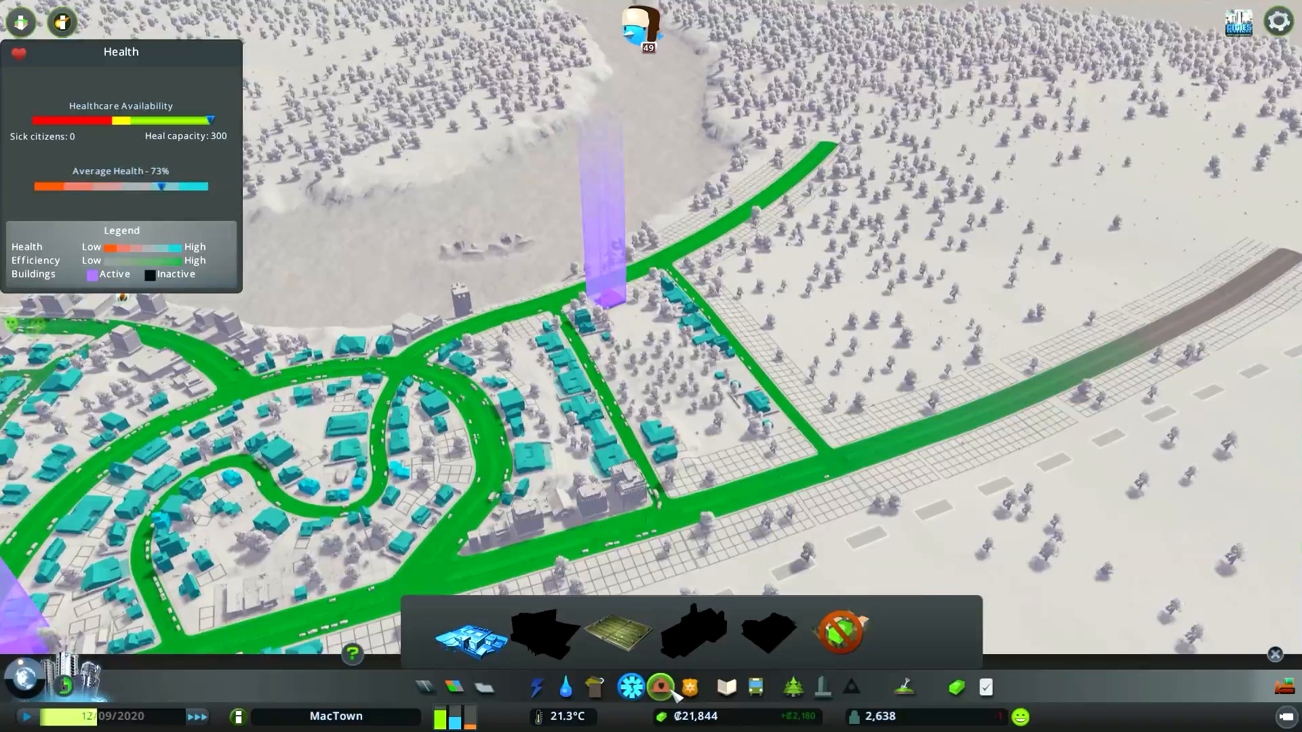
{"action": "left_click", "coordinate": [629, 686]}
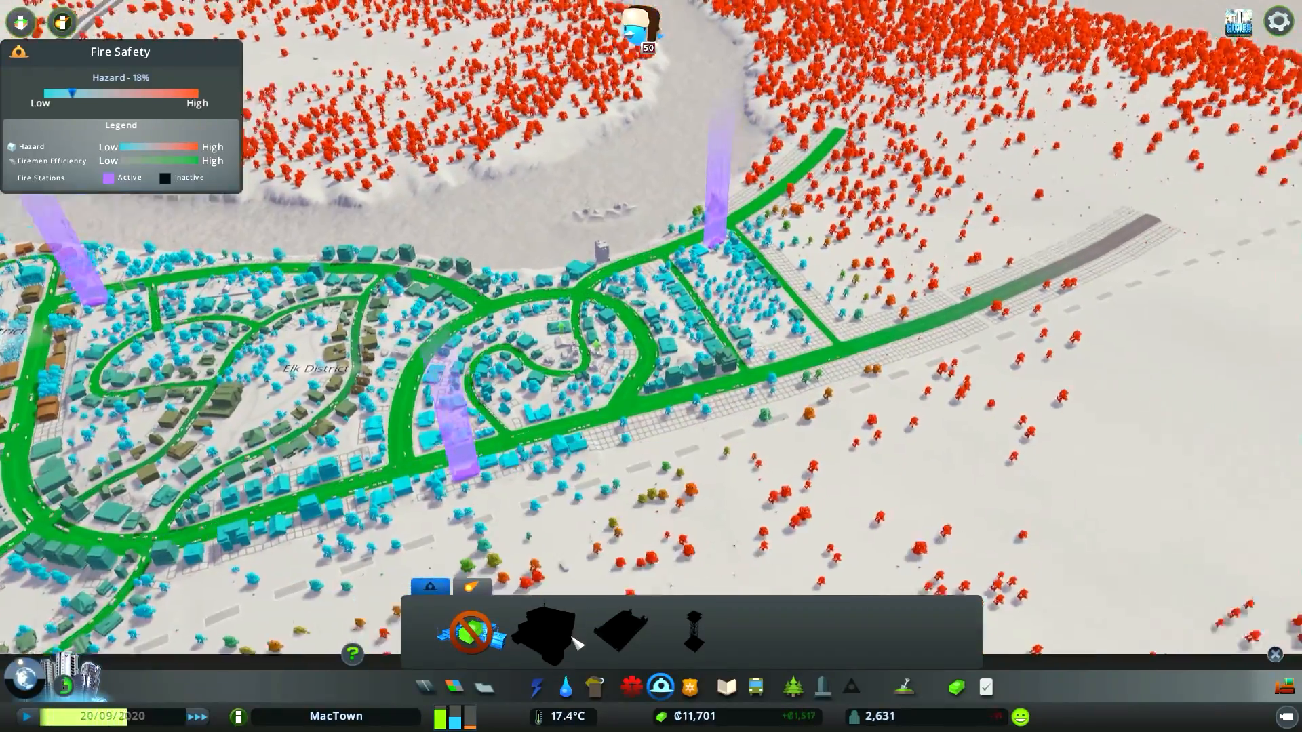
Bring up the zoning tools to paint low-density residential along the park-side street.
{"action": "left_click", "coordinate": [689, 686]}
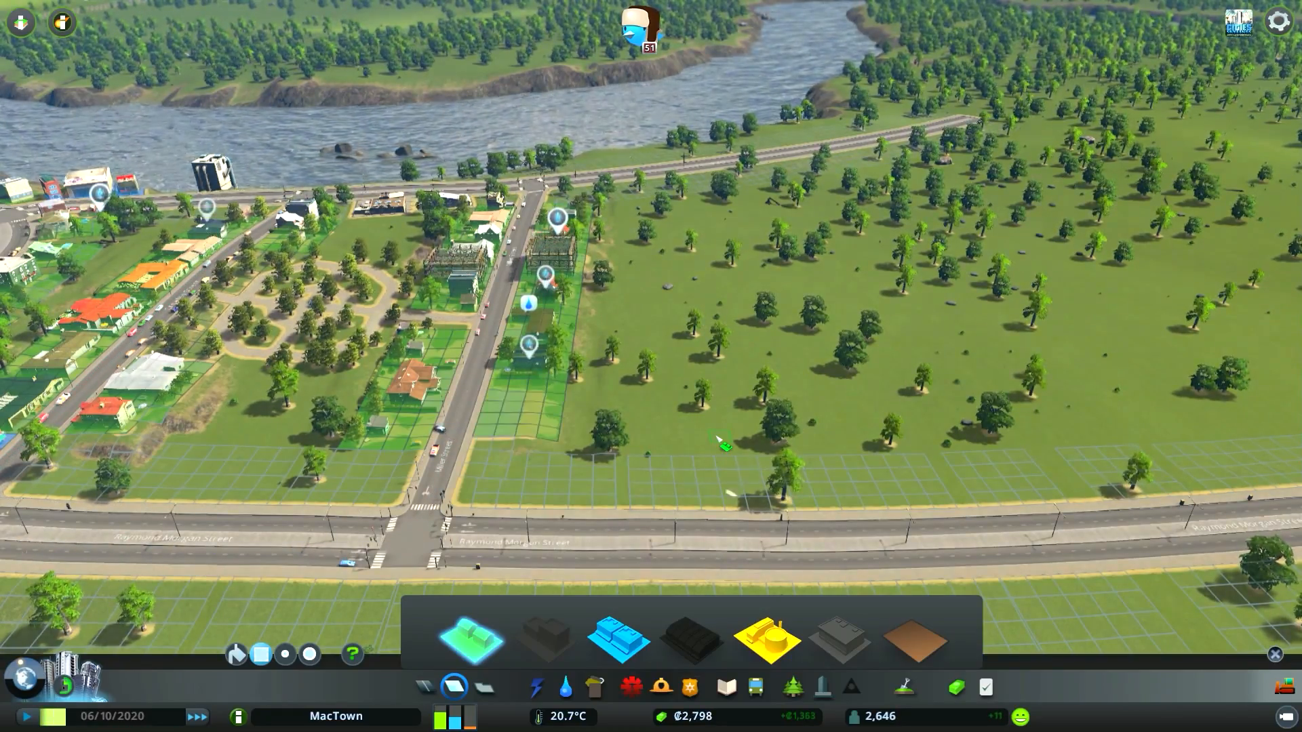
Reopen the zoning tools and paint low-density commercial along the main road's edge.
{"action": "left_click", "coordinate": [566, 687]}
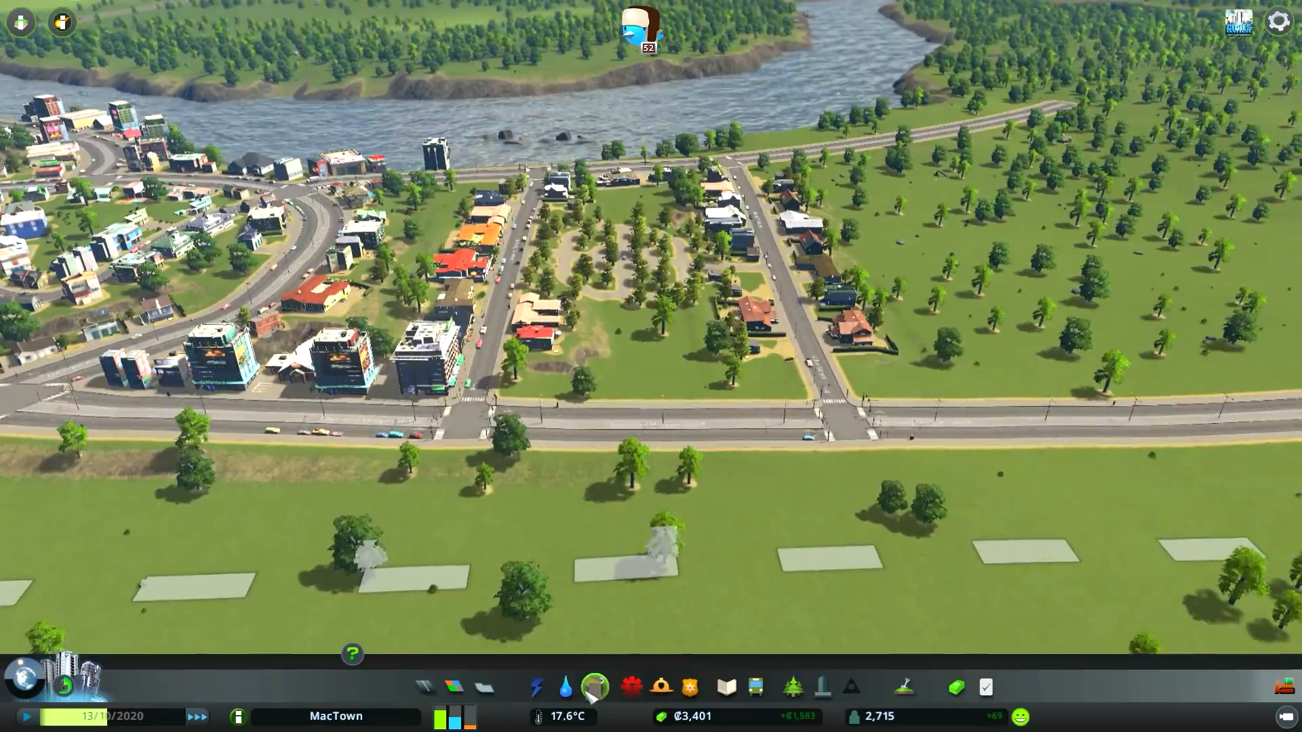
{"action": "left_click", "coordinate": [454, 686]}
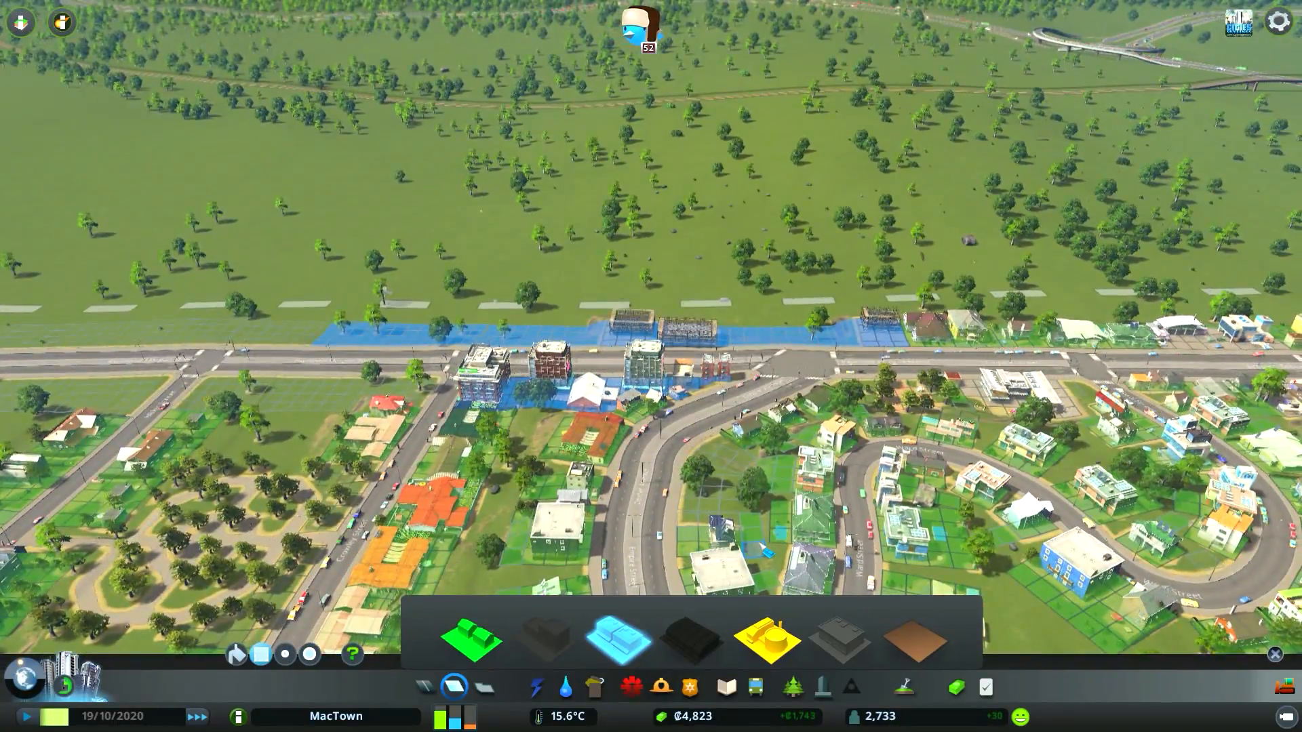
{"action": "scroll", "scroll_direction": "down", "scroll_amount": 3}
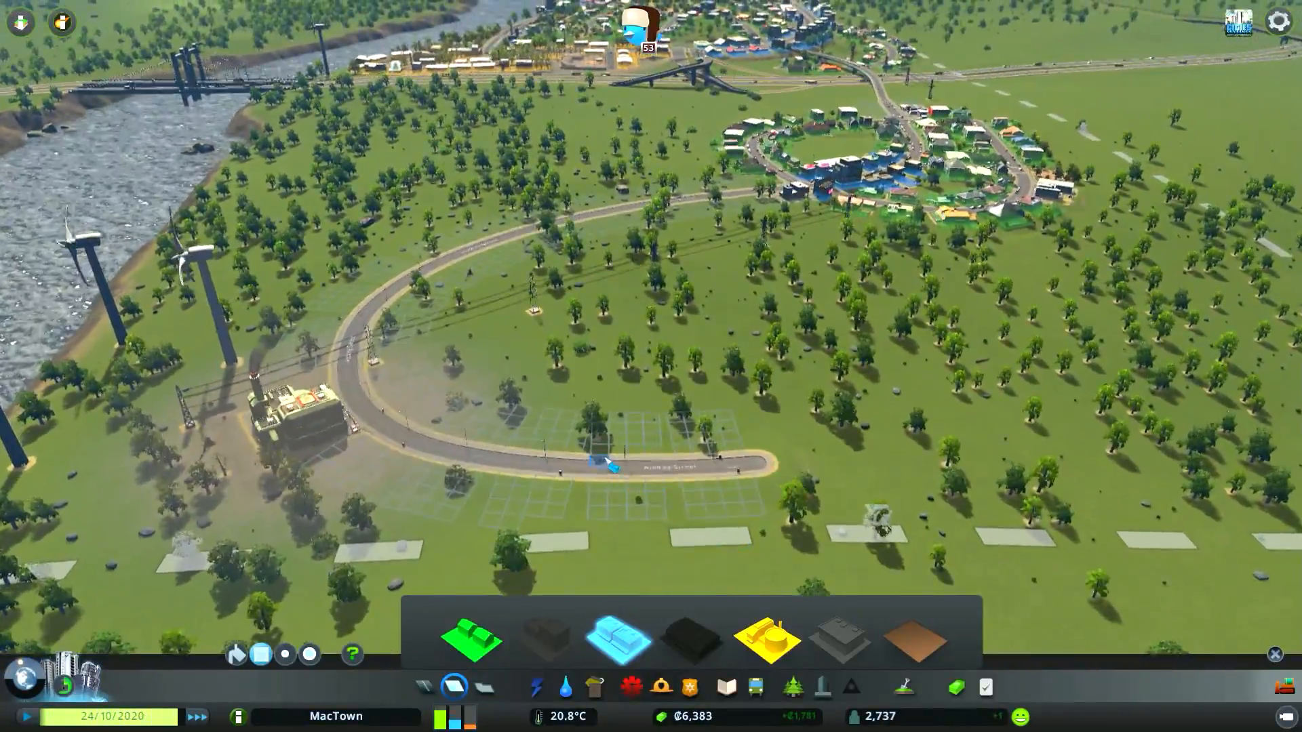
Zoom out over the whole map and put away the zoning tools above the riverside district.
{"action": "scroll", "scroll_direction": "down", "scroll_amount": 3}
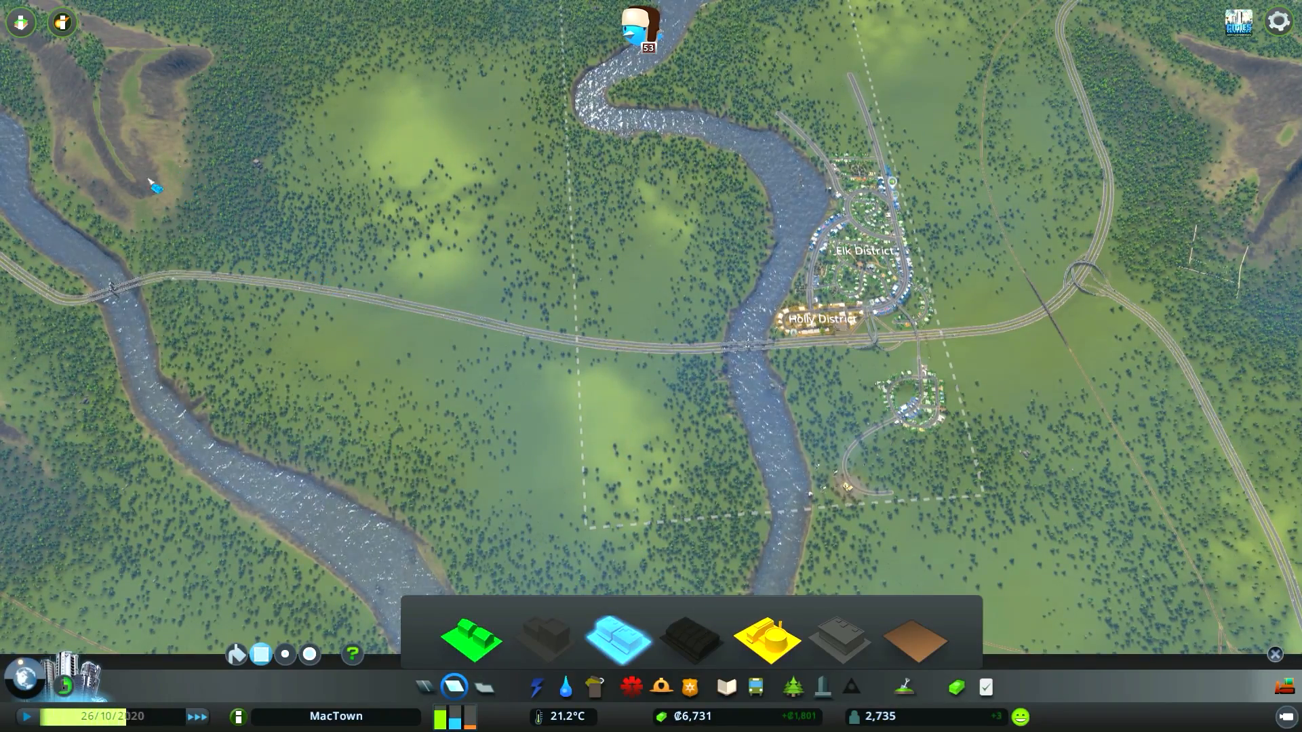
{"action": "left_click", "coordinate": [21, 23]}
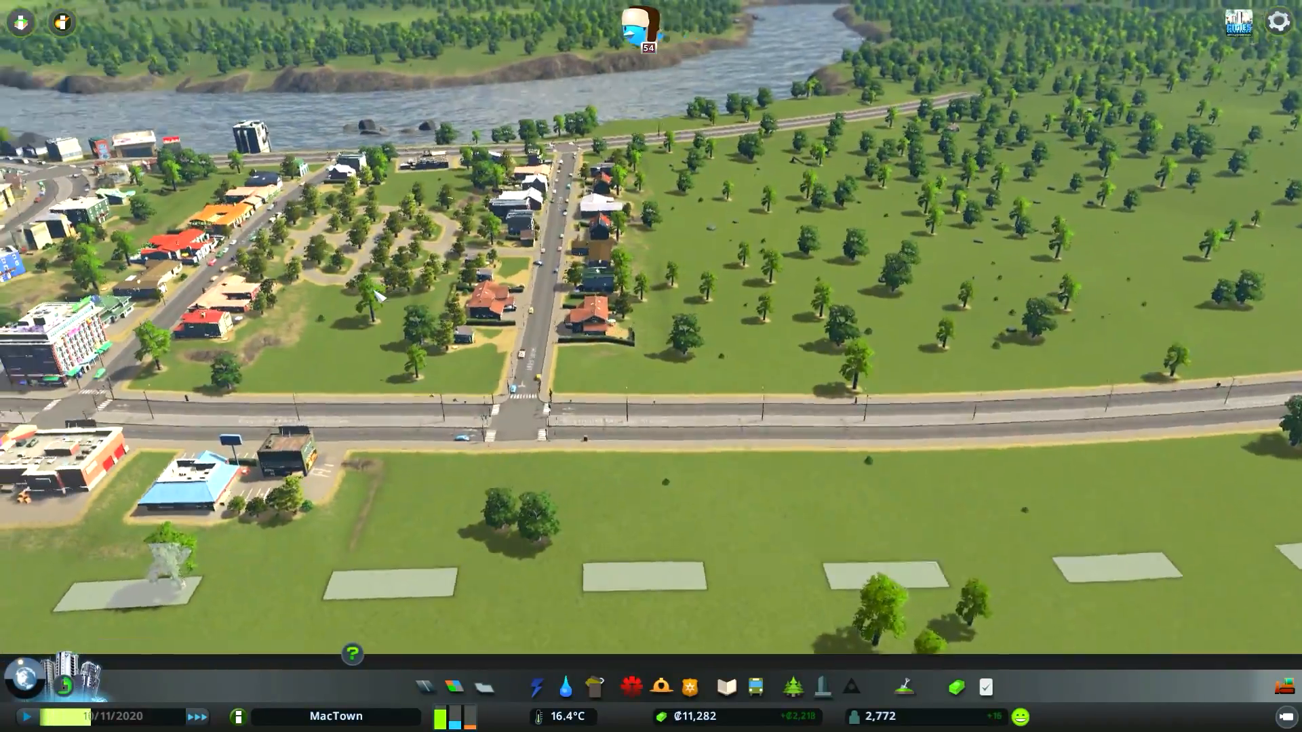
Lay a two-lane road from the main road toward the river, parallel to the existing street.
{"action": "left_click", "coordinate": [424, 686]}
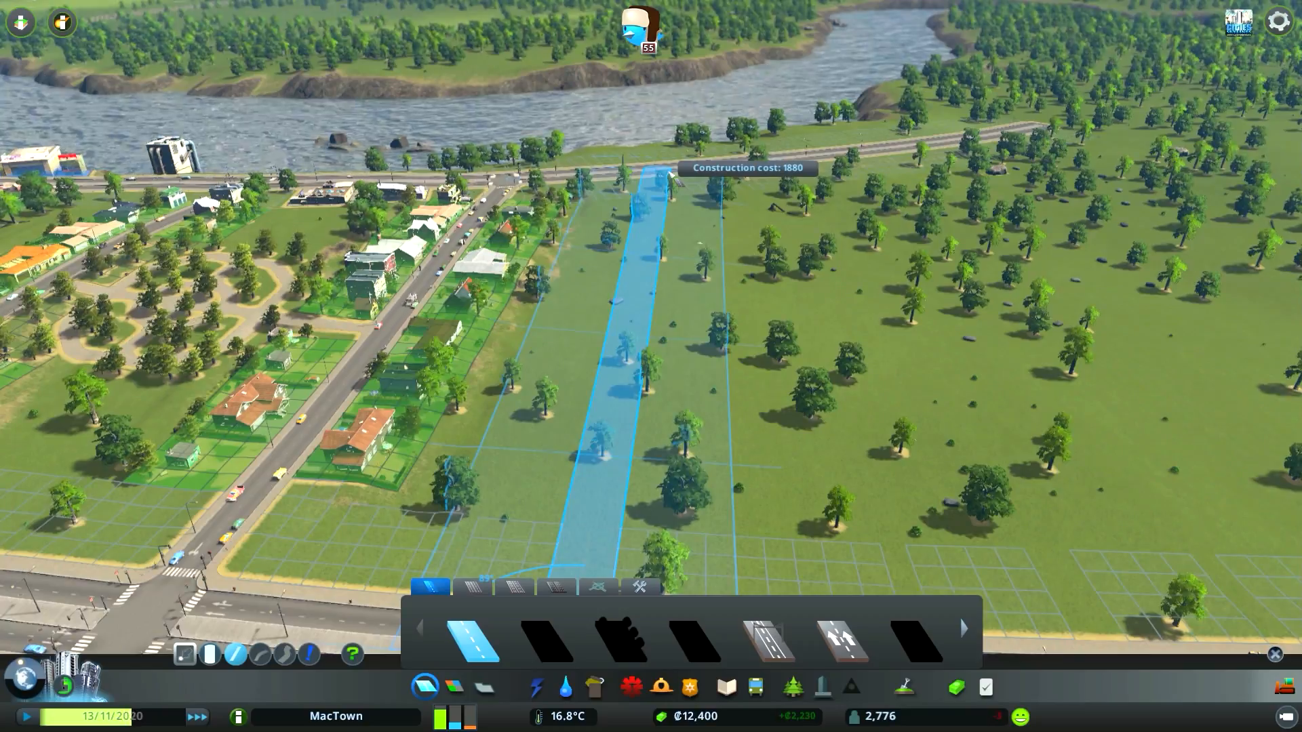
{"action": "left_click", "coordinate": [643, 333]}
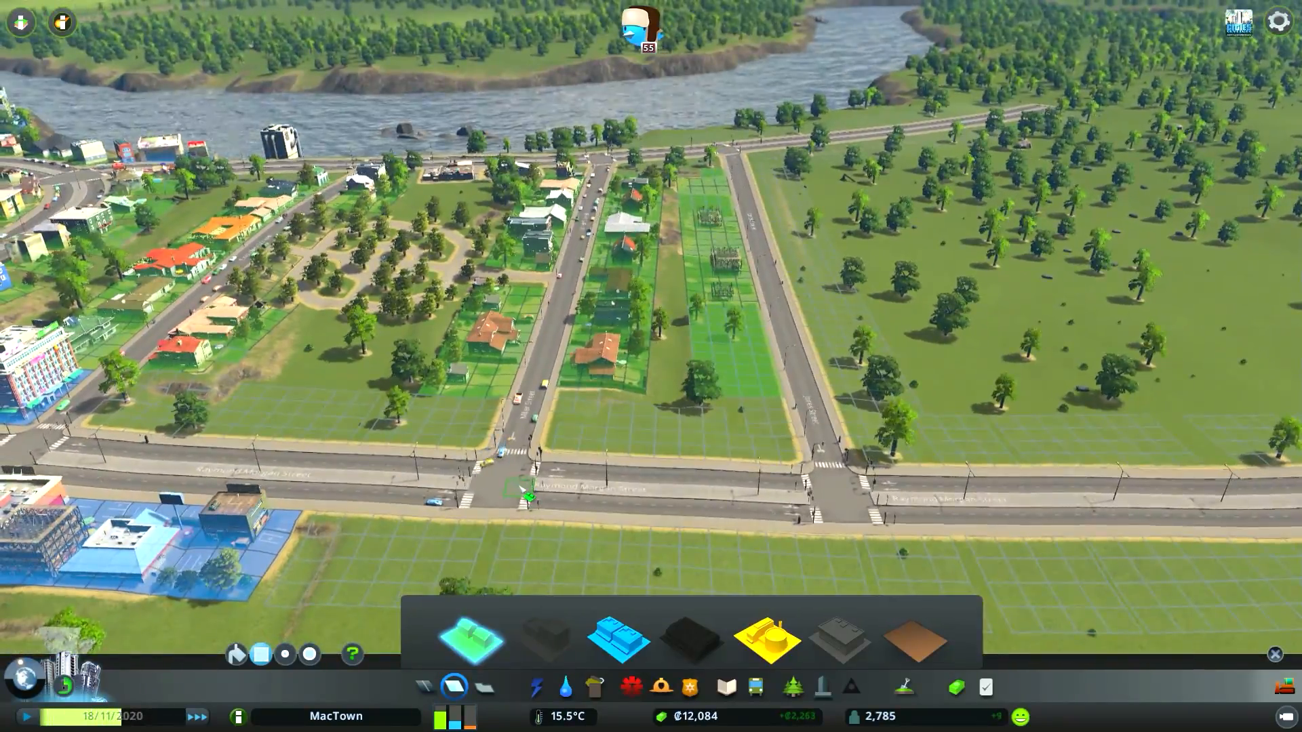
Paint low-density residential on the grid cells along both sides of the new road.
{"action": "left_click", "coordinate": [725, 686]}
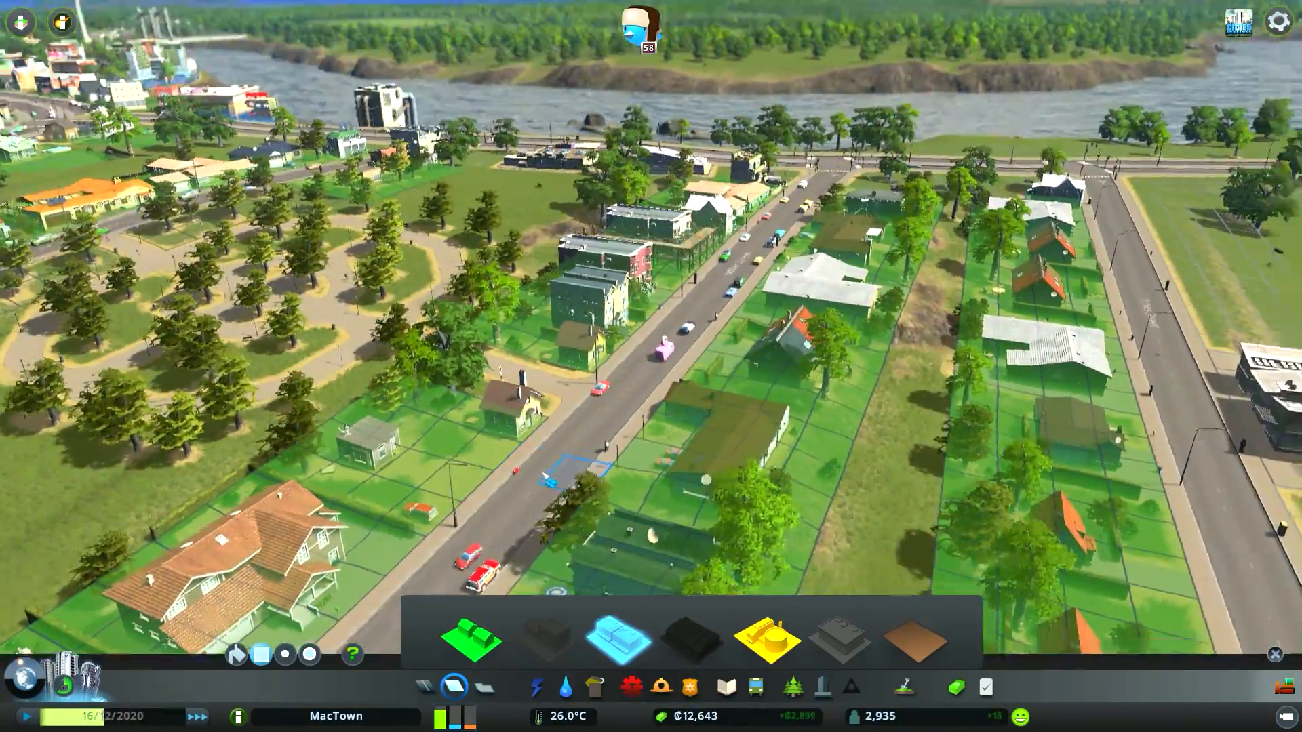
Extend residential zoning along the street, then bring up the public transport building options.
{"action": "left_click", "coordinate": [724, 686]}
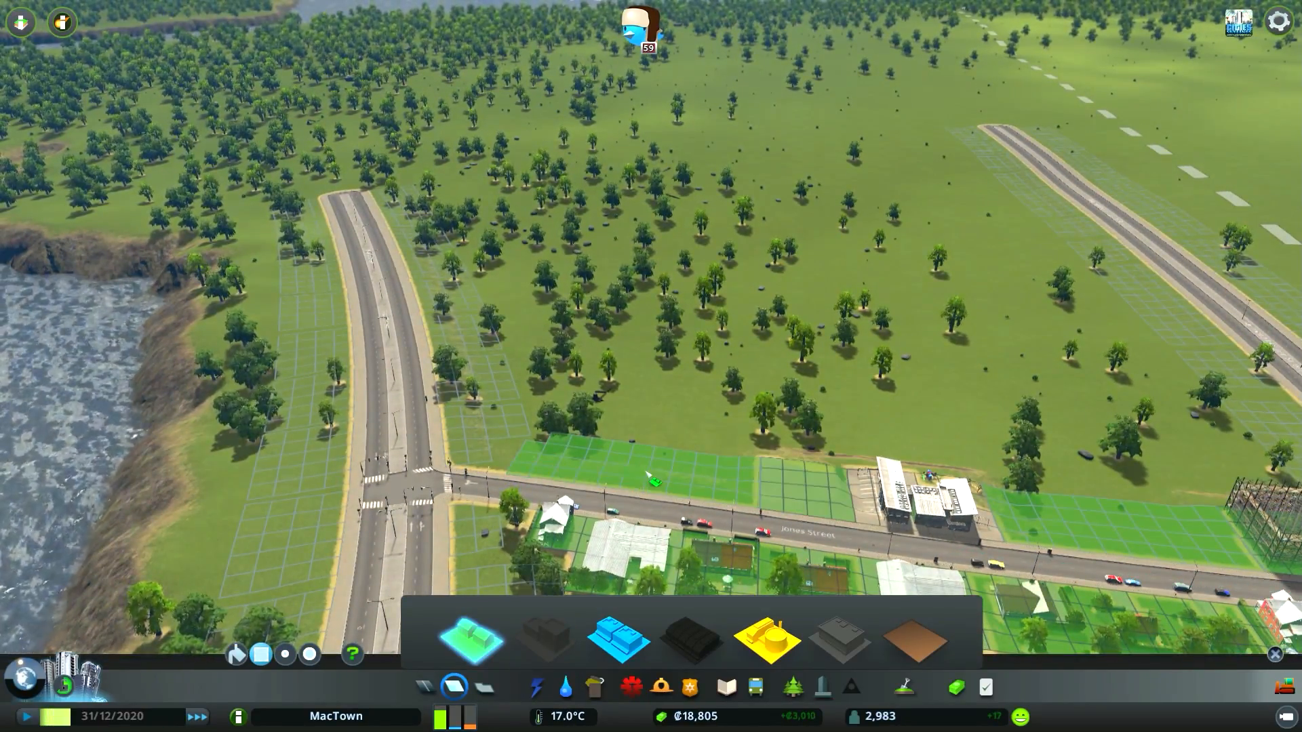
{"action": "left_click", "coordinate": [565, 687]}
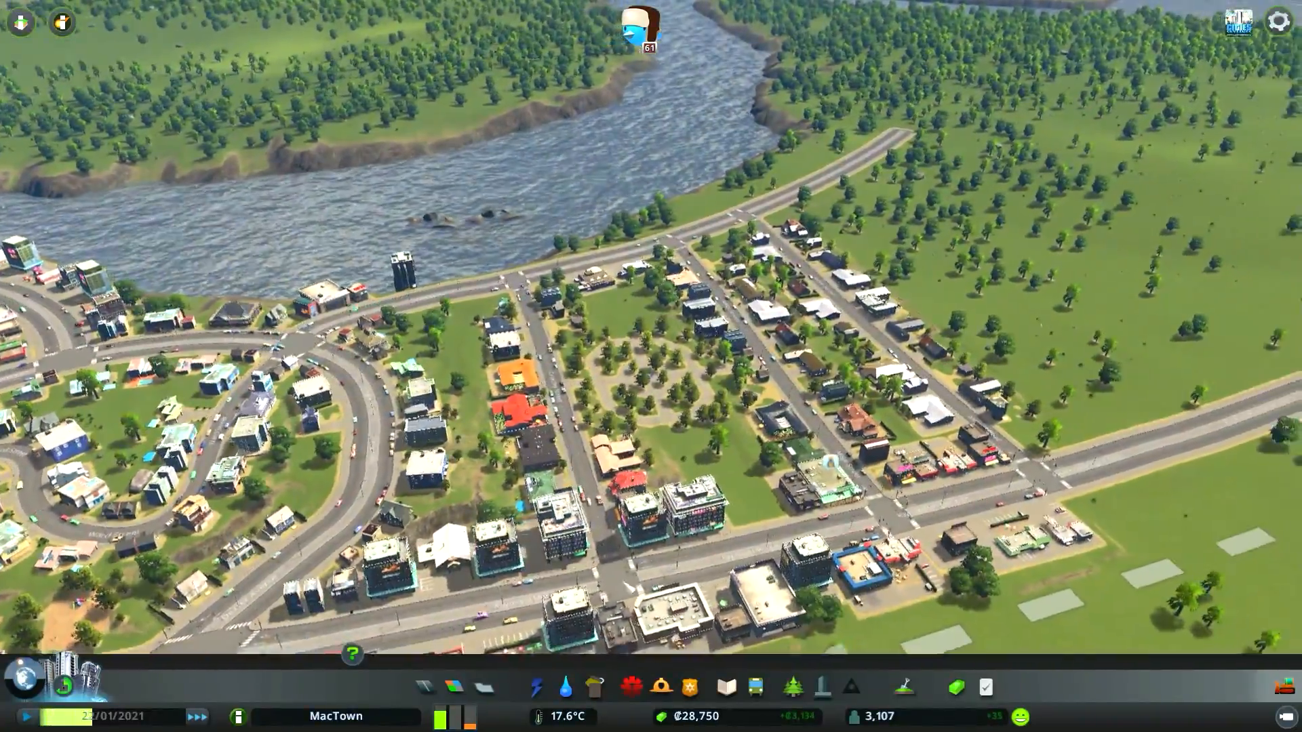
{"action": "left_click", "coordinate": [756, 686]}
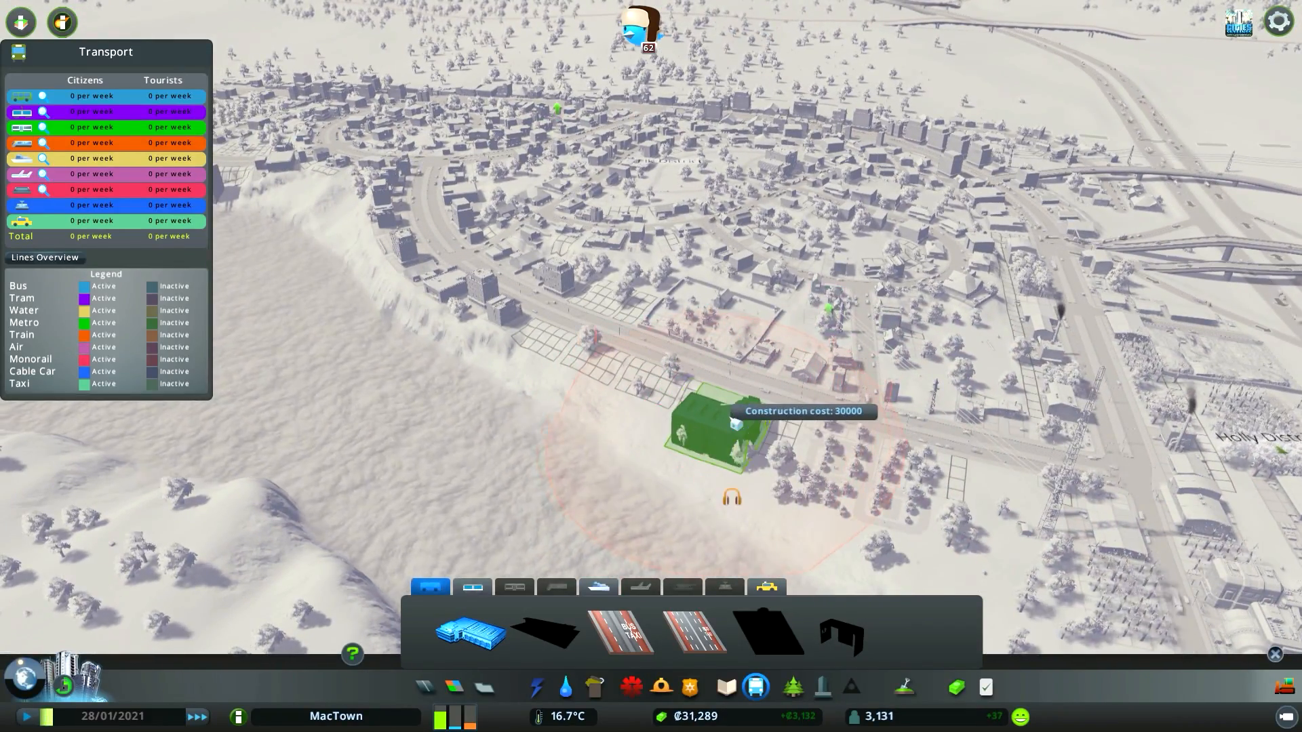
{"action": "mouse_move", "coordinate": [781, 449]}
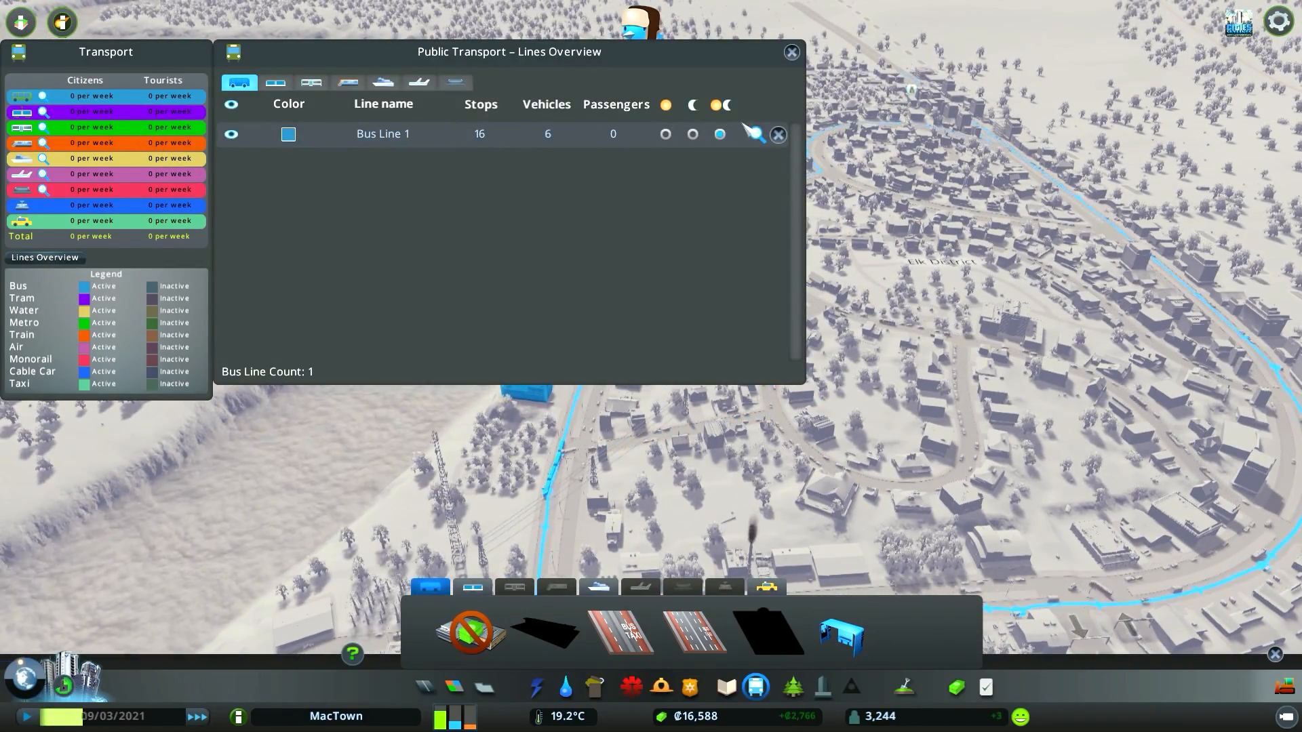
View Bus Line 1's passenger and vehicle details, then close the lines overview and details panel.
{"action": "left_click", "coordinate": [753, 134]}
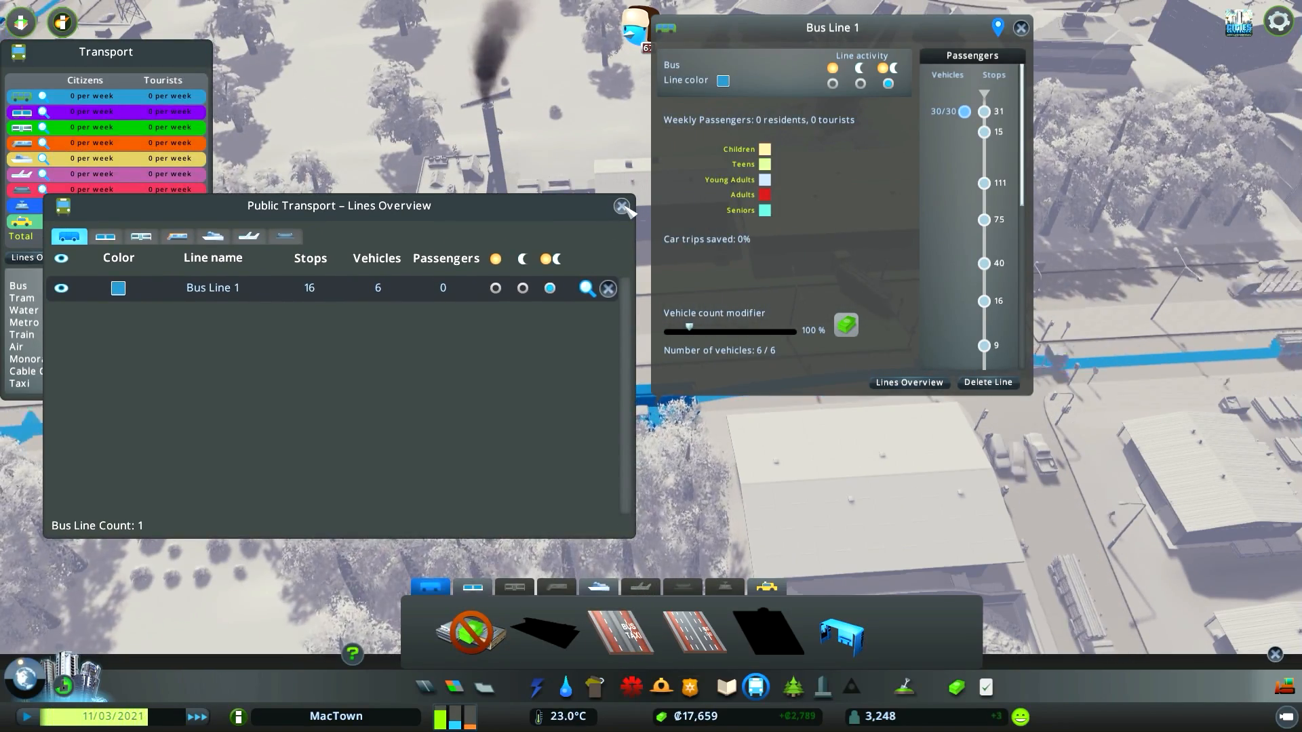
{"action": "left_click", "coordinate": [622, 206]}
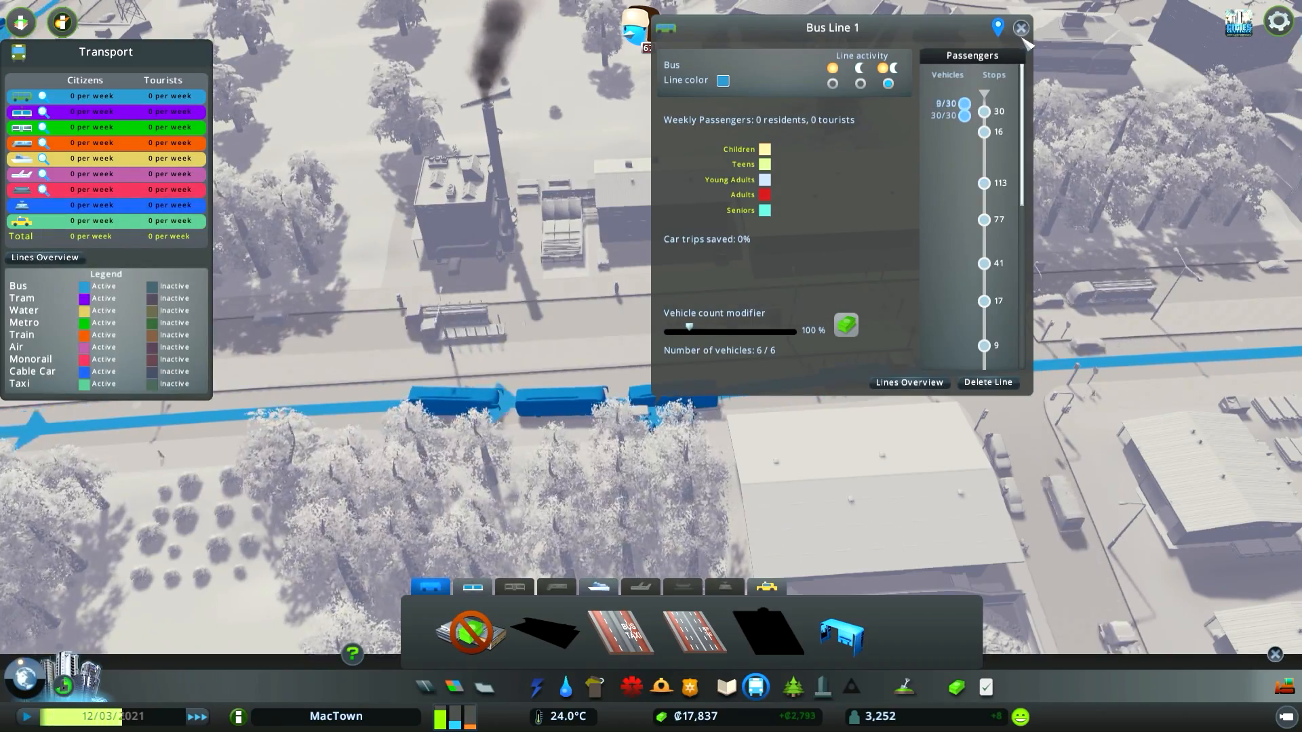
{"action": "left_click", "coordinate": [1020, 27]}
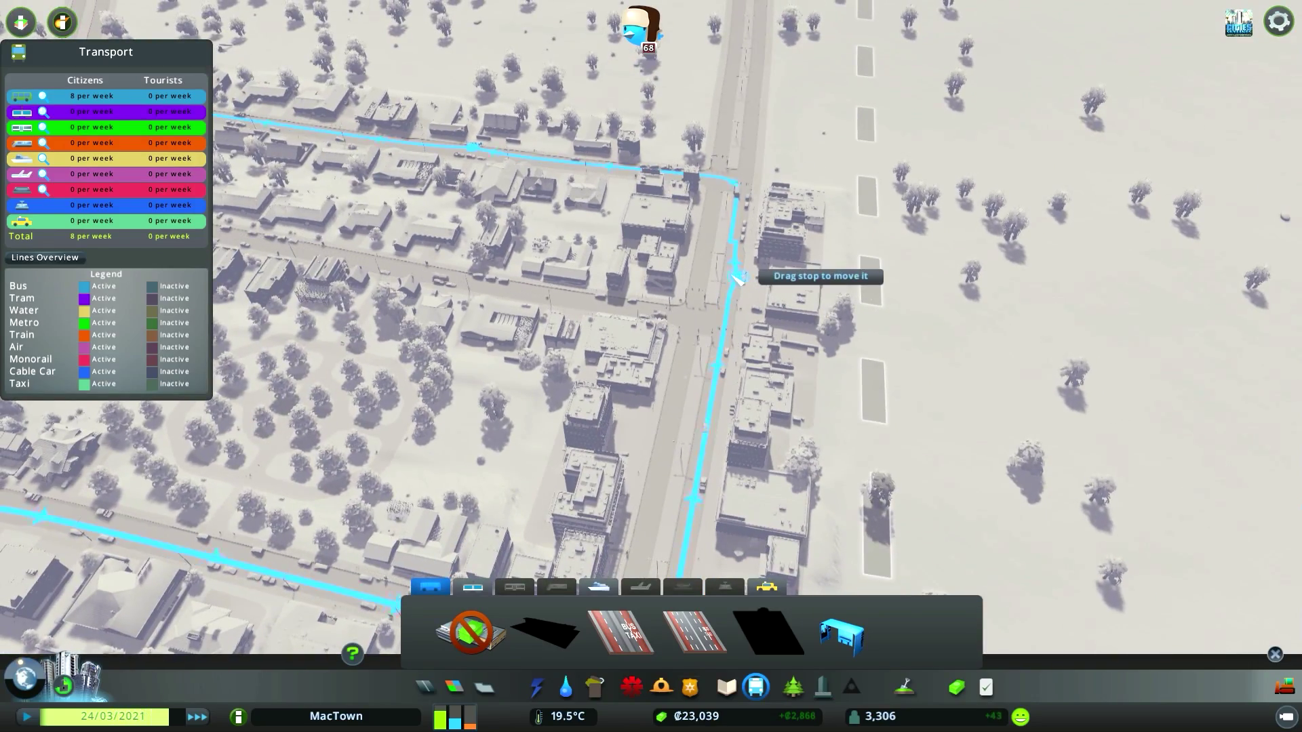
{"action": "mouse_move", "coordinate": [727, 357]}
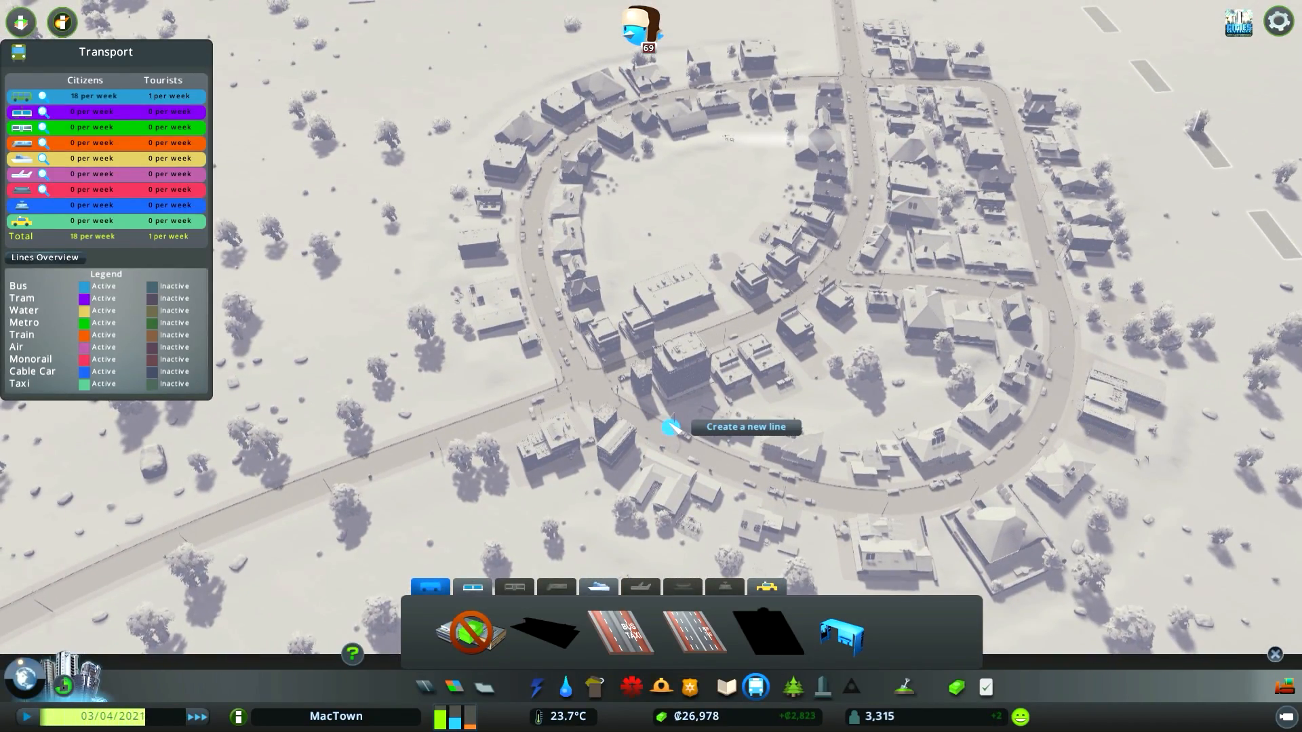
{"action": "left_click", "coordinate": [673, 428]}
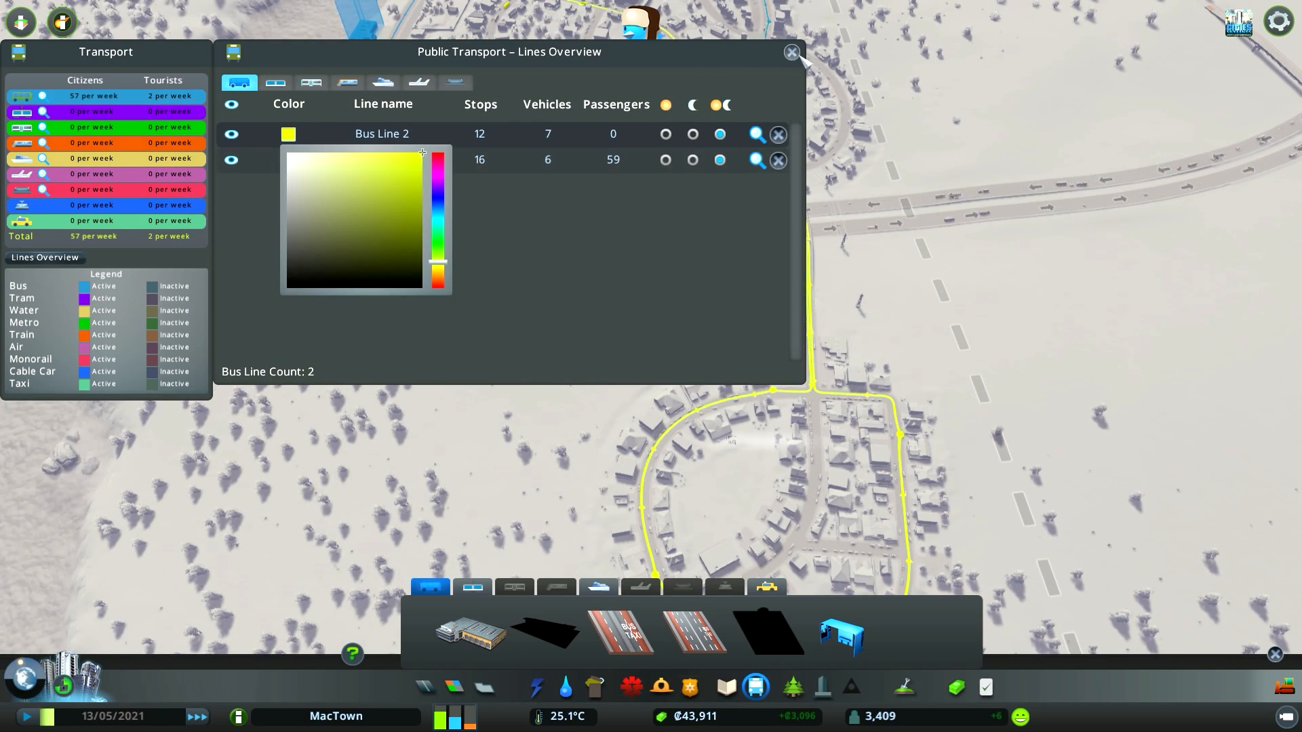
Close the lines overview after making Bus Line 2 yellow.
{"action": "left_click", "coordinate": [789, 53]}
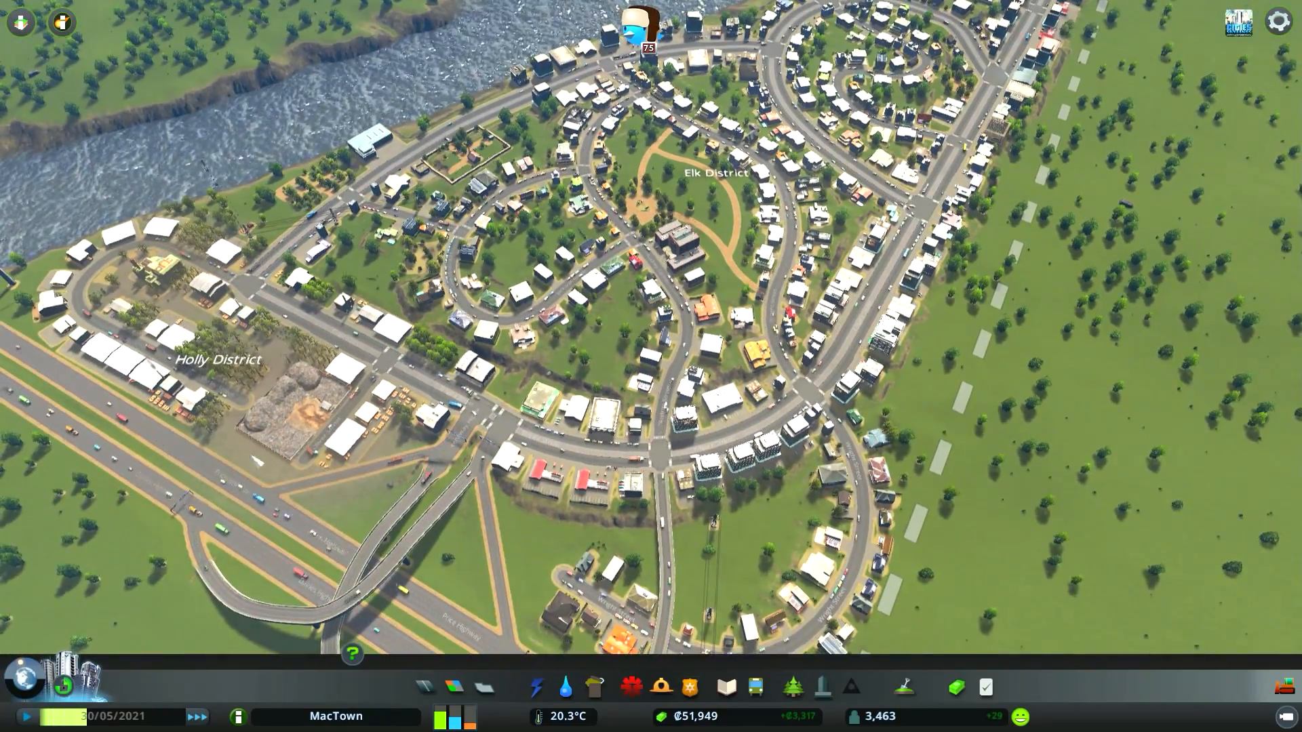
Leave the traffic flow view over the avenue neighbourhood and bring up the road building tools.
{"action": "left_click", "coordinate": [21, 23]}
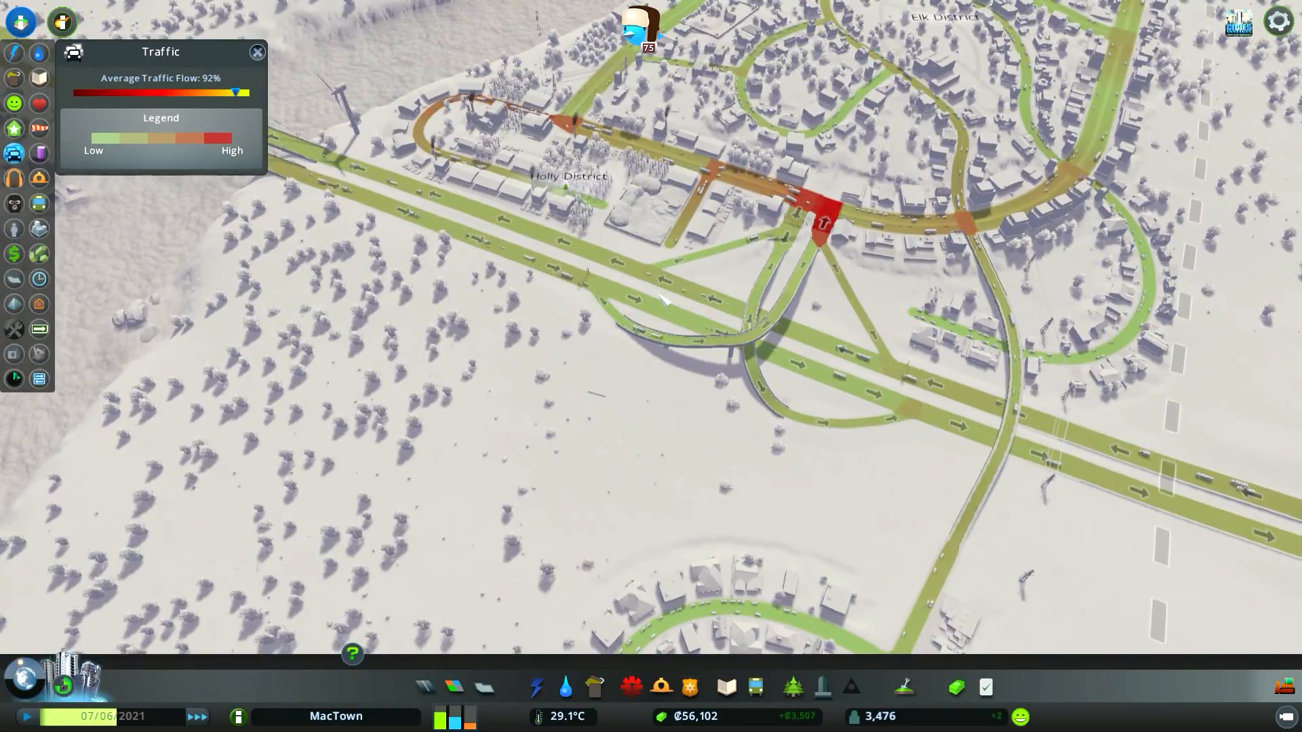
{"action": "scroll", "scroll_direction": "down", "scroll_amount": 3}
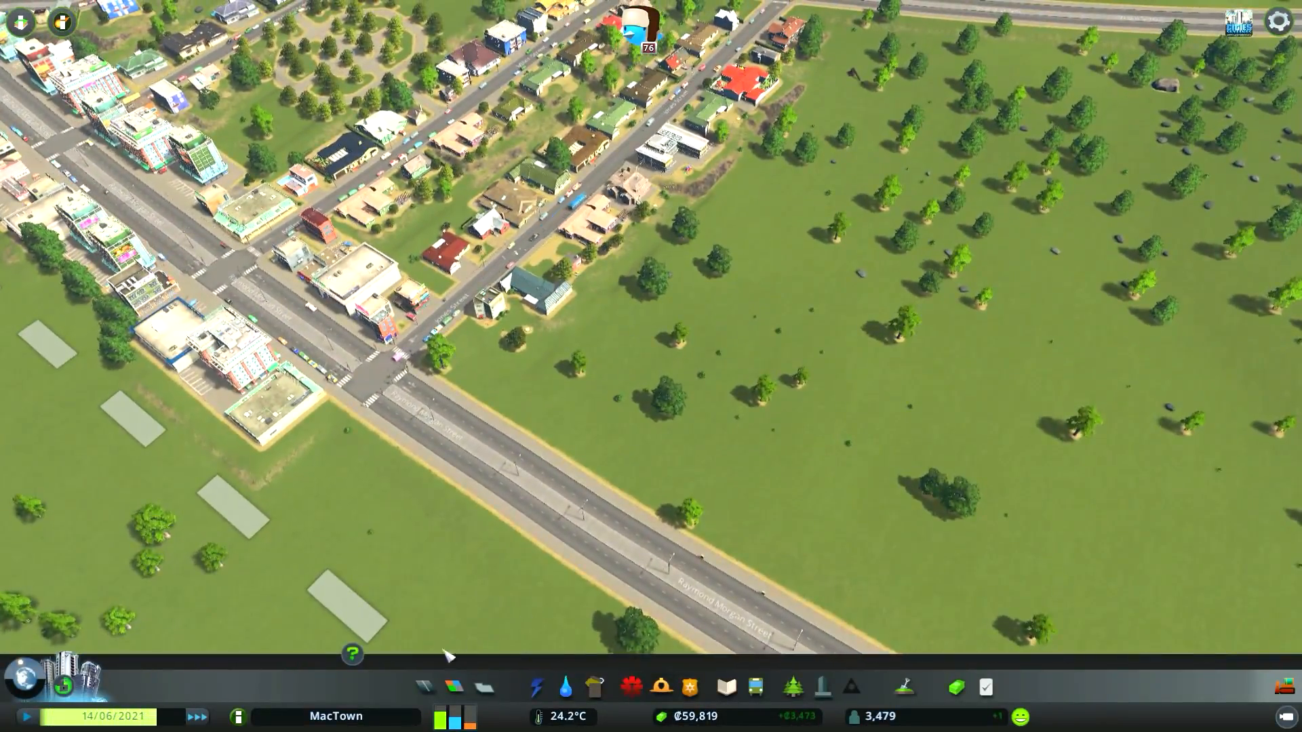
{"action": "left_click", "coordinate": [424, 686]}
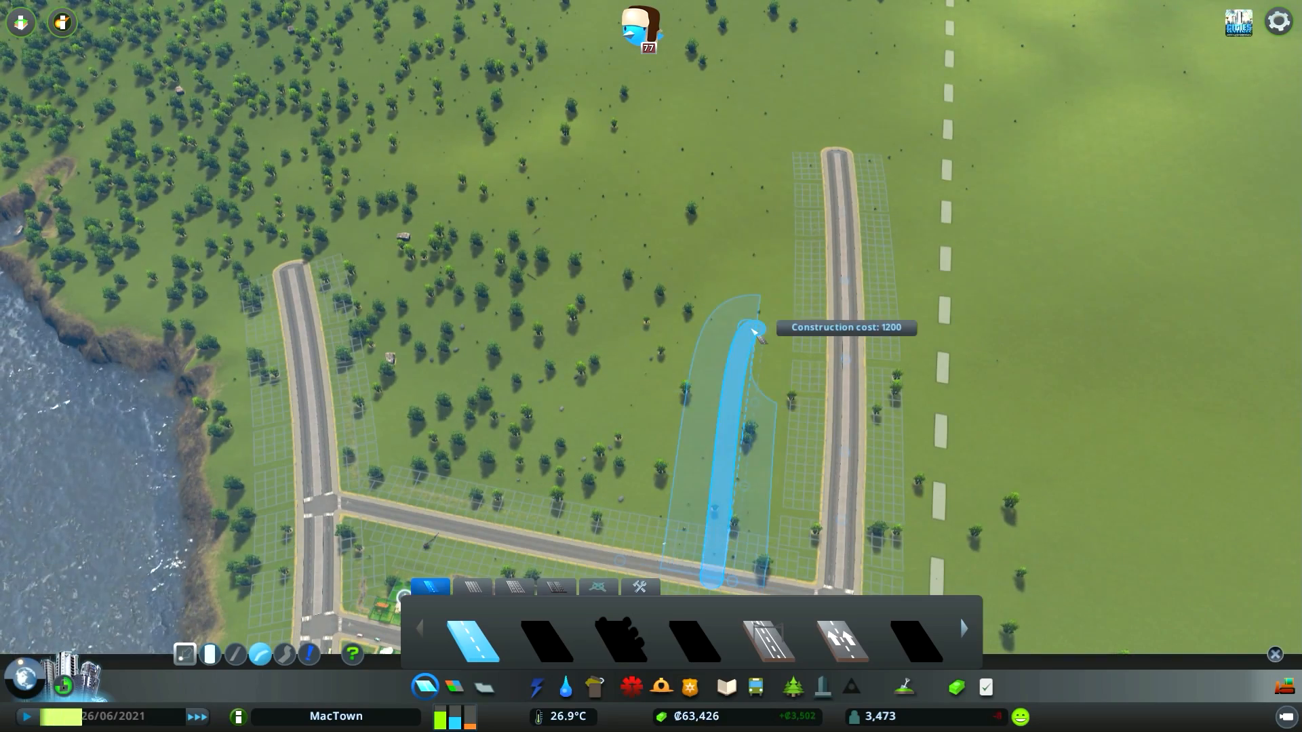
{"action": "mouse_move", "coordinate": [743, 153]}
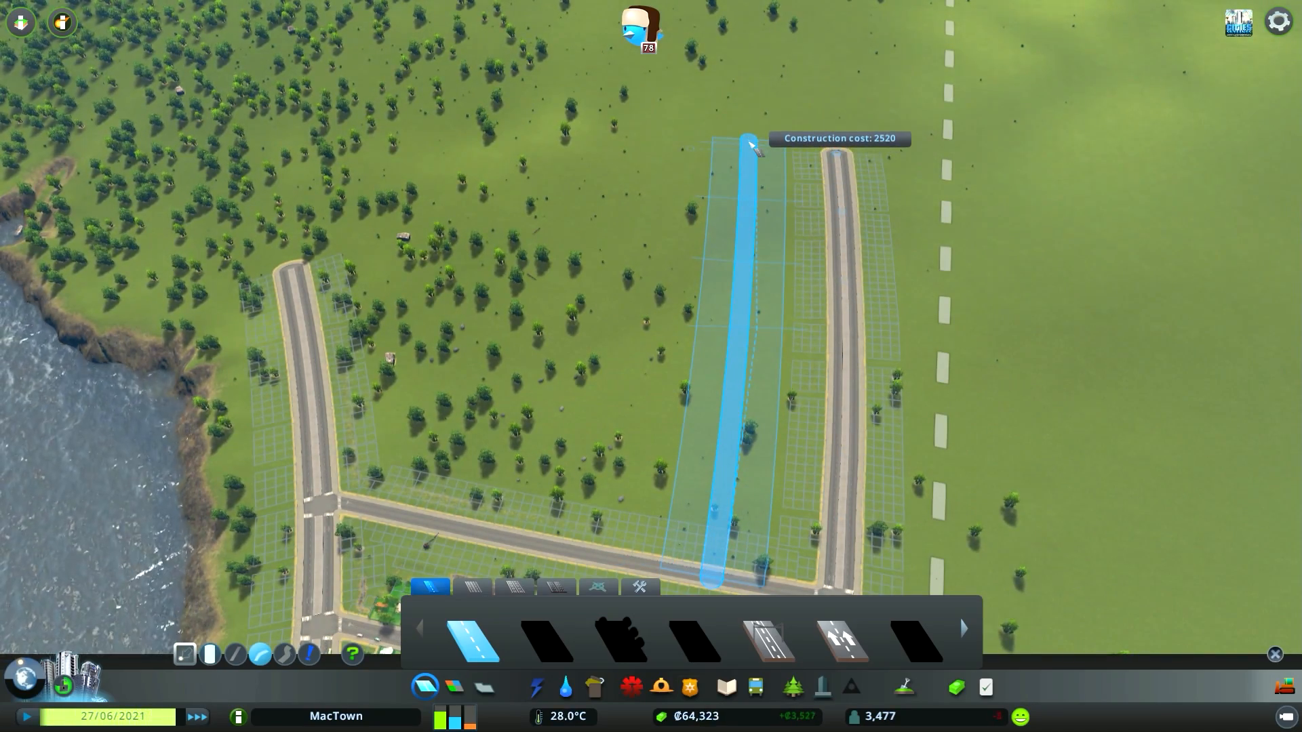
Lay a third straight two-lane road running north between the two existing northern roads.
{"action": "left_click", "coordinate": [750, 141]}
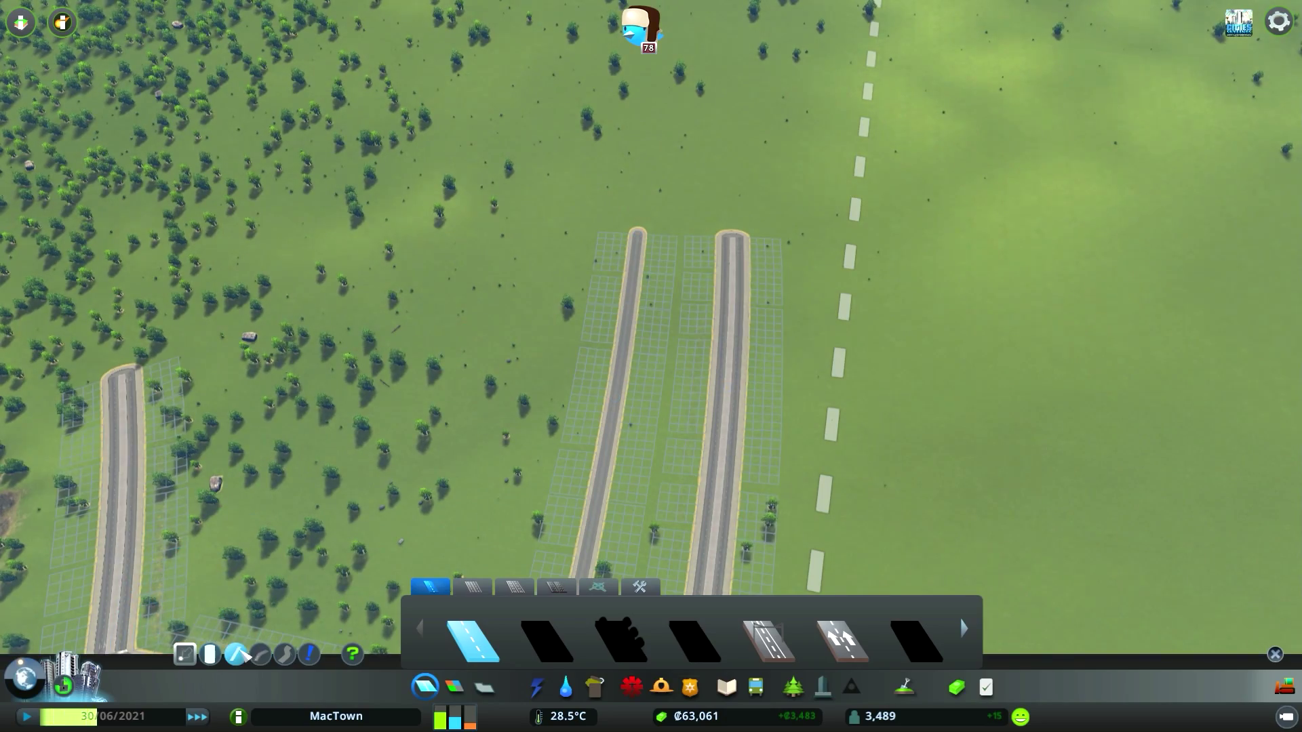
{"action": "left_click", "coordinate": [732, 238]}
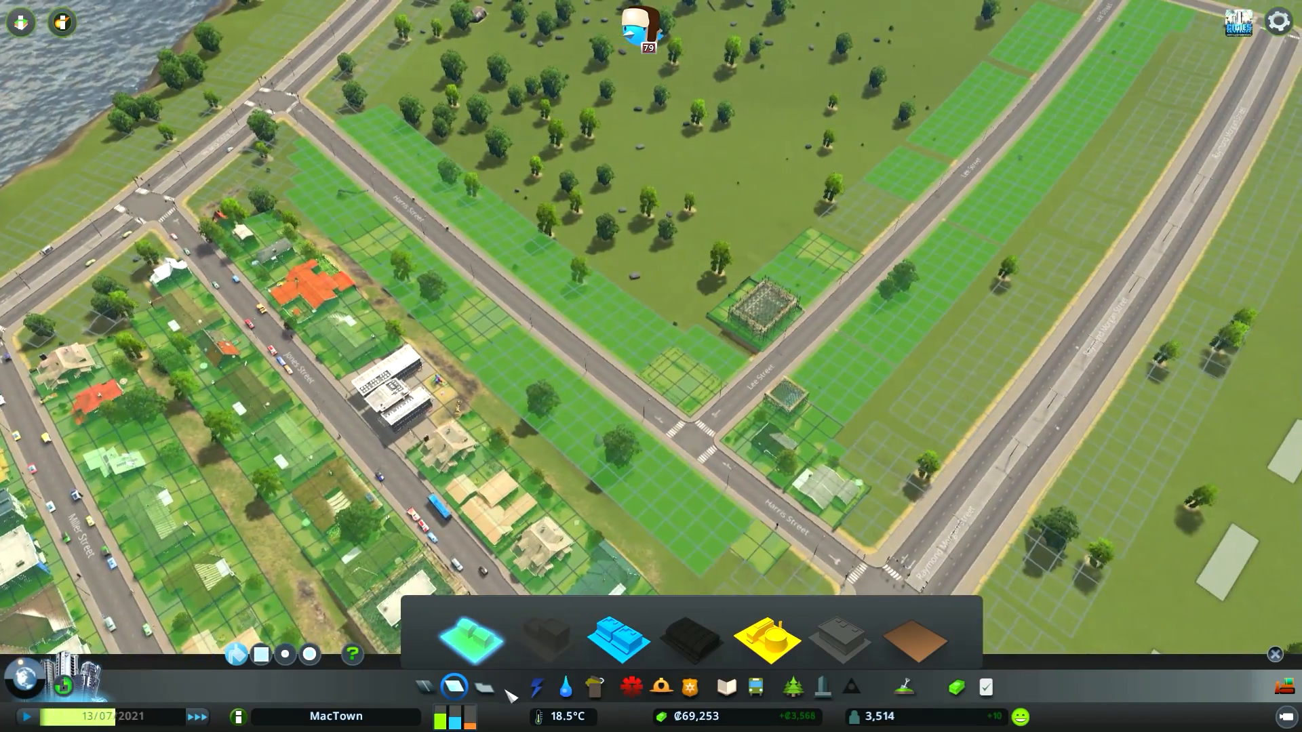
Paint residential zoning along the new road, then bring up the fire safety coverage view.
{"action": "left_click", "coordinate": [566, 687]}
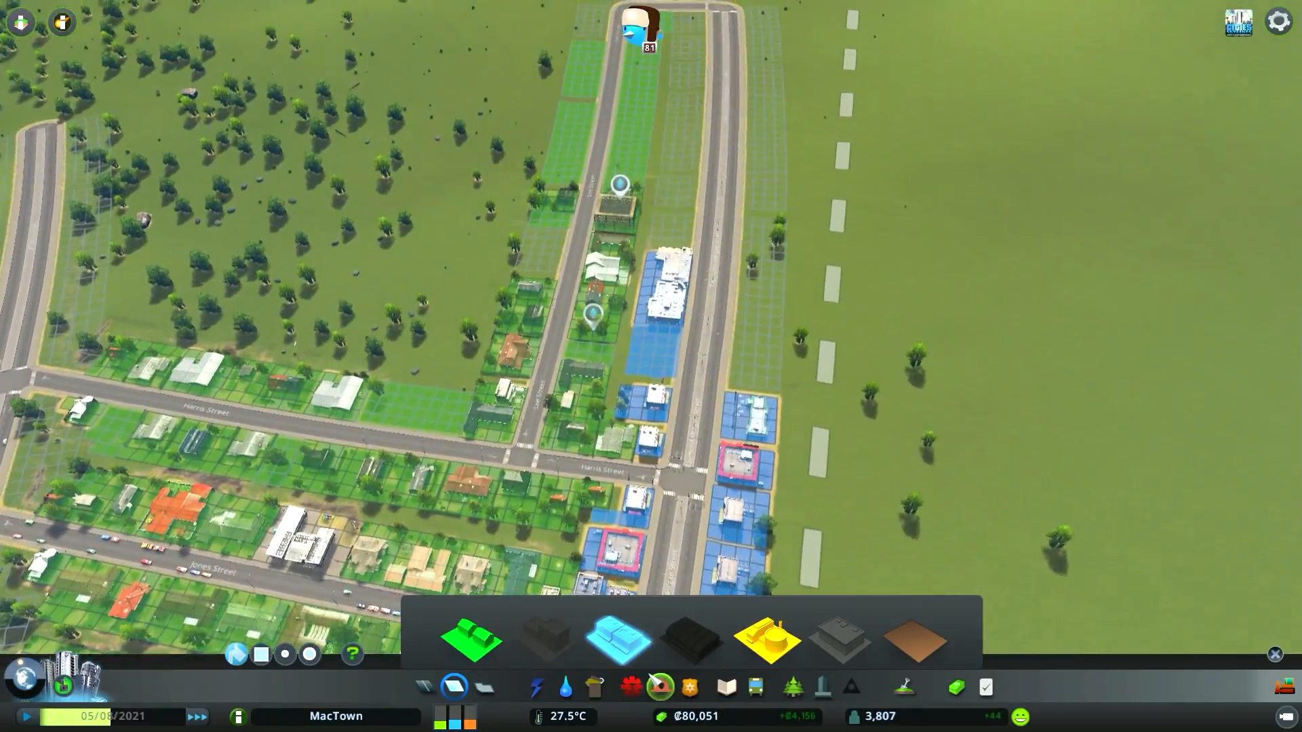
{"action": "left_click", "coordinate": [661, 686]}
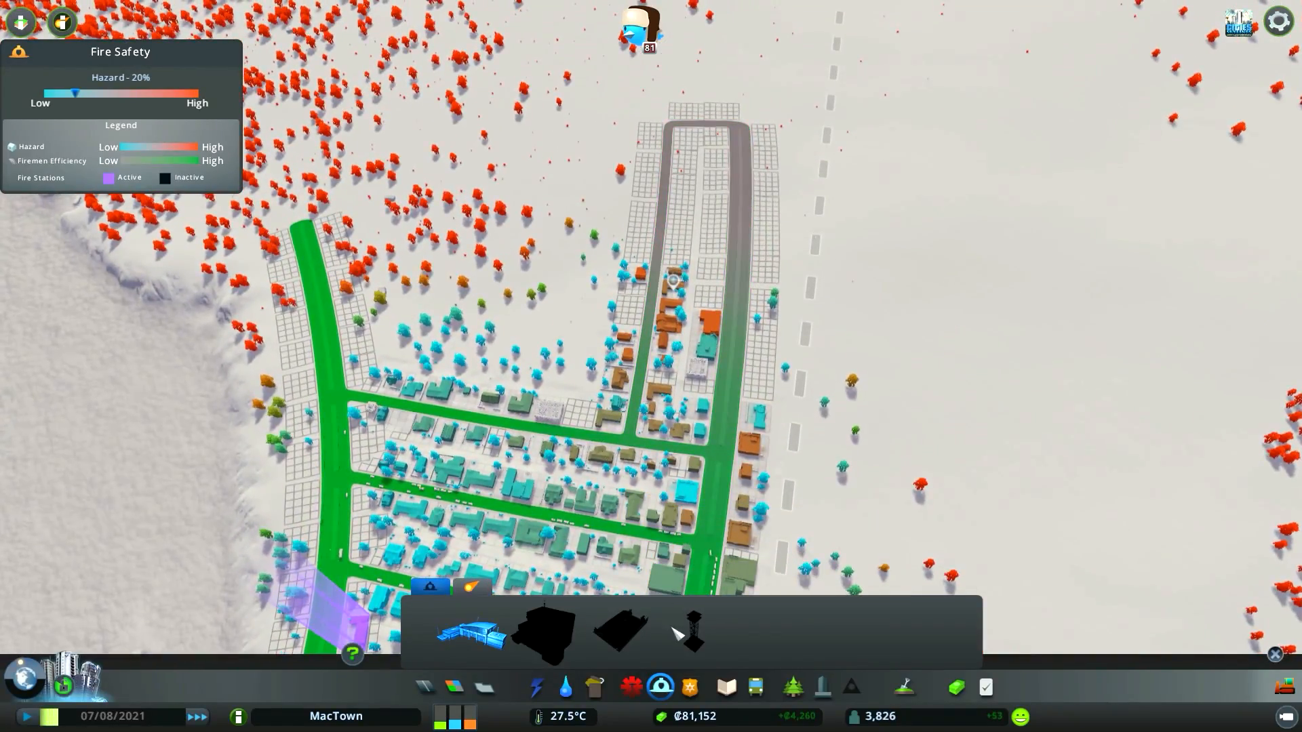
Review crime, healthcare and education coverage, then choose an Elementary School to place.
{"action": "left_click", "coordinate": [688, 686]}
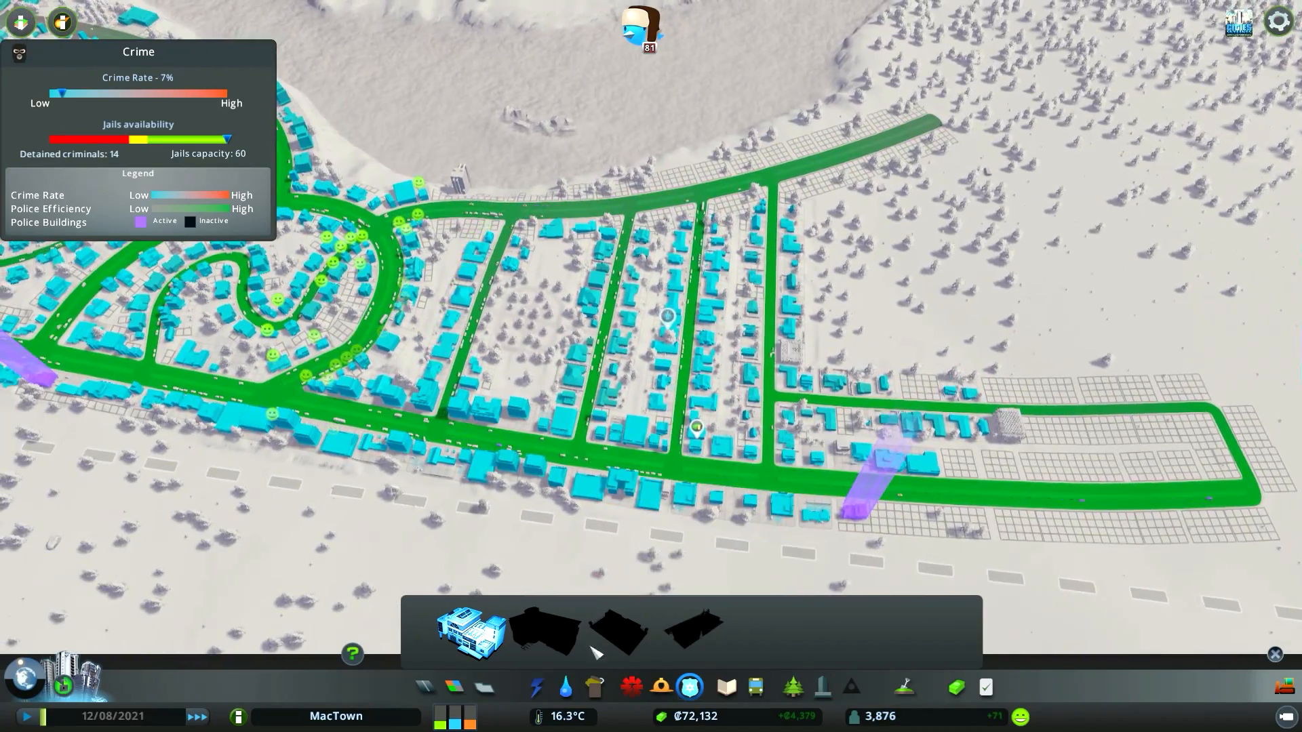
{"action": "left_click", "coordinate": [564, 686]}
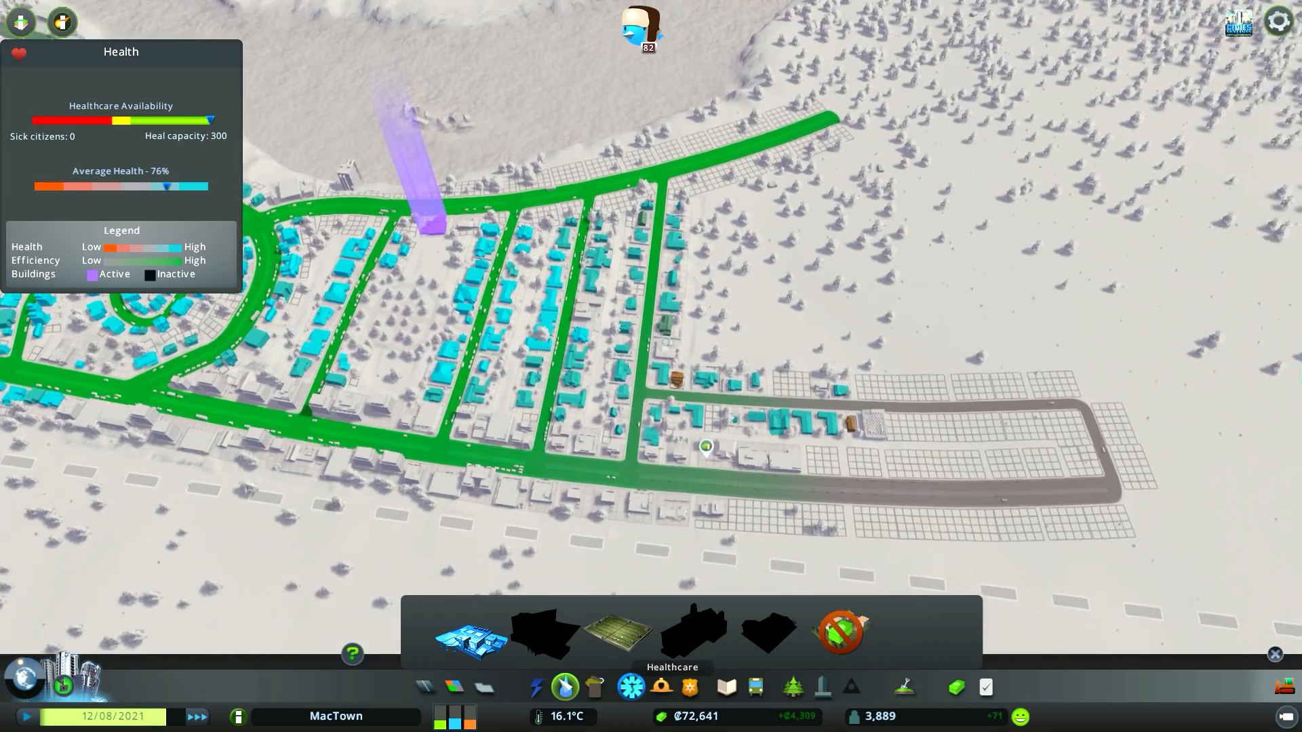
{"action": "left_click", "coordinate": [727, 686]}
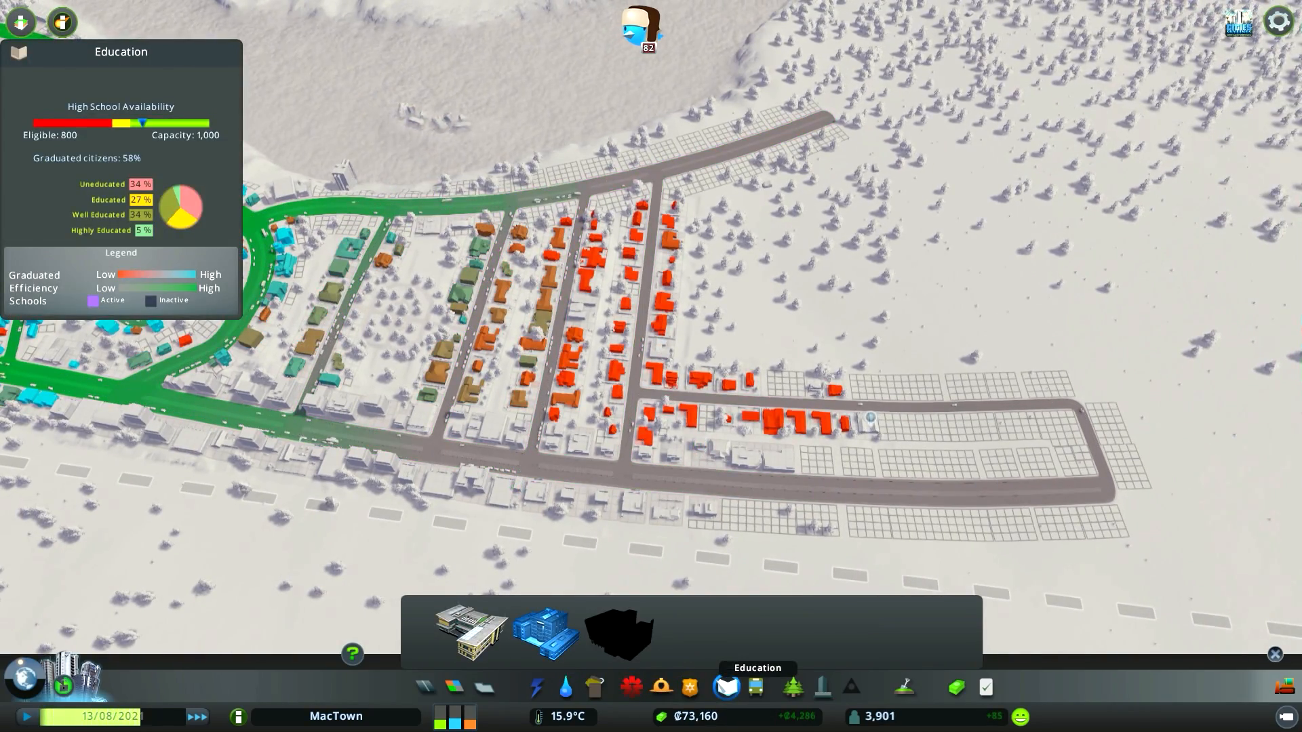
{"action": "left_click", "coordinate": [472, 633]}
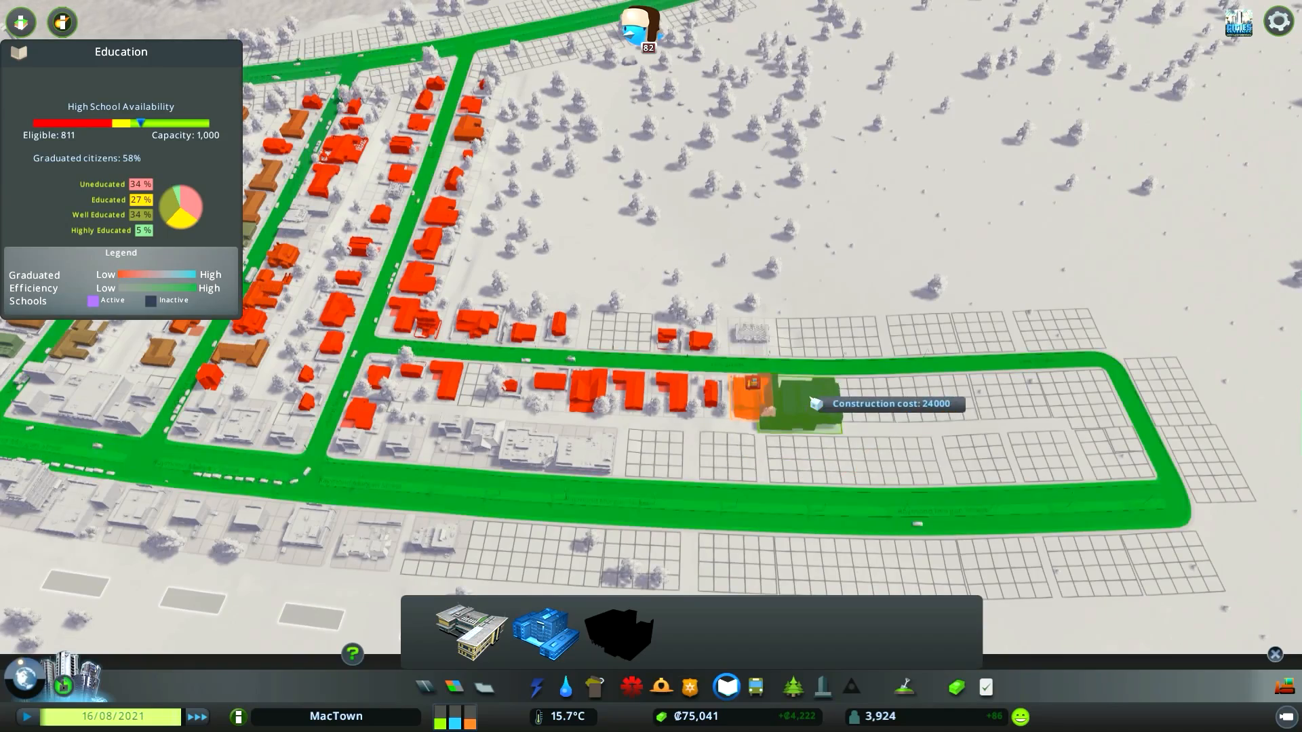
{"action": "mouse_move", "coordinate": [814, 407]}
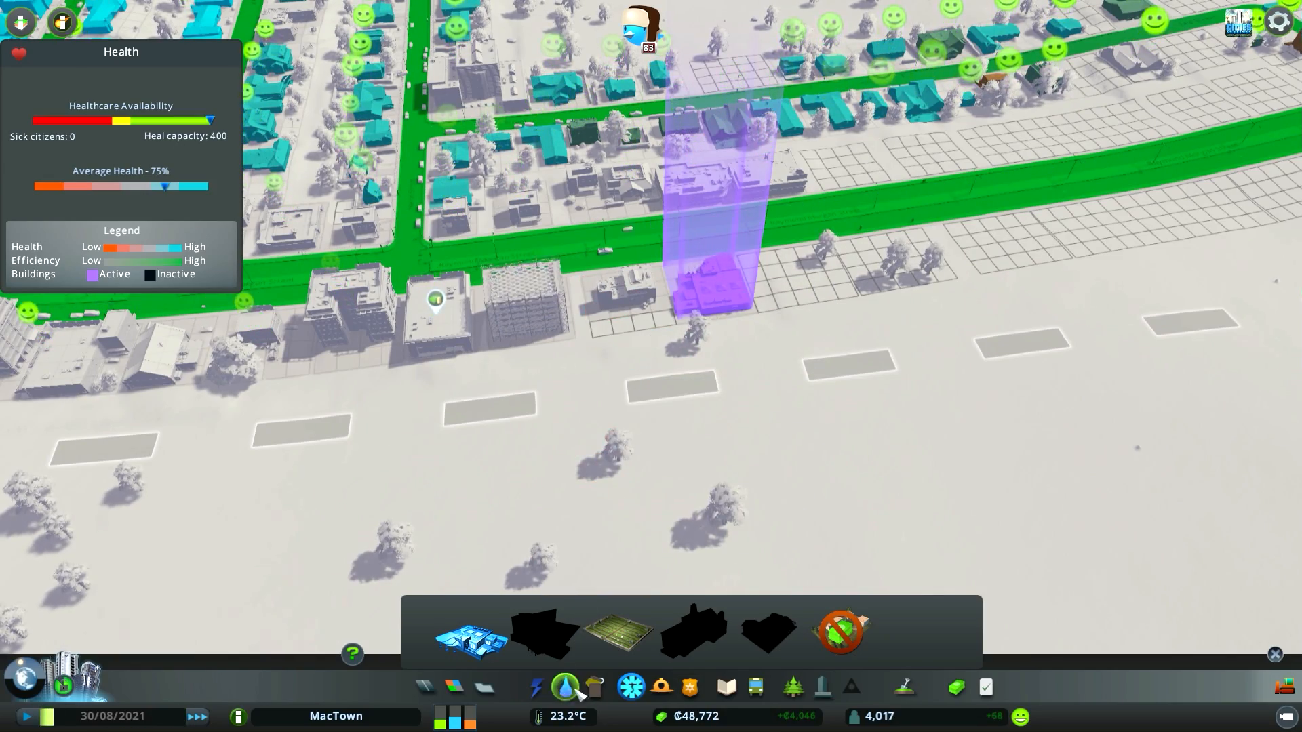
Return to fire safety coverage and choose a Fire House to place.
{"action": "left_click", "coordinate": [686, 686]}
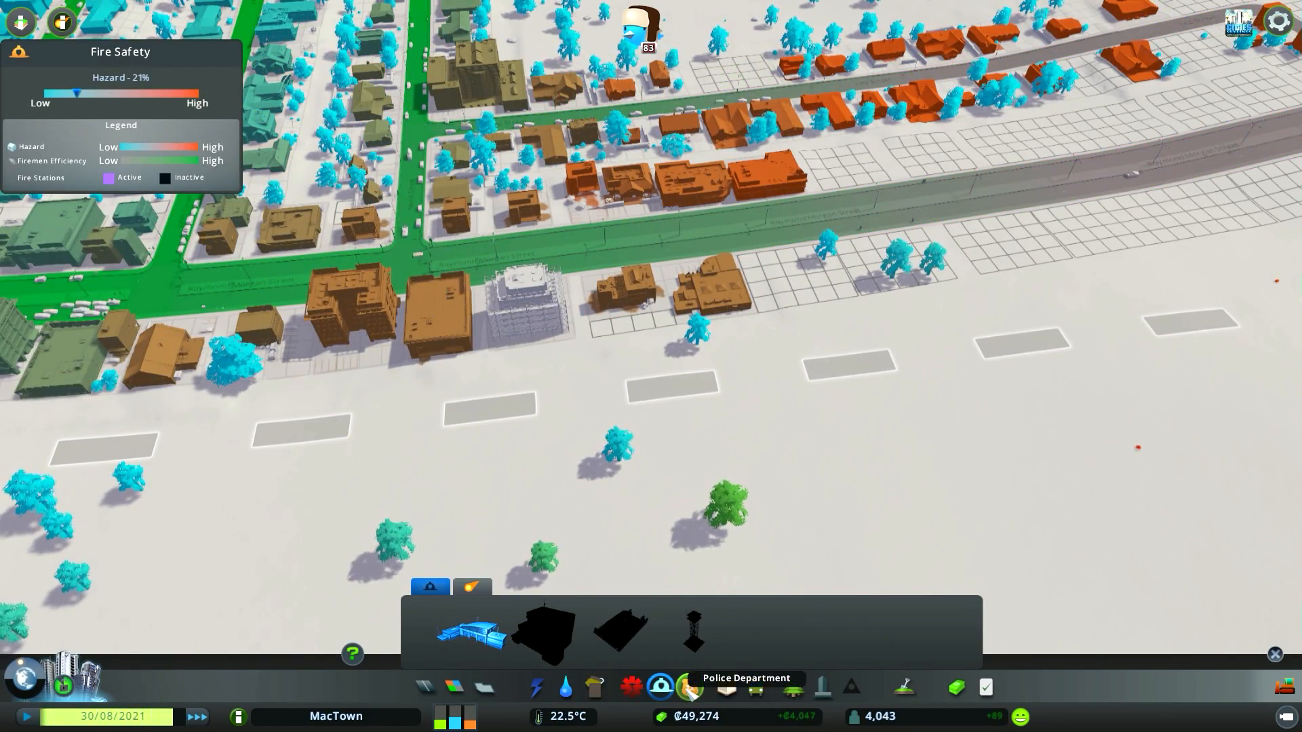
{"action": "left_click", "coordinate": [689, 686]}
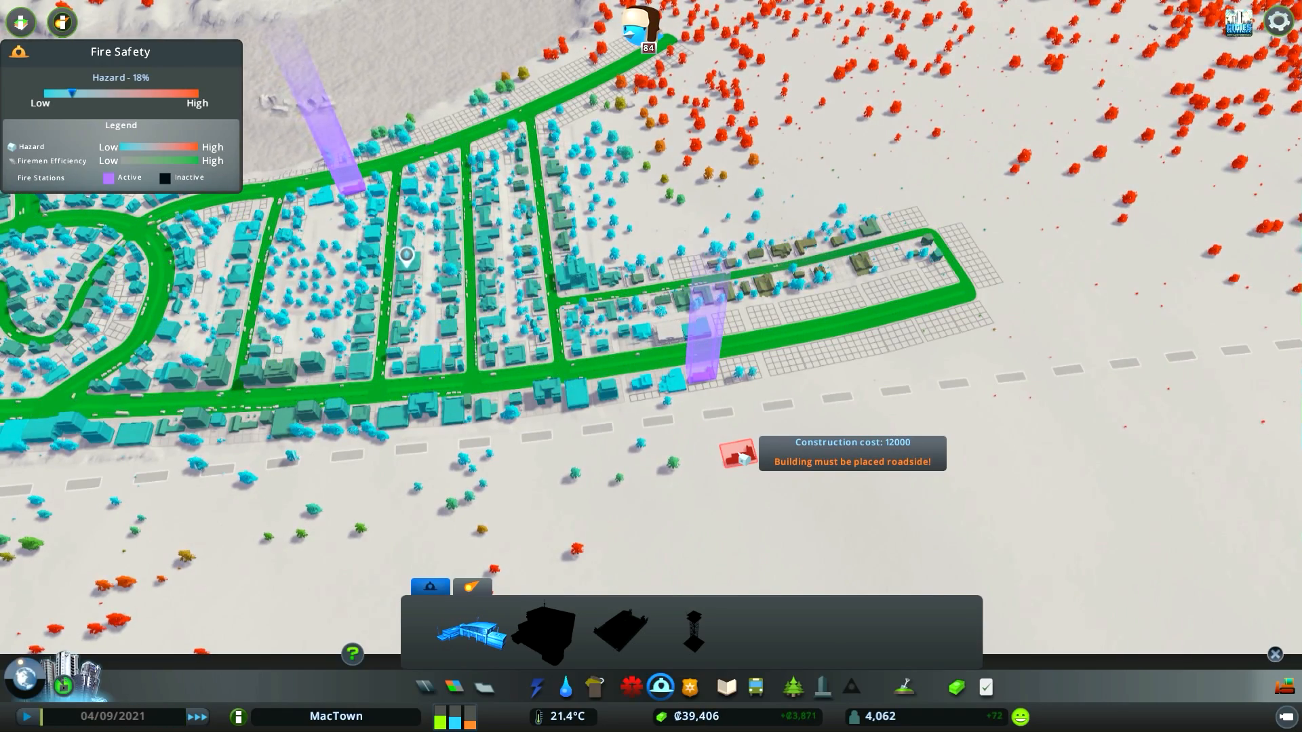
{"action": "mouse_move", "coordinate": [668, 321]}
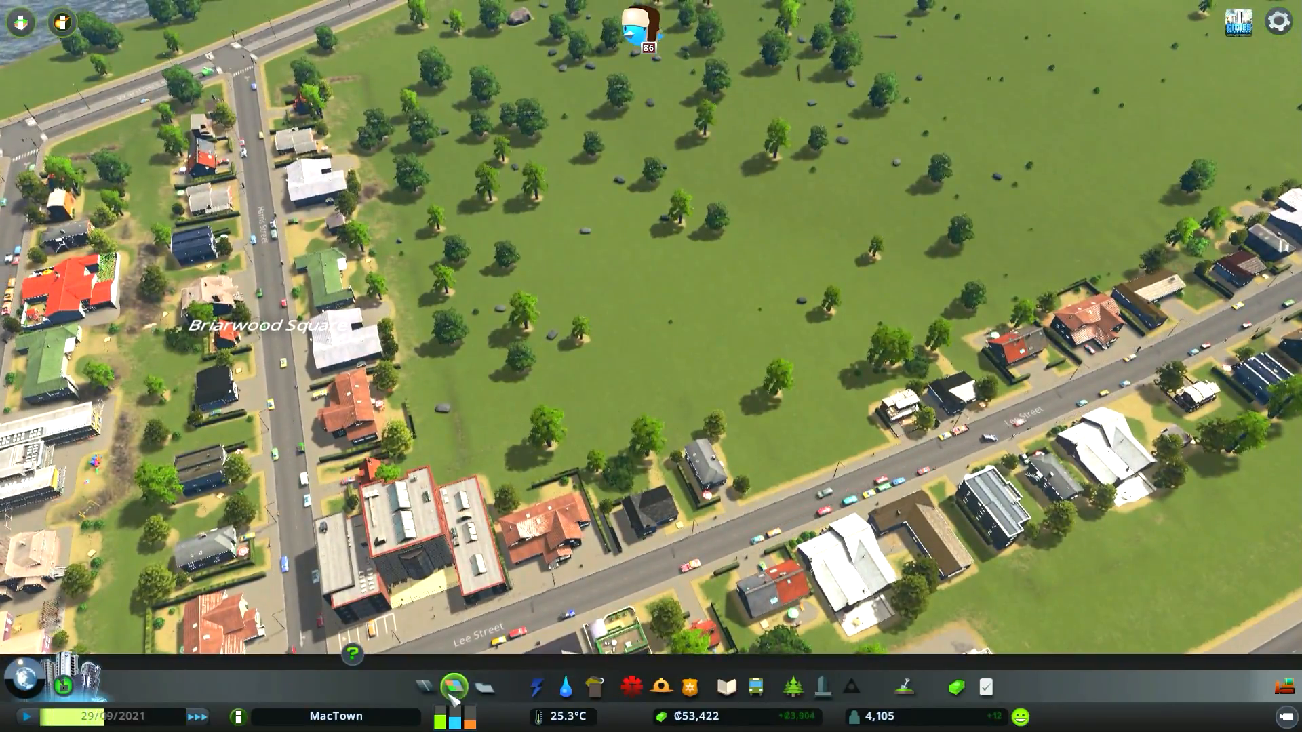
Begin a new road near Briarwood Square from the regular city view.
{"action": "left_click", "coordinate": [423, 686]}
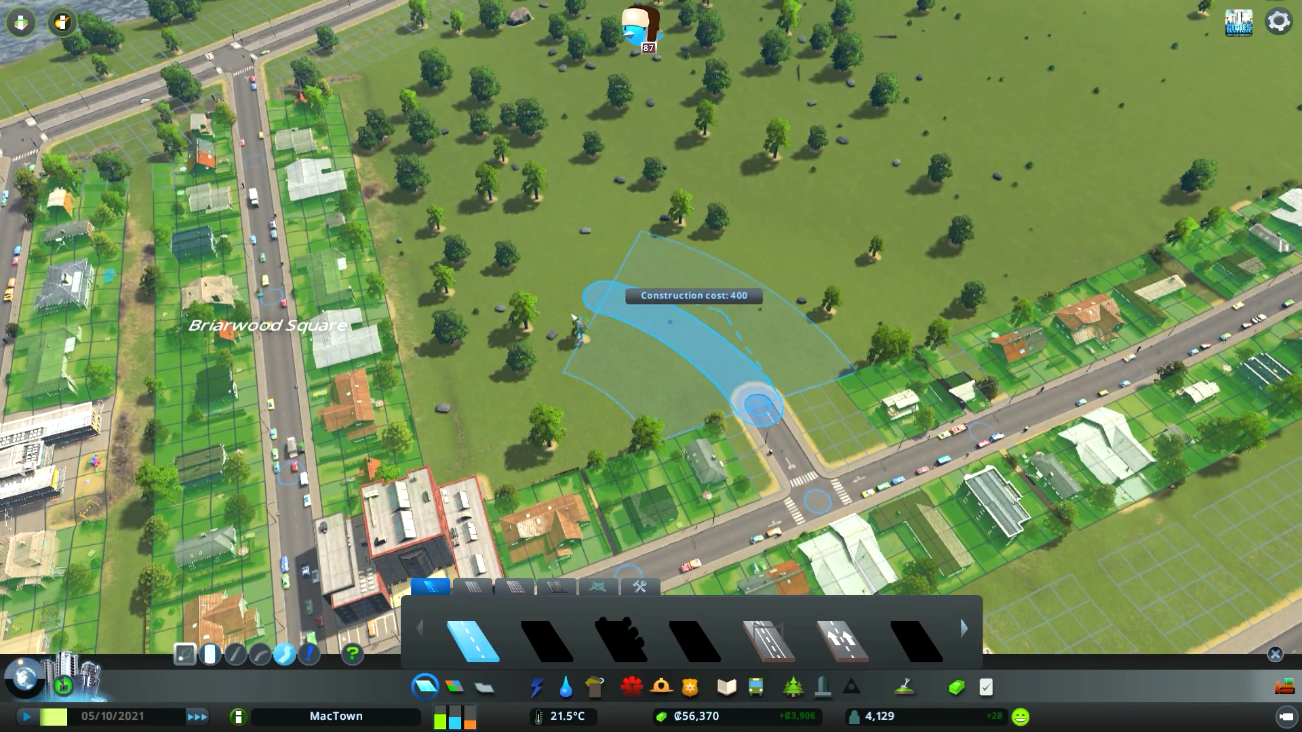
{"action": "mouse_move", "coordinate": [582, 328]}
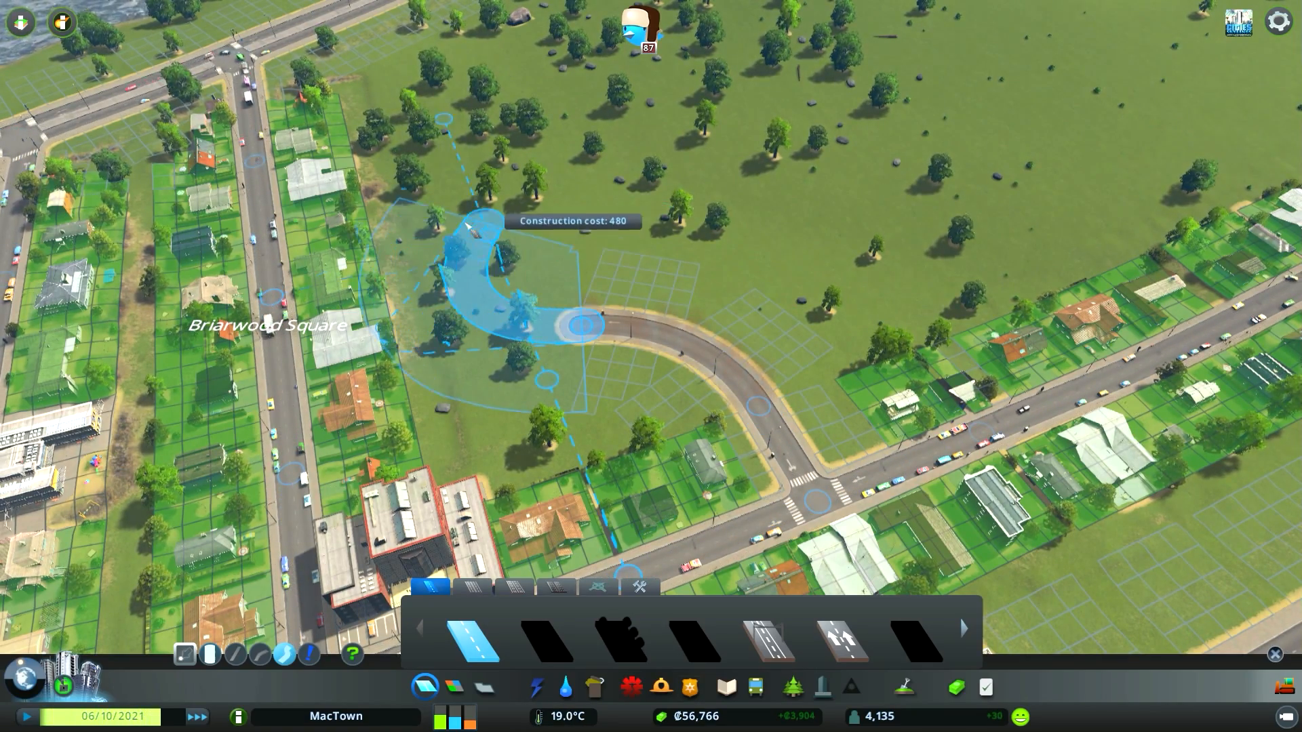
{"action": "mouse_move", "coordinate": [489, 273]}
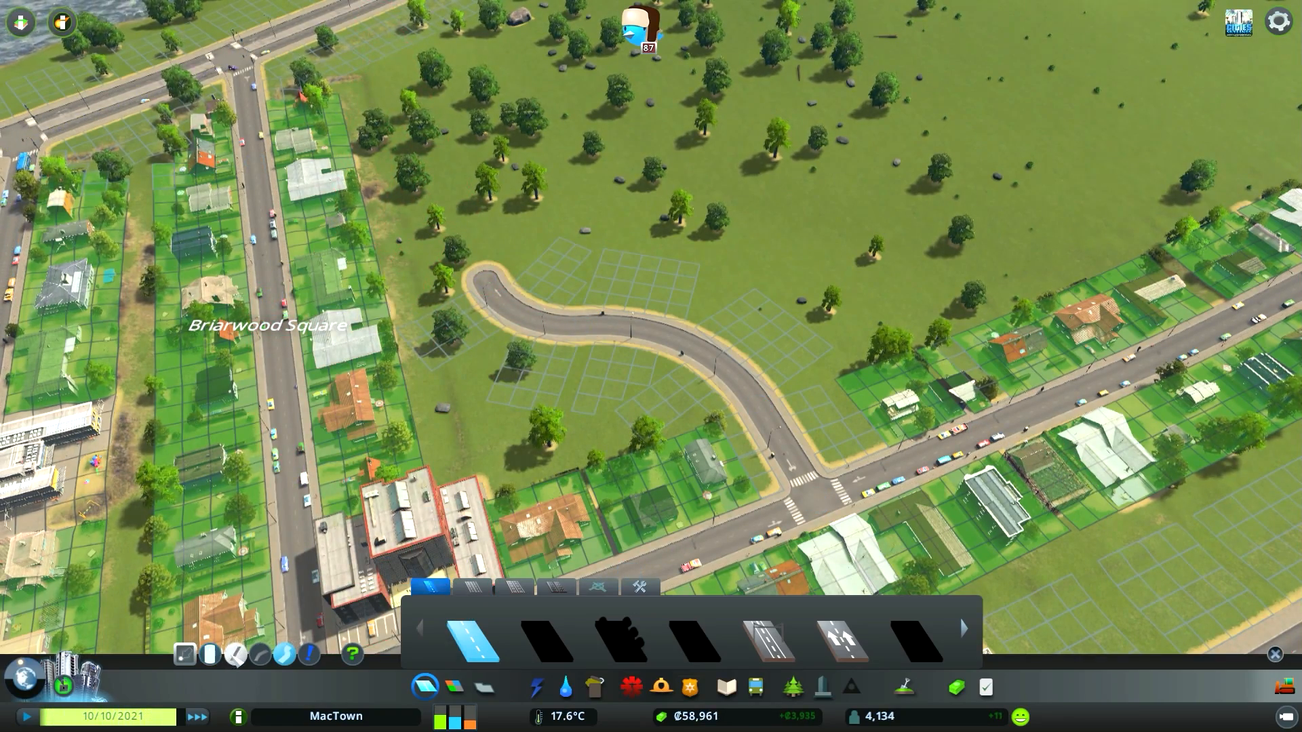
Extend Taylor Street to the western road and start residential zoning along it.
{"action": "left_click", "coordinate": [477, 266]}
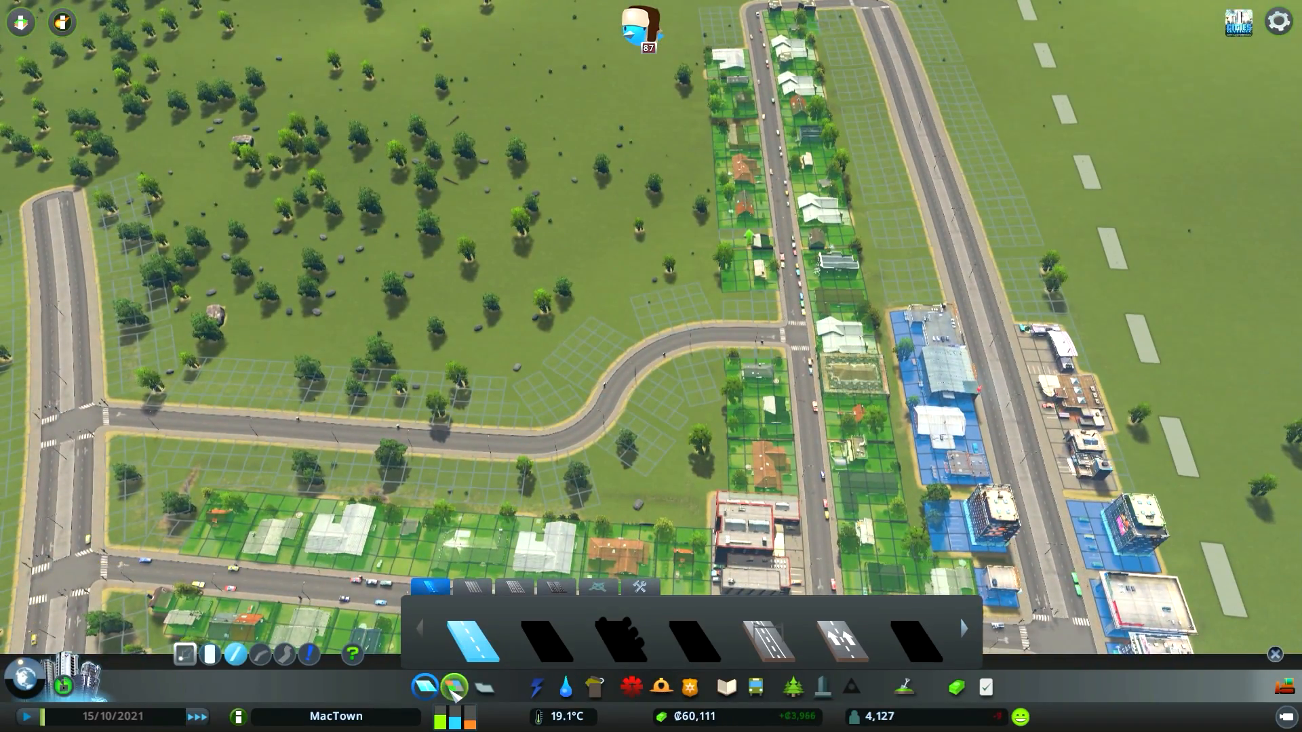
{"action": "left_click", "coordinate": [454, 686]}
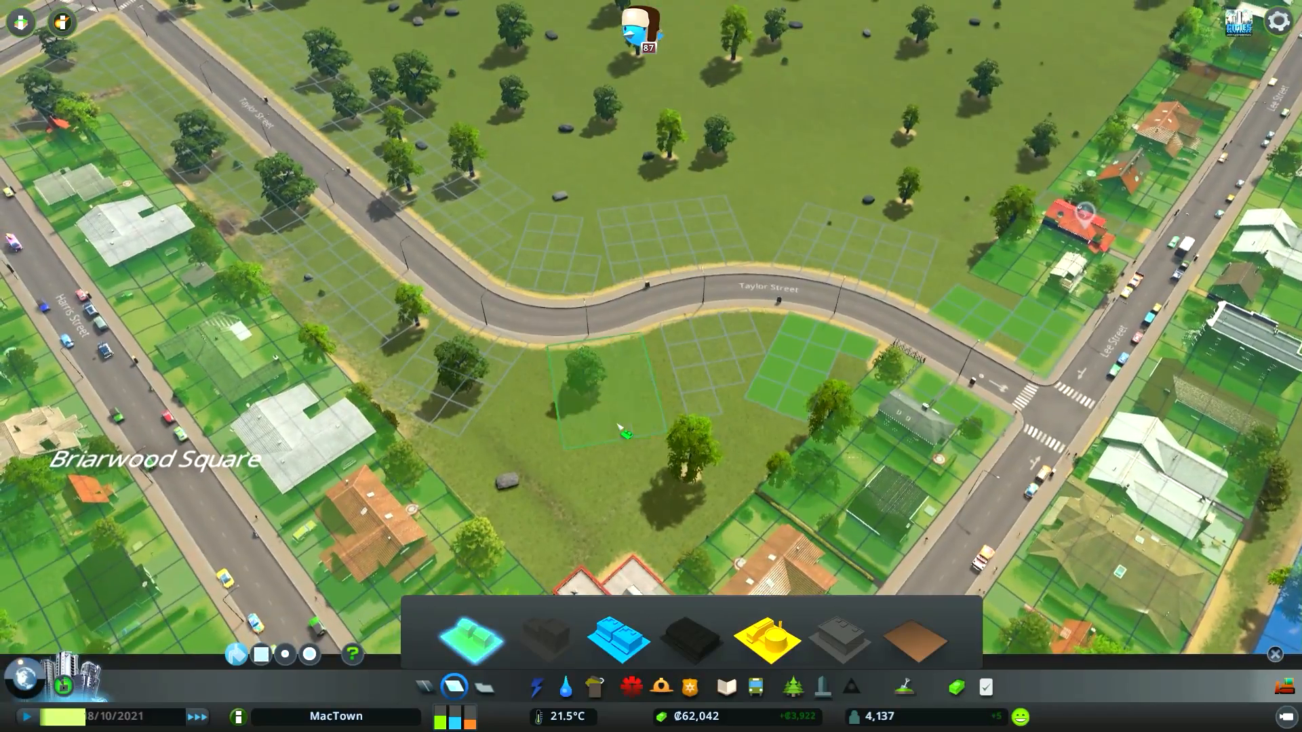
{"action": "left_click", "coordinate": [725, 688]}
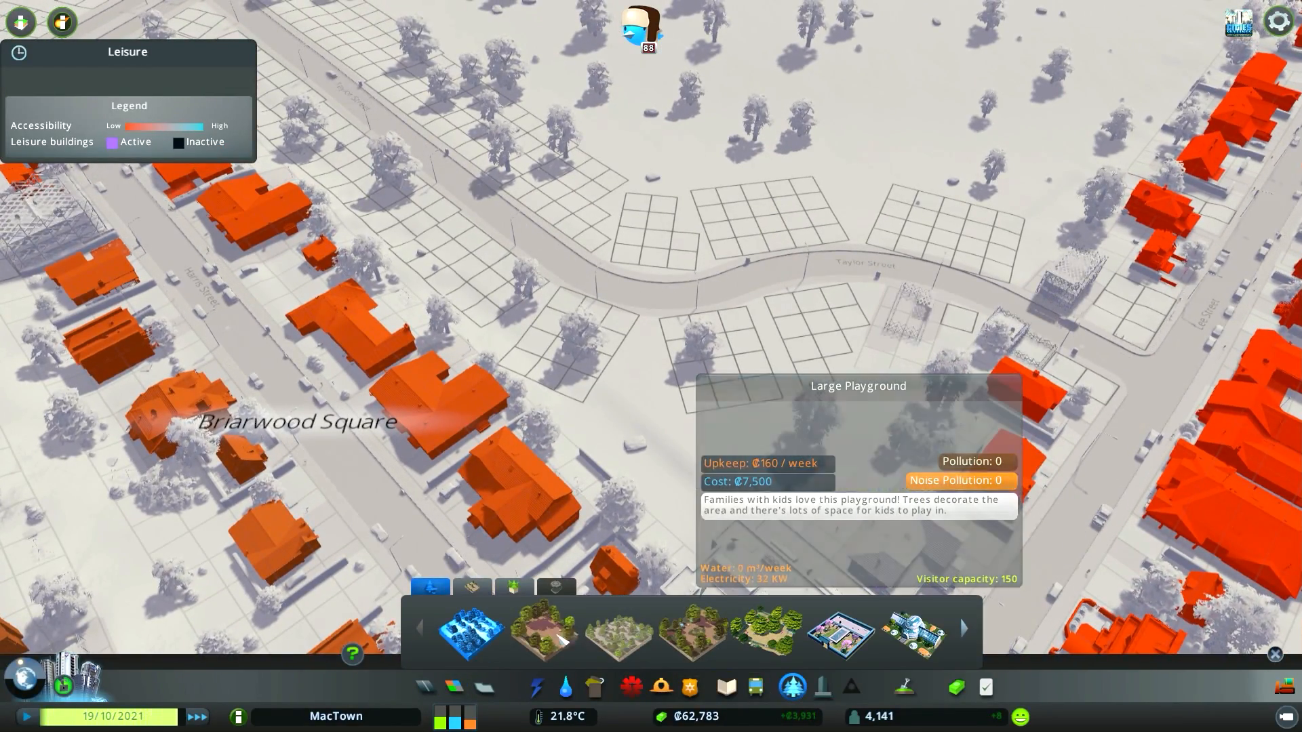
Choose a ₡1,250 park and hover over Oriental Hills for a valid spot.
{"action": "left_click", "coordinate": [543, 631]}
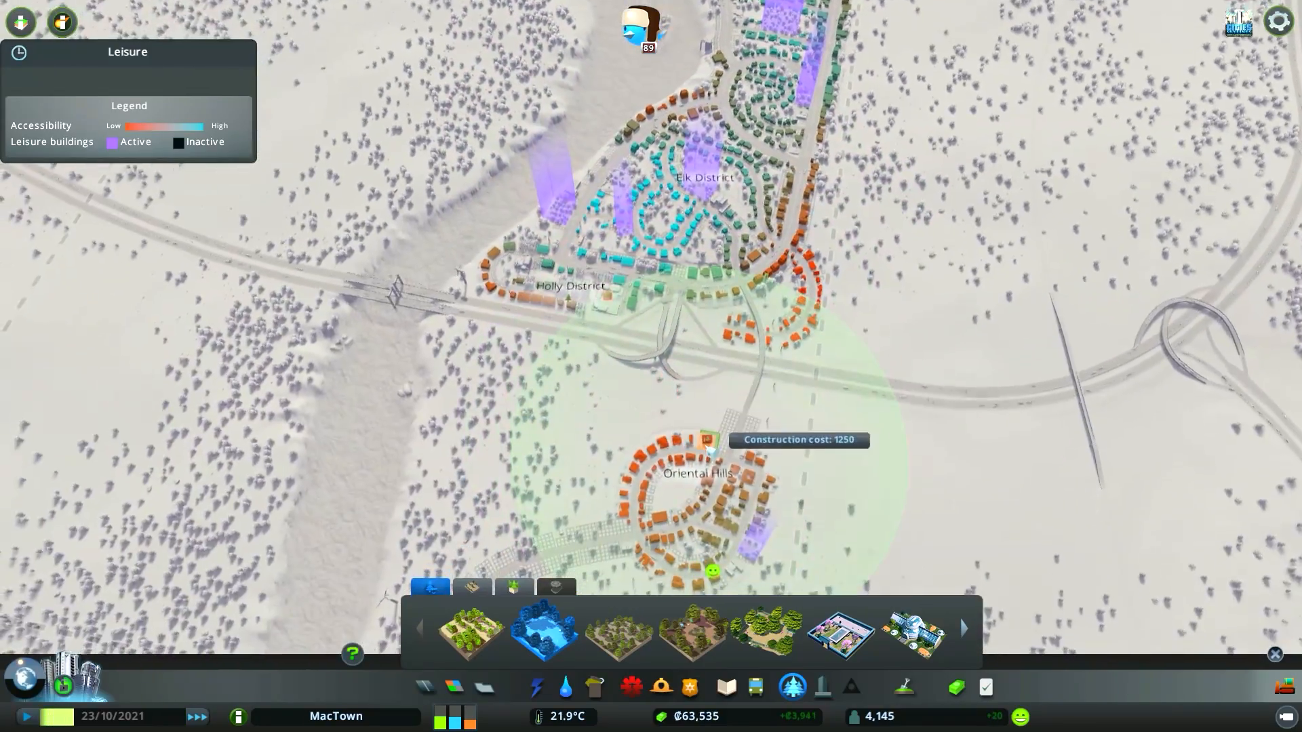
{"action": "scroll", "scroll_direction": "down", "scroll_amount": 3}
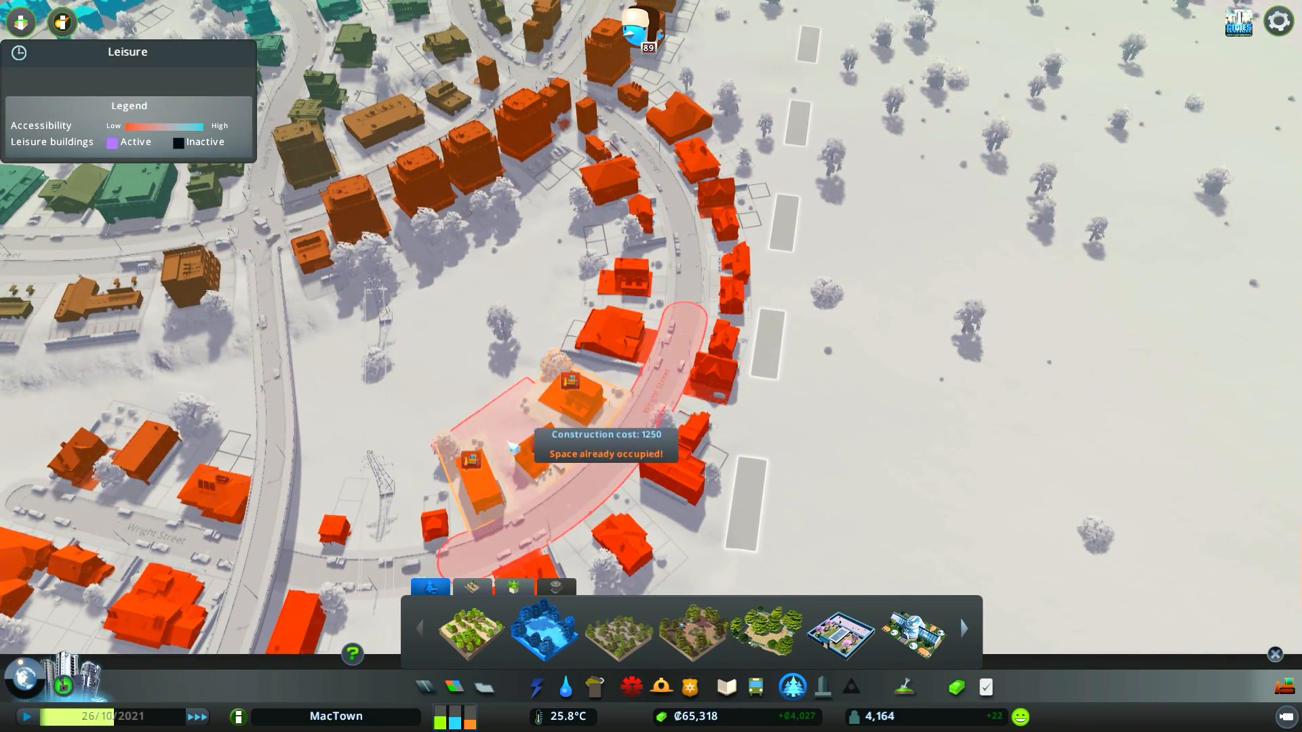
{"action": "mouse_move", "coordinate": [615, 241]}
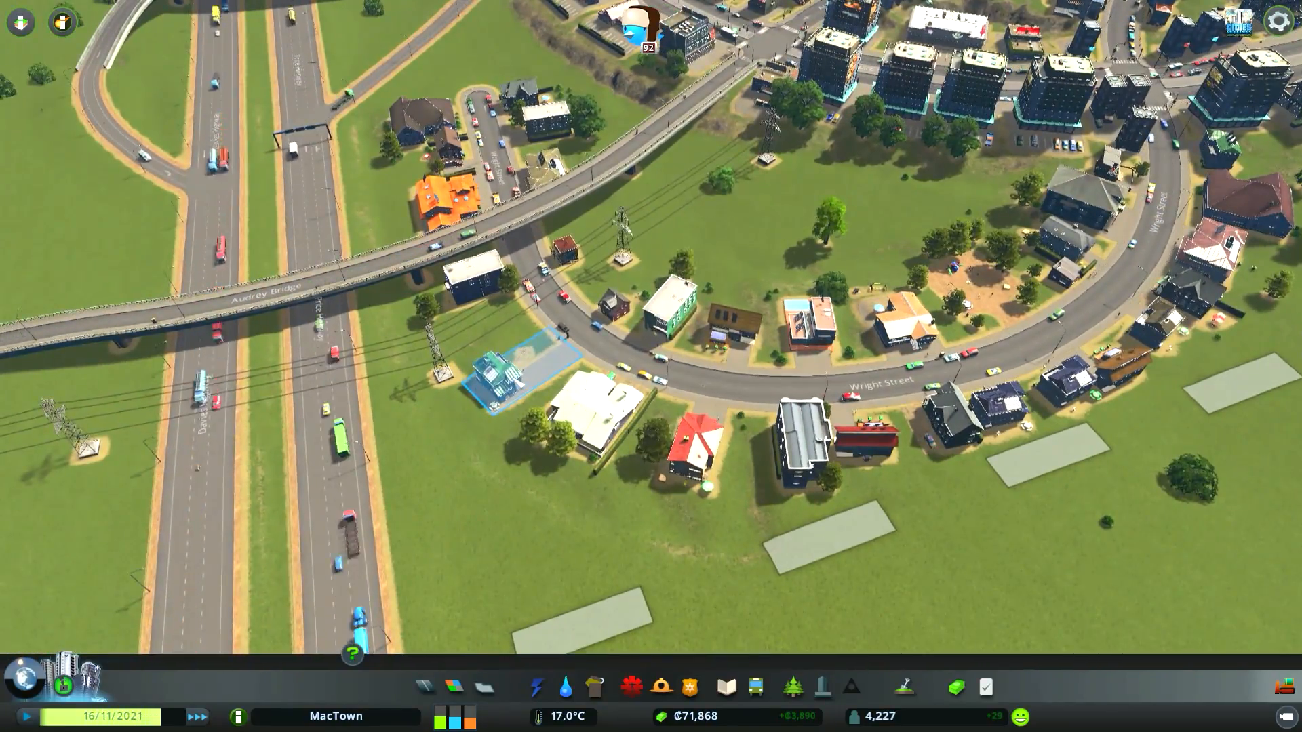
Place the playground beside Taylor Street and bring up the road building options.
{"action": "left_click", "coordinate": [493, 378]}
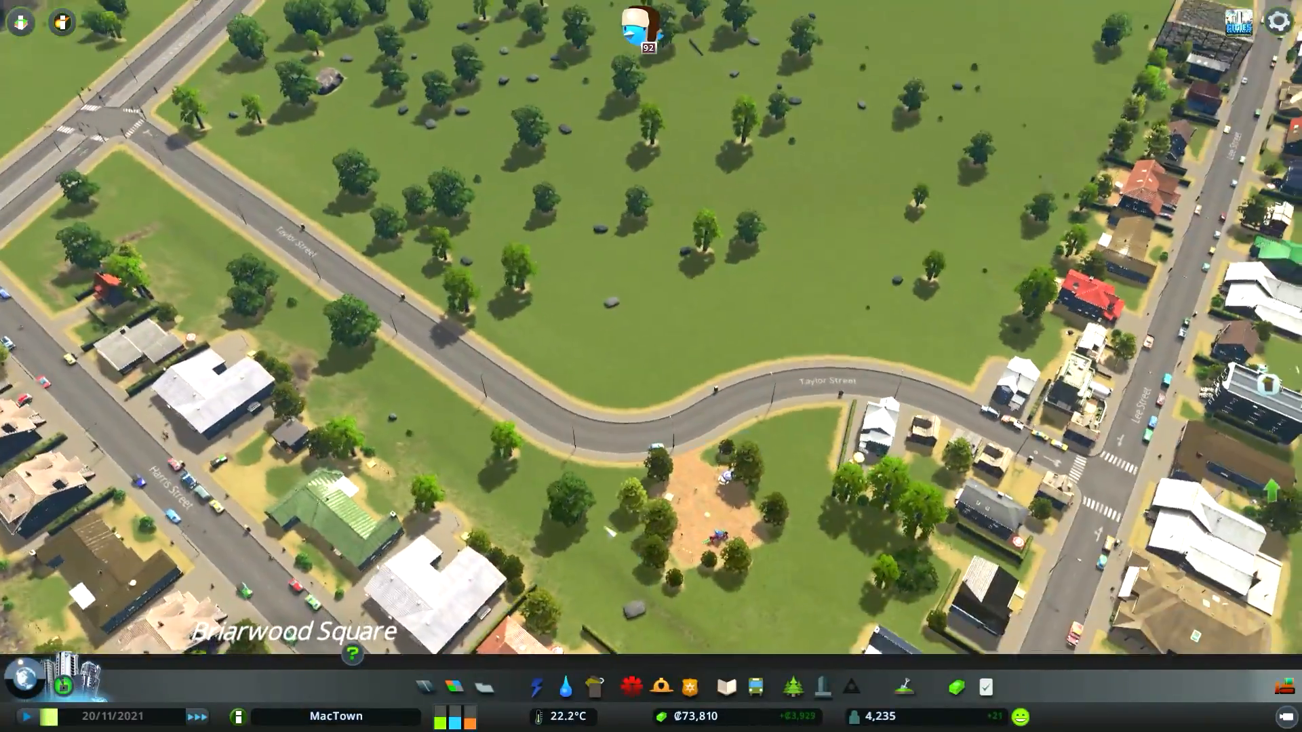
{"action": "left_click", "coordinate": [455, 687]}
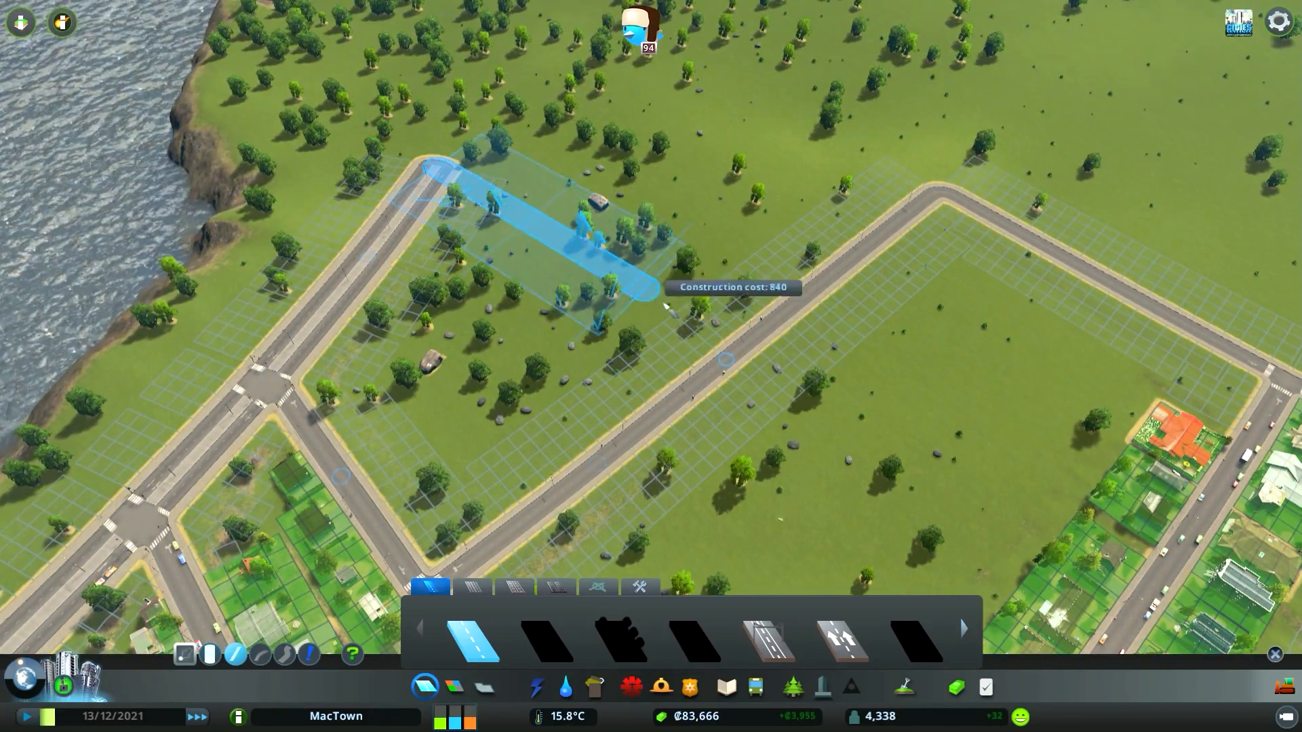
{"action": "mouse_move", "coordinate": [685, 402]}
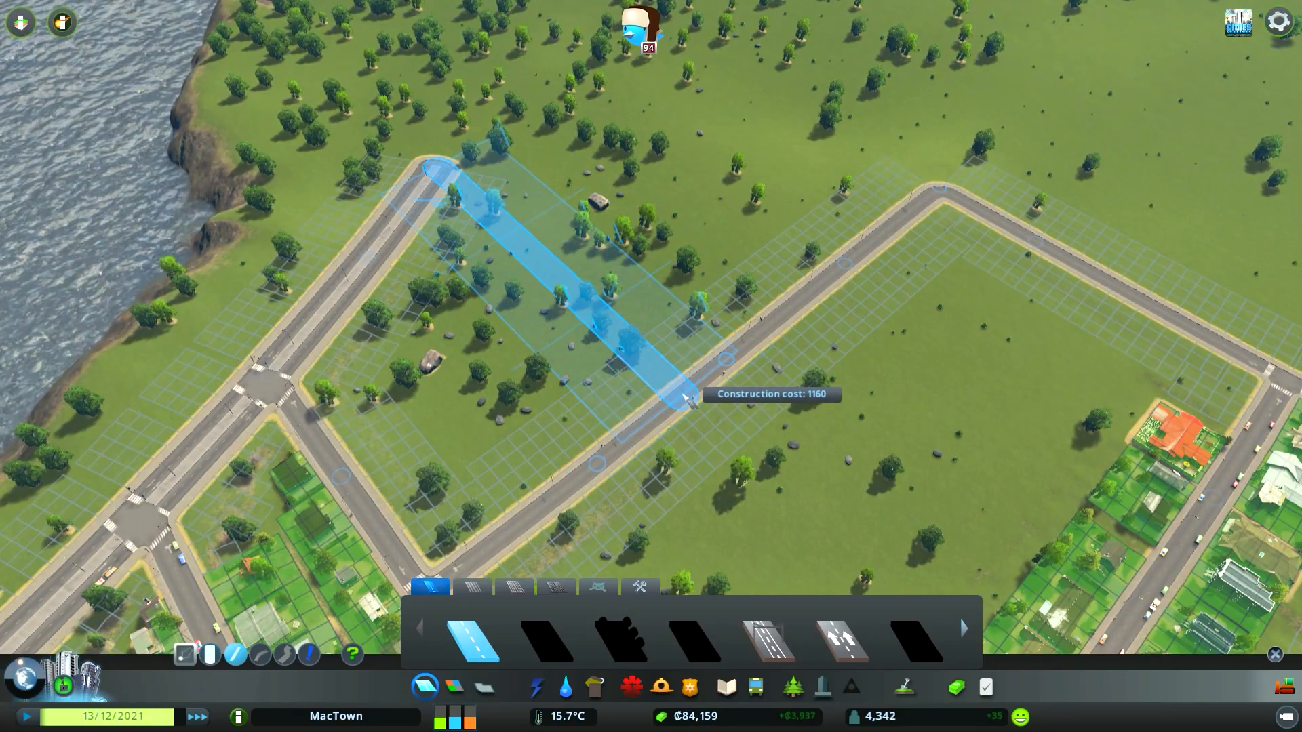
Place the straight road across the wooded field between the two streets.
{"action": "left_click", "coordinate": [685, 399]}
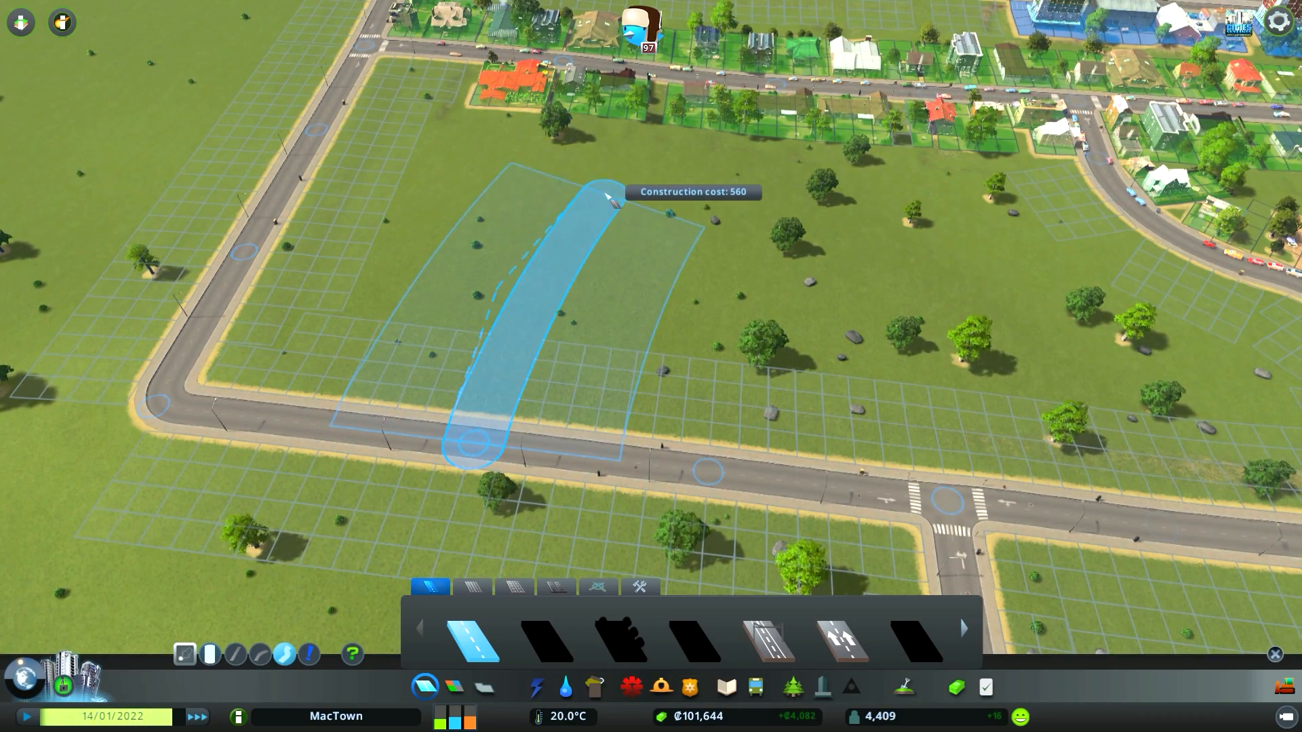
{"action": "mouse_move", "coordinate": [575, 216]}
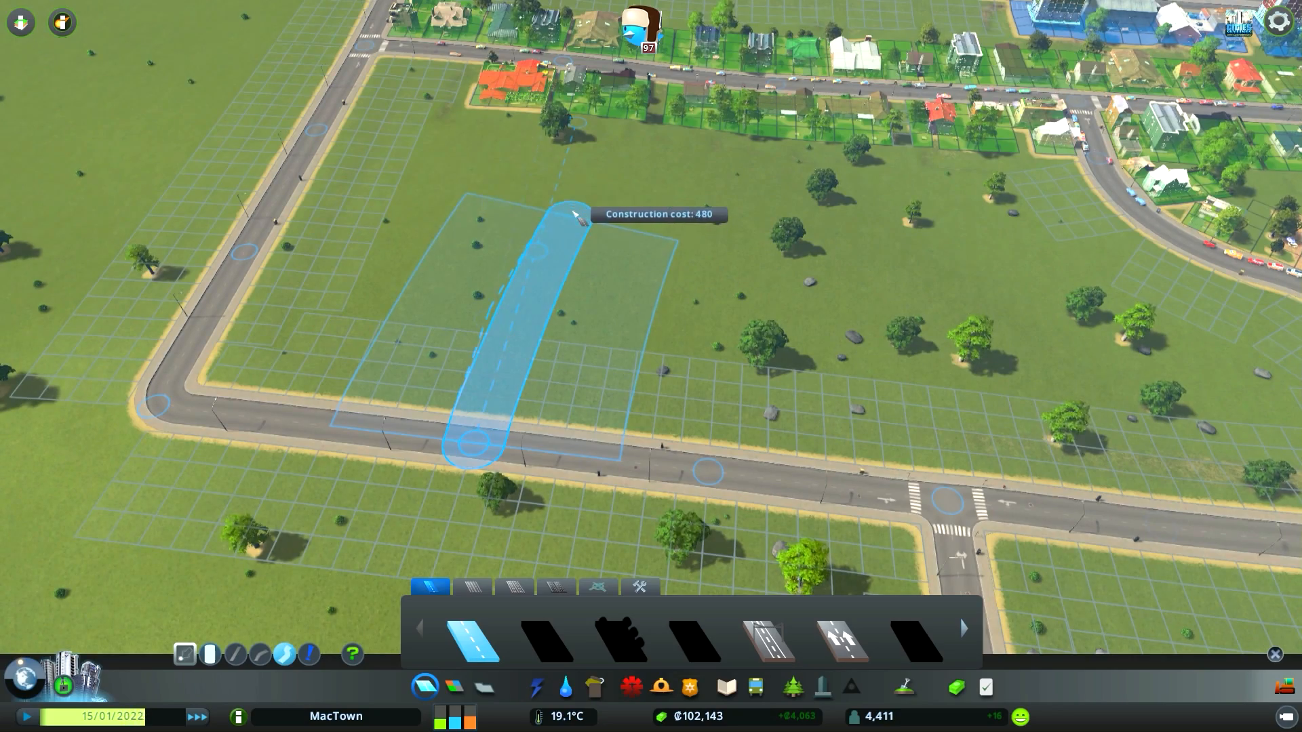
Set the northern end of the short road branching into the empty field.
{"action": "left_click", "coordinate": [572, 212]}
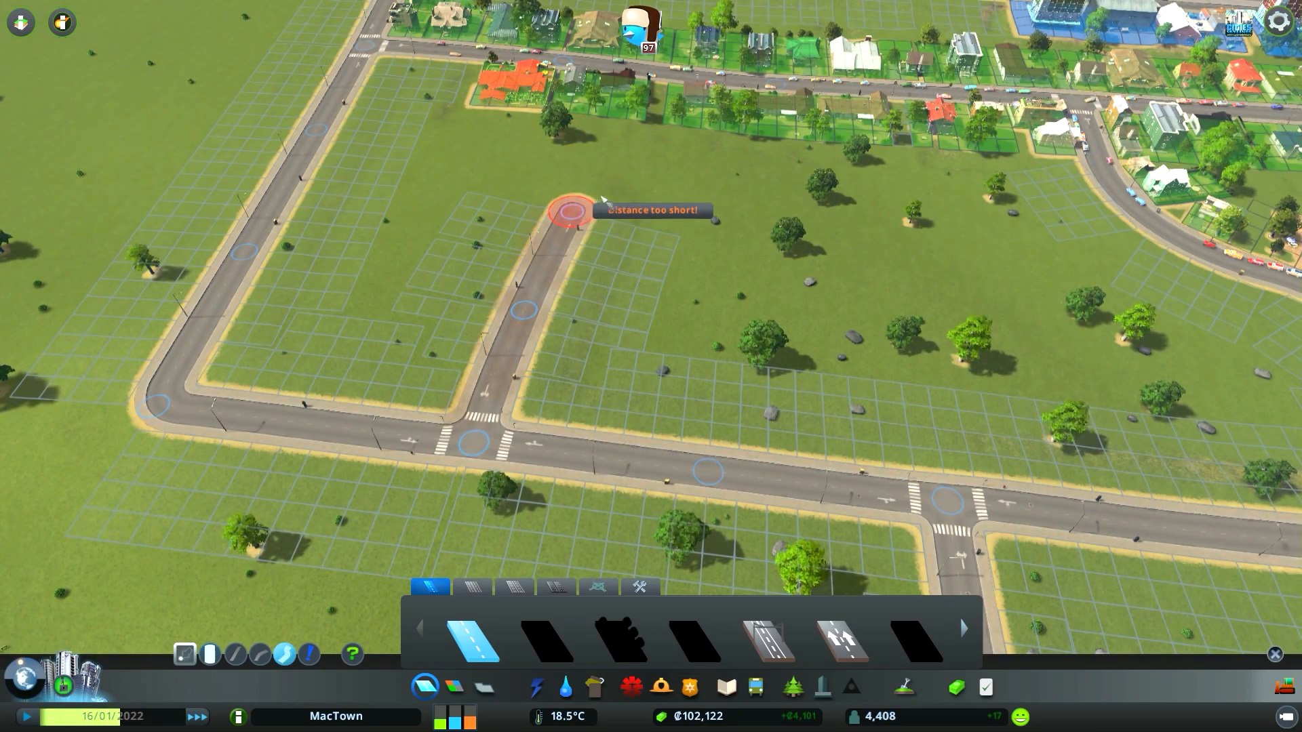
{"action": "mouse_move", "coordinate": [735, 171]}
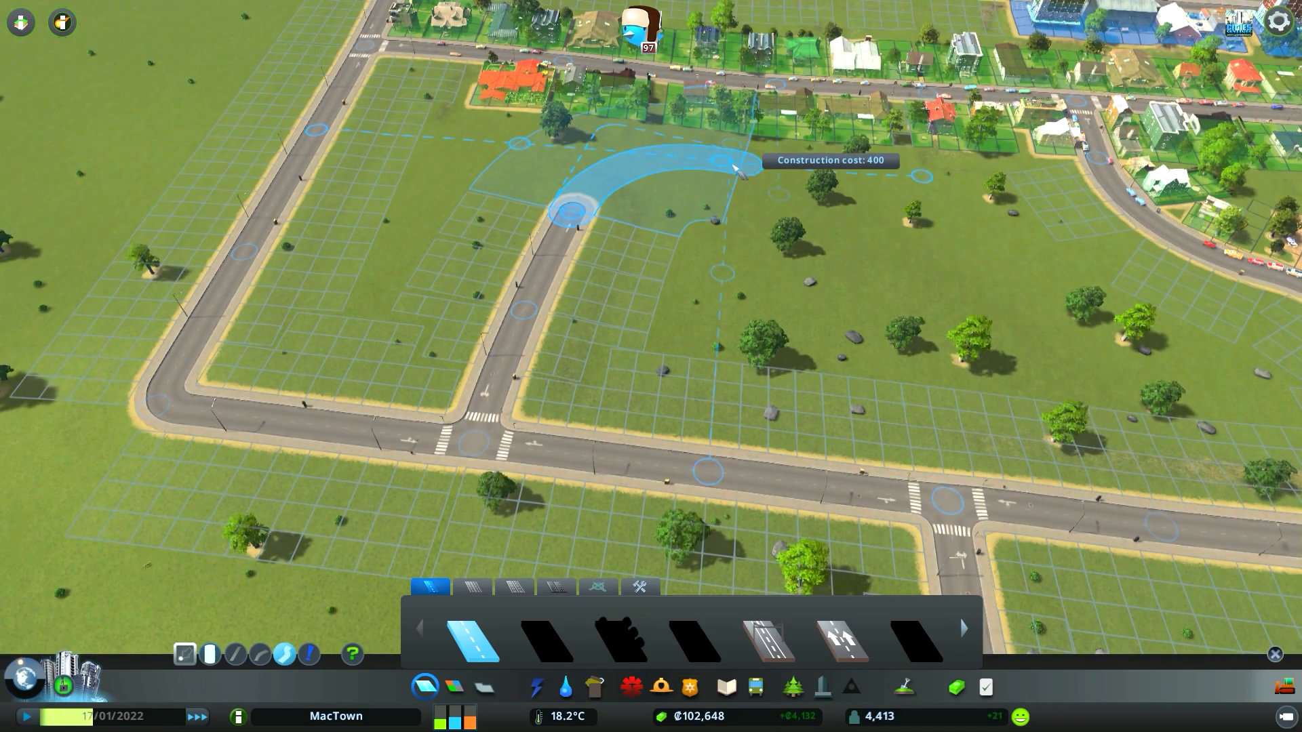
{"action": "mouse_move", "coordinate": [689, 171]}
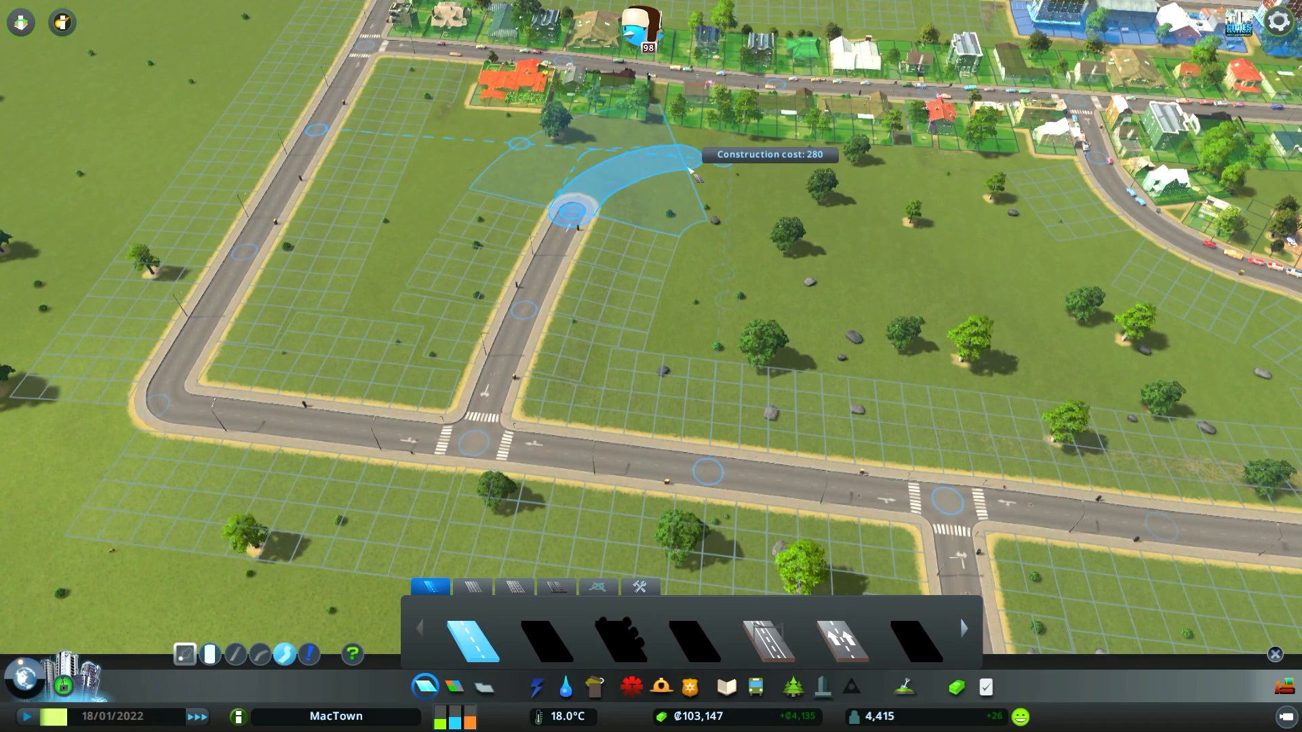
{"action": "mouse_move", "coordinate": [860, 241]}
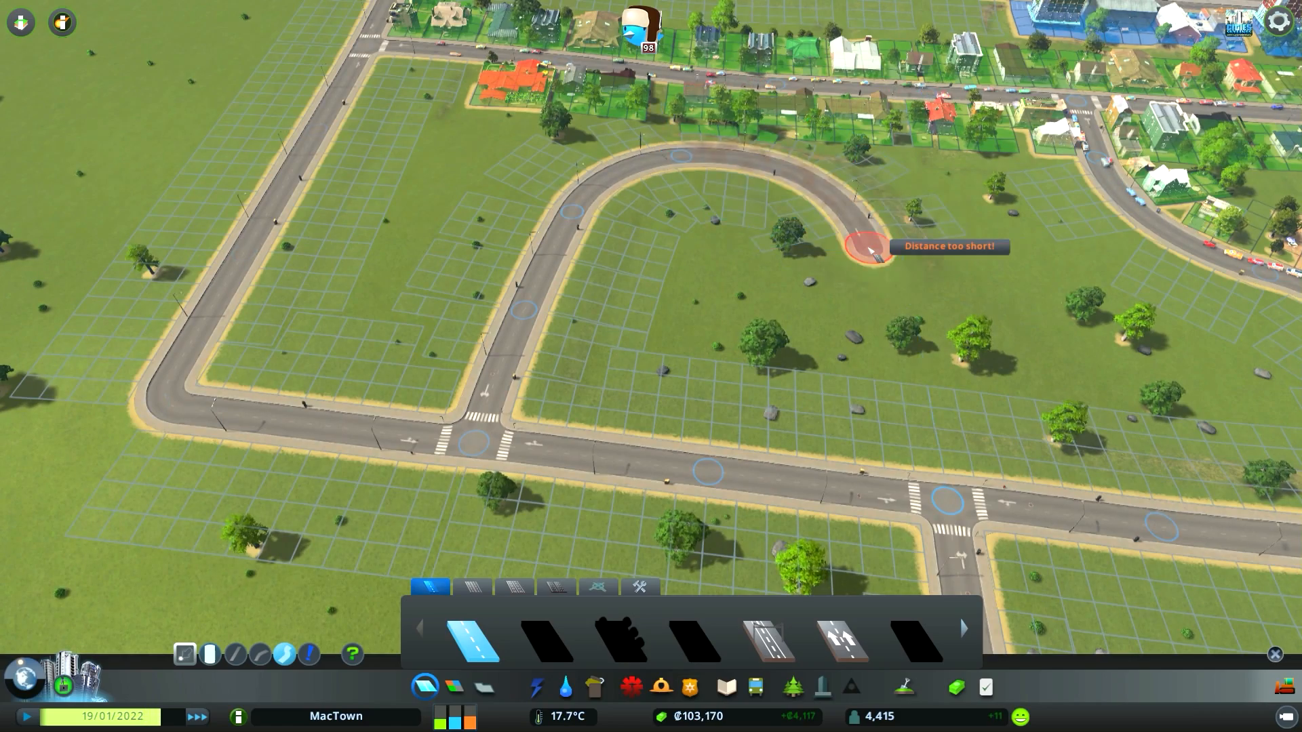
{"action": "mouse_move", "coordinate": [1038, 352]}
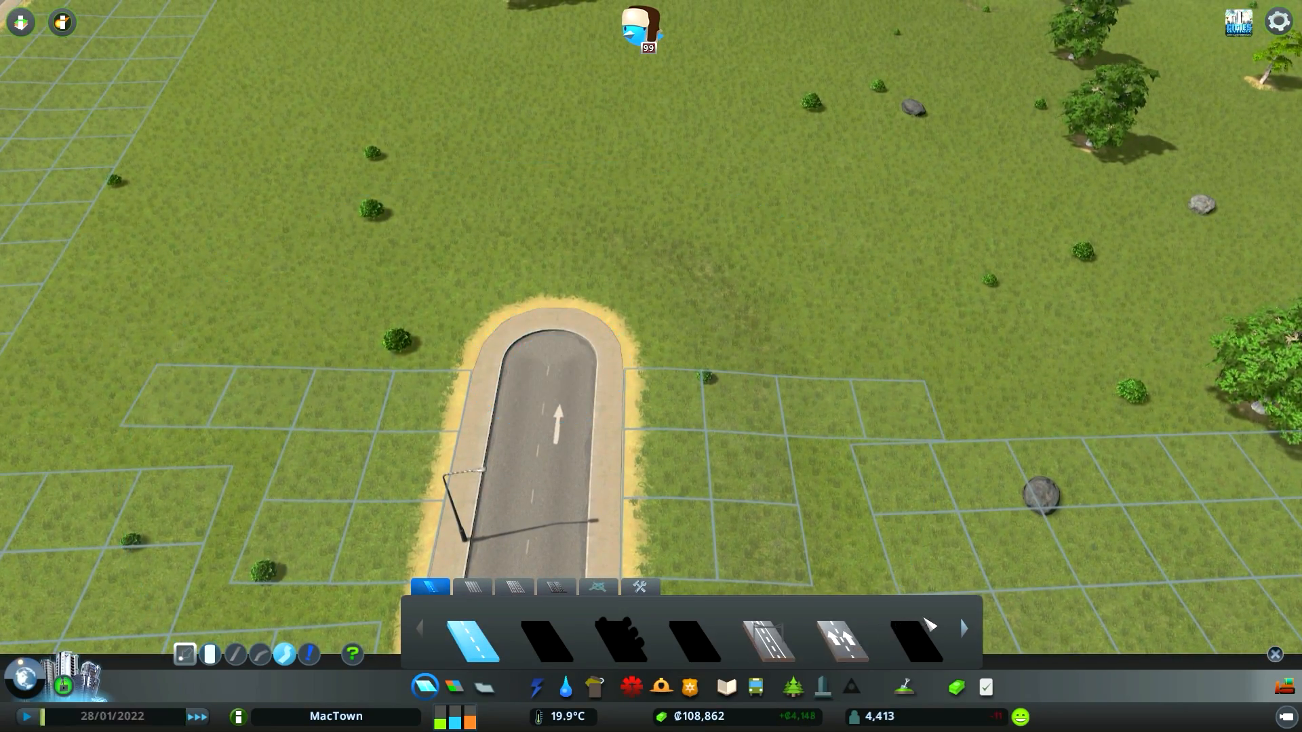
Browse the road panel categories to reach the intersection and roundabout pieces.
{"action": "left_click", "coordinate": [963, 628]}
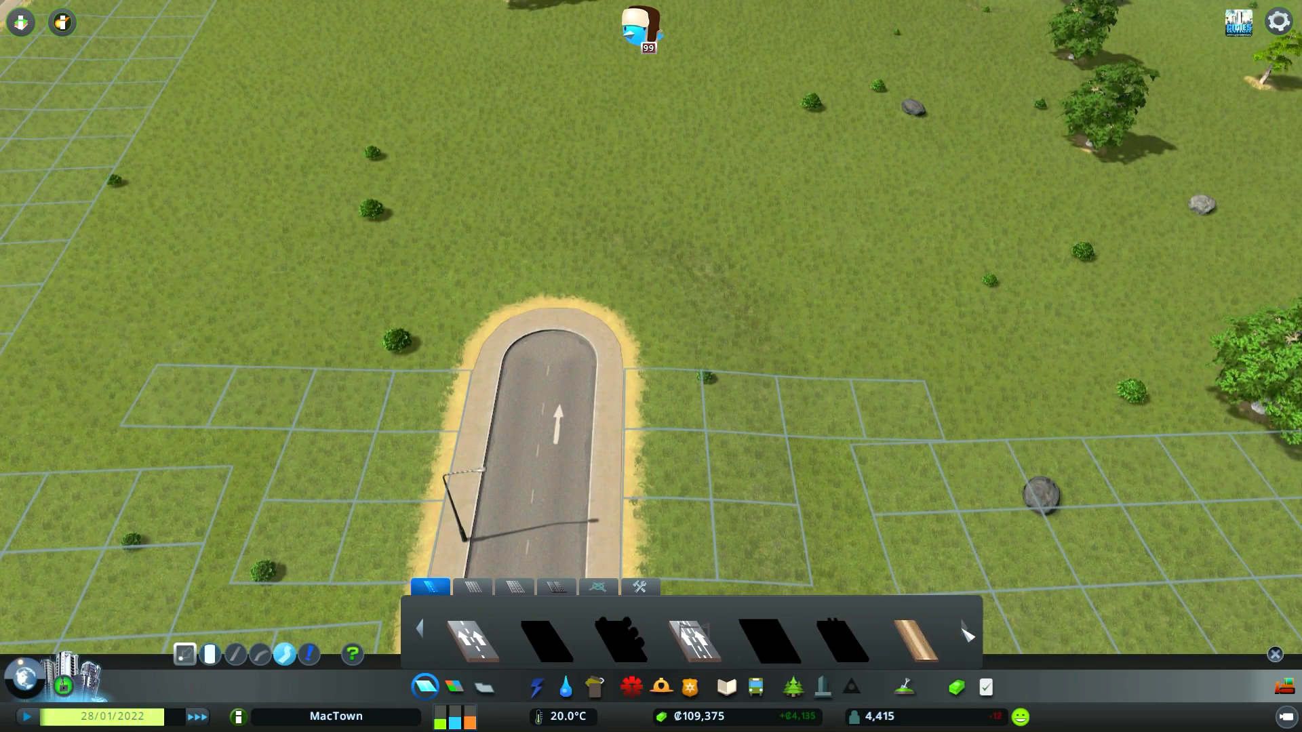
{"action": "left_click", "coordinate": [597, 587]}
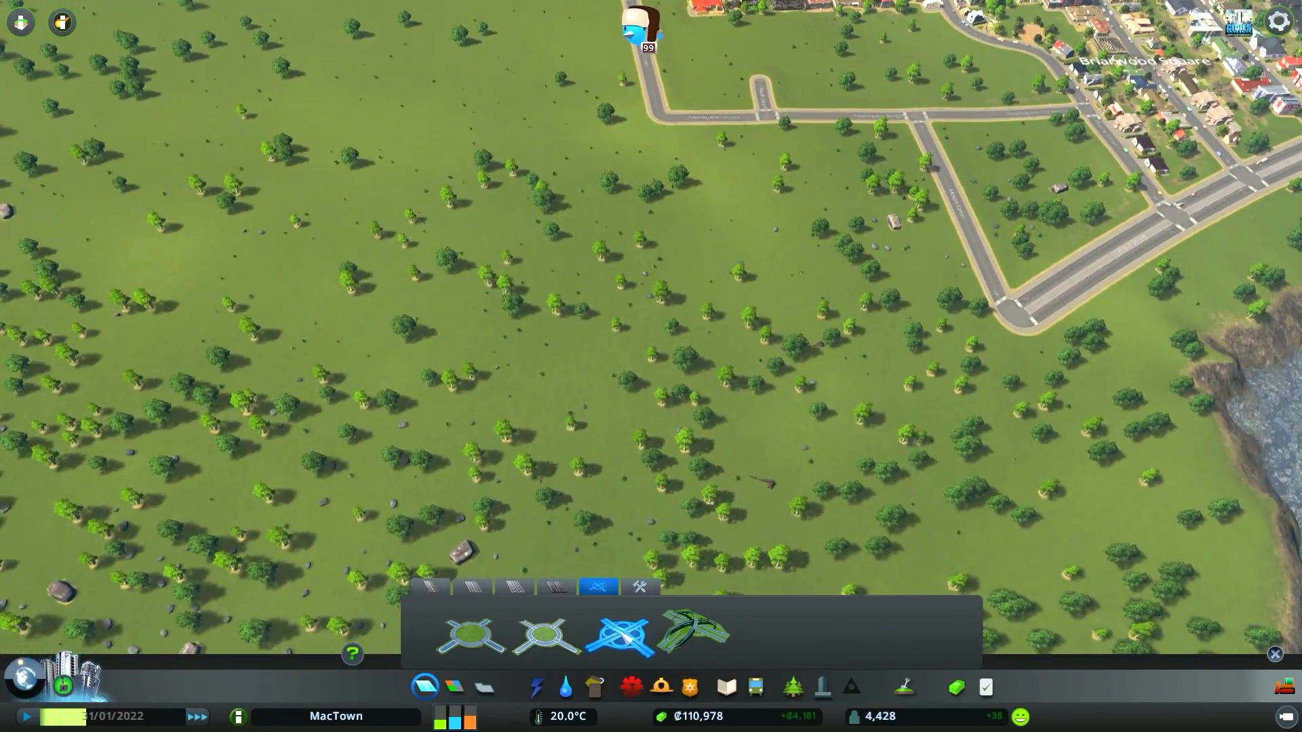
{"action": "left_click", "coordinate": [542, 635]}
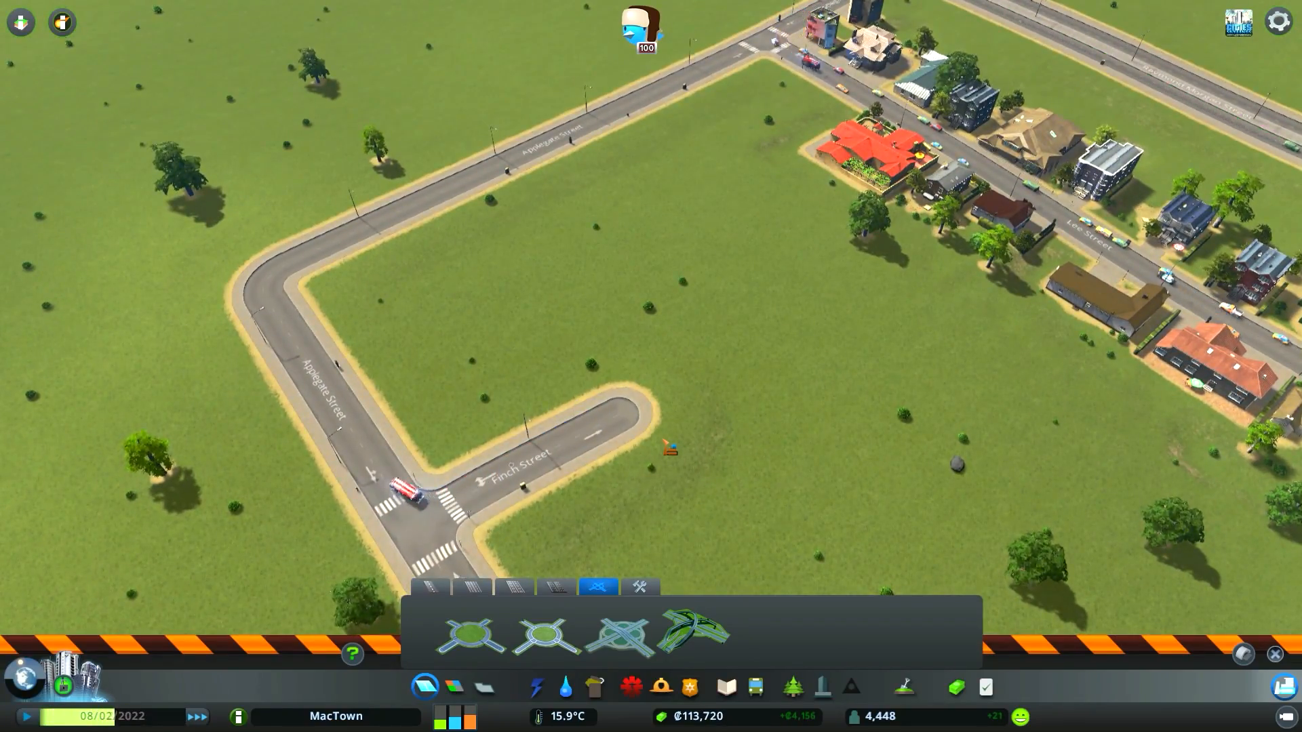
Switch back to the Small Roads tab and select the Two-Lane Road for Finch Street.
{"action": "scroll", "scroll_direction": "down", "scroll_amount": 3}
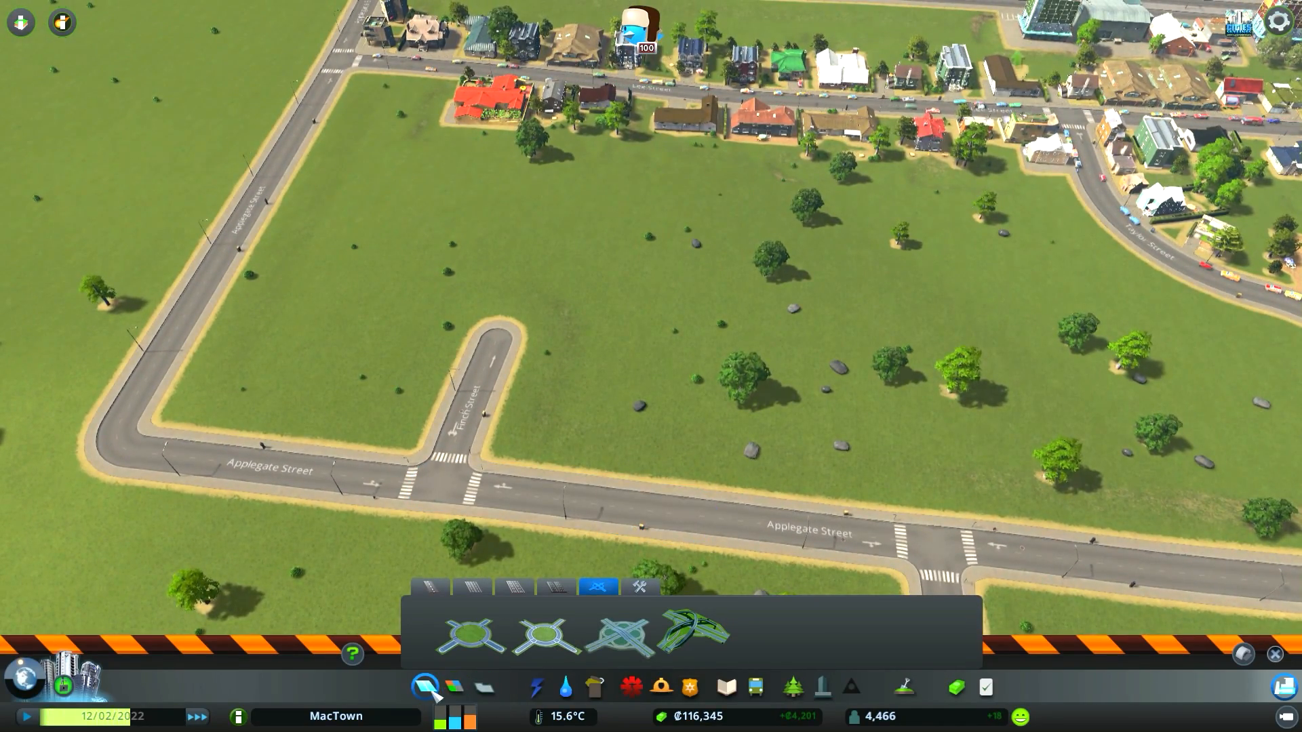
{"action": "left_click", "coordinate": [431, 590]}
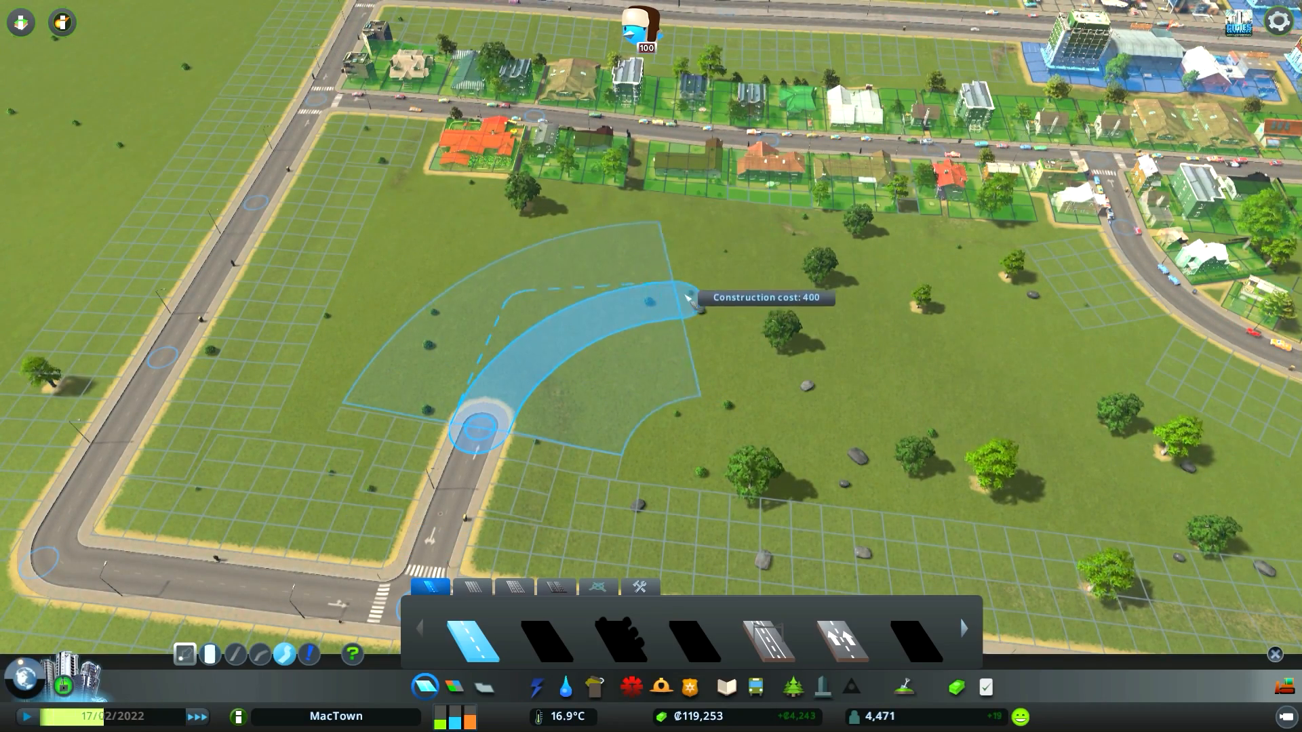
Place the end of Finch Street's curved extension through the empty field.
{"action": "left_click", "coordinate": [686, 299]}
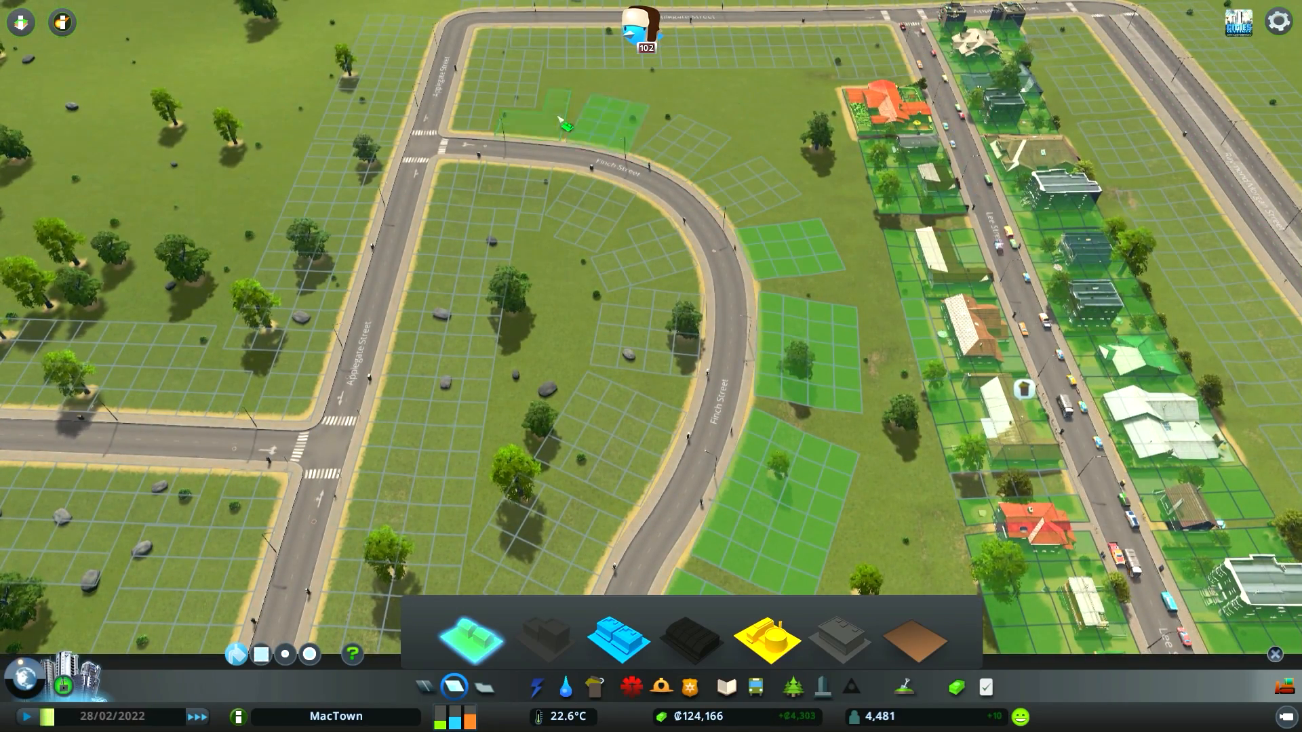
Paint Residential Low Density zoning along Finch Street and Applegate Street.
{"action": "left_click", "coordinate": [489, 74]}
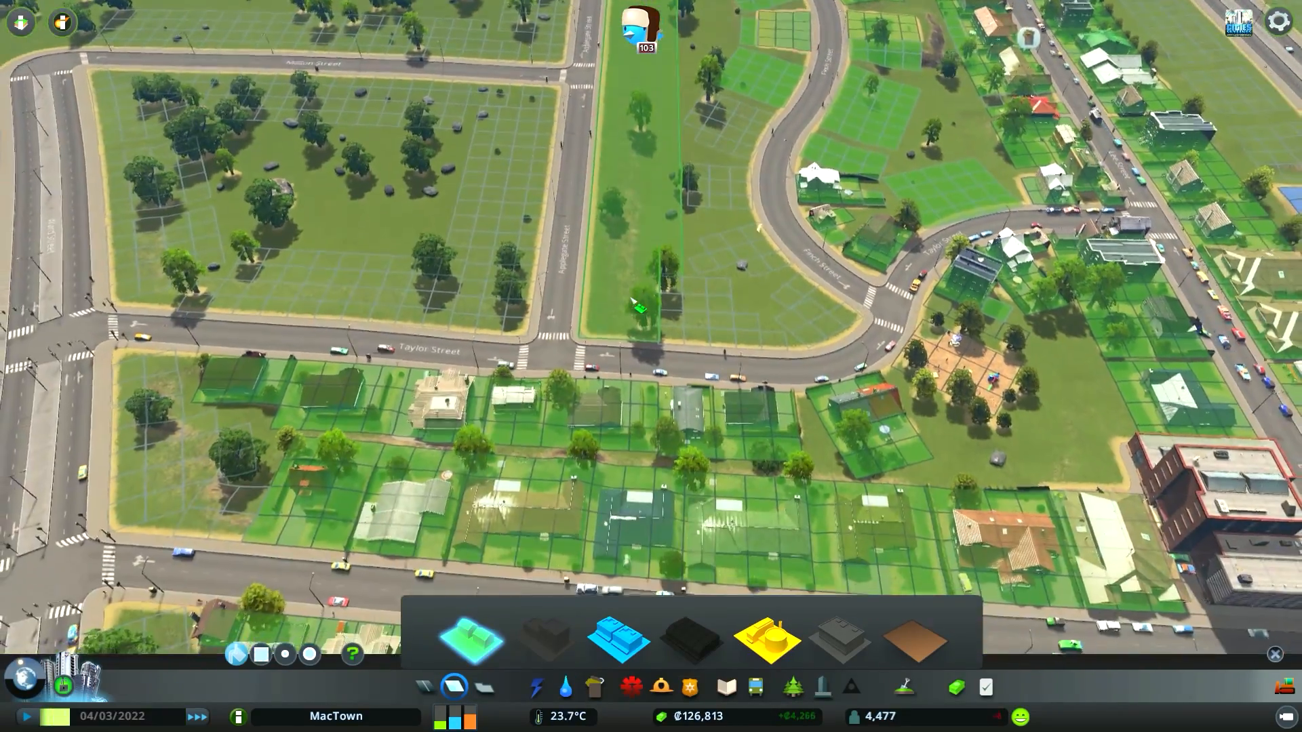
{"action": "scroll", "scroll_direction": "down", "scroll_amount": 3}
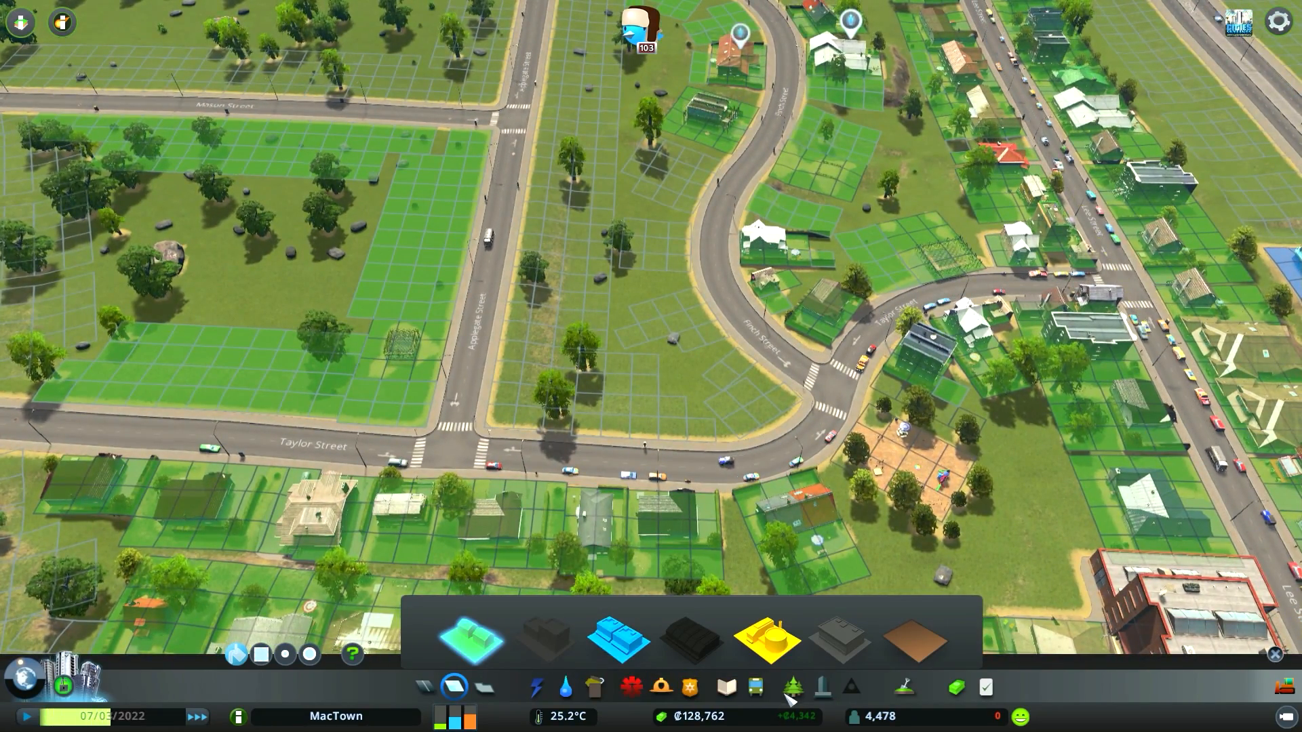
Browse Parks & Plazas, comparing the Large Playground and choosing the Park with Trees.
{"action": "left_click", "coordinate": [793, 688]}
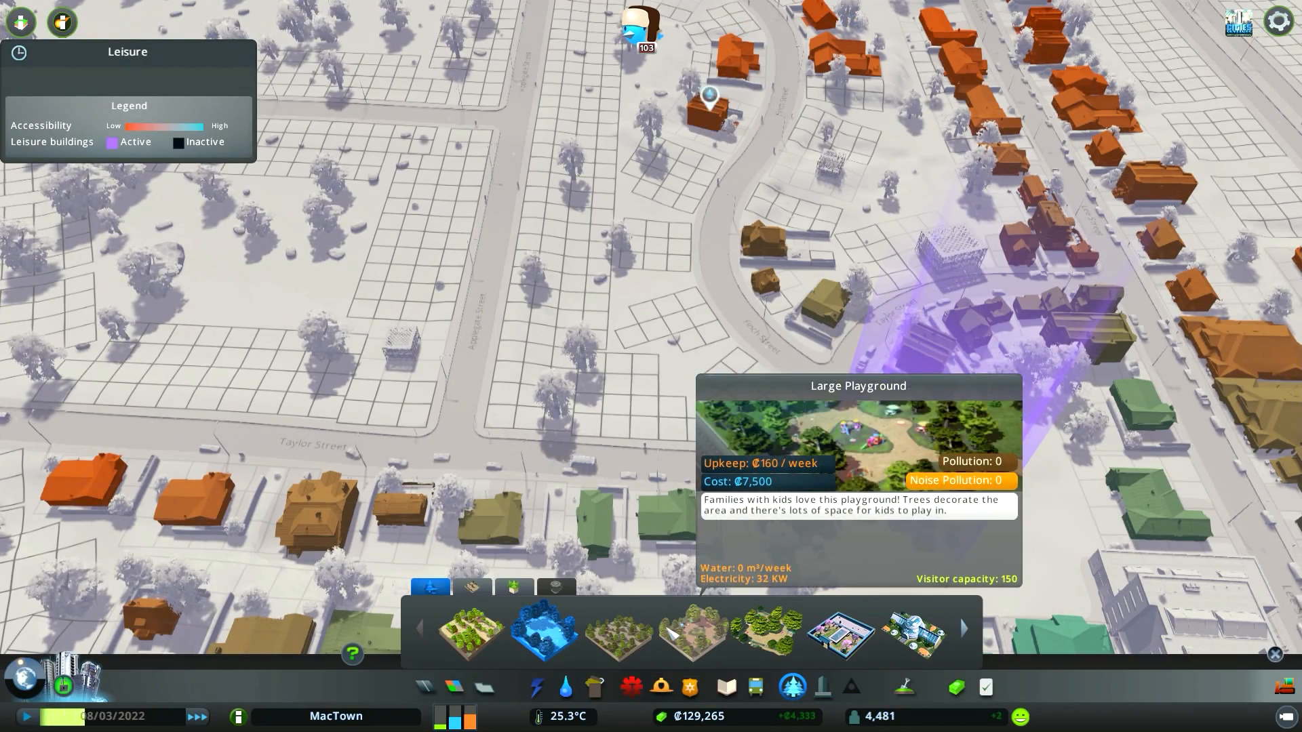
{"action": "left_click", "coordinate": [692, 633]}
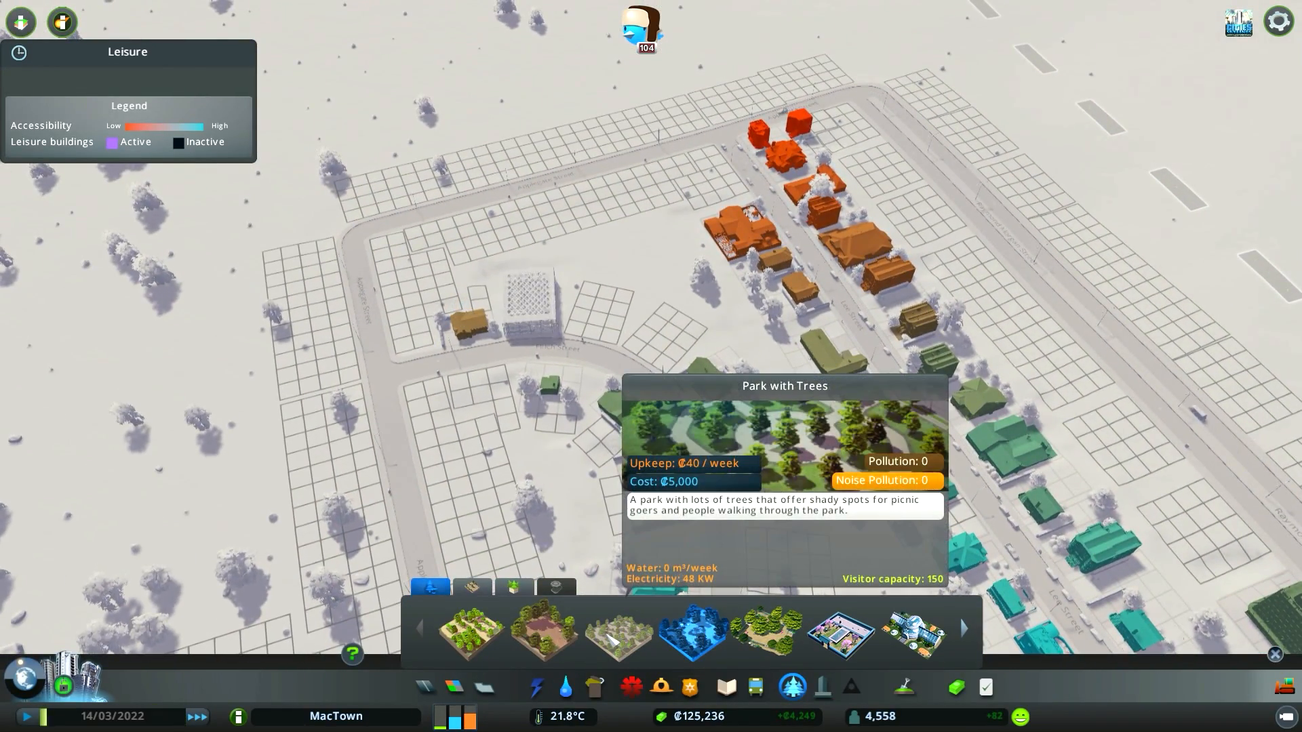
{"action": "left_click", "coordinate": [616, 630]}
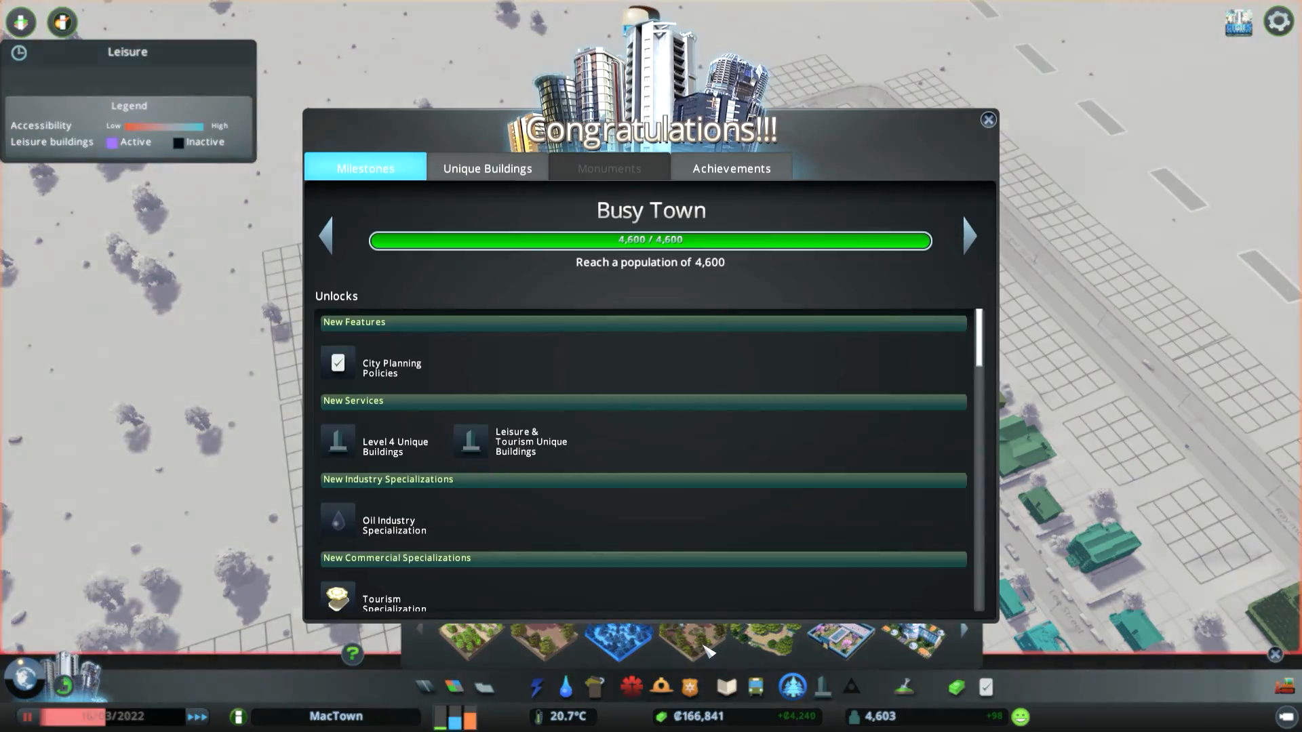
Scroll through the Busy Town unlock list and close the Congratulations window.
{"action": "scroll", "scroll_direction": "down", "scroll_amount": 3}
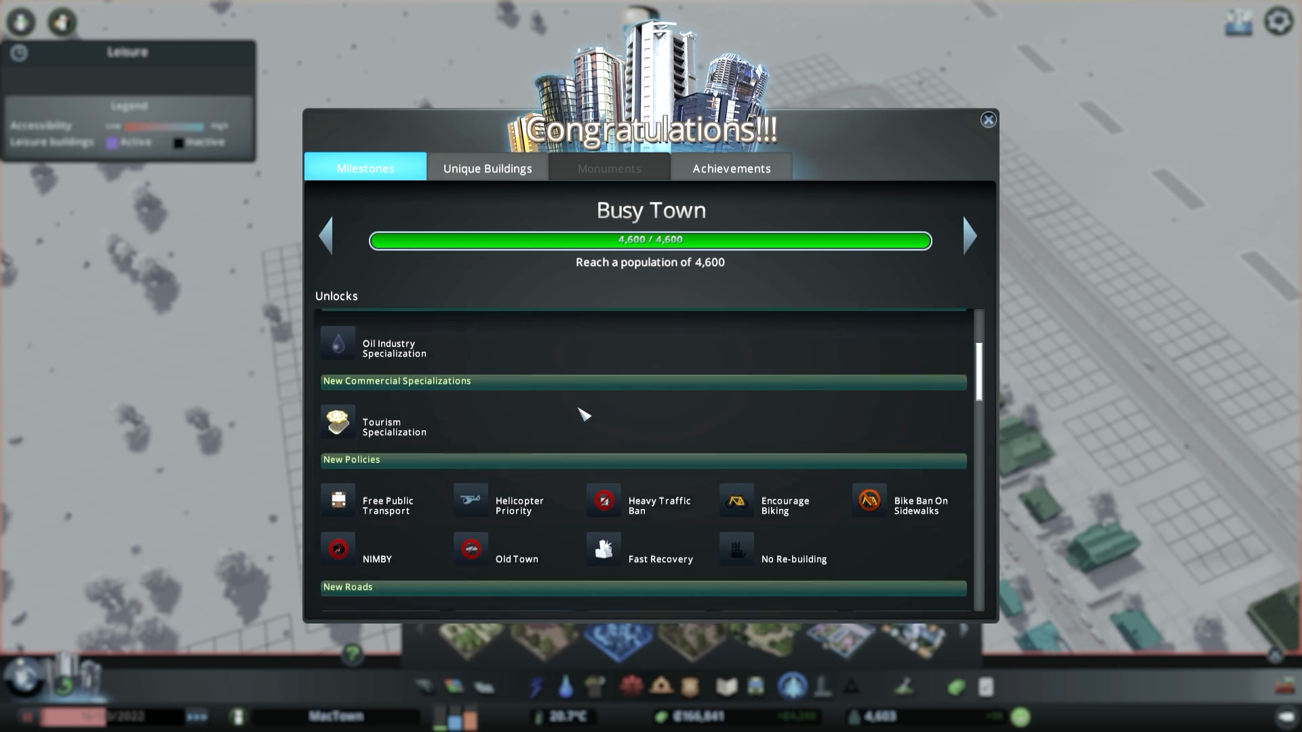
{"action": "scroll", "scroll_direction": "down", "scroll_amount": 3}
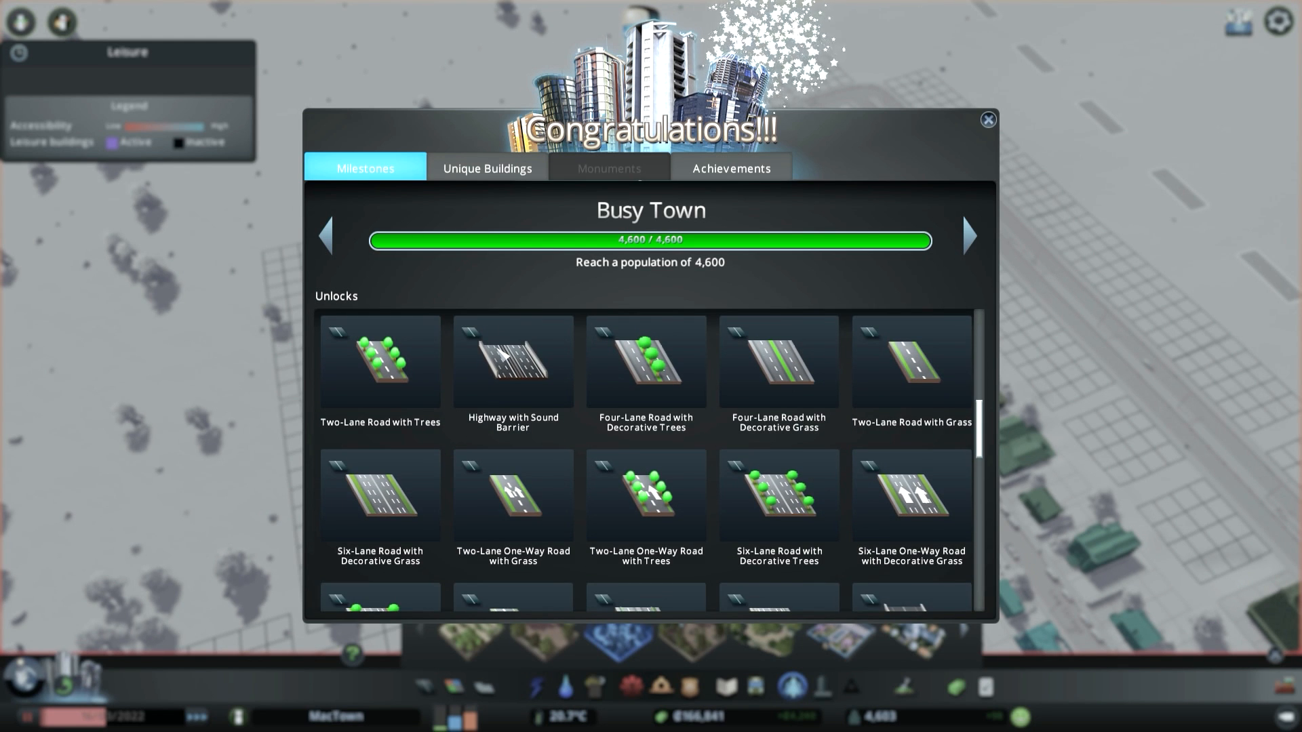
{"action": "scroll", "scroll_direction": "down", "scroll_amount": 3}
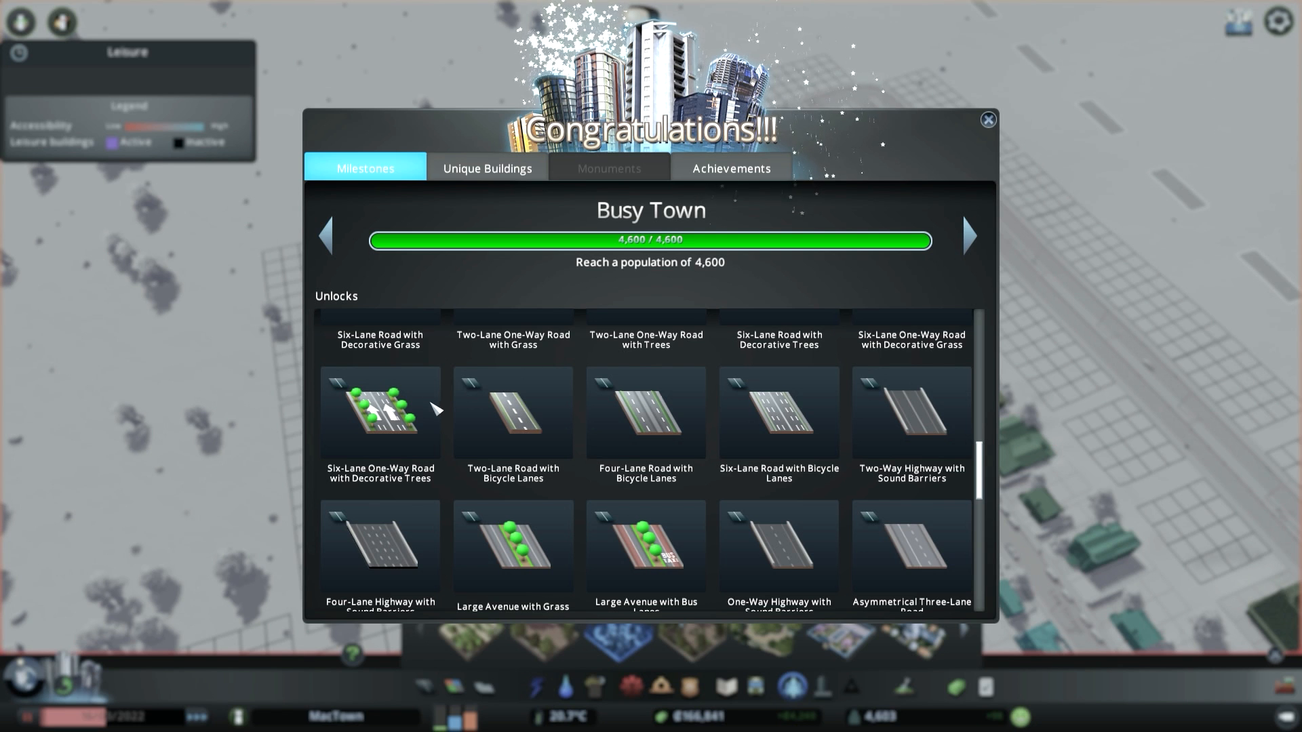
{"action": "mouse_move", "coordinate": [391, 415]}
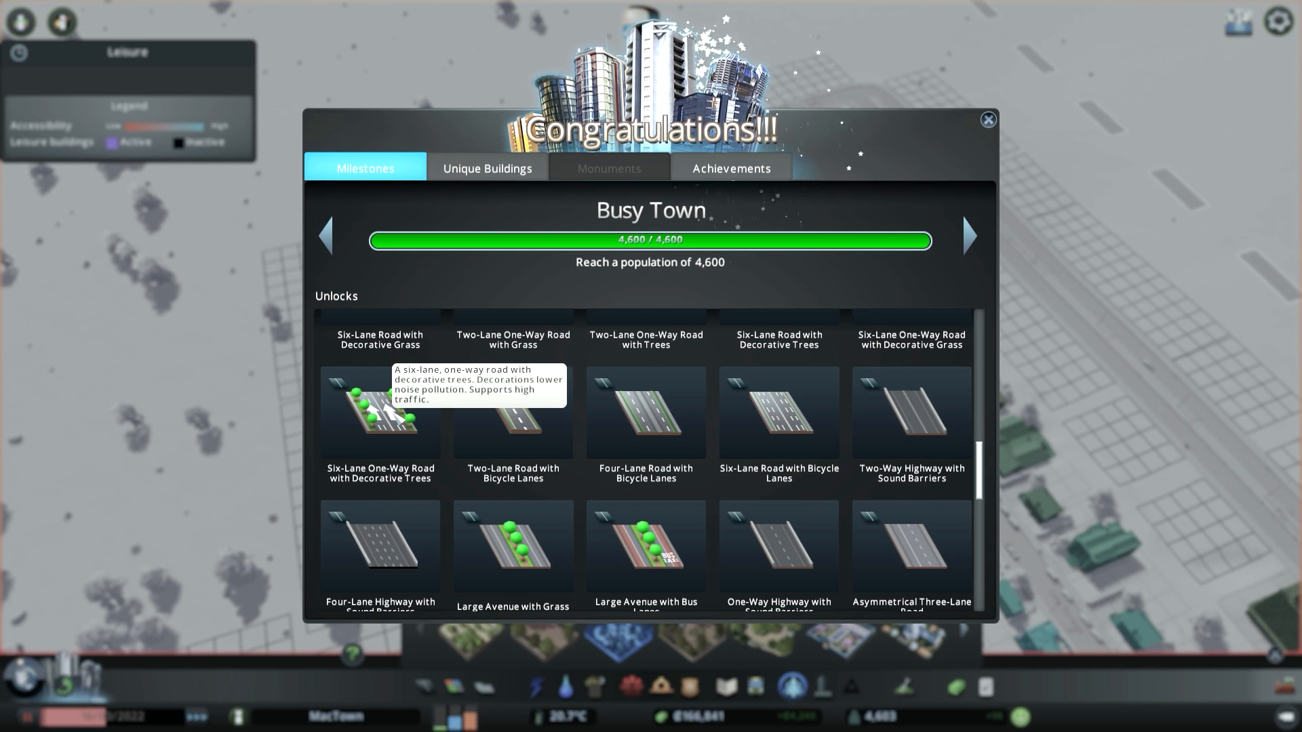
{"action": "scroll", "scroll_direction": "up", "scroll_amount": 3}
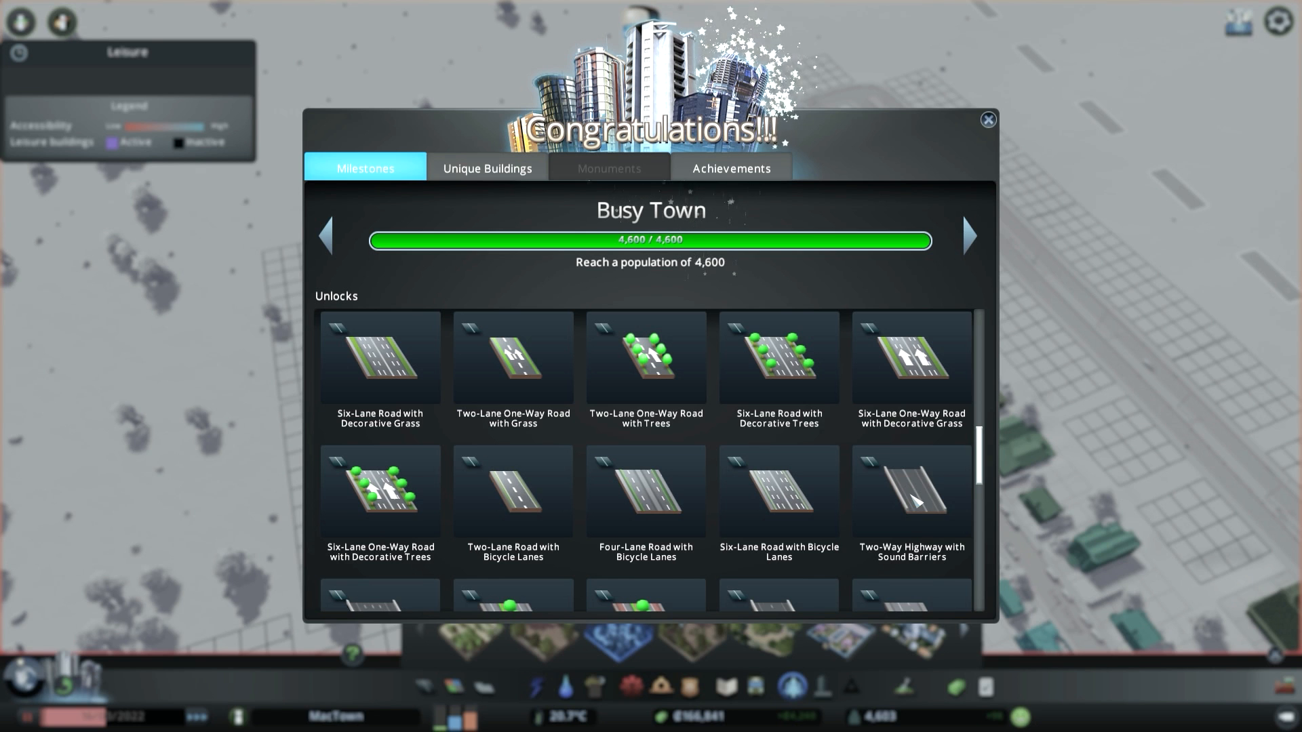
{"action": "scroll", "scroll_direction": "down", "scroll_amount": 3}
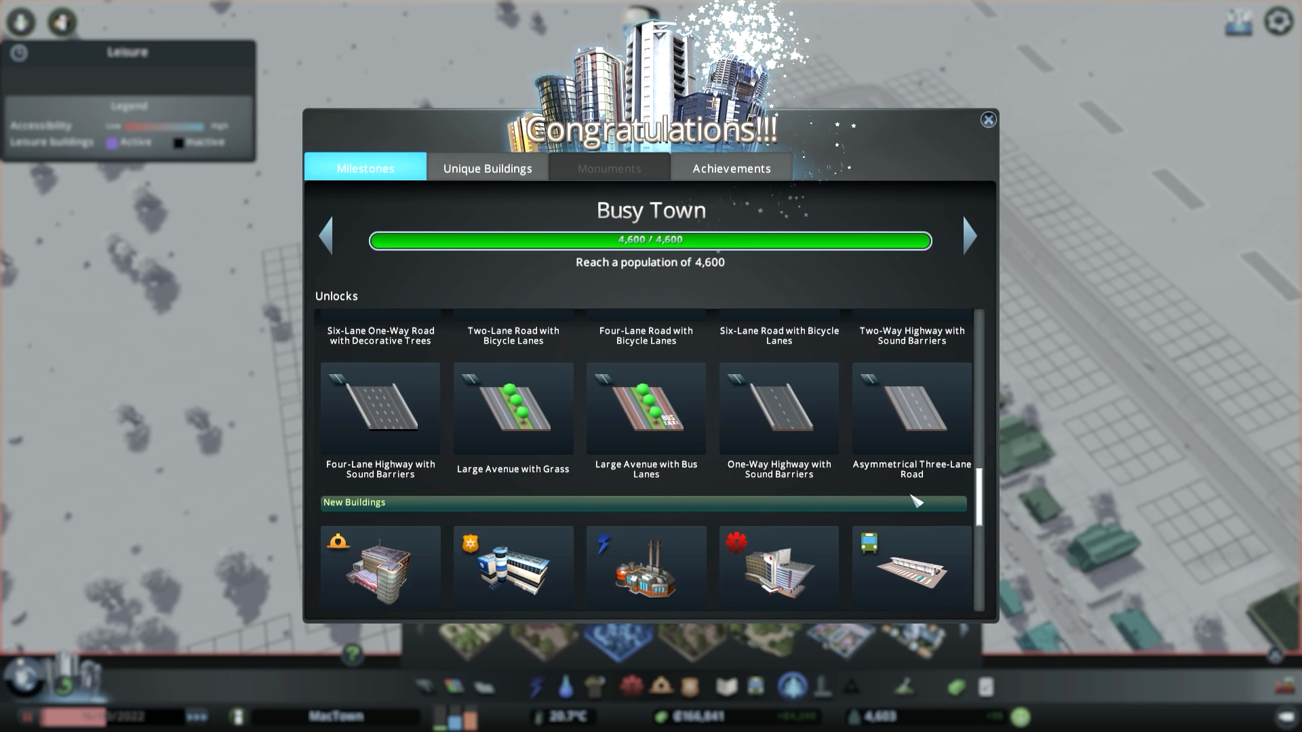
{"action": "mouse_move", "coordinate": [583, 415]}
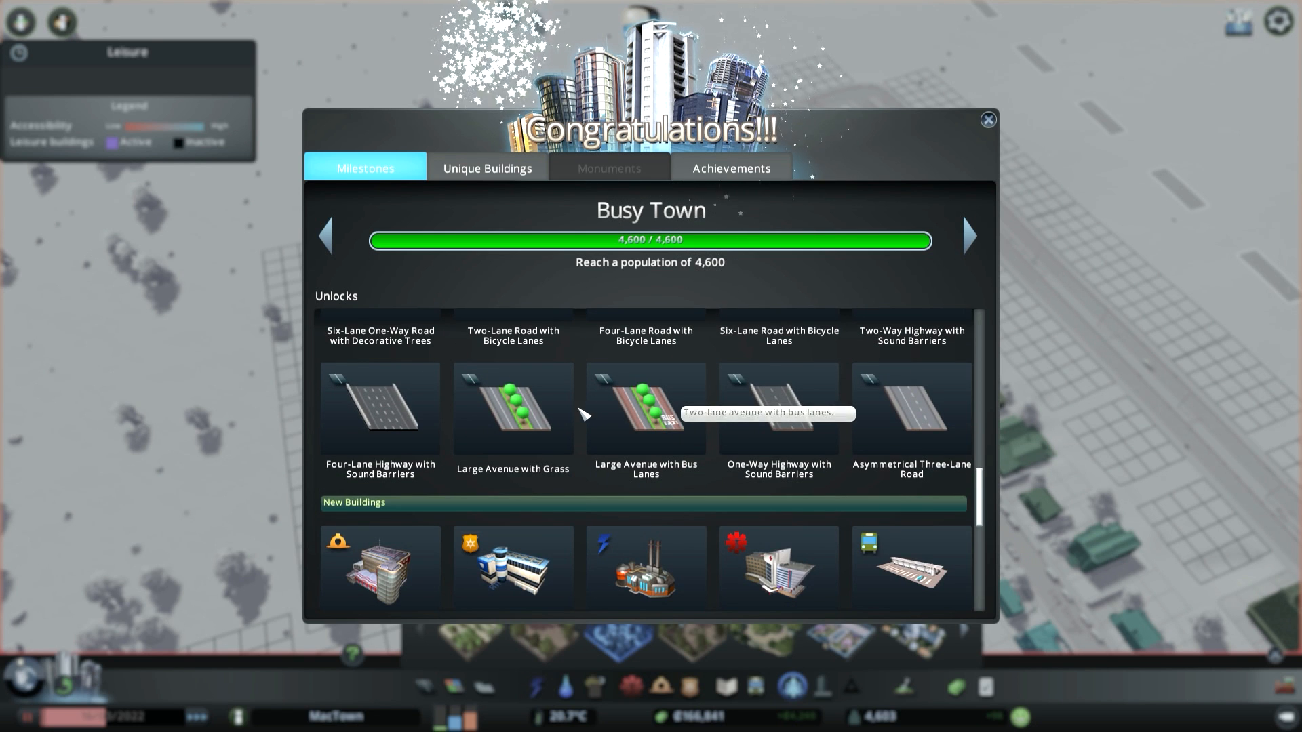
{"action": "mouse_move", "coordinate": [513, 407]}
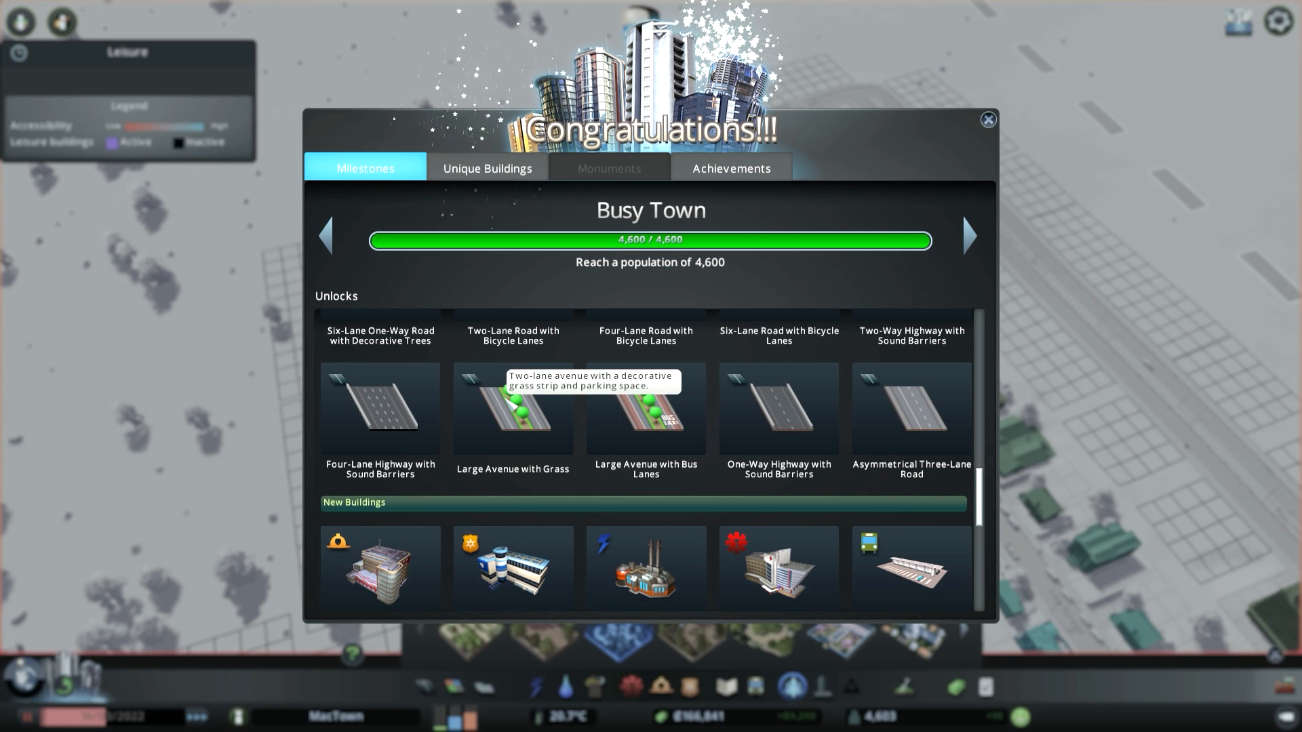
{"action": "scroll", "scroll_direction": "down", "scroll_amount": 3}
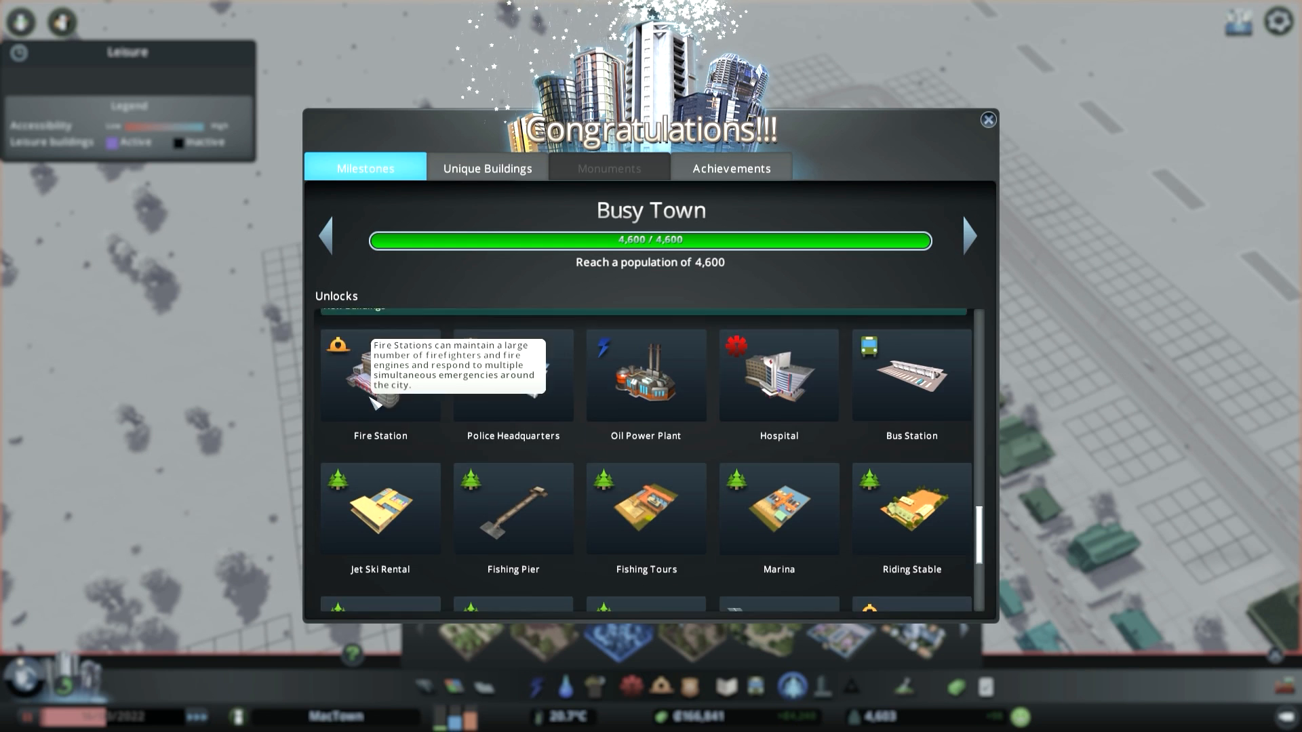
{"action": "mouse_move", "coordinate": [901, 391]}
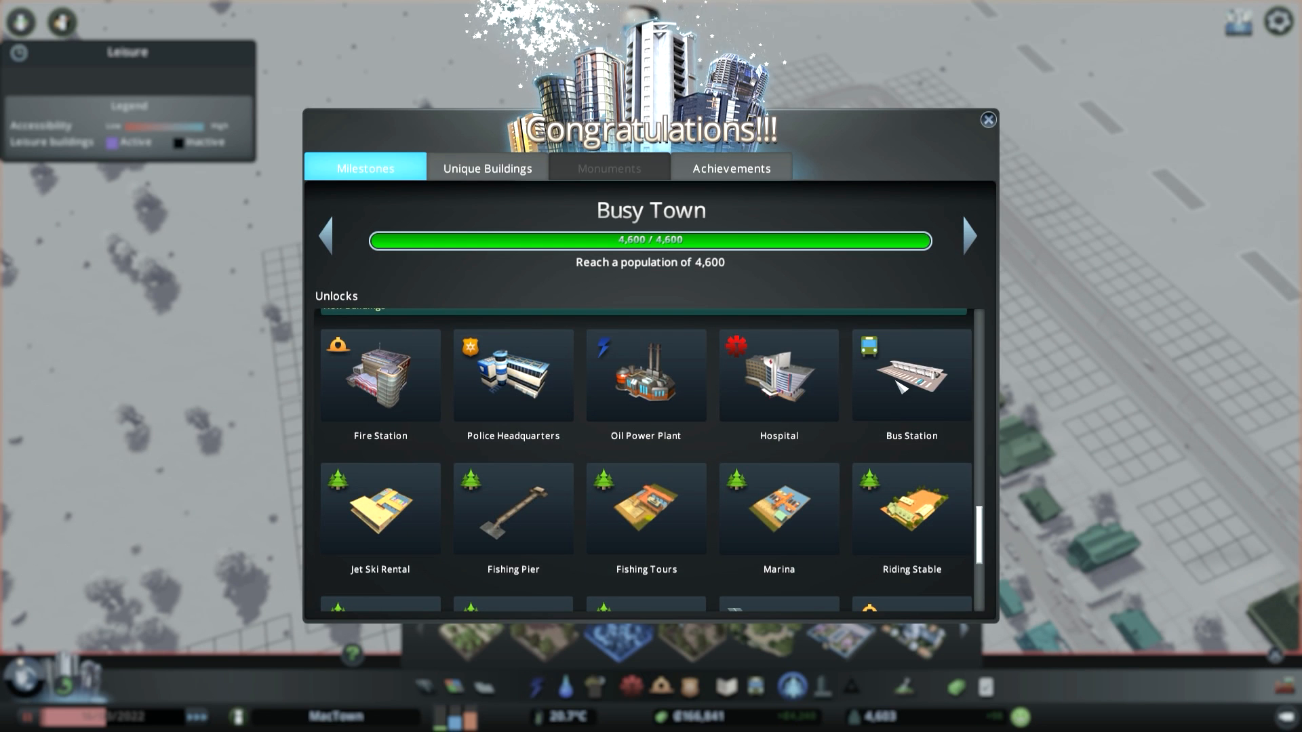
{"action": "mouse_move", "coordinate": [911, 374]}
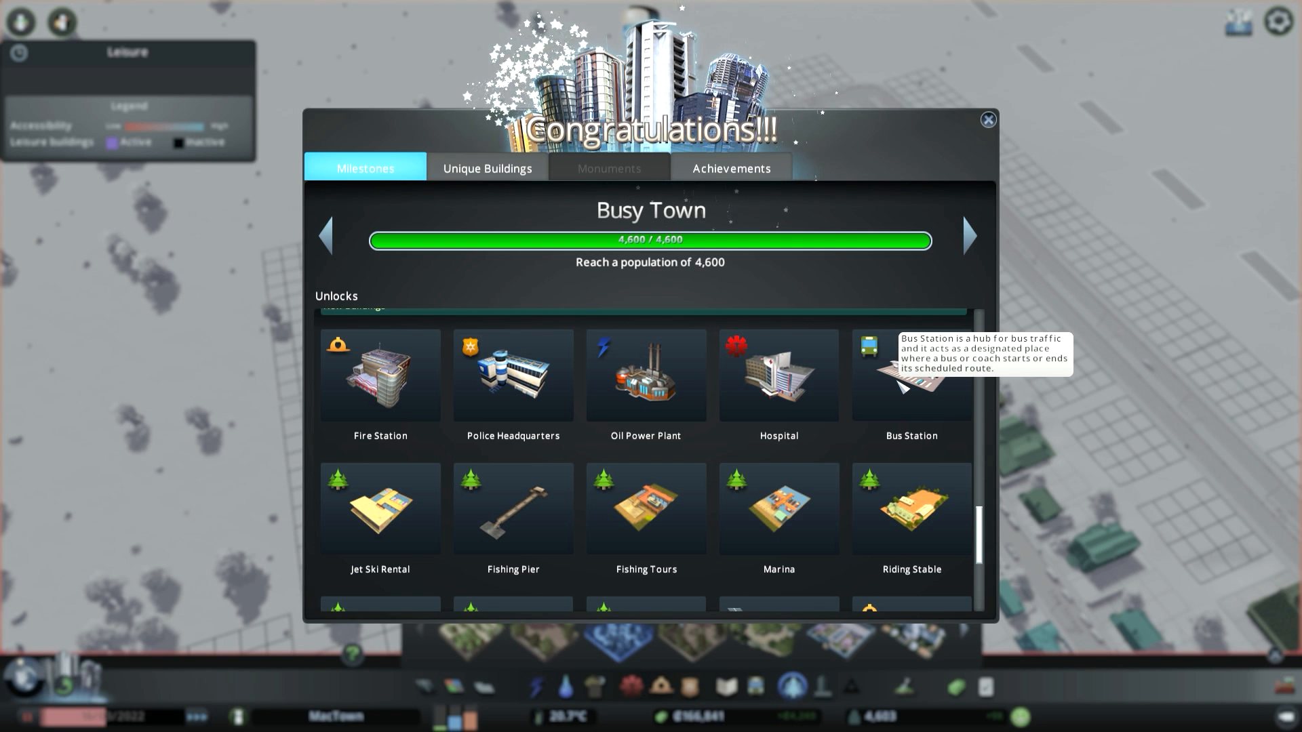
{"action": "scroll", "scroll_direction": "down", "scroll_amount": 3}
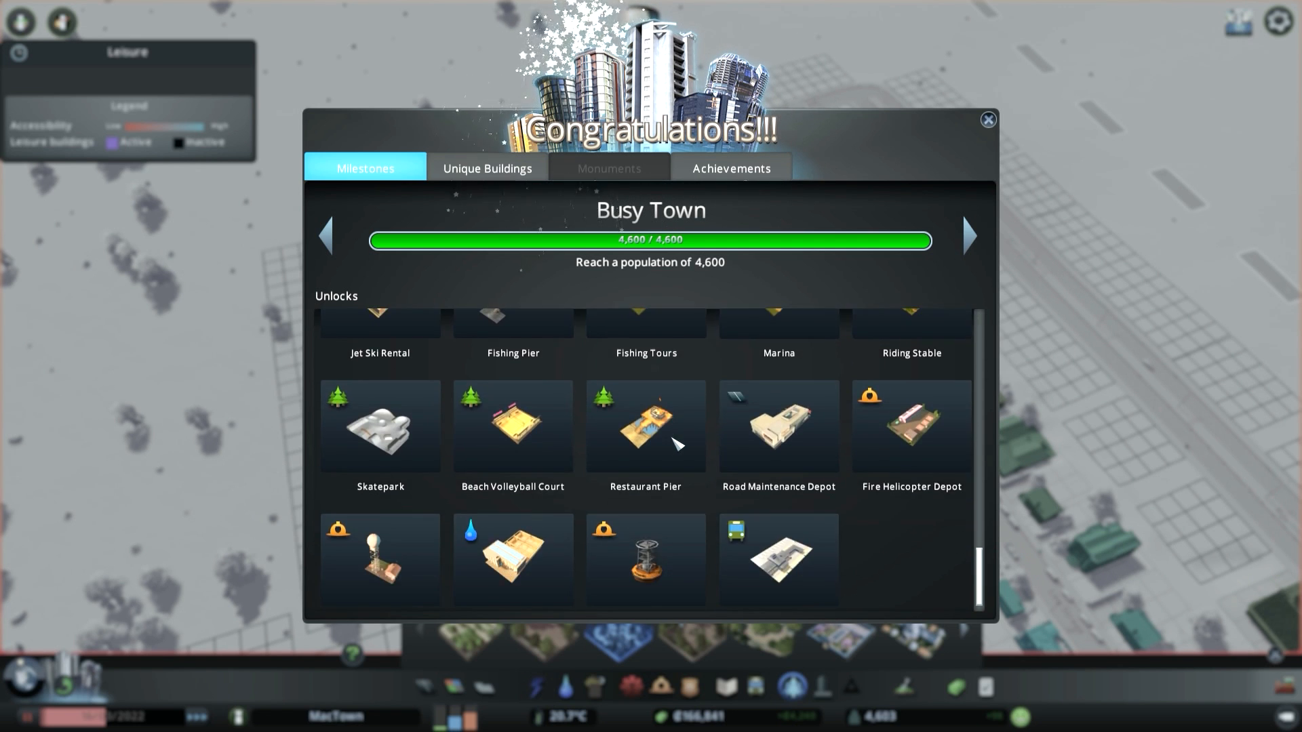
{"action": "scroll", "scroll_direction": "down", "scroll_amount": 3}
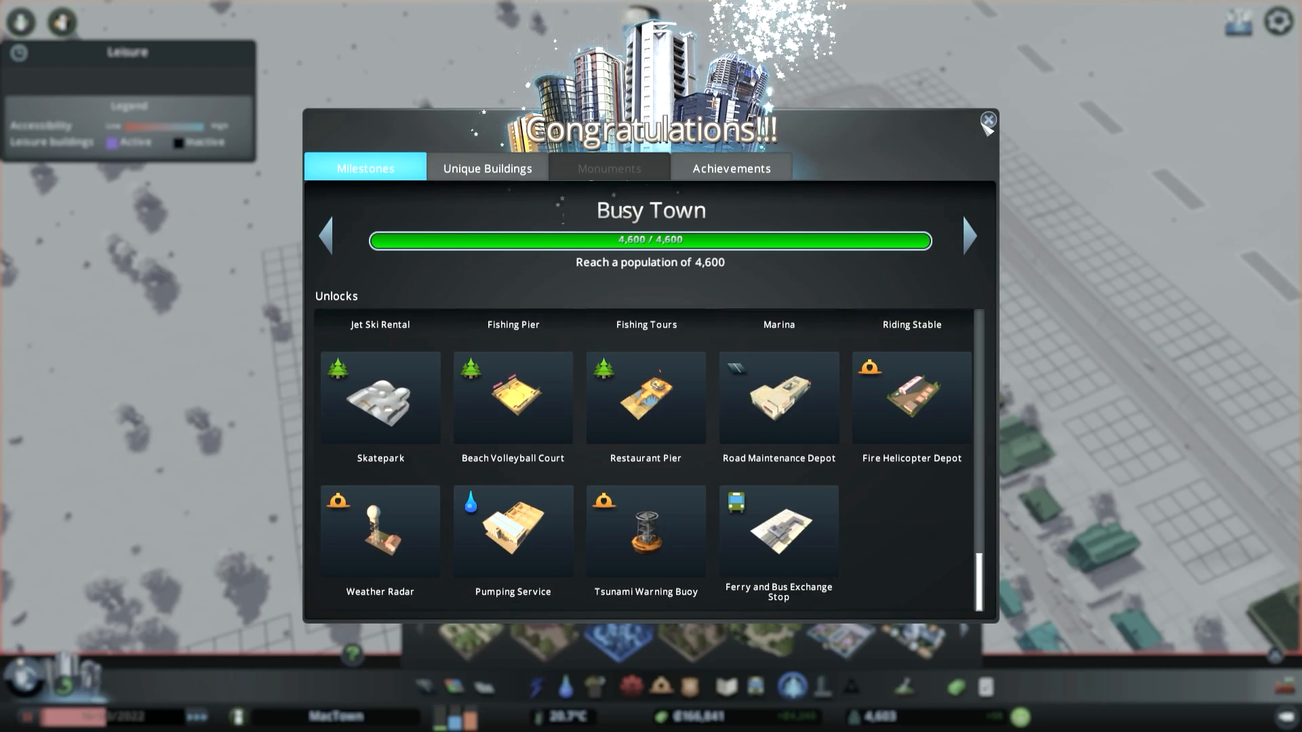
{"action": "left_click", "coordinate": [987, 119]}
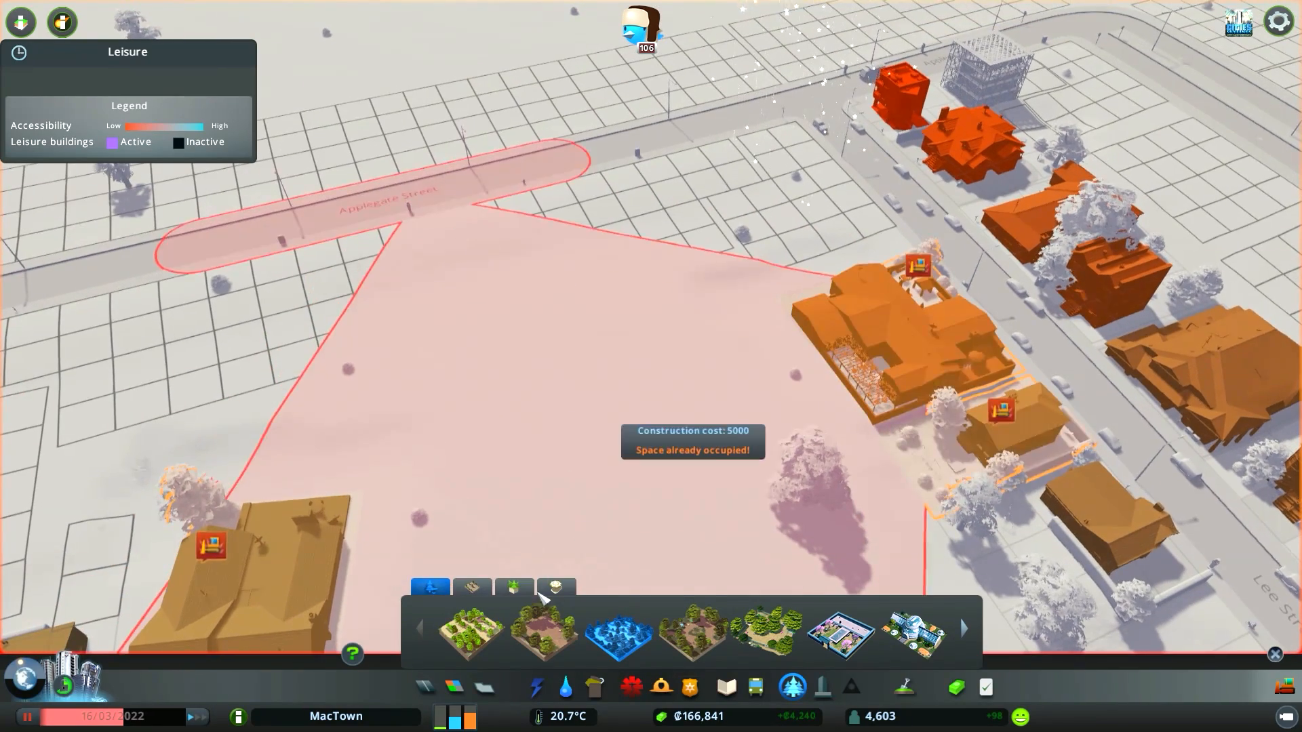
Place a tree-filled park in the open lot beside Applegate Street for ₡5,000.
{"action": "left_click", "coordinate": [472, 588]}
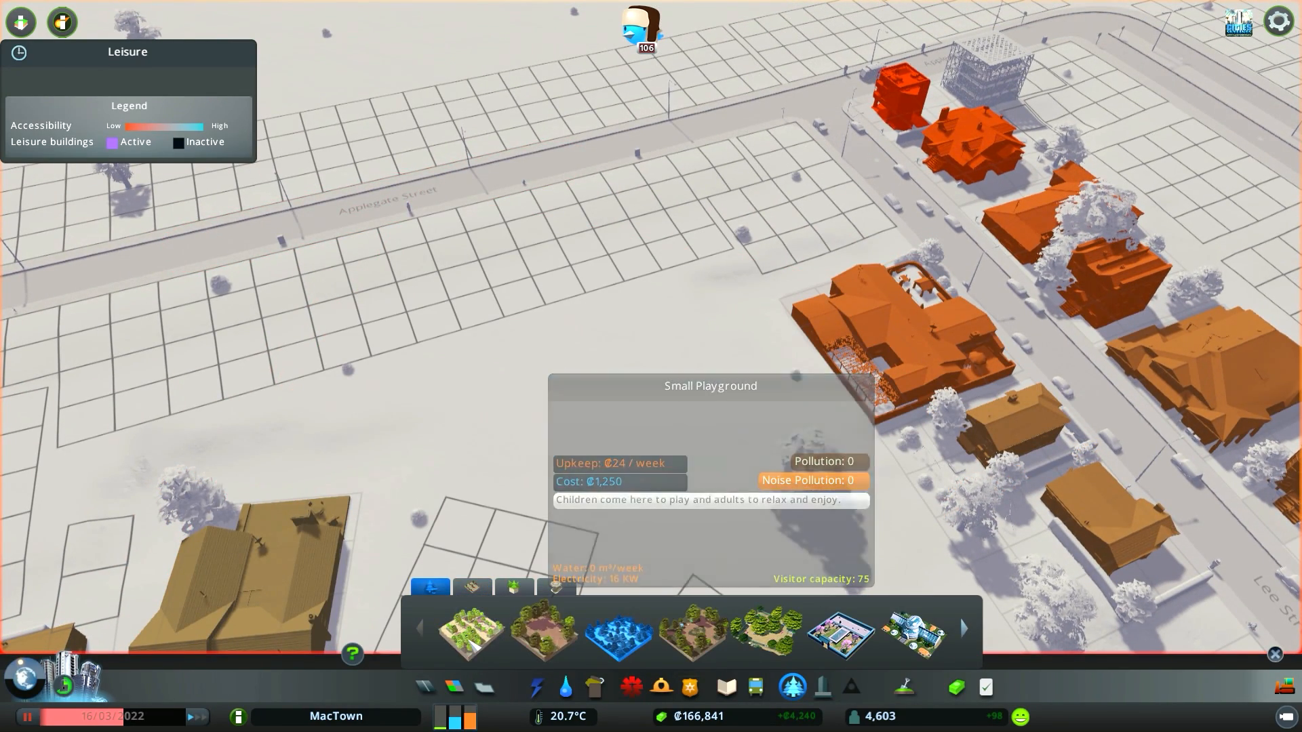
{"action": "left_click", "coordinate": [468, 632]}
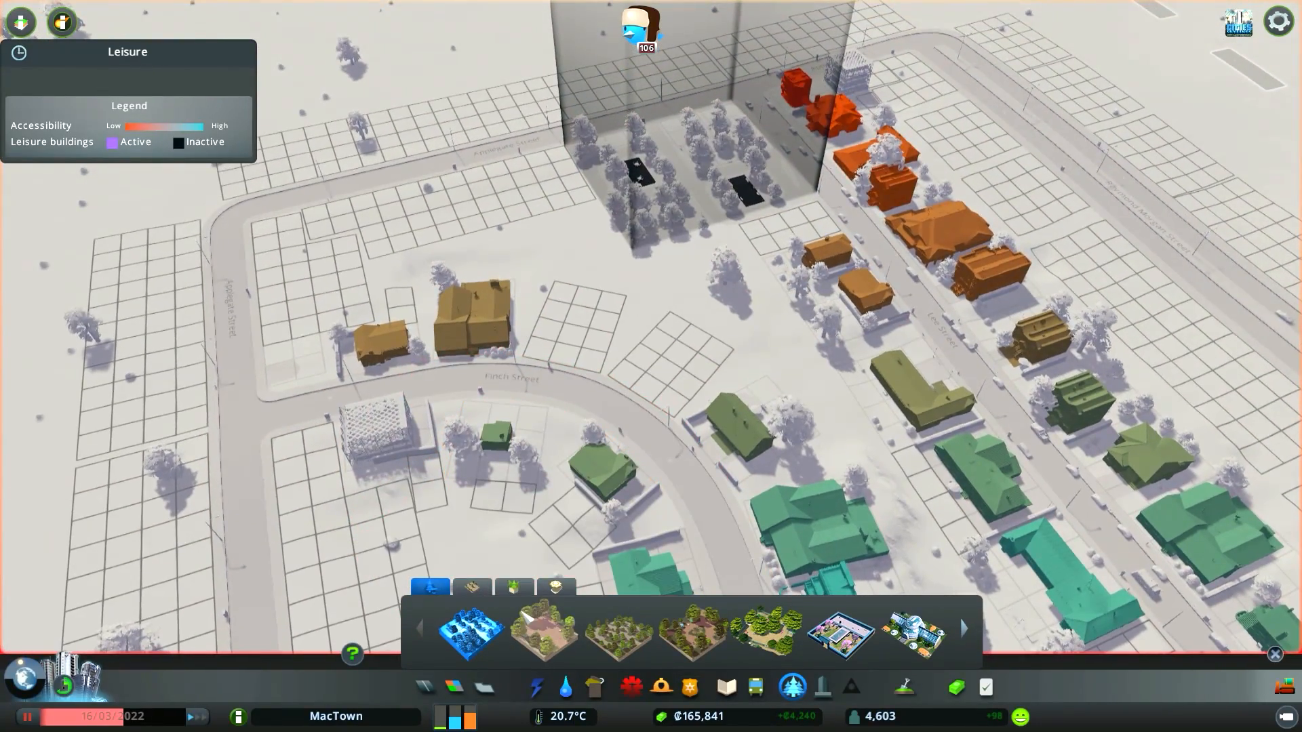
{"action": "mouse_move", "coordinate": [694, 631]}
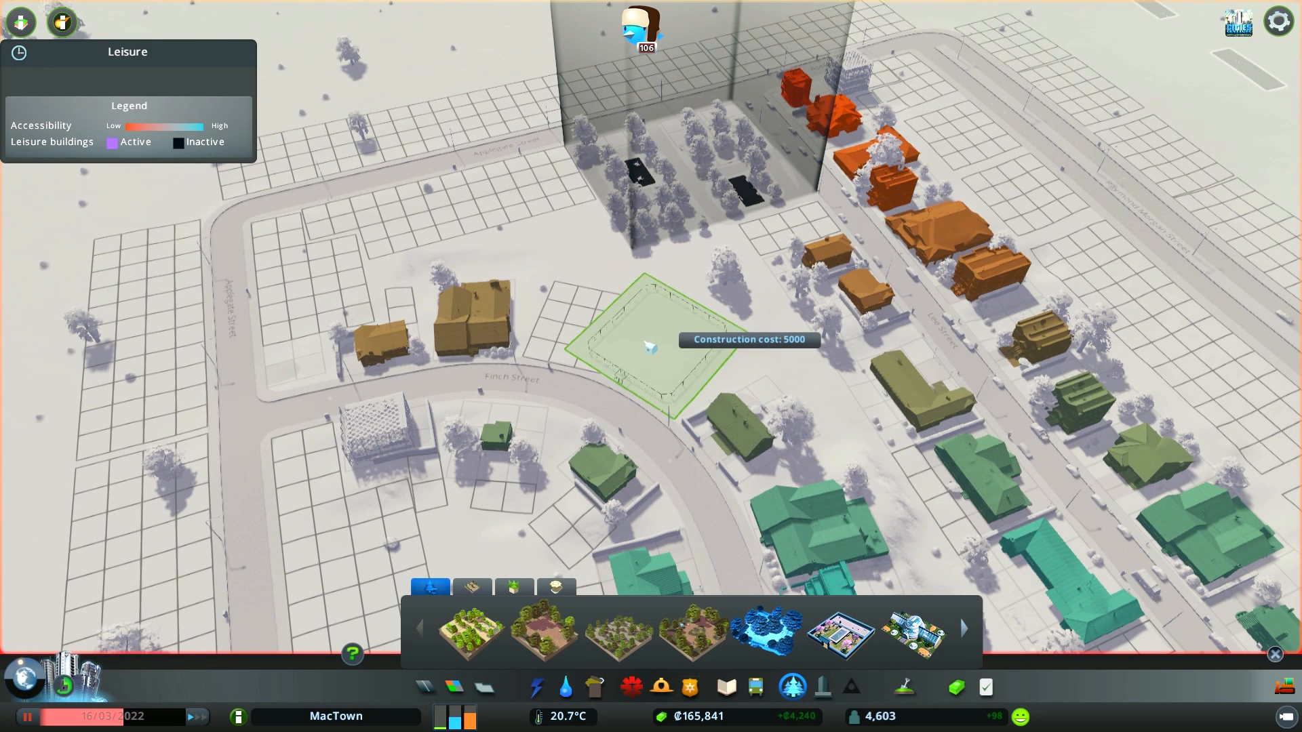
{"action": "mouse_move", "coordinate": [629, 362]}
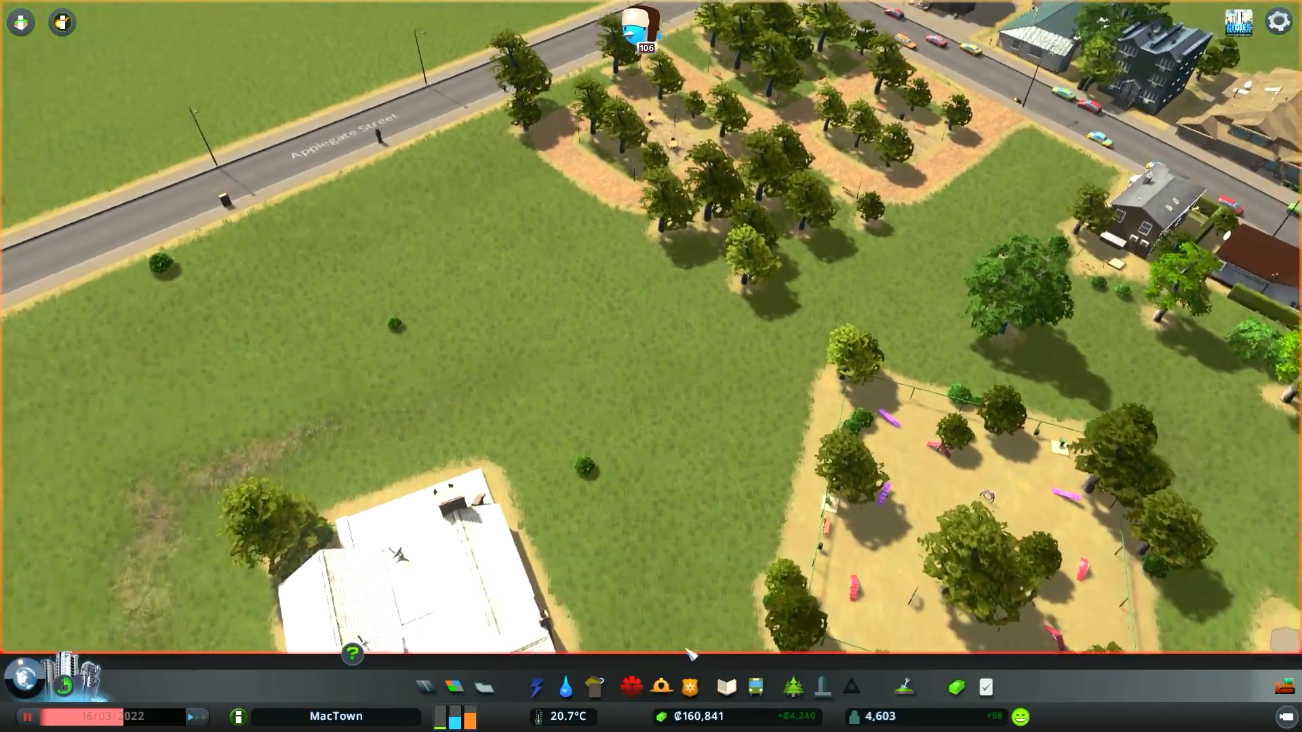
{"action": "left_click", "coordinate": [903, 686]}
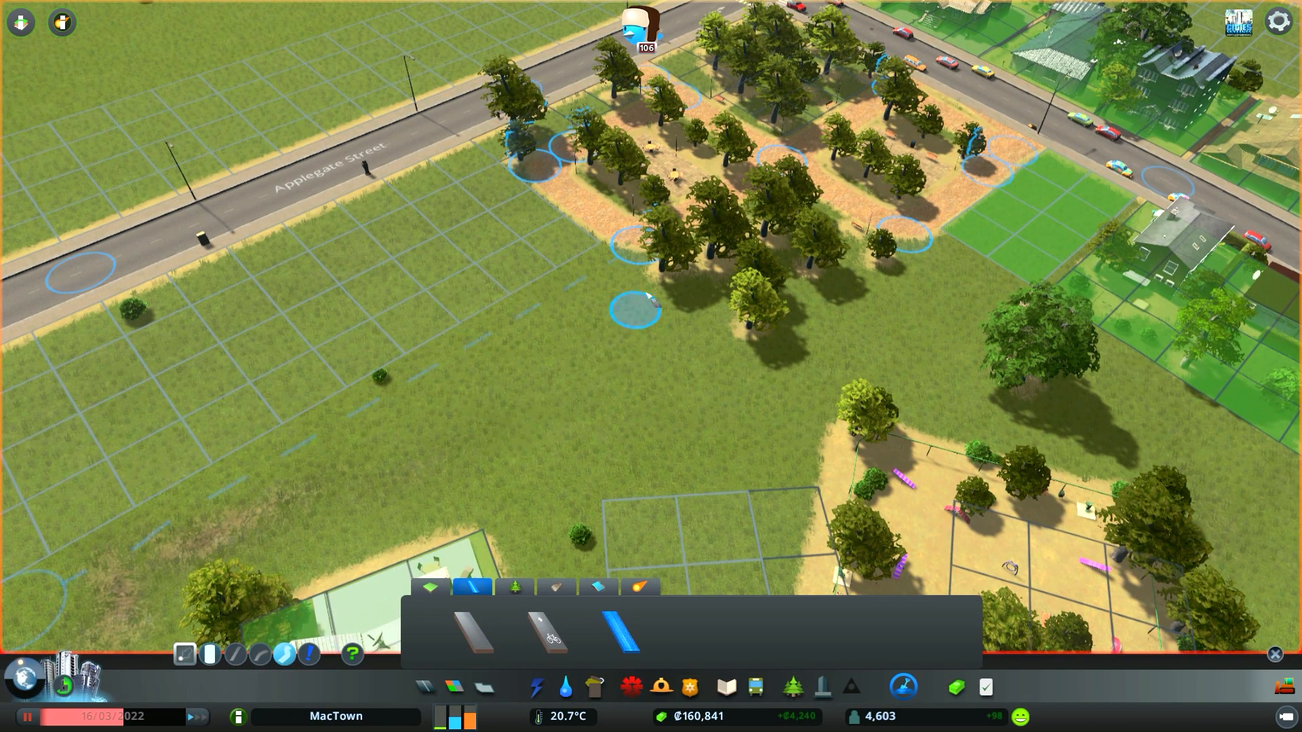
{"action": "mouse_move", "coordinate": [540, 384]}
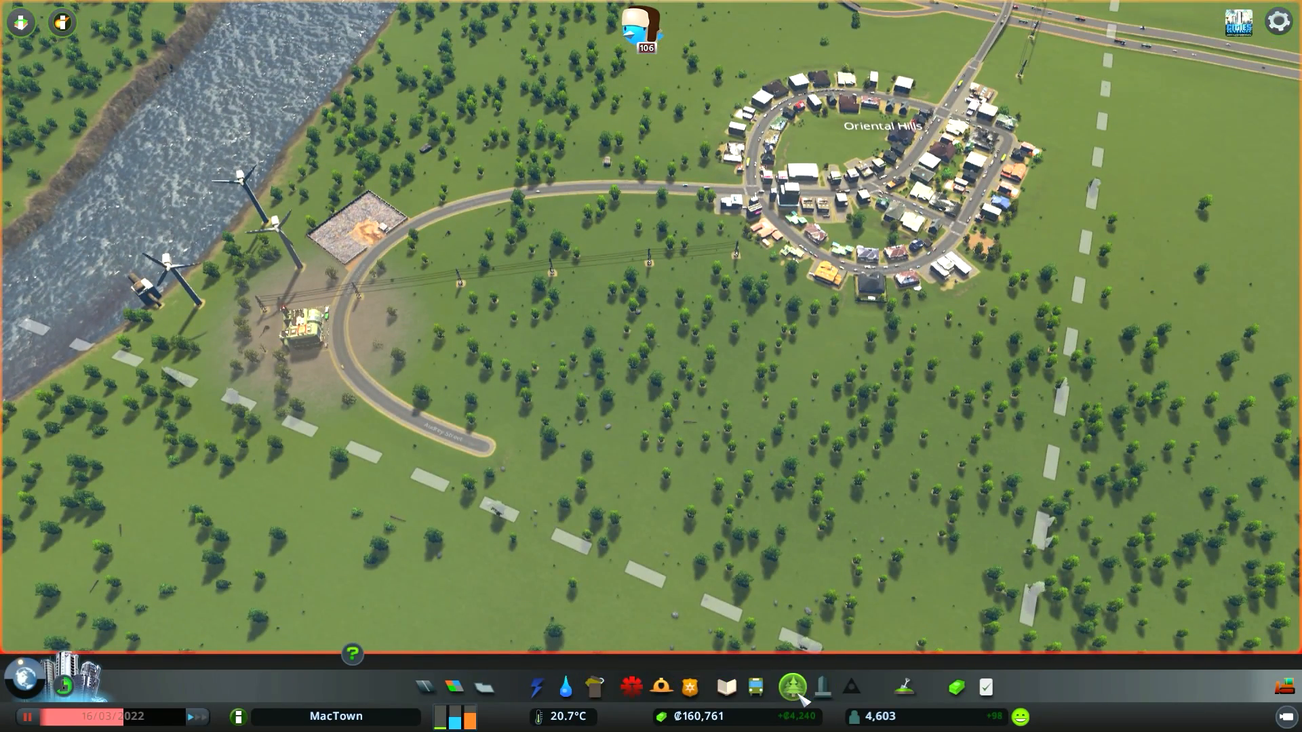
Show the Electricity overview with 102 MW produced against 74 MW consumed.
{"action": "left_click", "coordinate": [534, 686]}
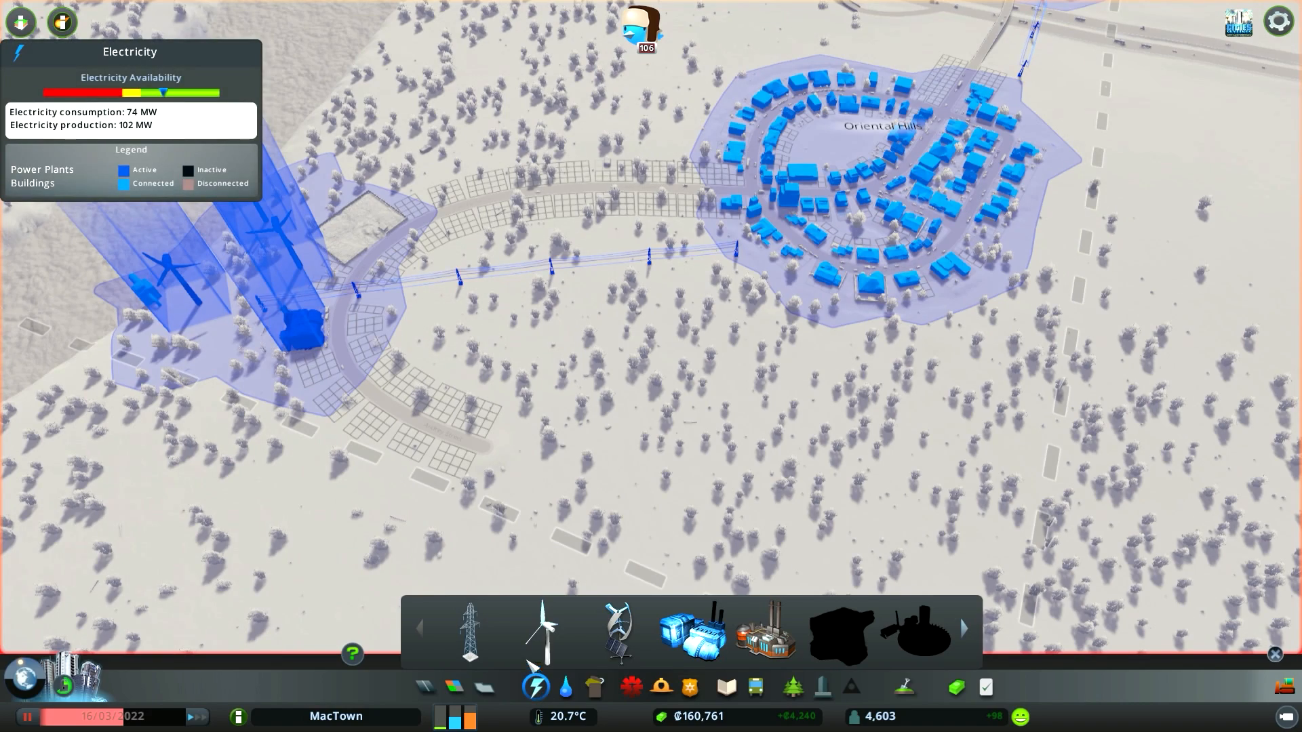
{"action": "mouse_move", "coordinate": [763, 633]}
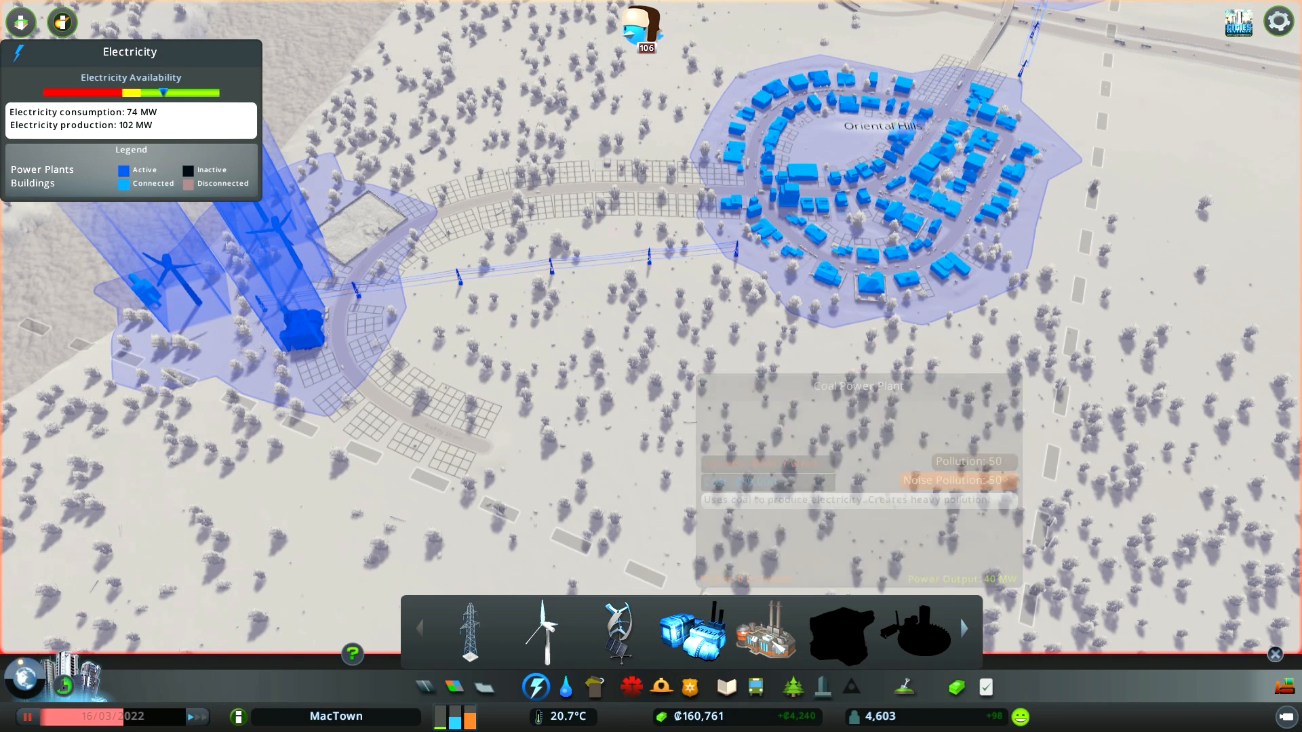
{"action": "mouse_move", "coordinate": [760, 633]}
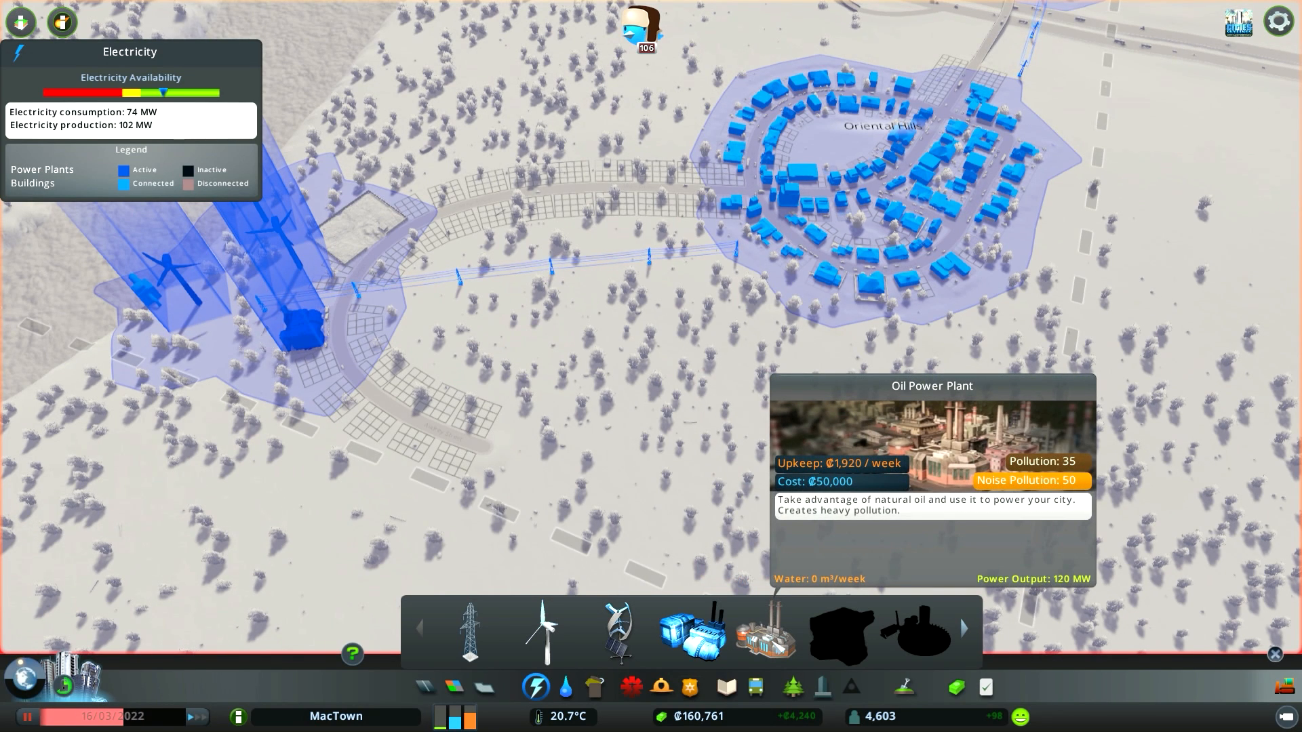
{"action": "mouse_move", "coordinate": [860, 633]}
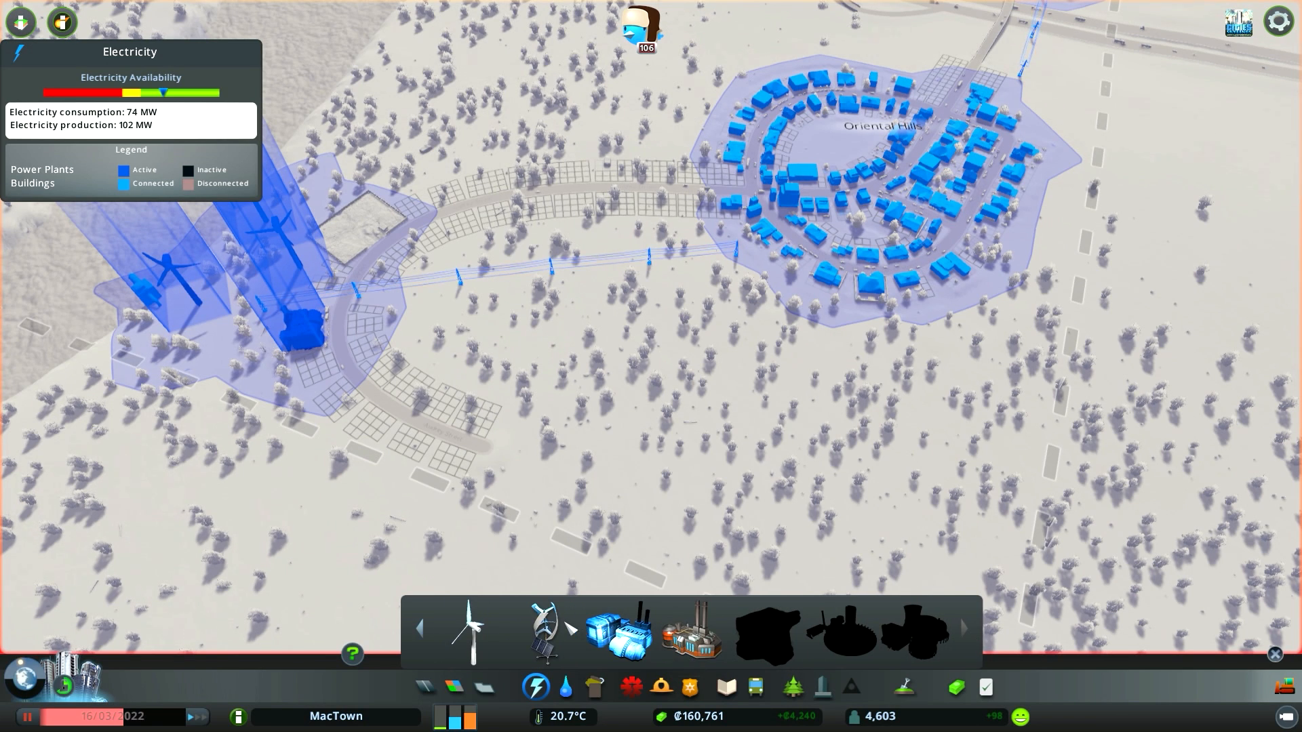
Page back through the power plant list, then switch to the Water & Sewage overview.
{"action": "left_click", "coordinate": [419, 628]}
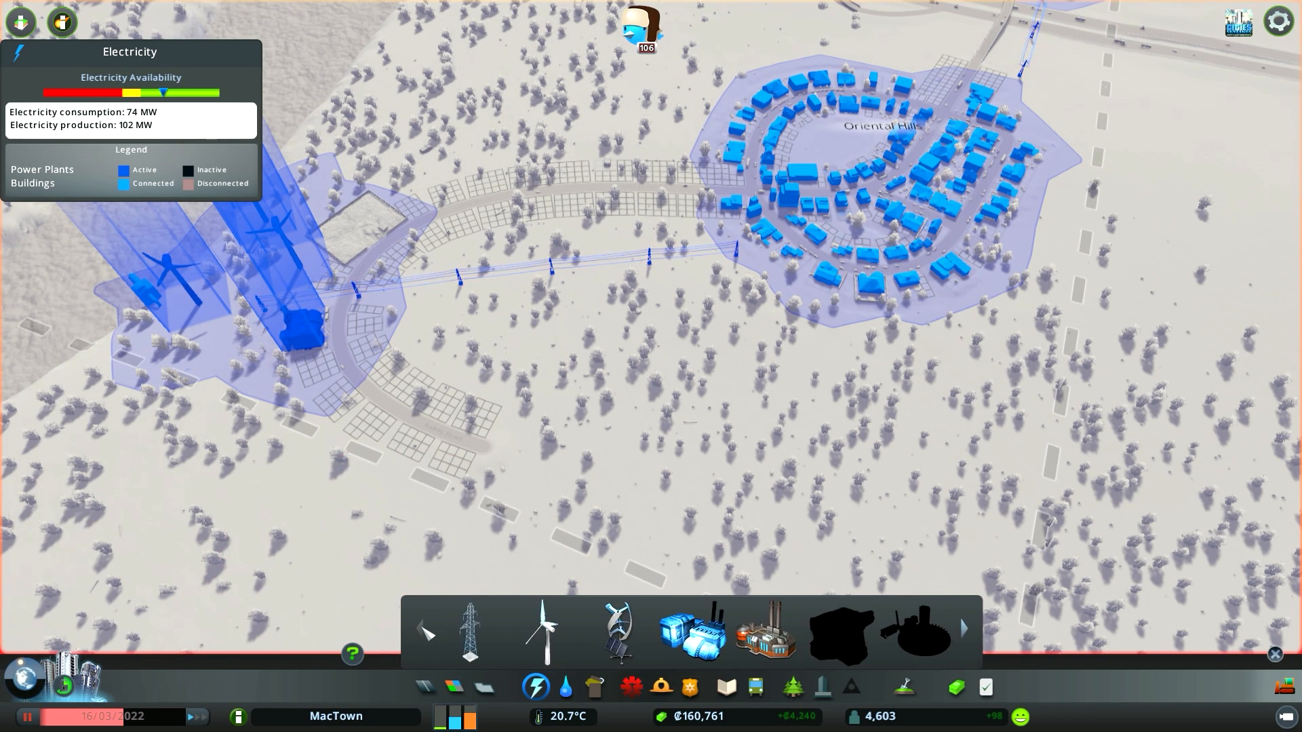
{"action": "left_click", "coordinate": [567, 686]}
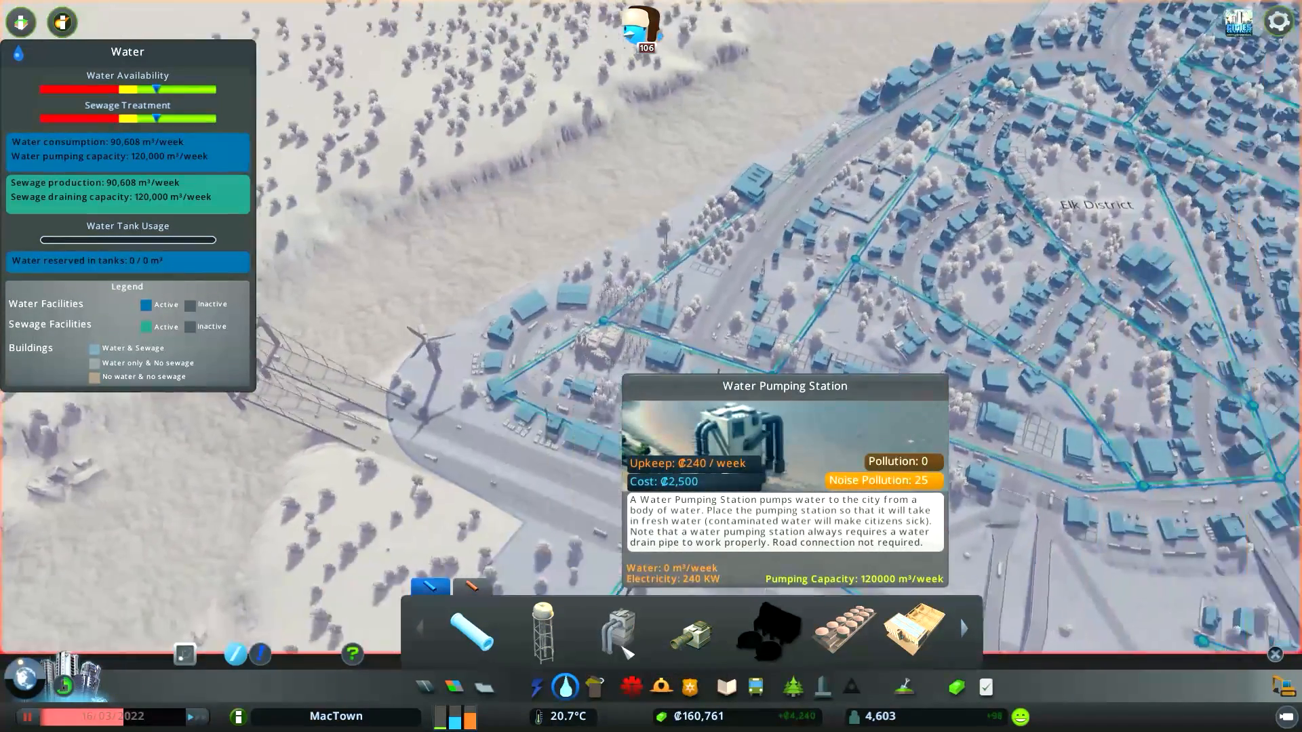
Build a Water Drain Pipe on the riverbank, doubling sewage capacity to 240,000 m³/week.
{"action": "left_click", "coordinate": [619, 628]}
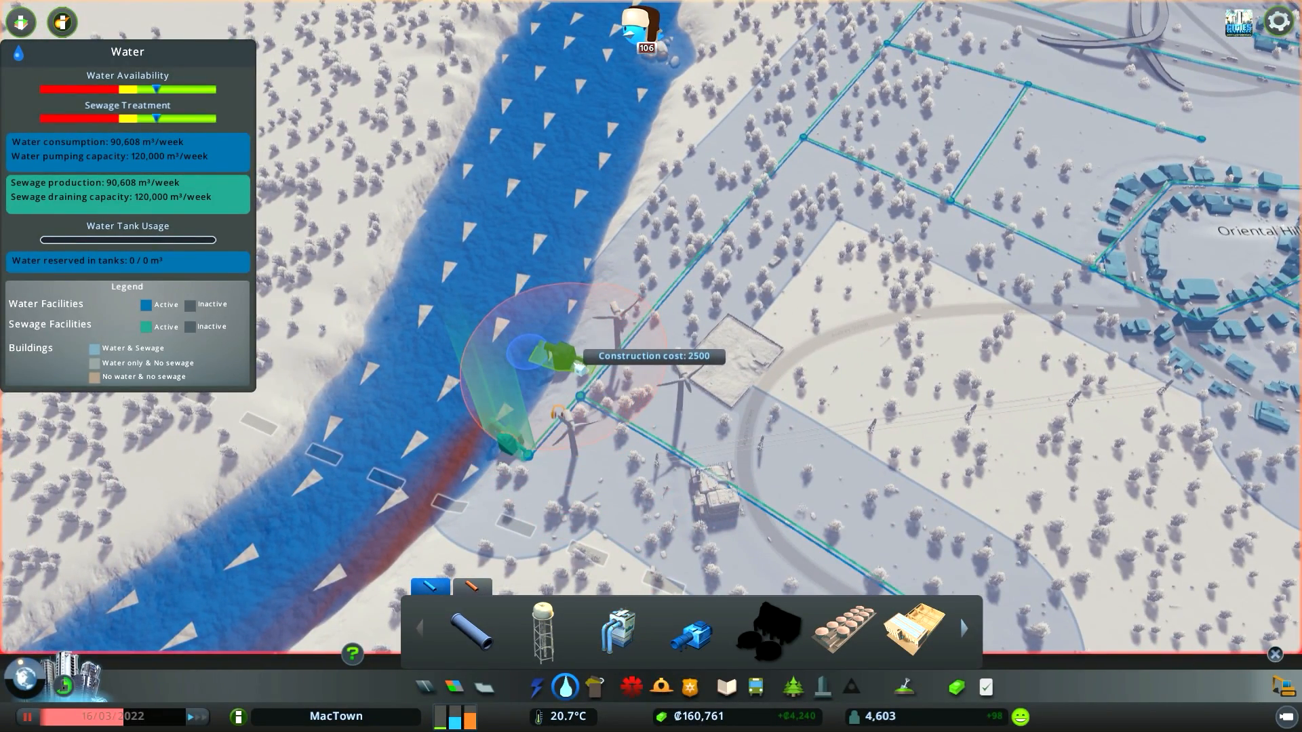
{"action": "mouse_move", "coordinate": [540, 391]}
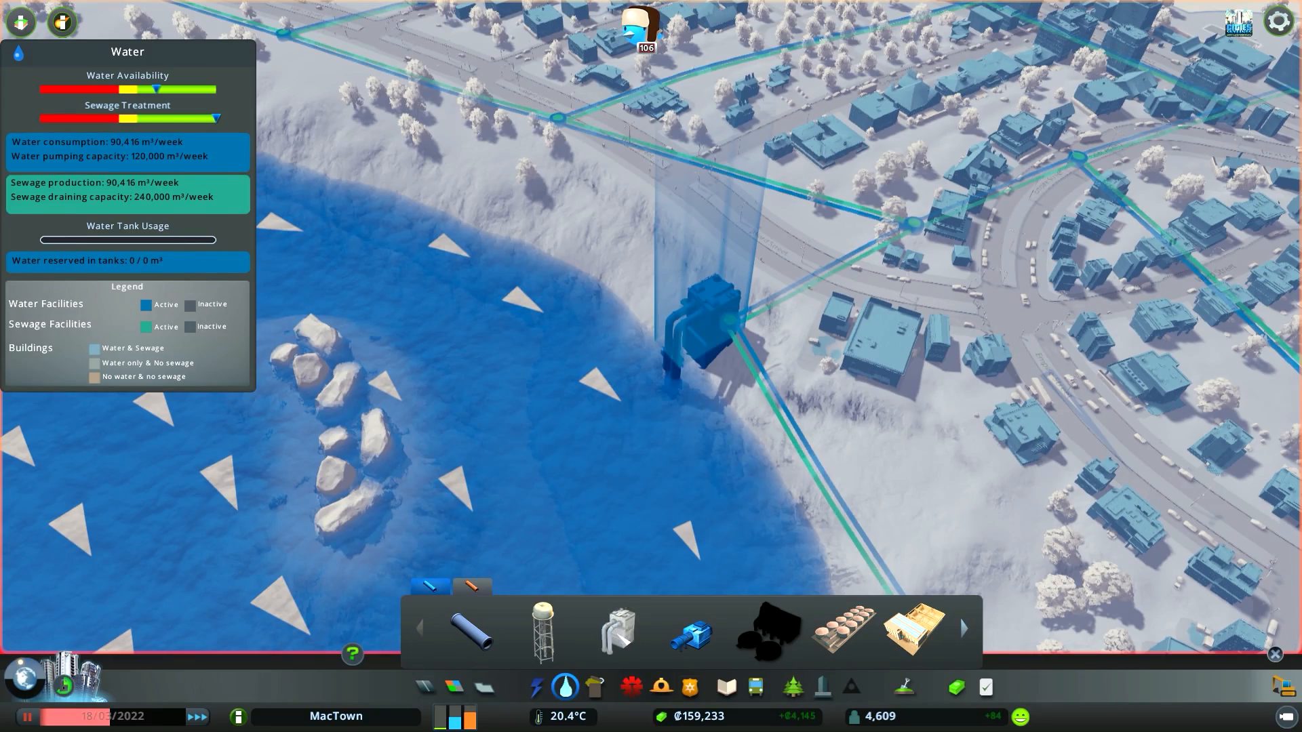
{"action": "left_click", "coordinate": [616, 628]}
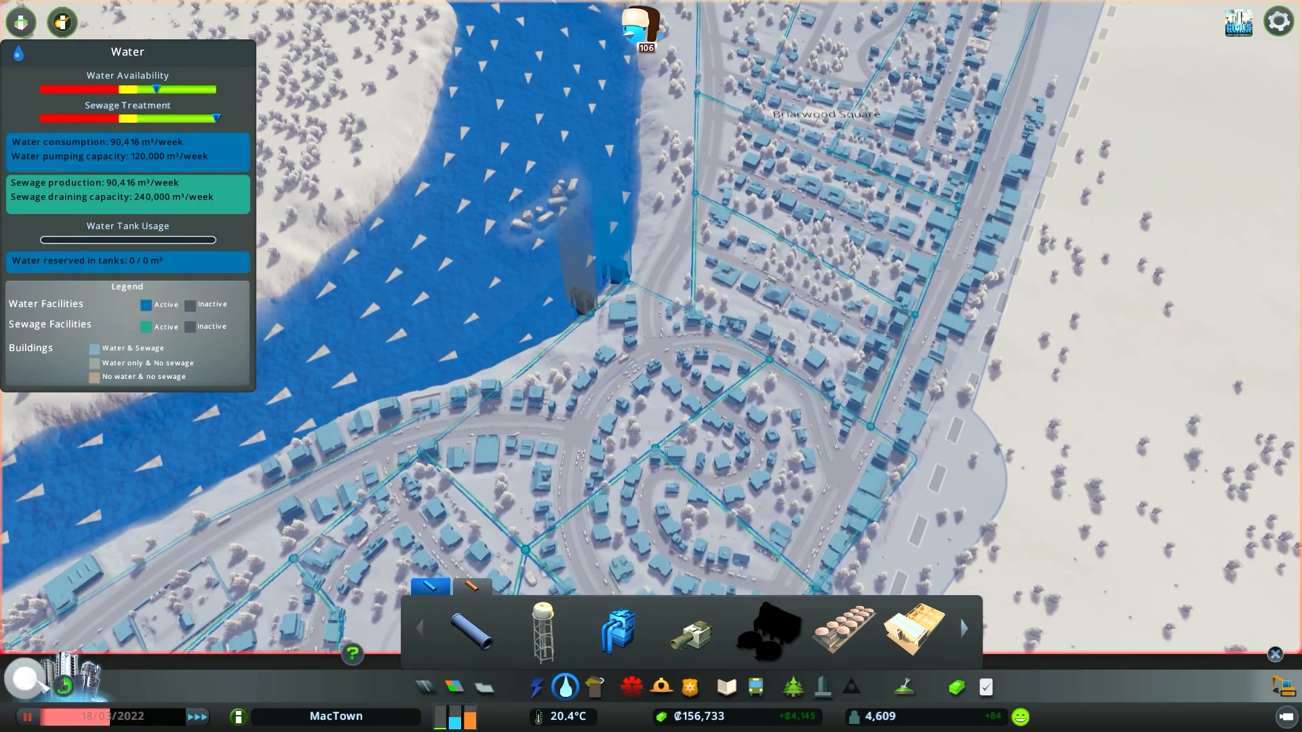
{"action": "left_click", "coordinate": [985, 688]}
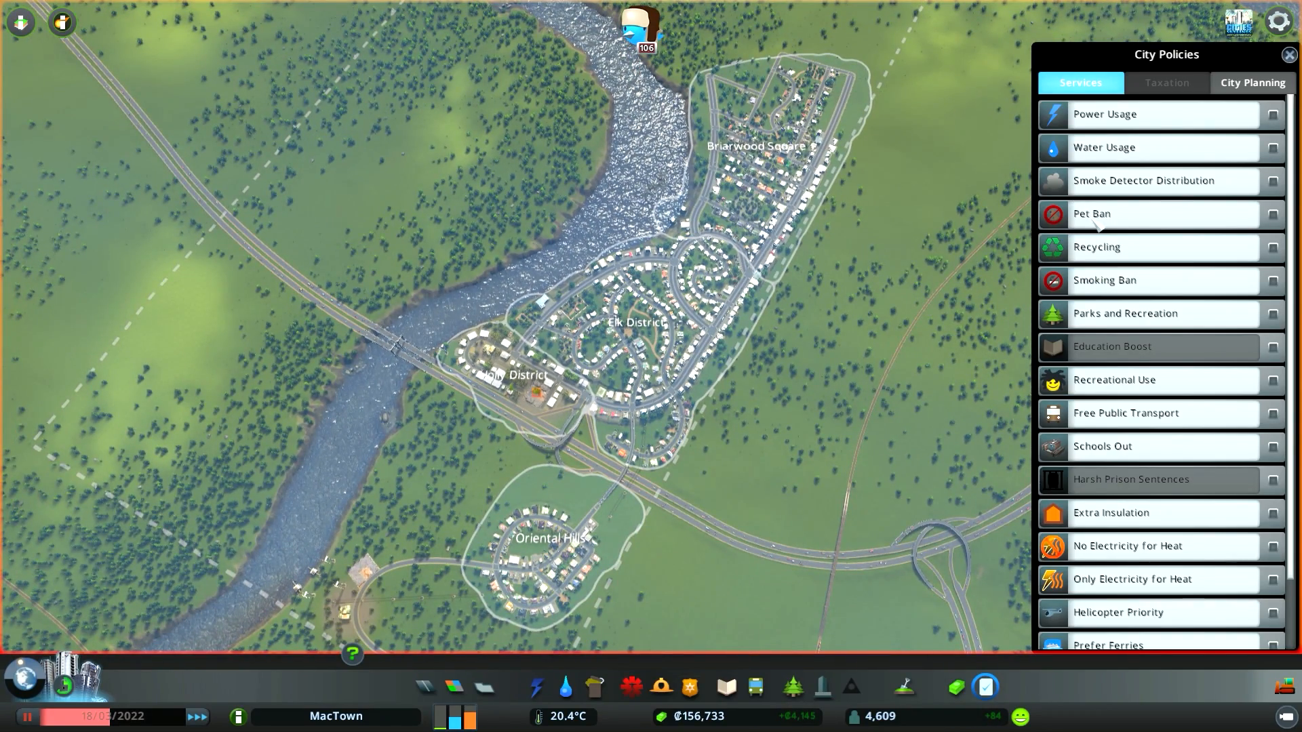
{"action": "mouse_move", "coordinate": [1096, 247]}
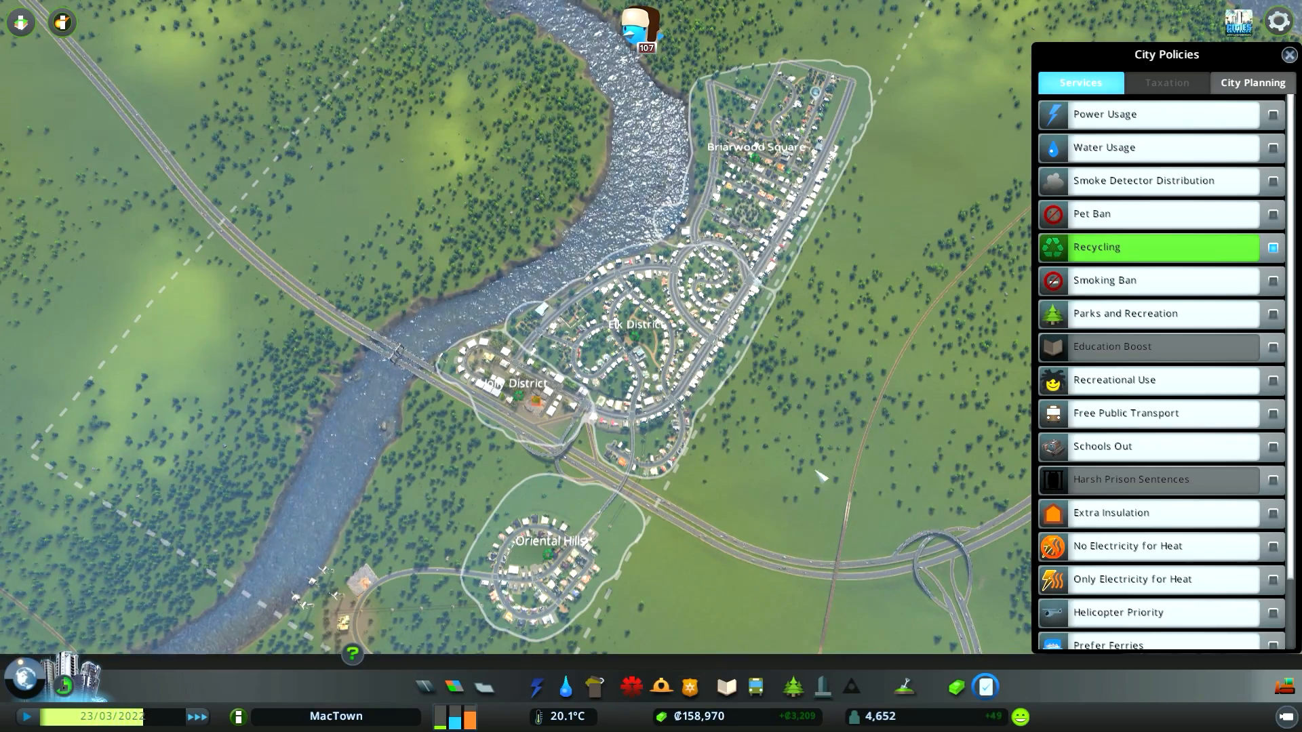
Show the Economy overview with ₡19,068 income against ₡13,006 expenses.
{"action": "left_click", "coordinate": [955, 687]}
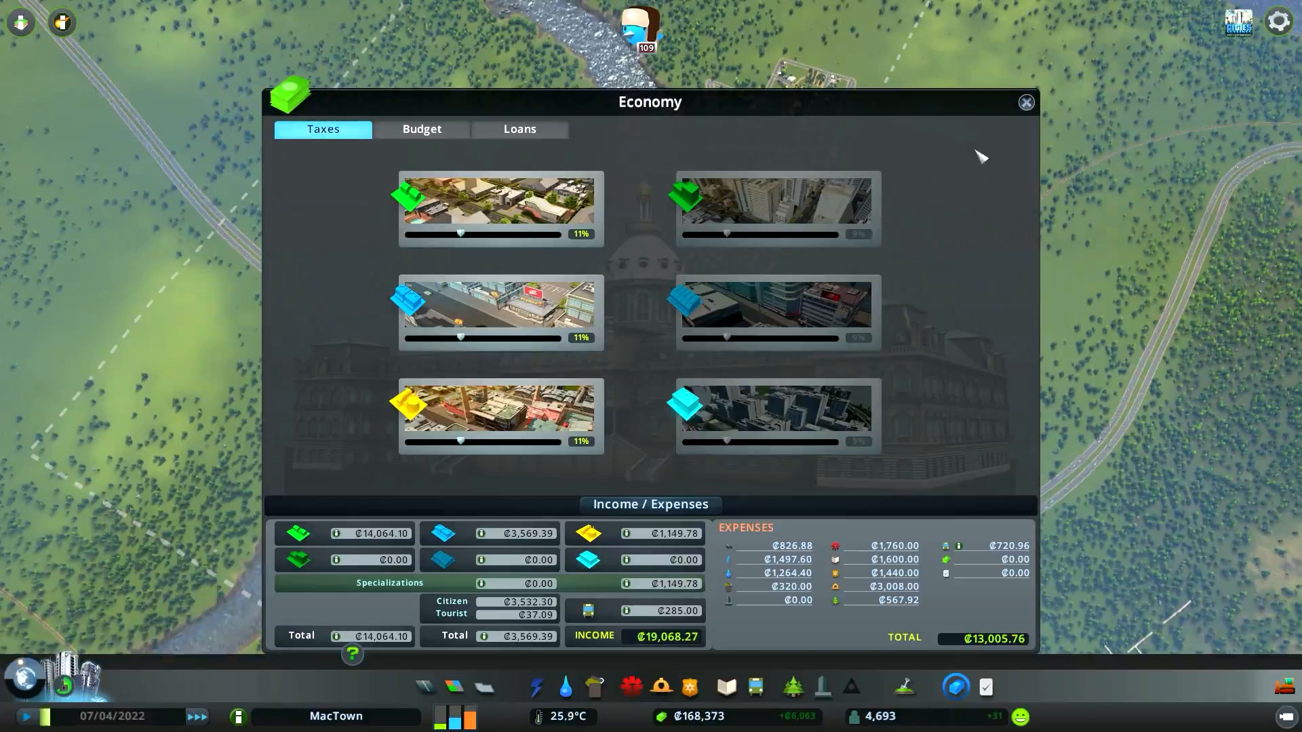
Close the Economy panel to return to the city view.
{"action": "left_click", "coordinate": [1025, 102]}
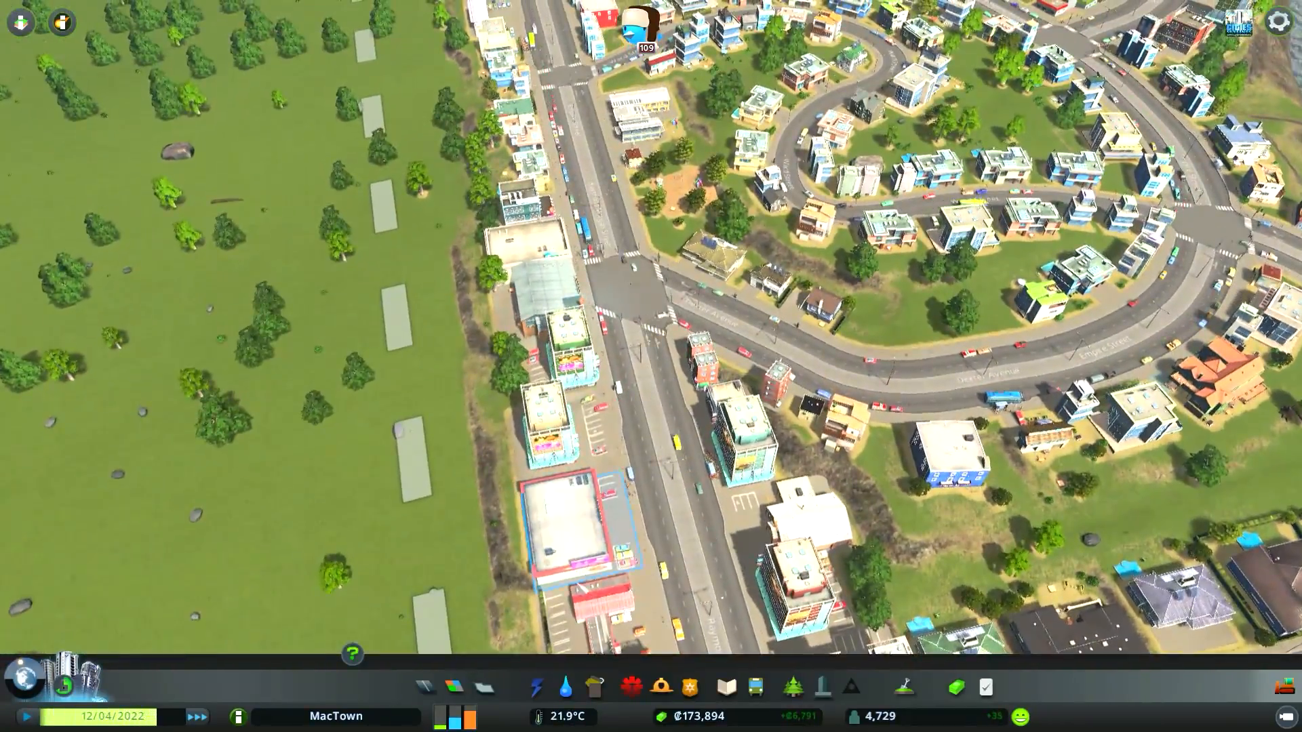
Browse Medium Roads and select the Large Avenue with Bus Lanes.
{"action": "left_click", "coordinate": [423, 687]}
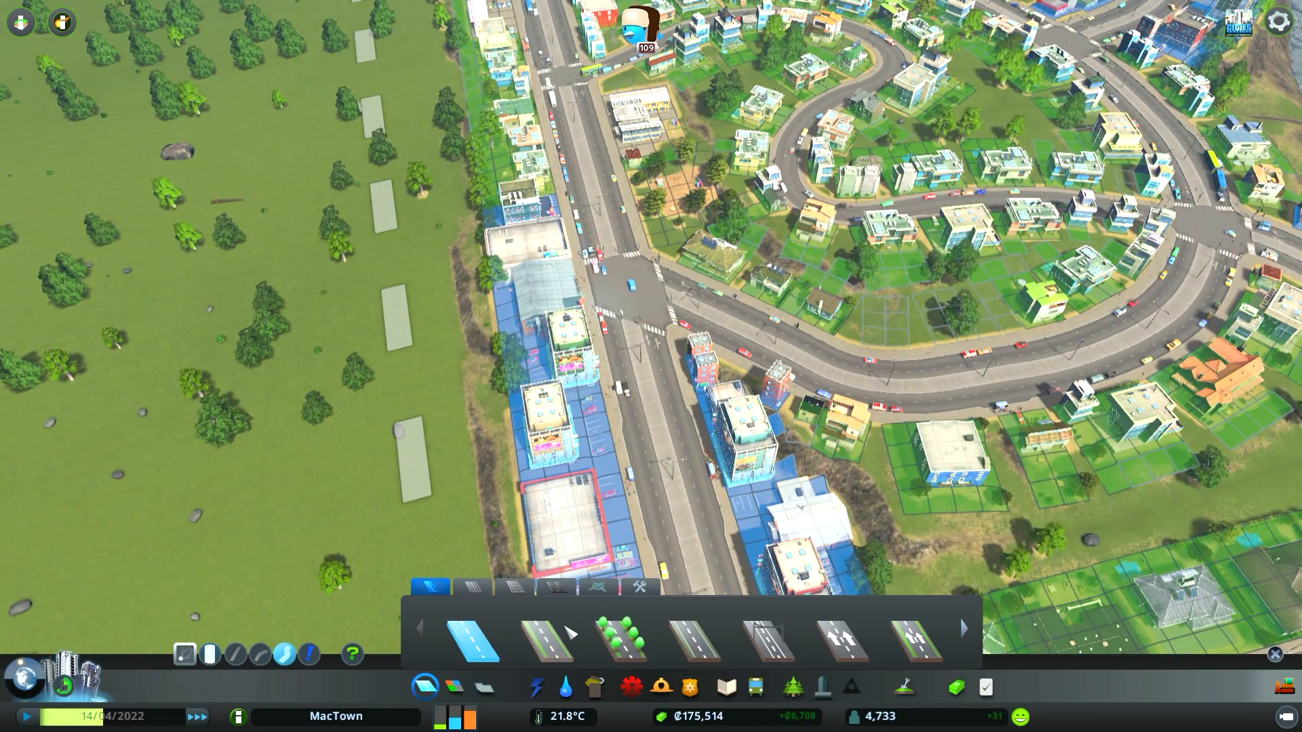
{"action": "left_click", "coordinate": [960, 646]}
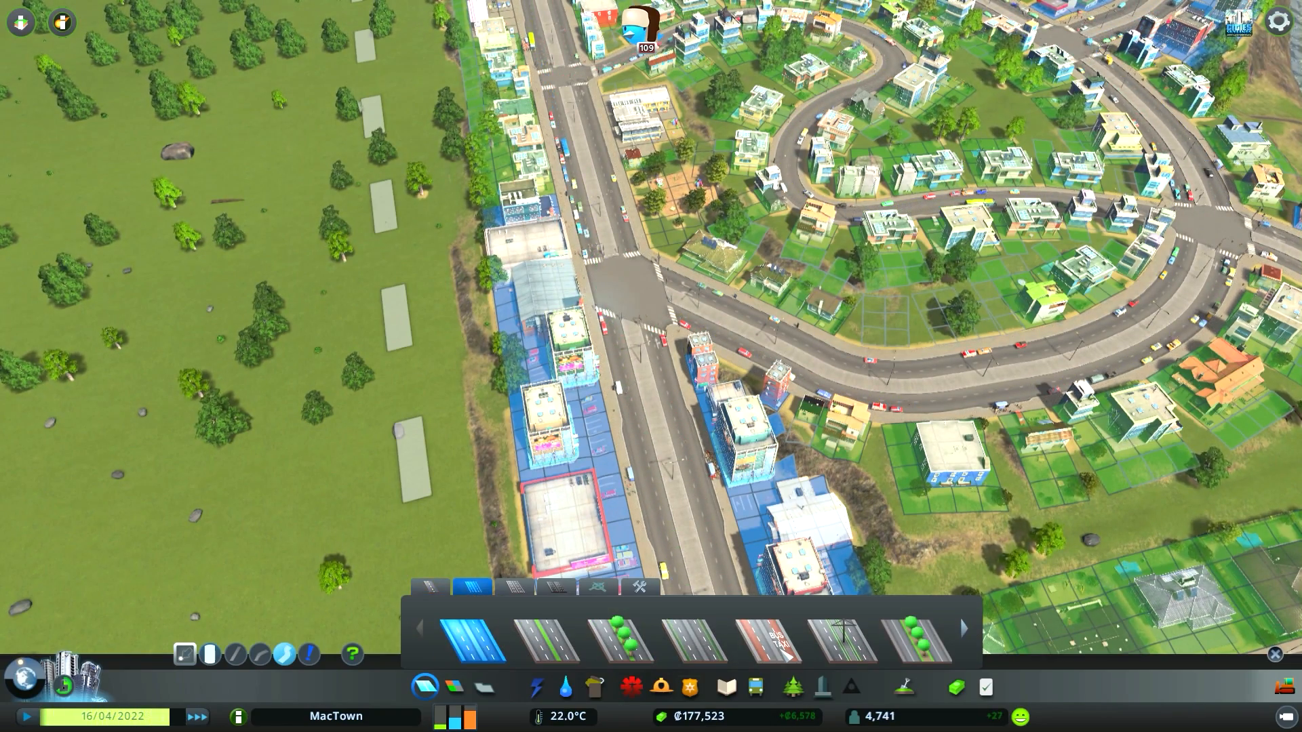
{"action": "mouse_move", "coordinate": [700, 638]}
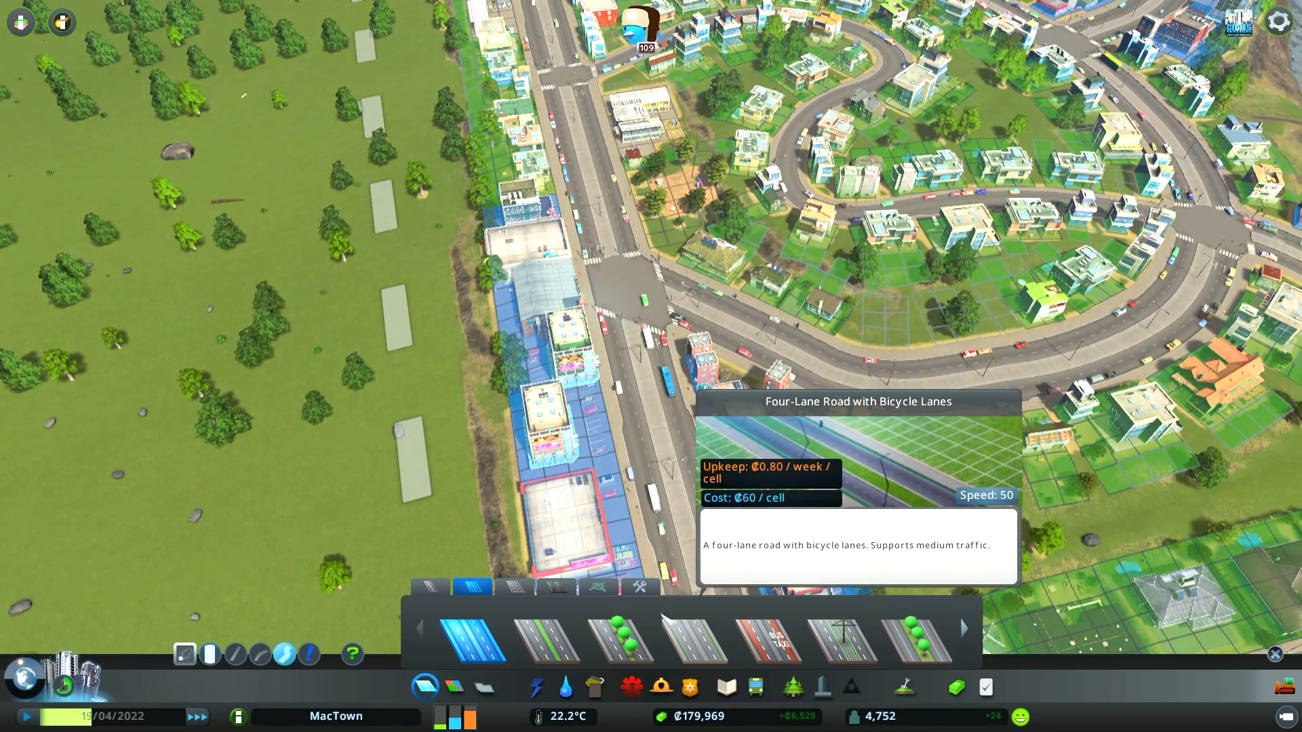
{"action": "mouse_move", "coordinate": [921, 639]}
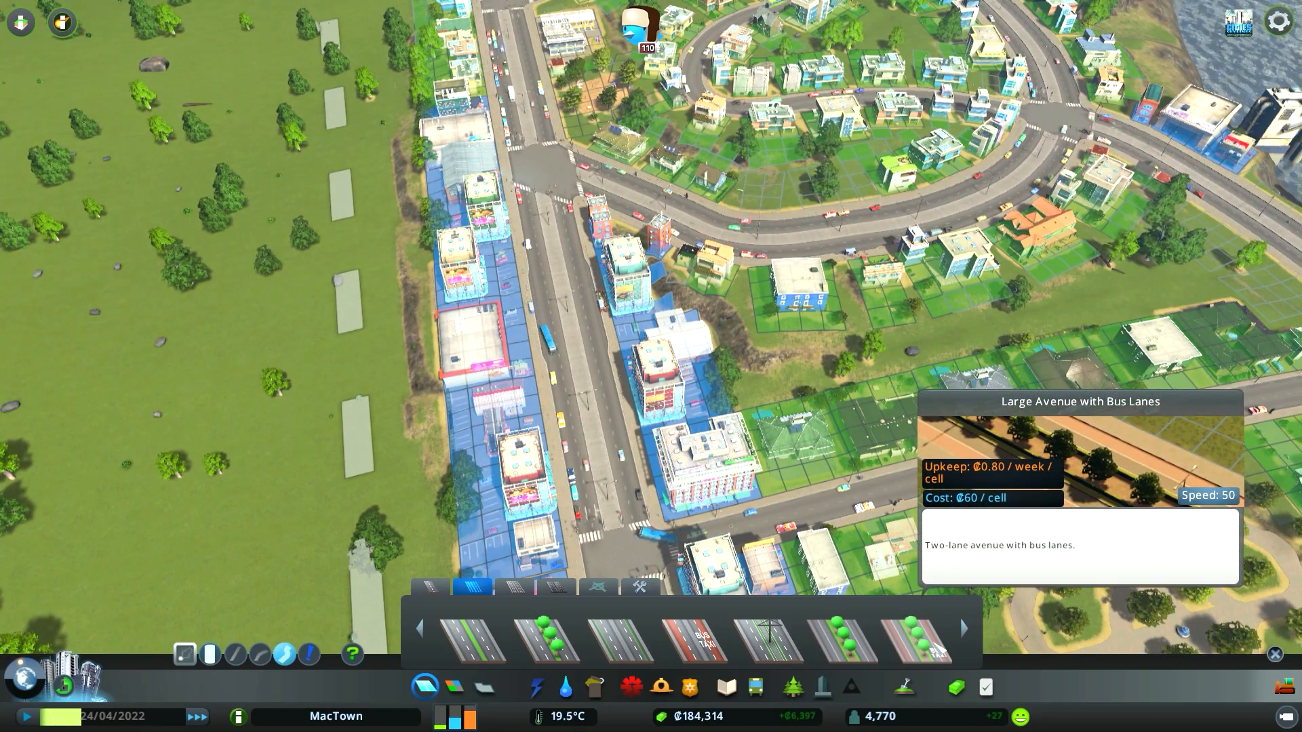
{"action": "left_click", "coordinate": [965, 632]}
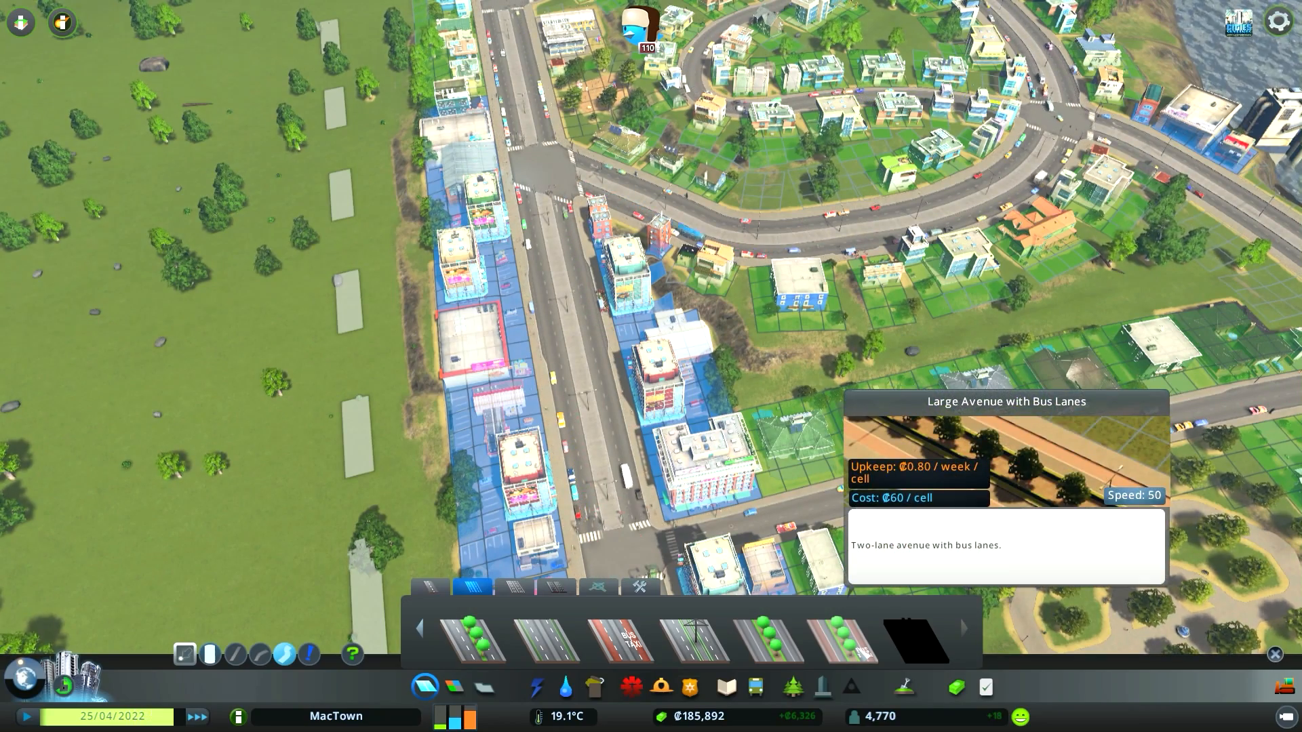
{"action": "left_click", "coordinate": [845, 638]}
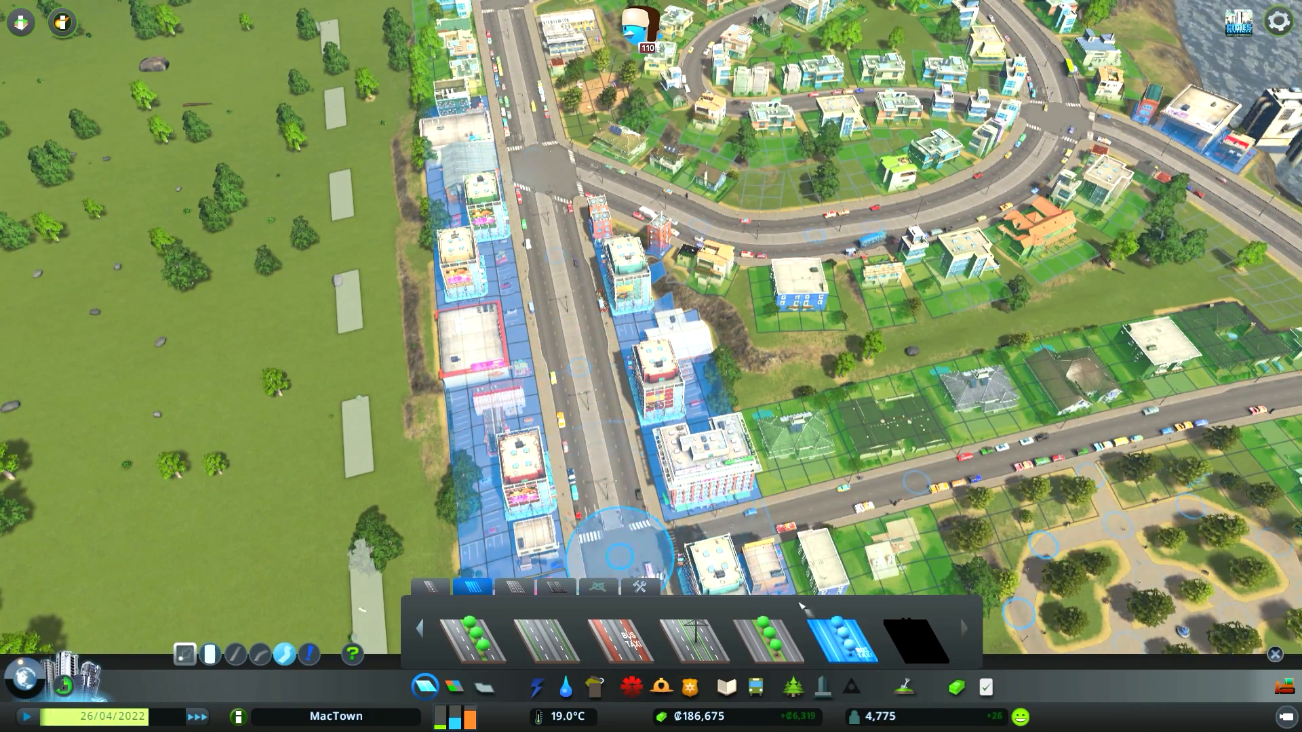
{"action": "mouse_move", "coordinate": [844, 636]}
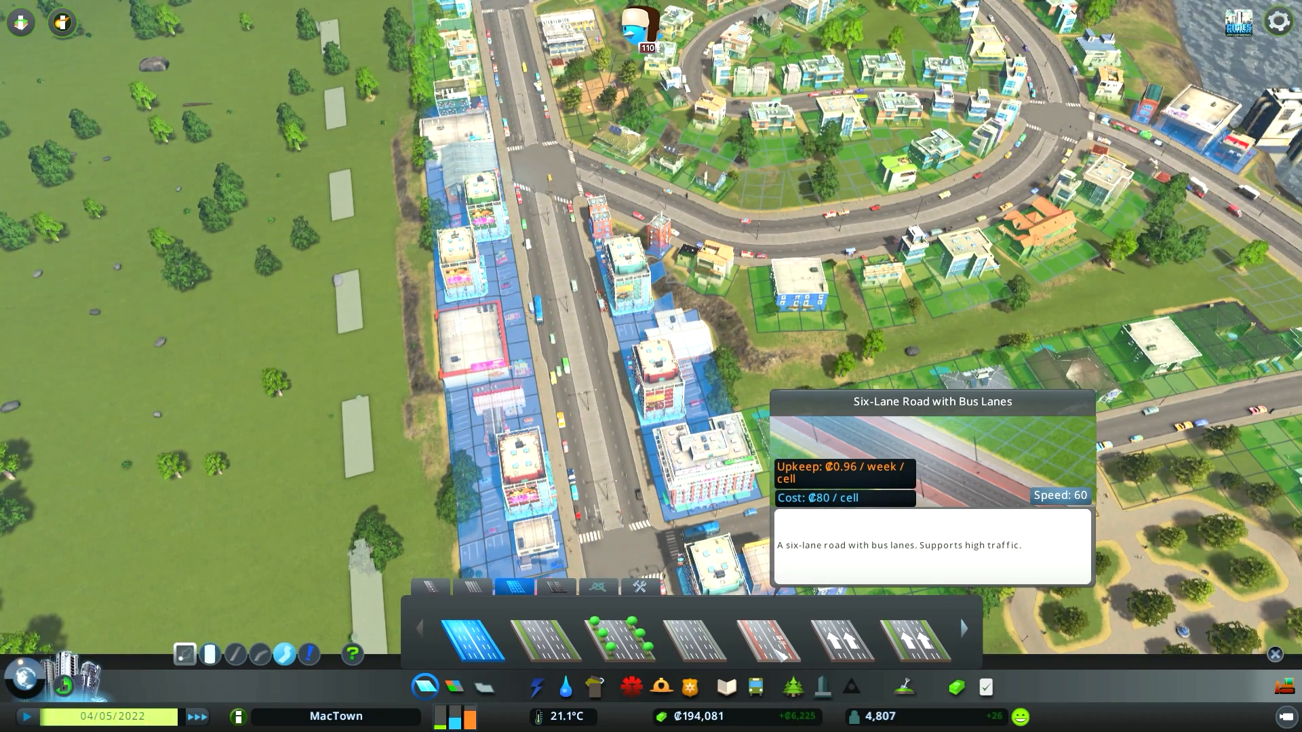
Look over Large Roads, then reselect the Large Avenue with Bus Lanes under Medium Roads.
{"action": "left_click", "coordinate": [963, 628]}
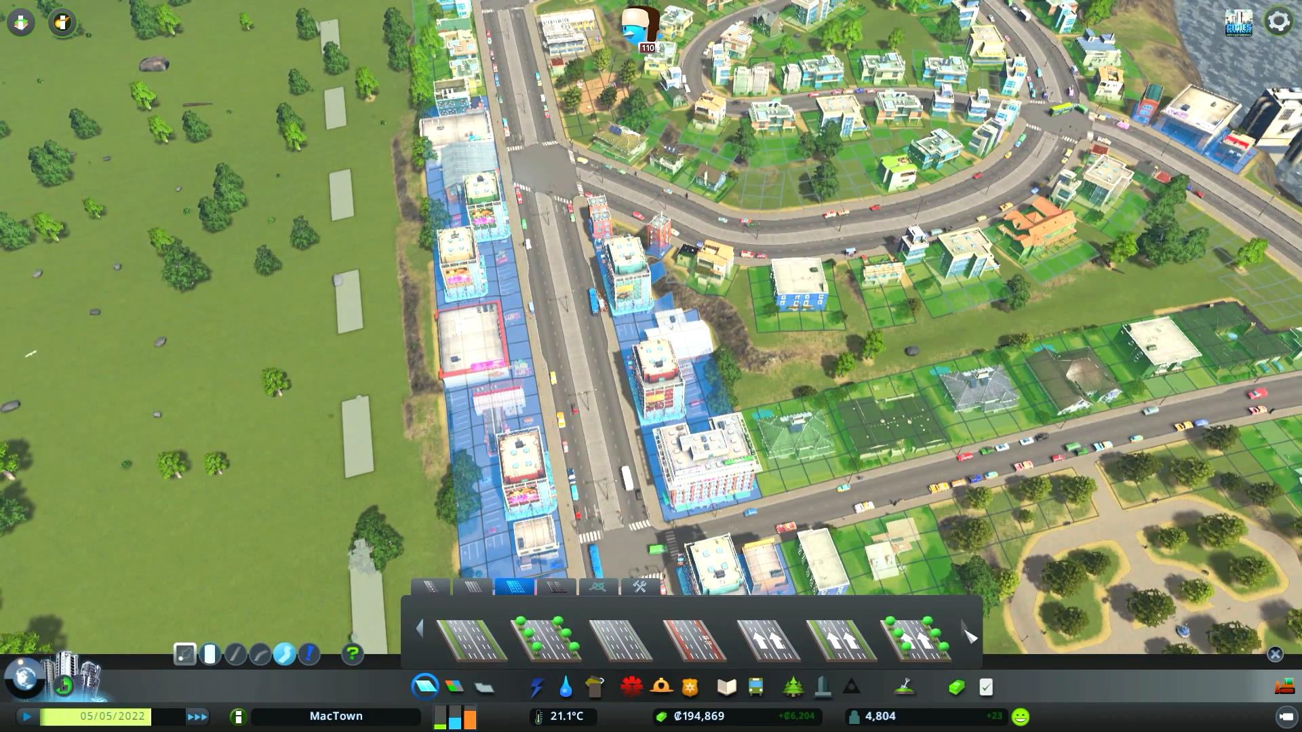
{"action": "mouse_move", "coordinate": [919, 633]}
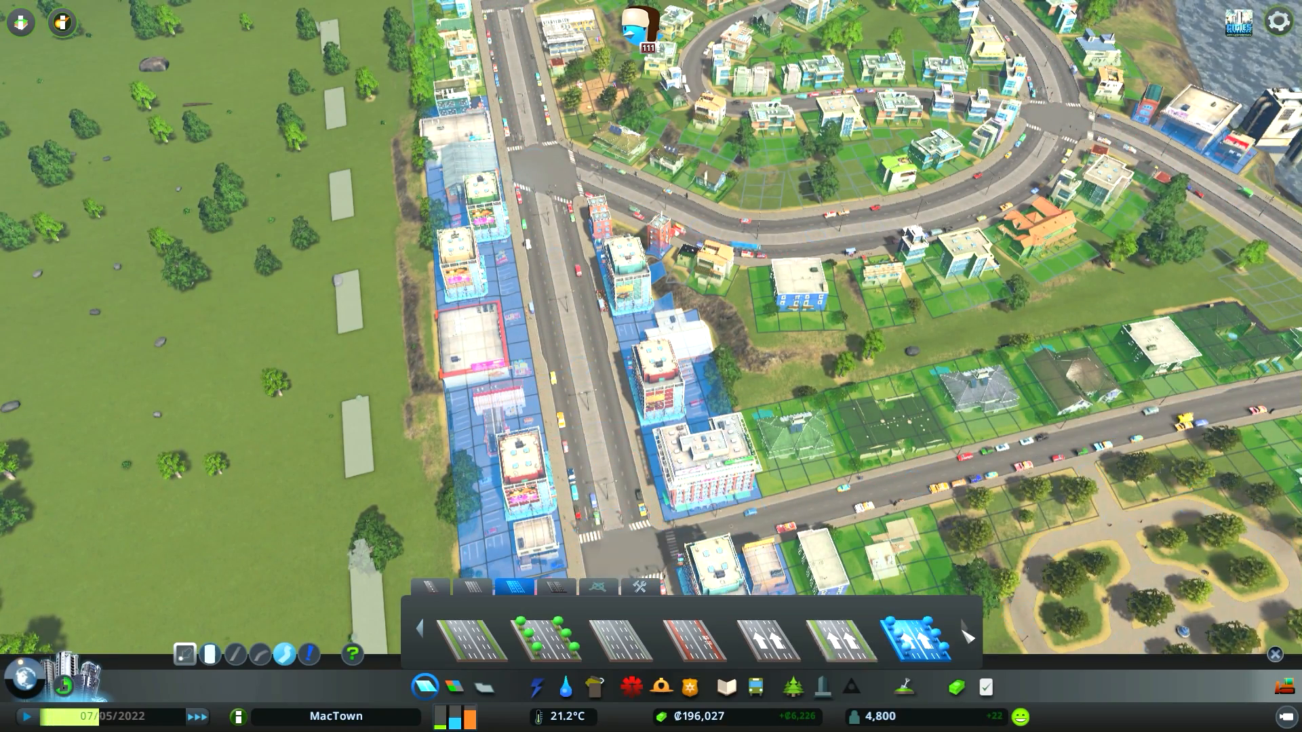
{"action": "mouse_move", "coordinate": [904, 639]}
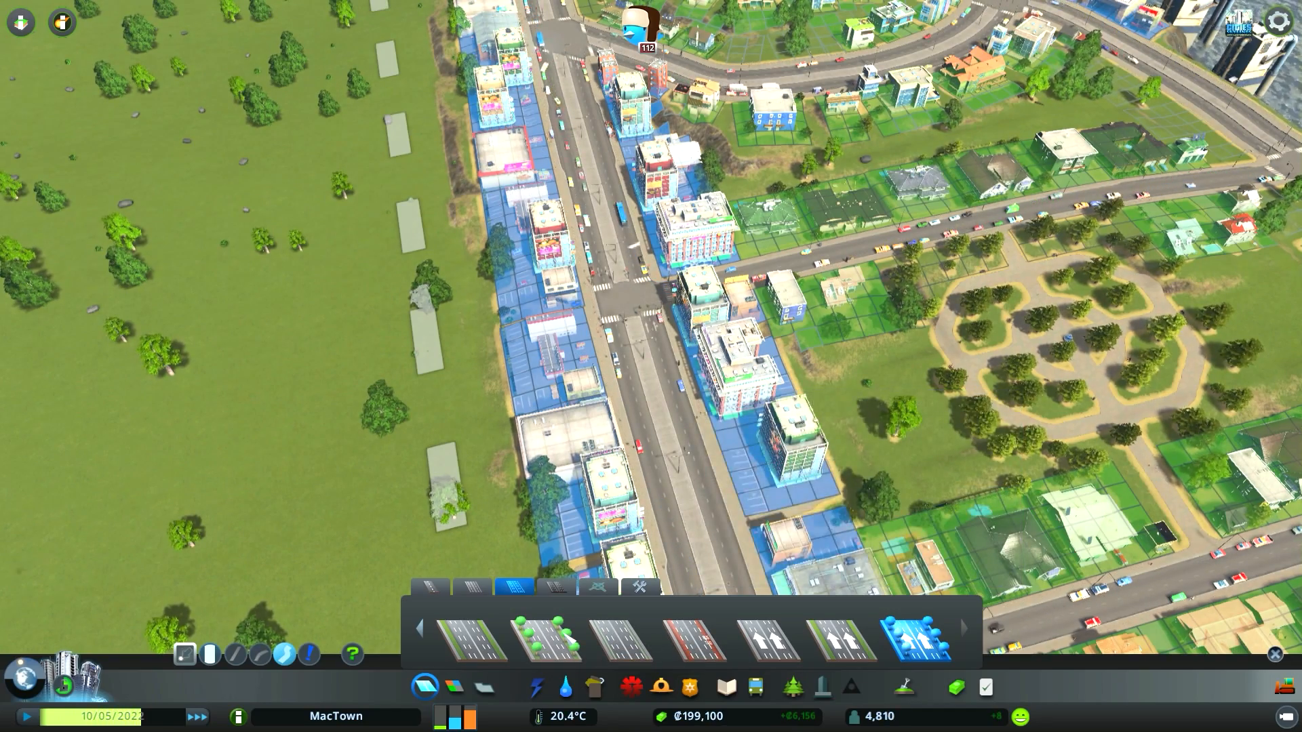
{"action": "left_click", "coordinate": [427, 630]}
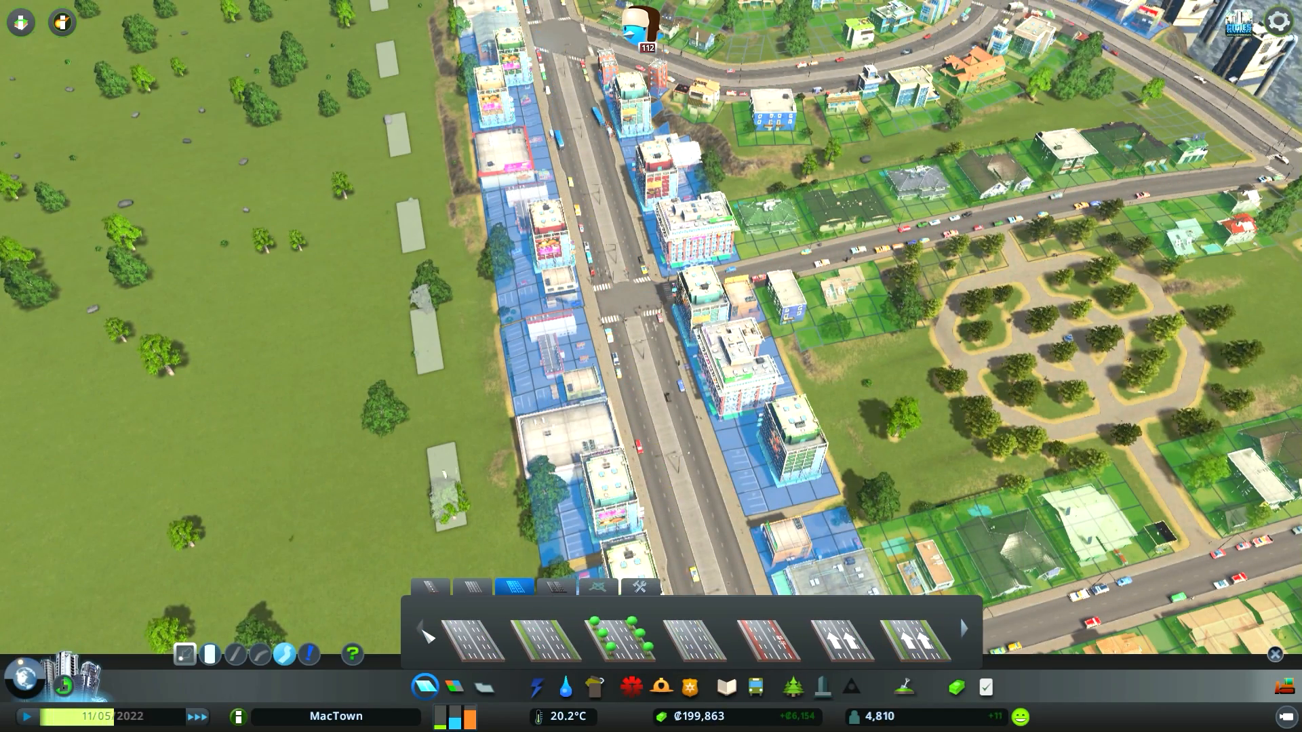
{"action": "mouse_move", "coordinate": [537, 638]}
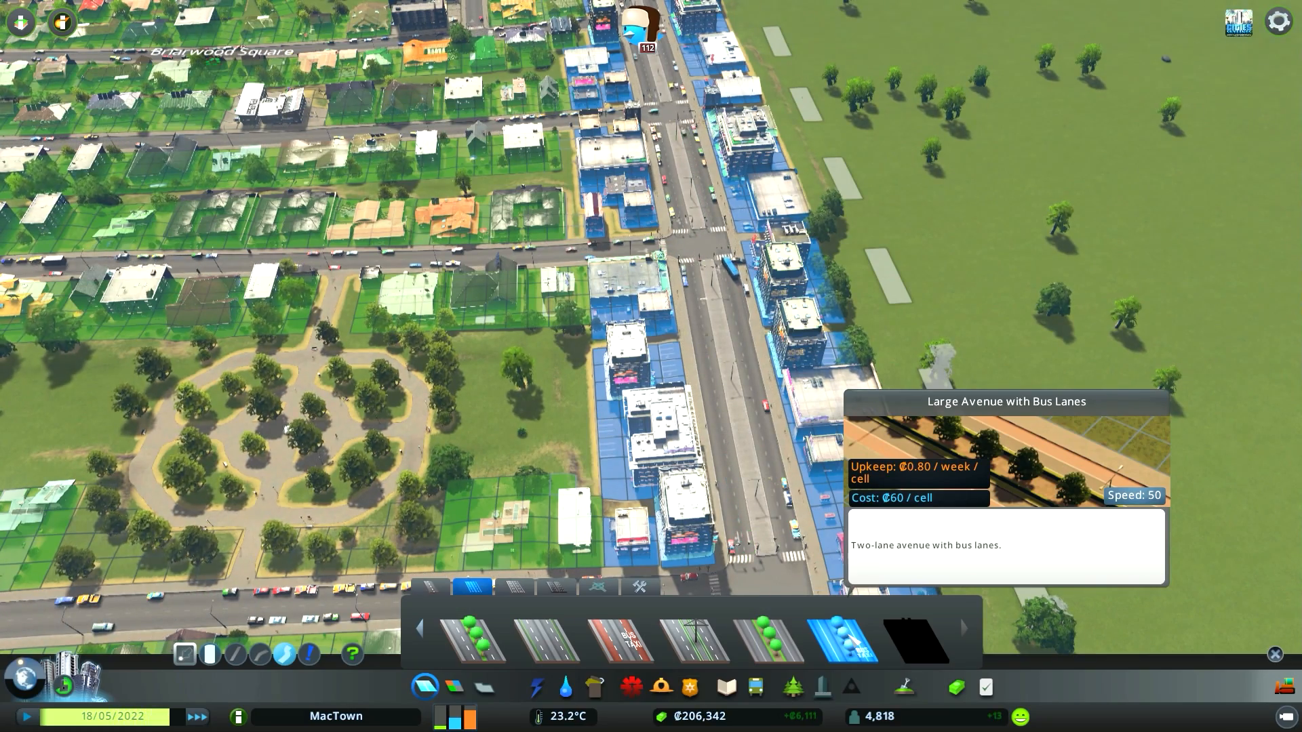
{"action": "mouse_move", "coordinate": [807, 653]}
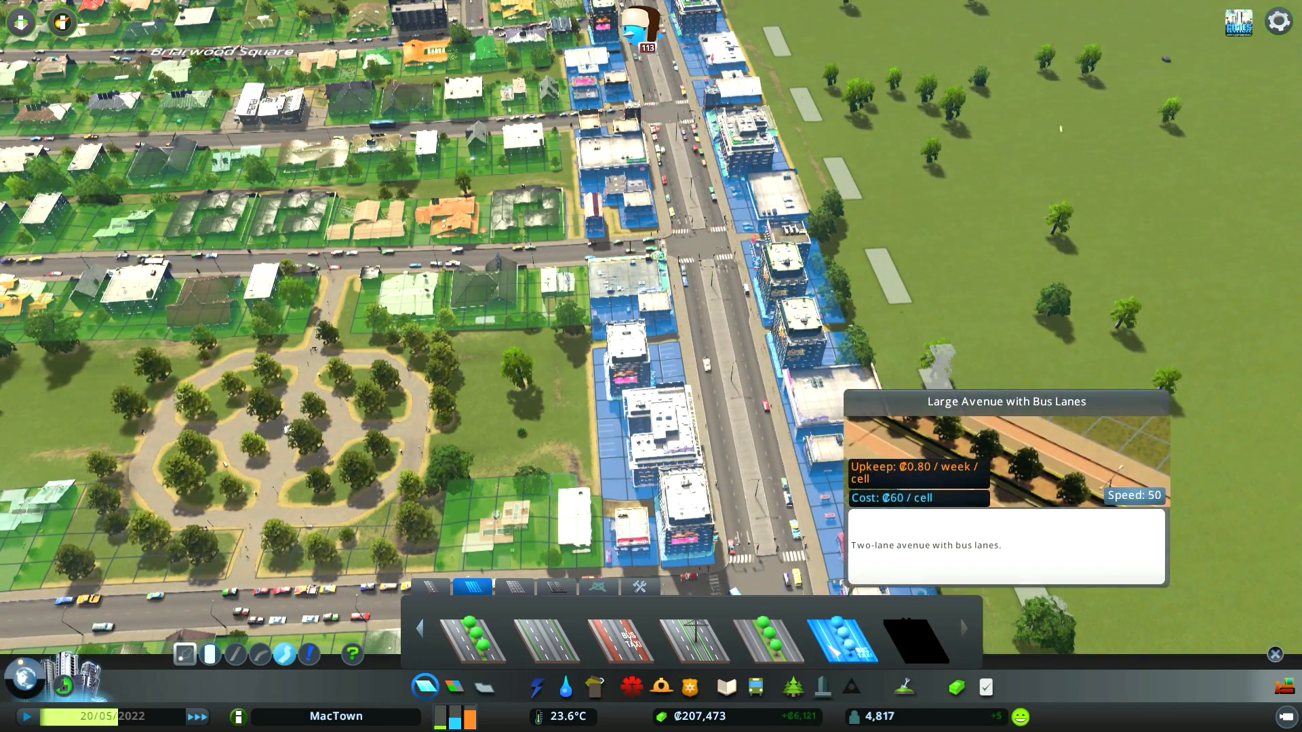
{"action": "mouse_move", "coordinate": [630, 642]}
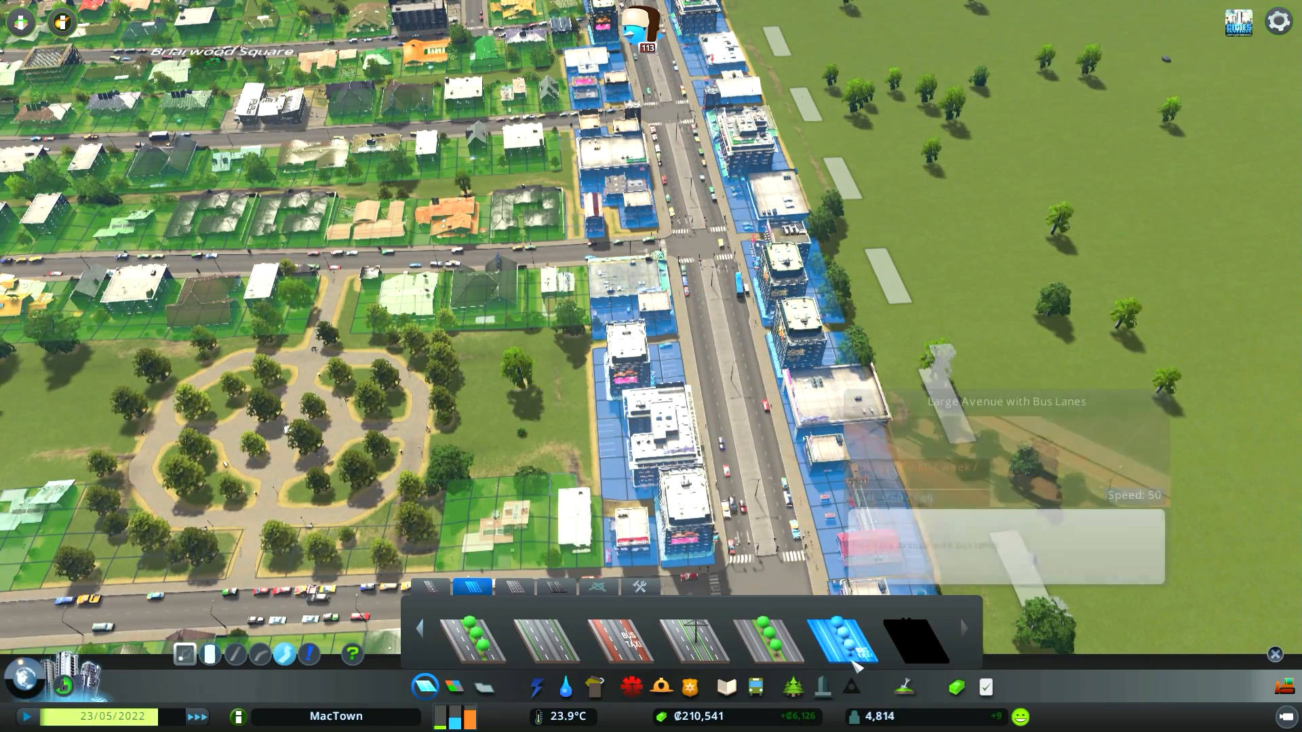
{"action": "mouse_move", "coordinate": [844, 633]}
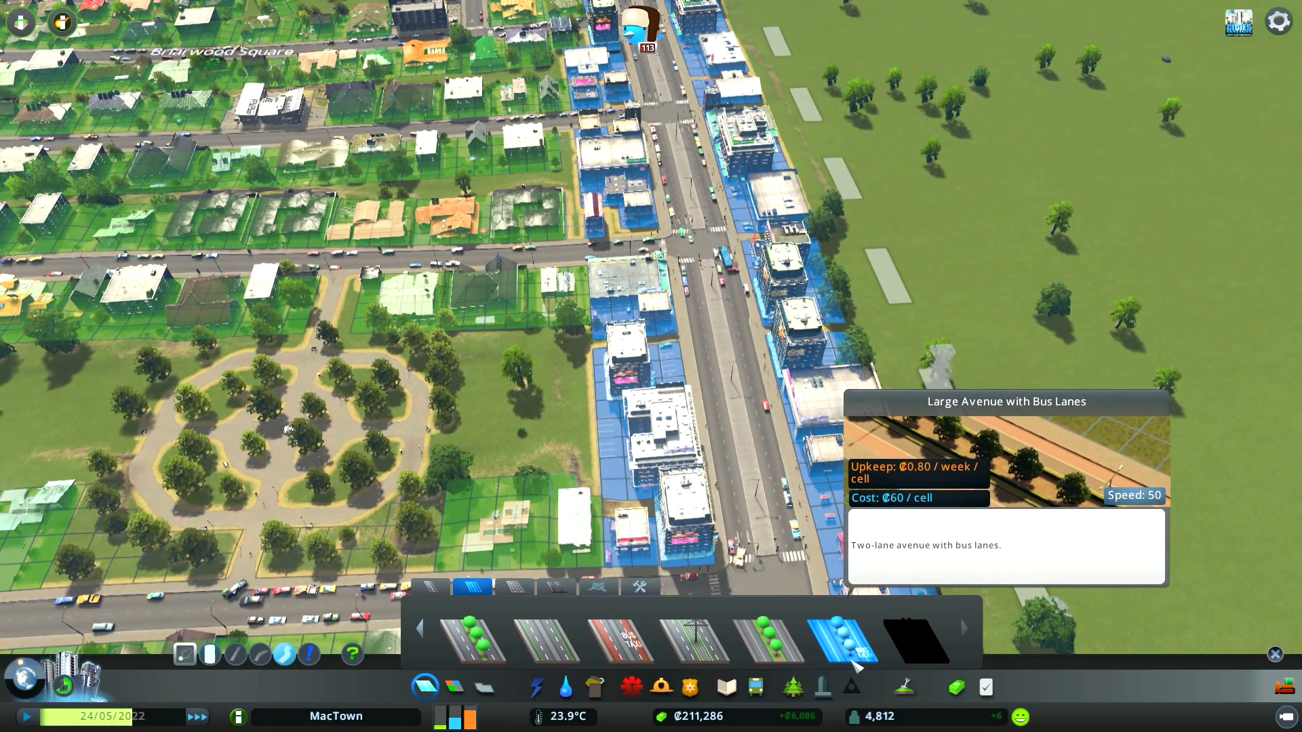
{"action": "mouse_move", "coordinate": [478, 639]}
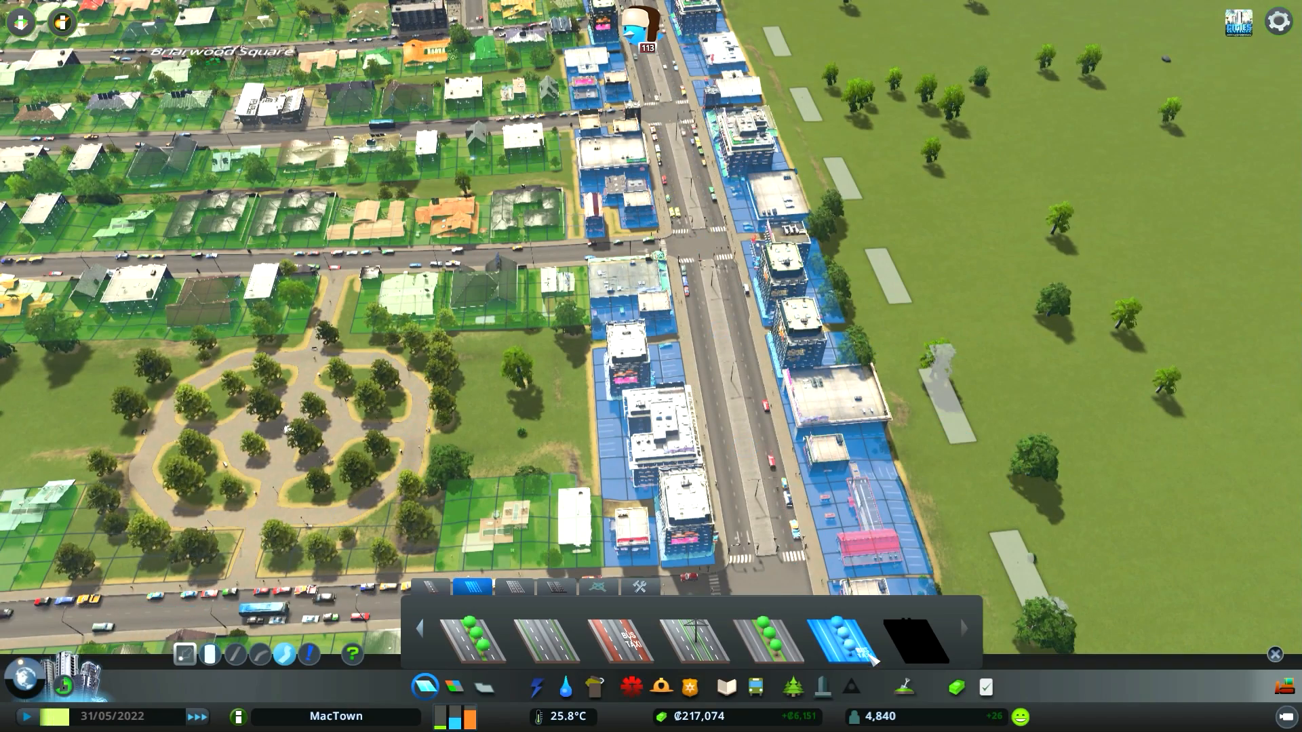
{"action": "mouse_move", "coordinate": [846, 635]}
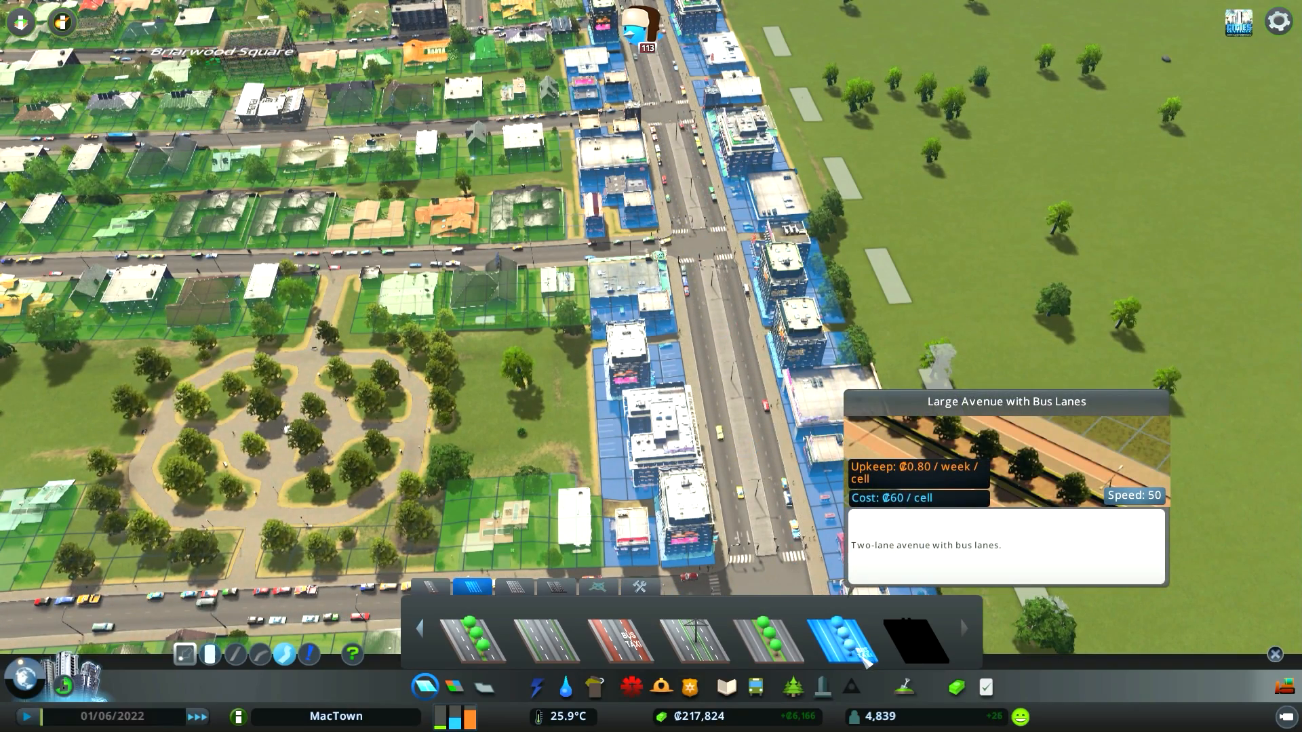